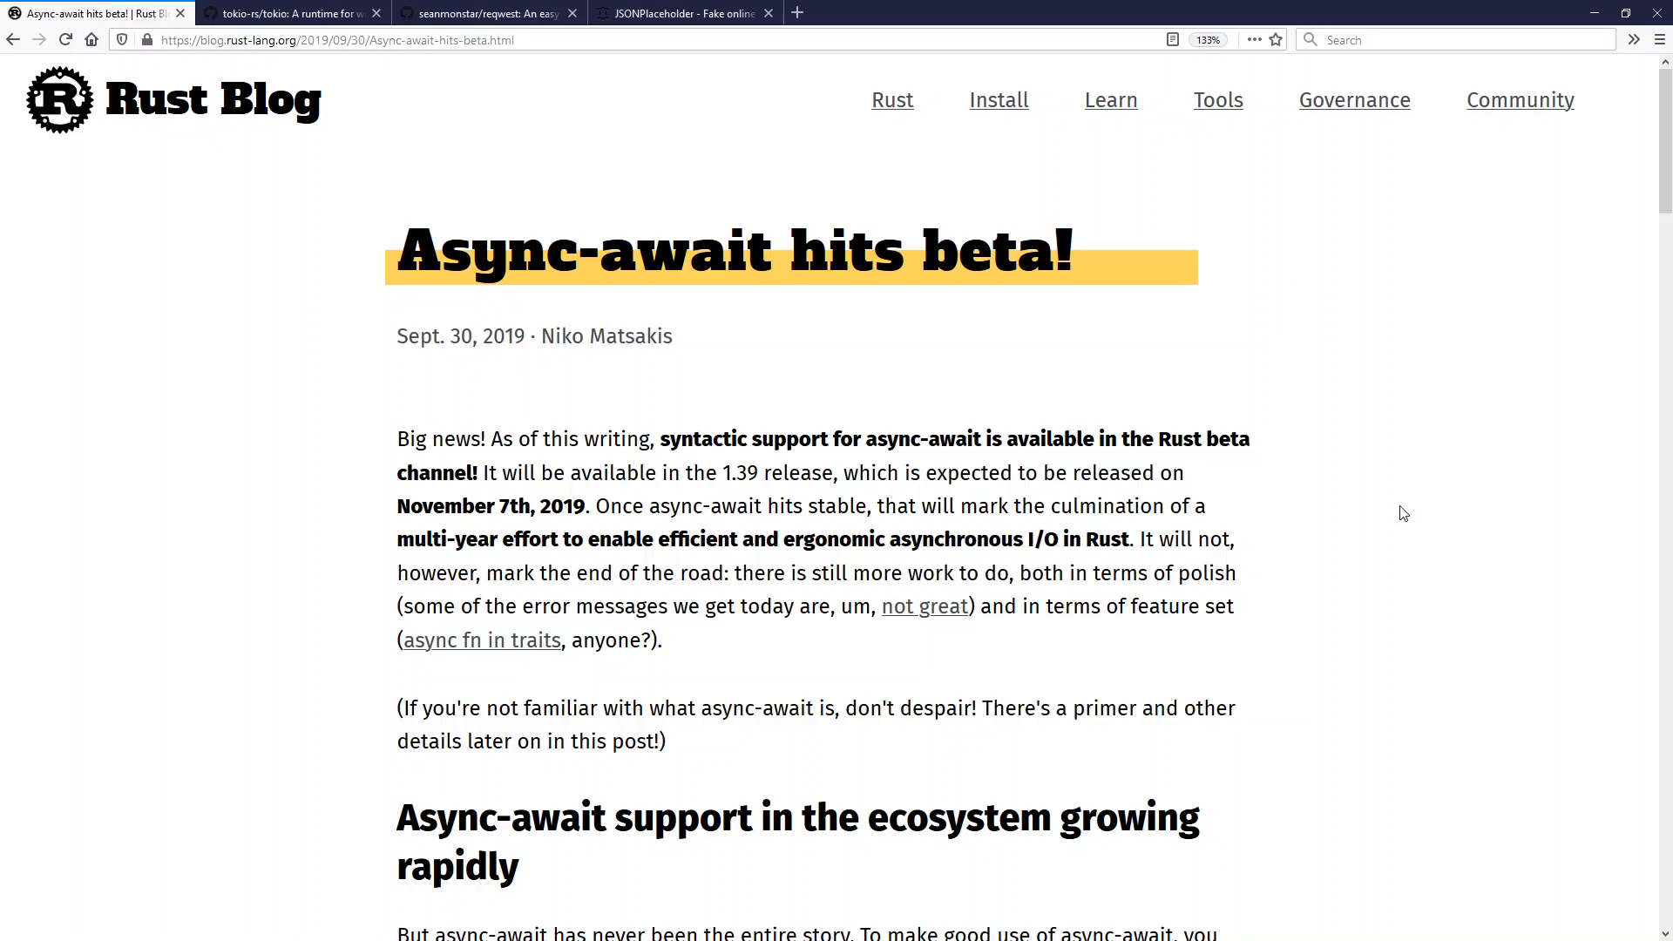
mouse_move(923, 383)
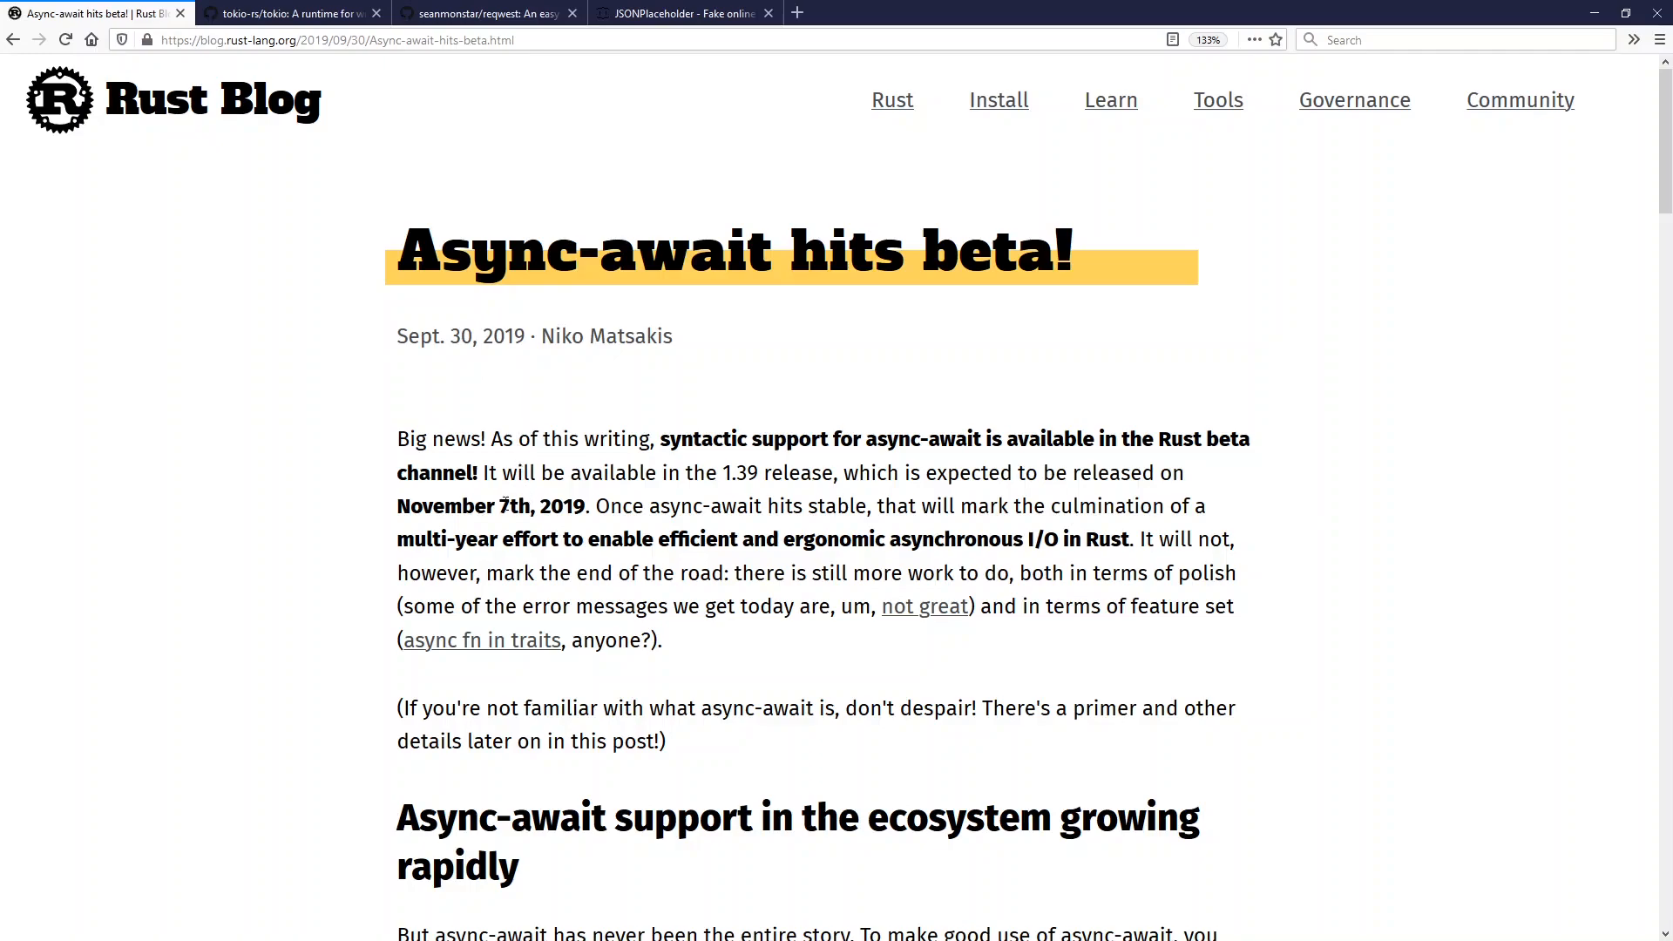
mouse_move(717, 470)
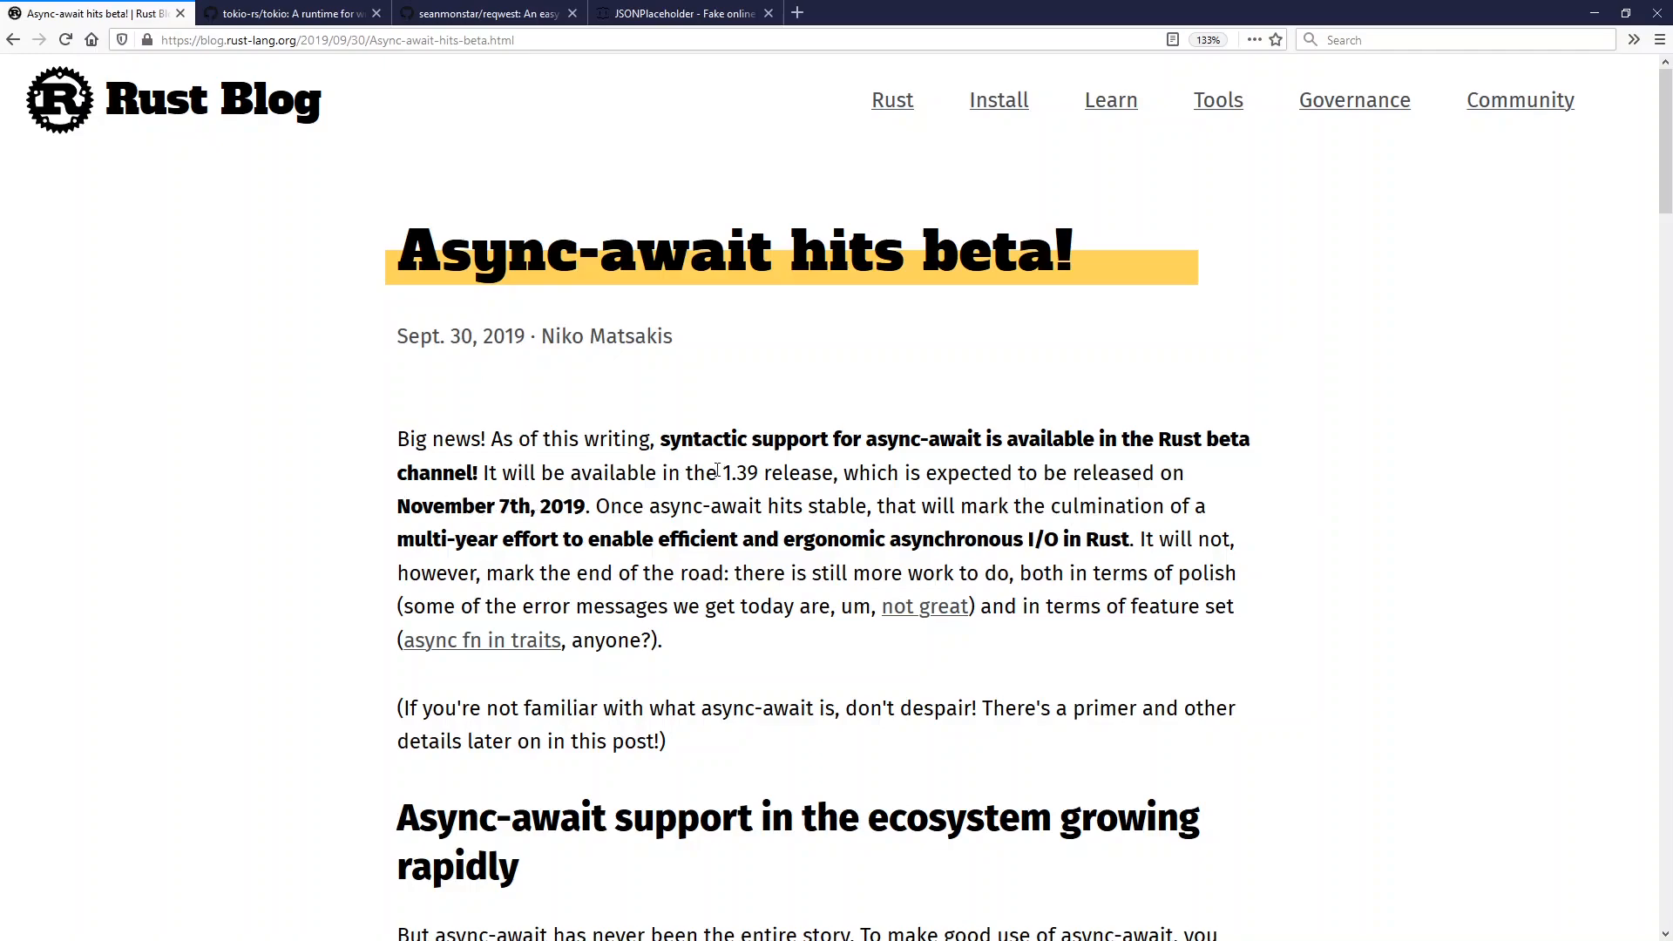
Switch to the tokio-rs/tokio tab and look over its README overview of runtime components
double_click(737, 472)
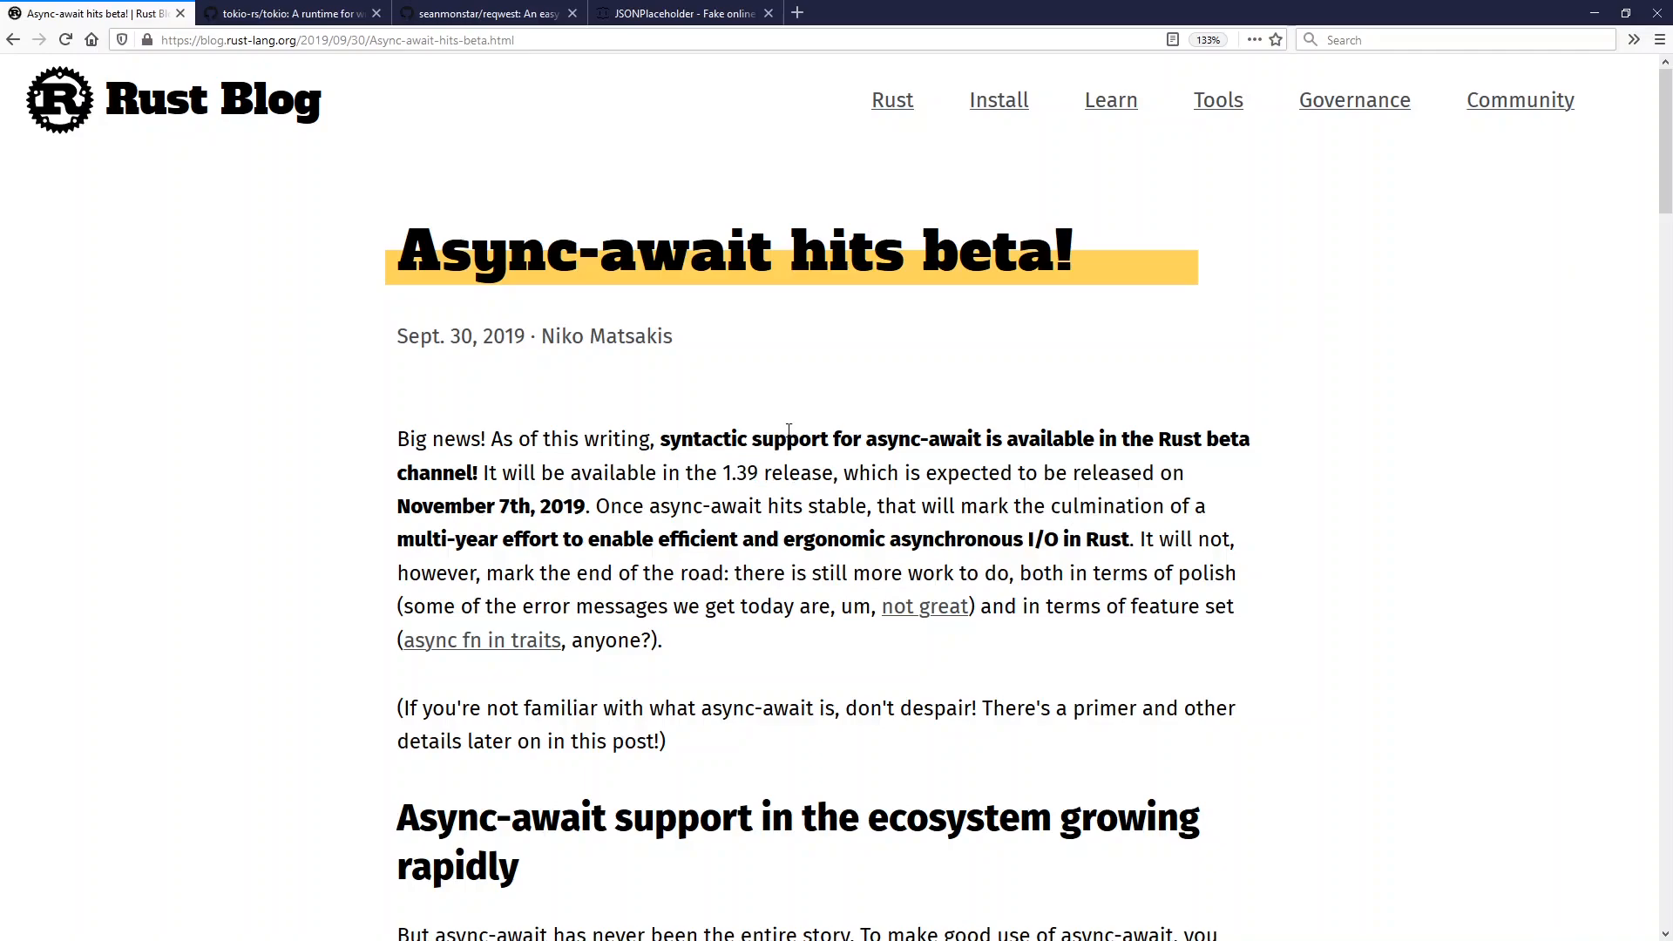
mouse_move(1265, 503)
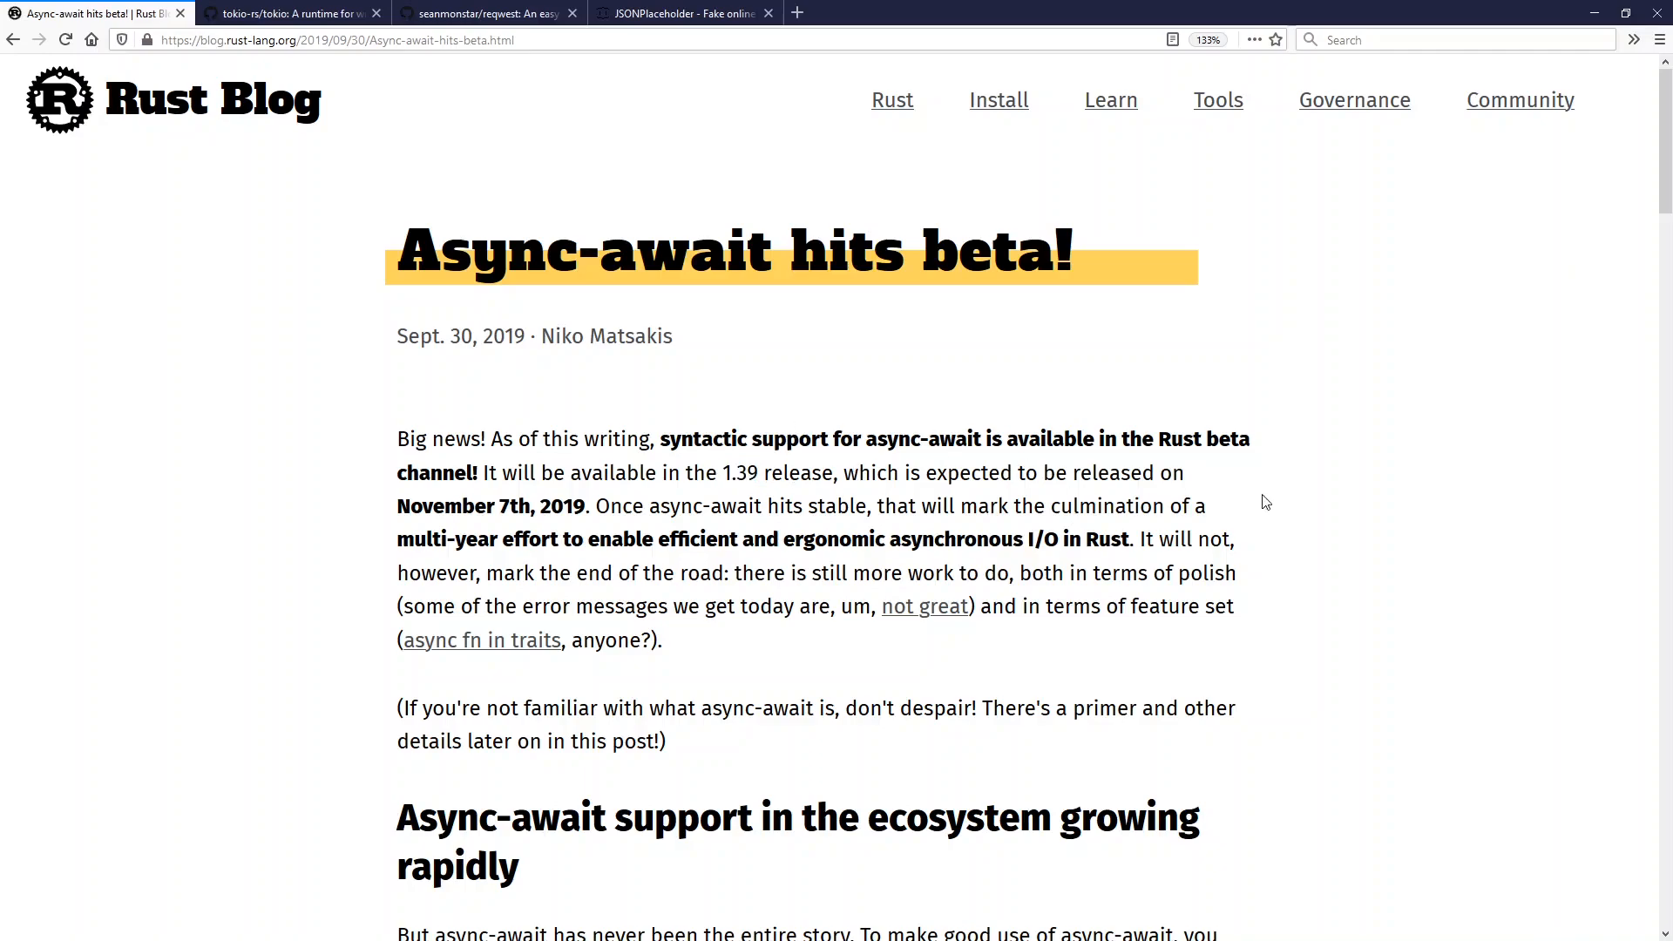
mouse_move(430, 569)
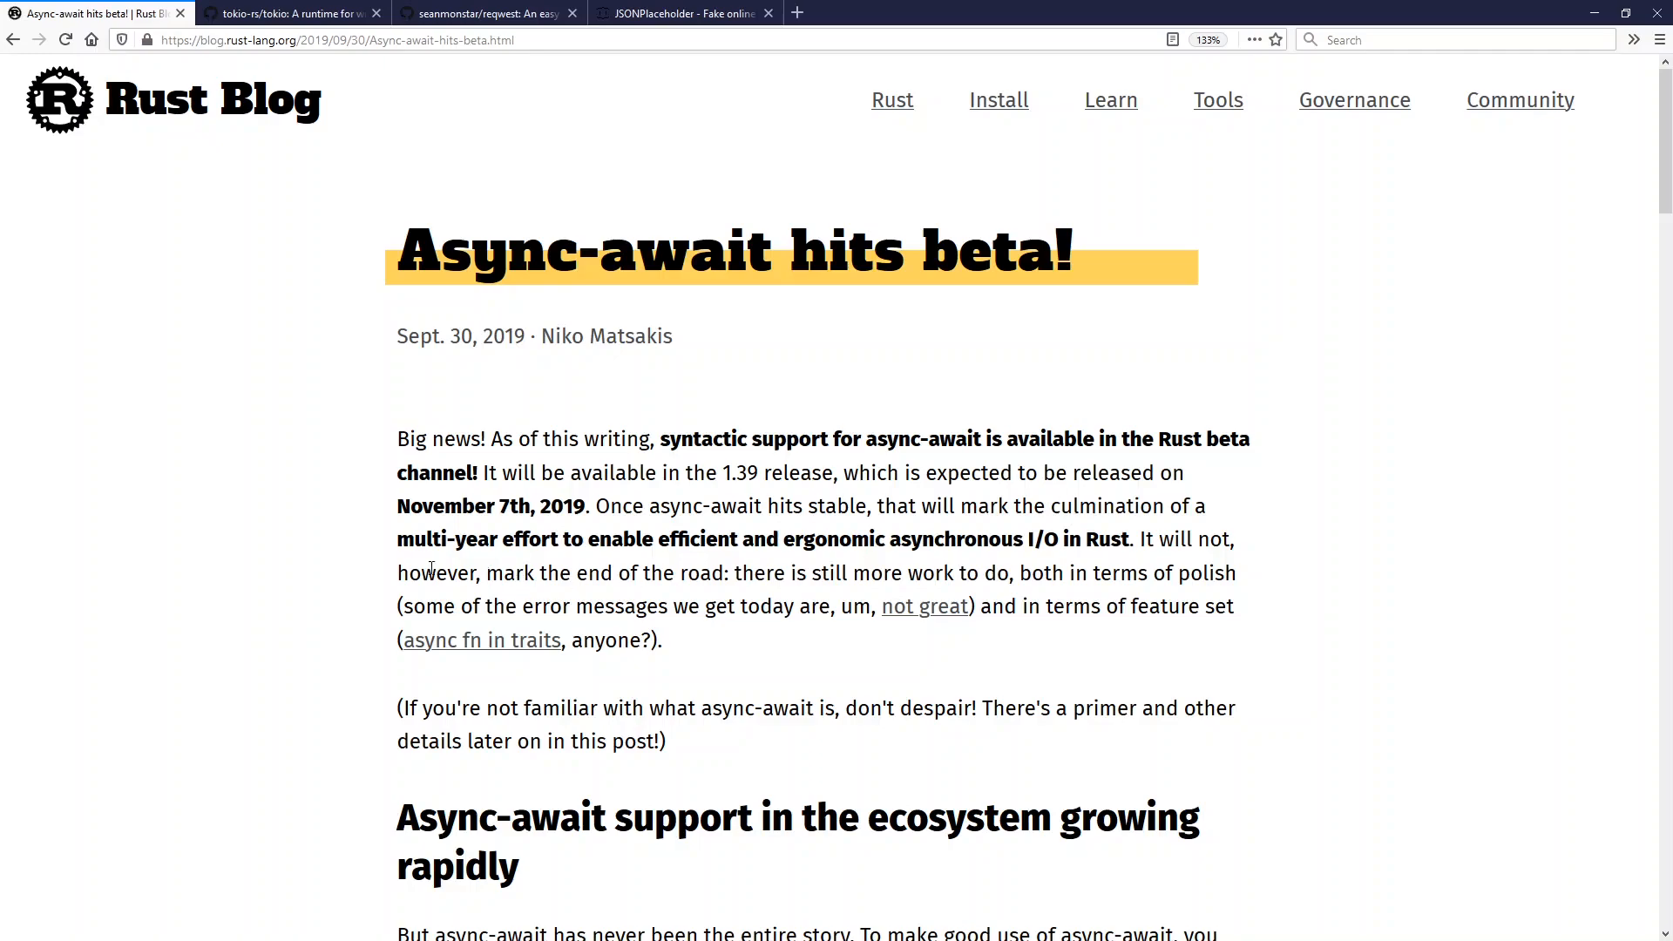
mouse_move(1213, 562)
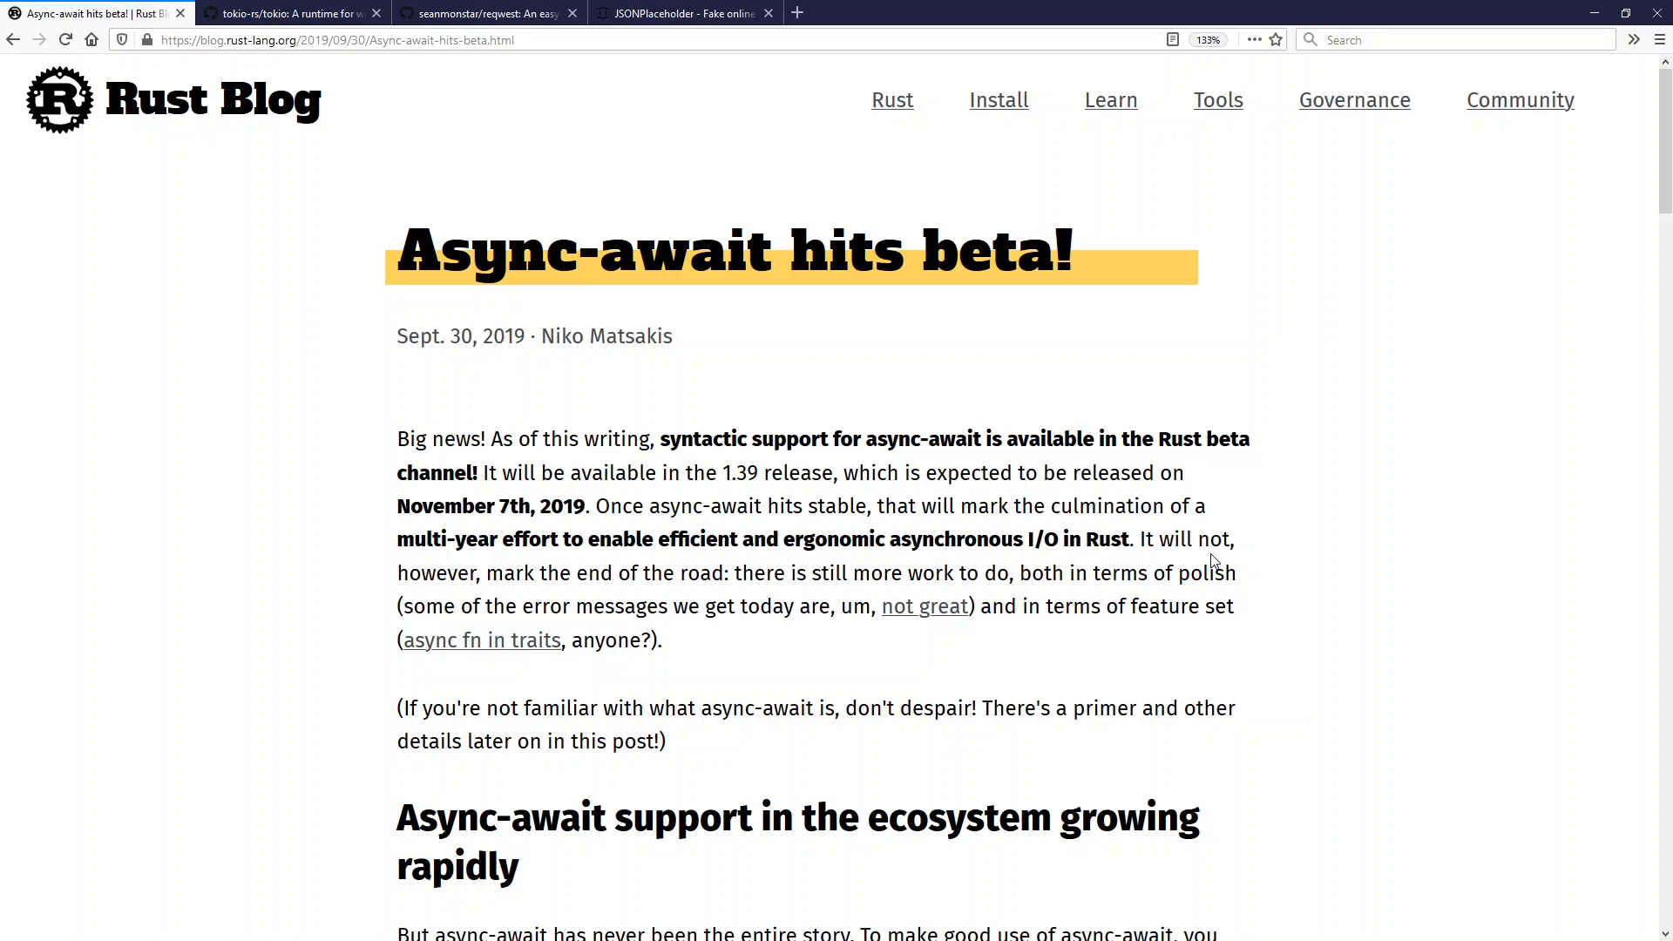
mouse_move(907, 362)
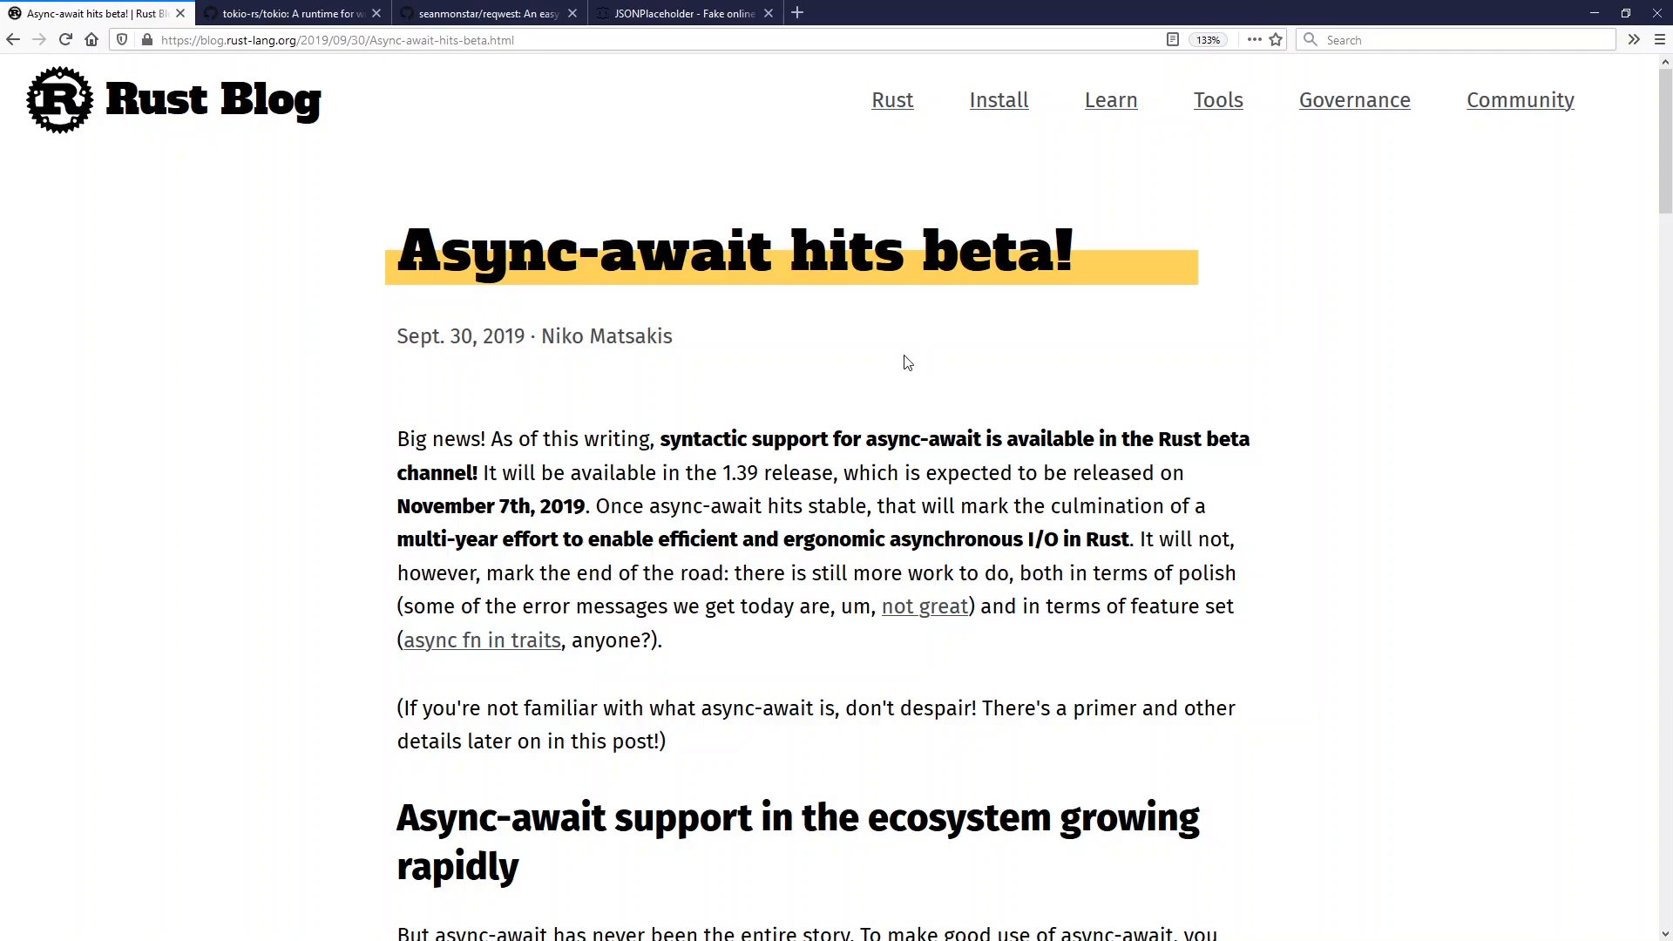
mouse_move(866, 387)
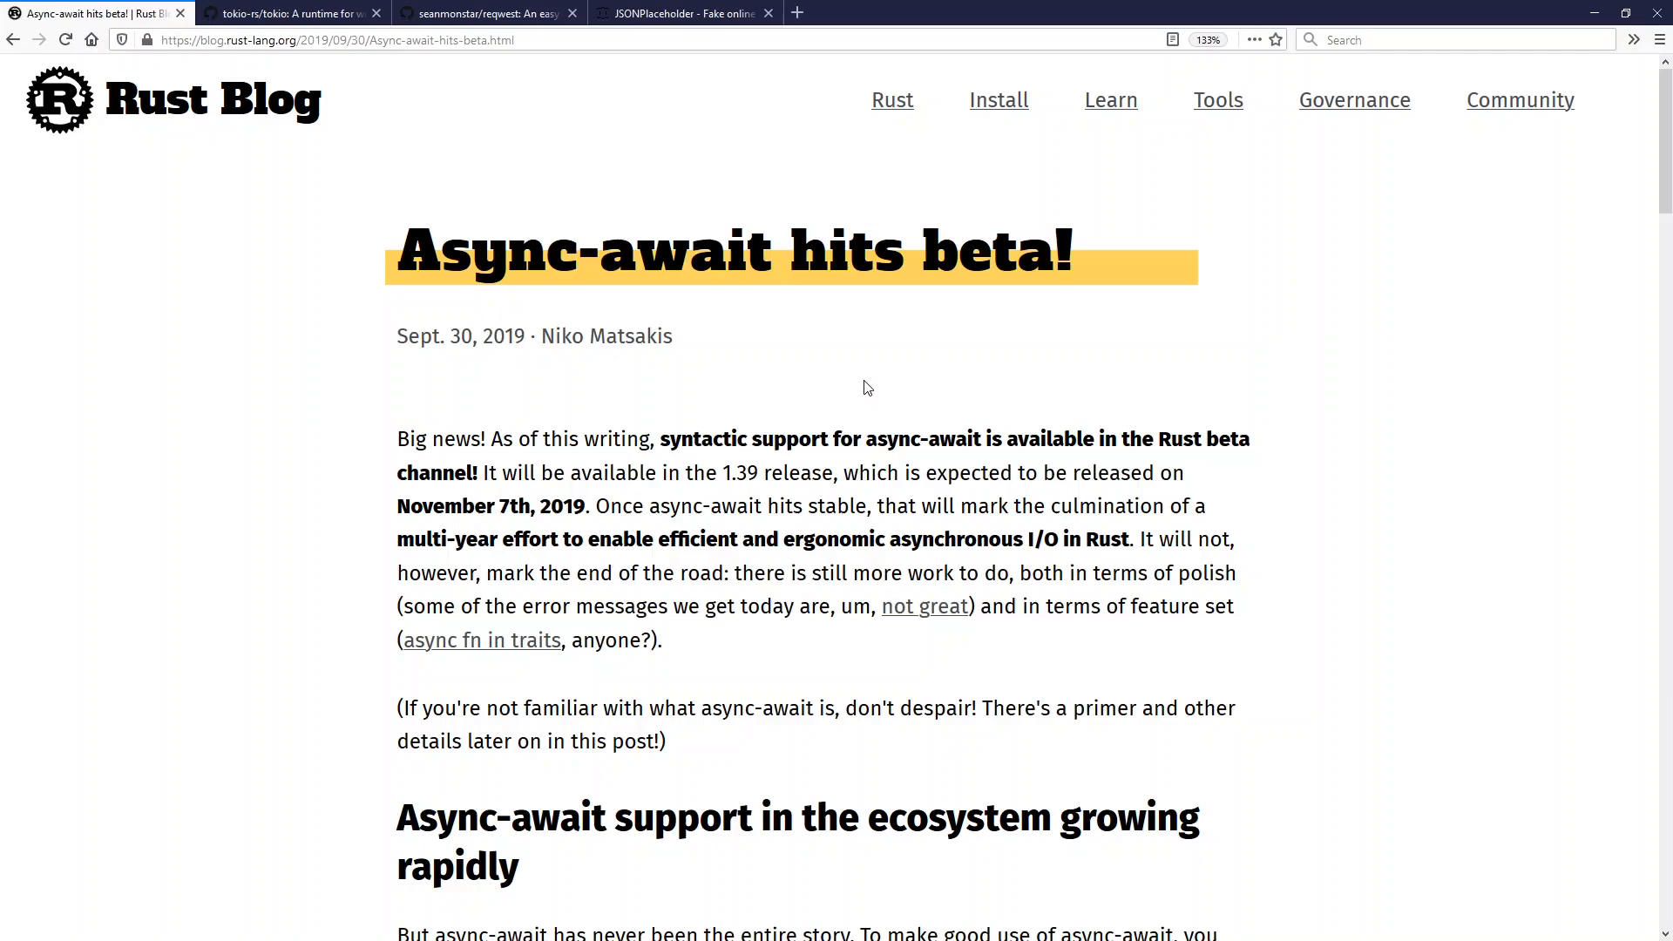
mouse_move(859, 385)
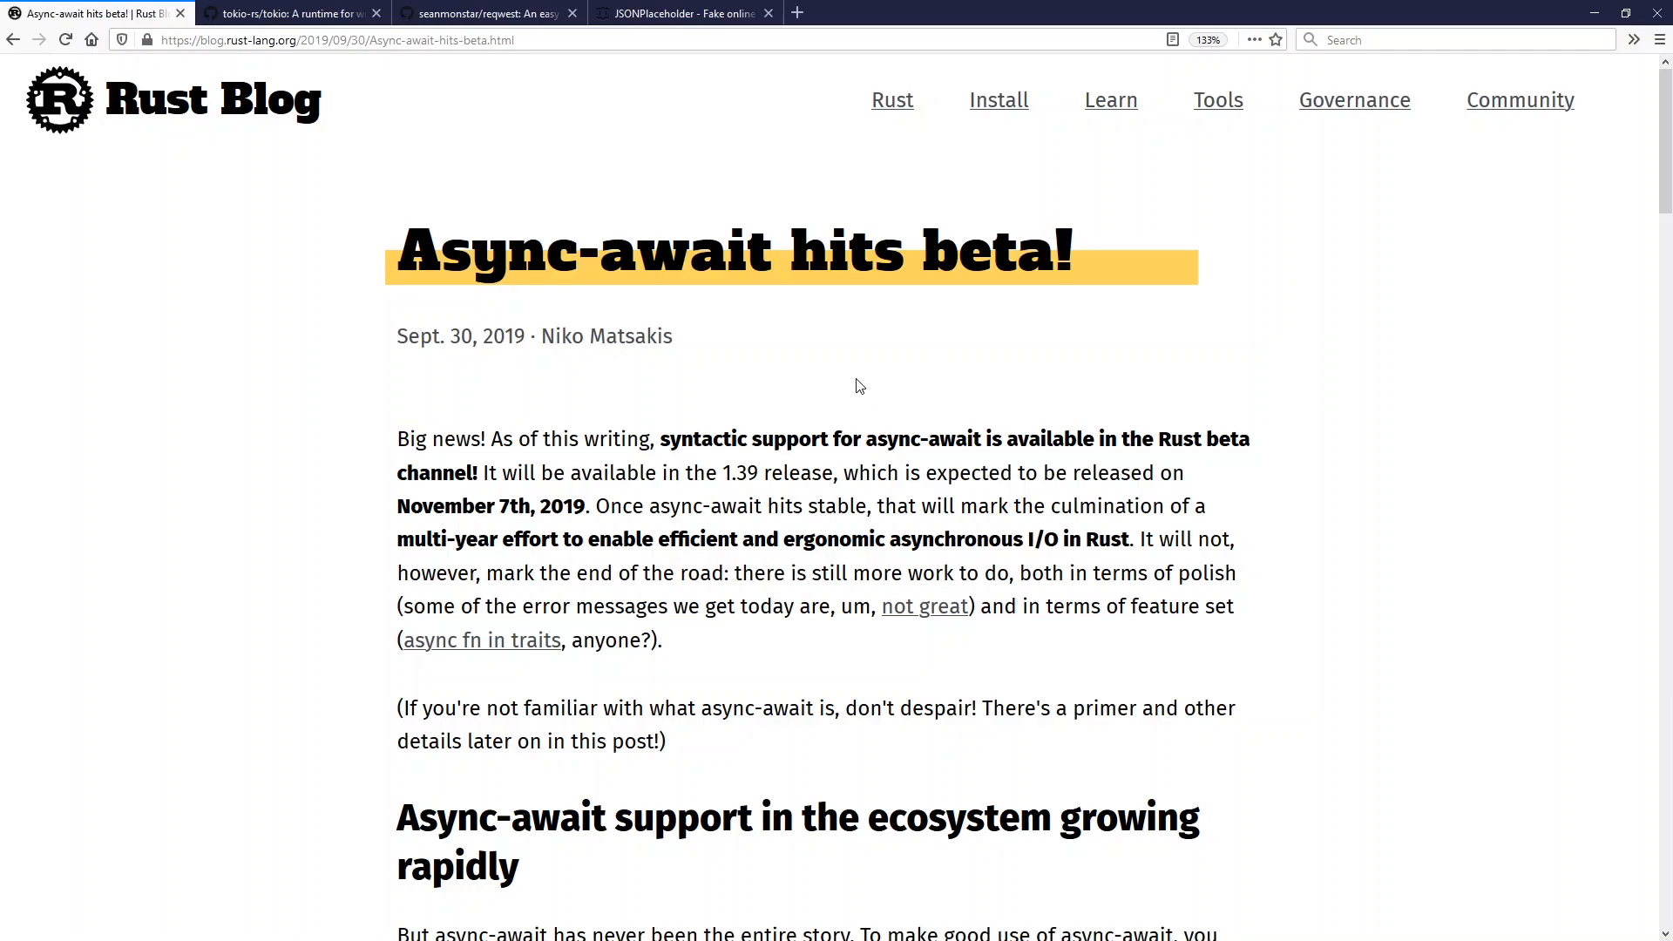
mouse_move(736, 374)
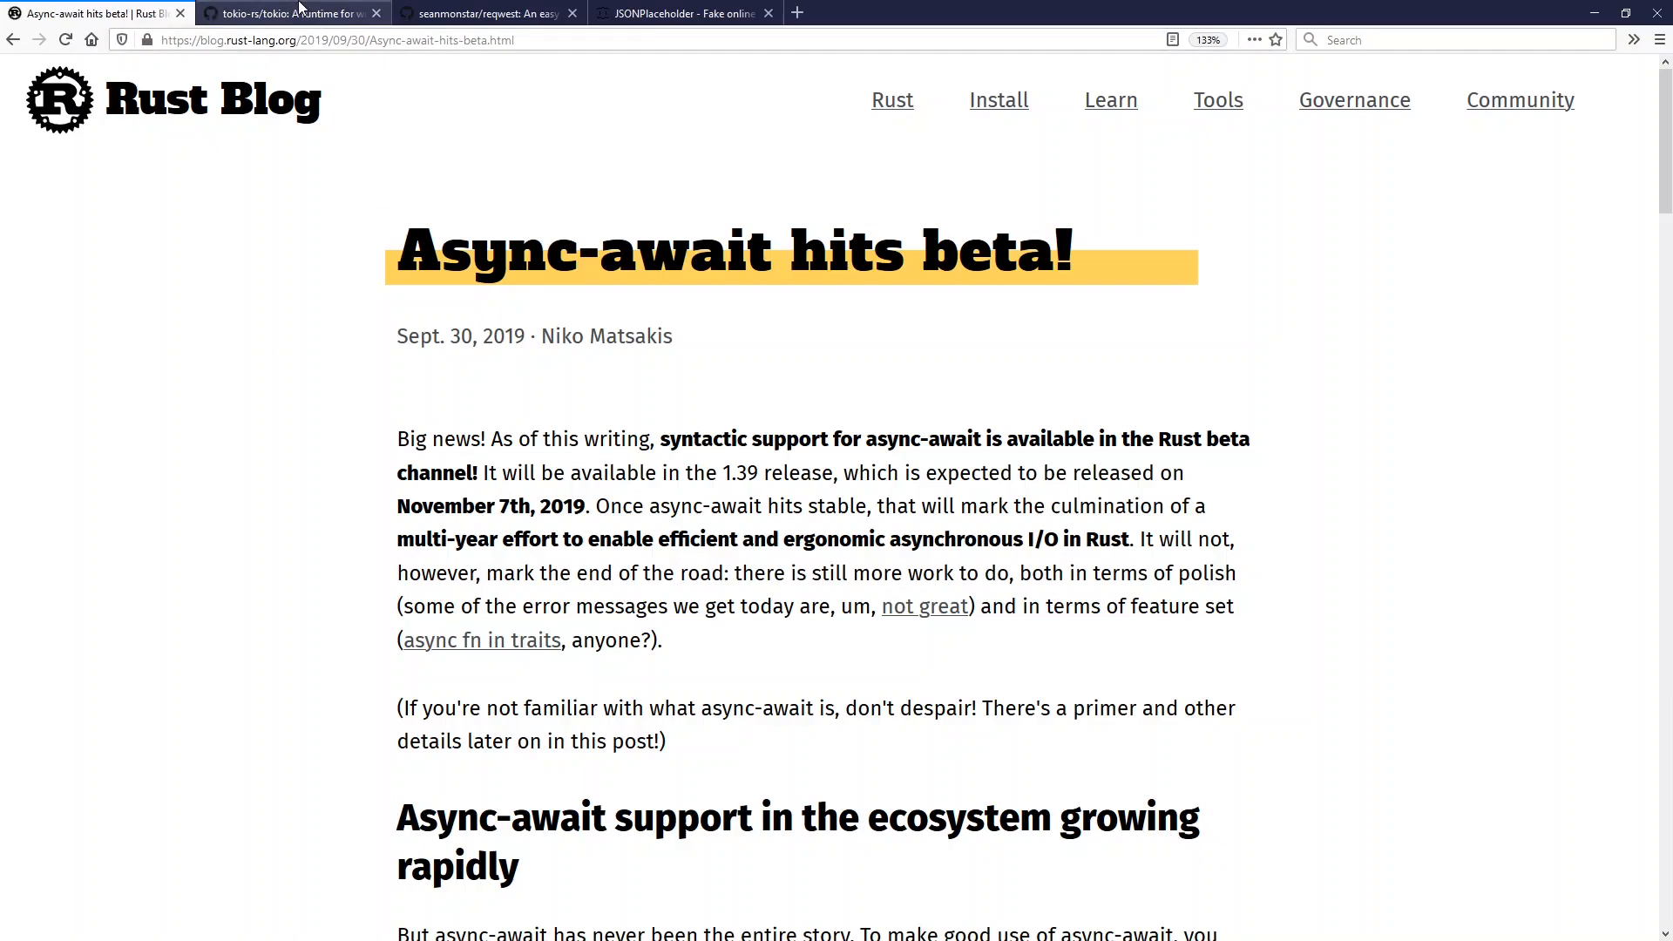
left_click(294, 13)
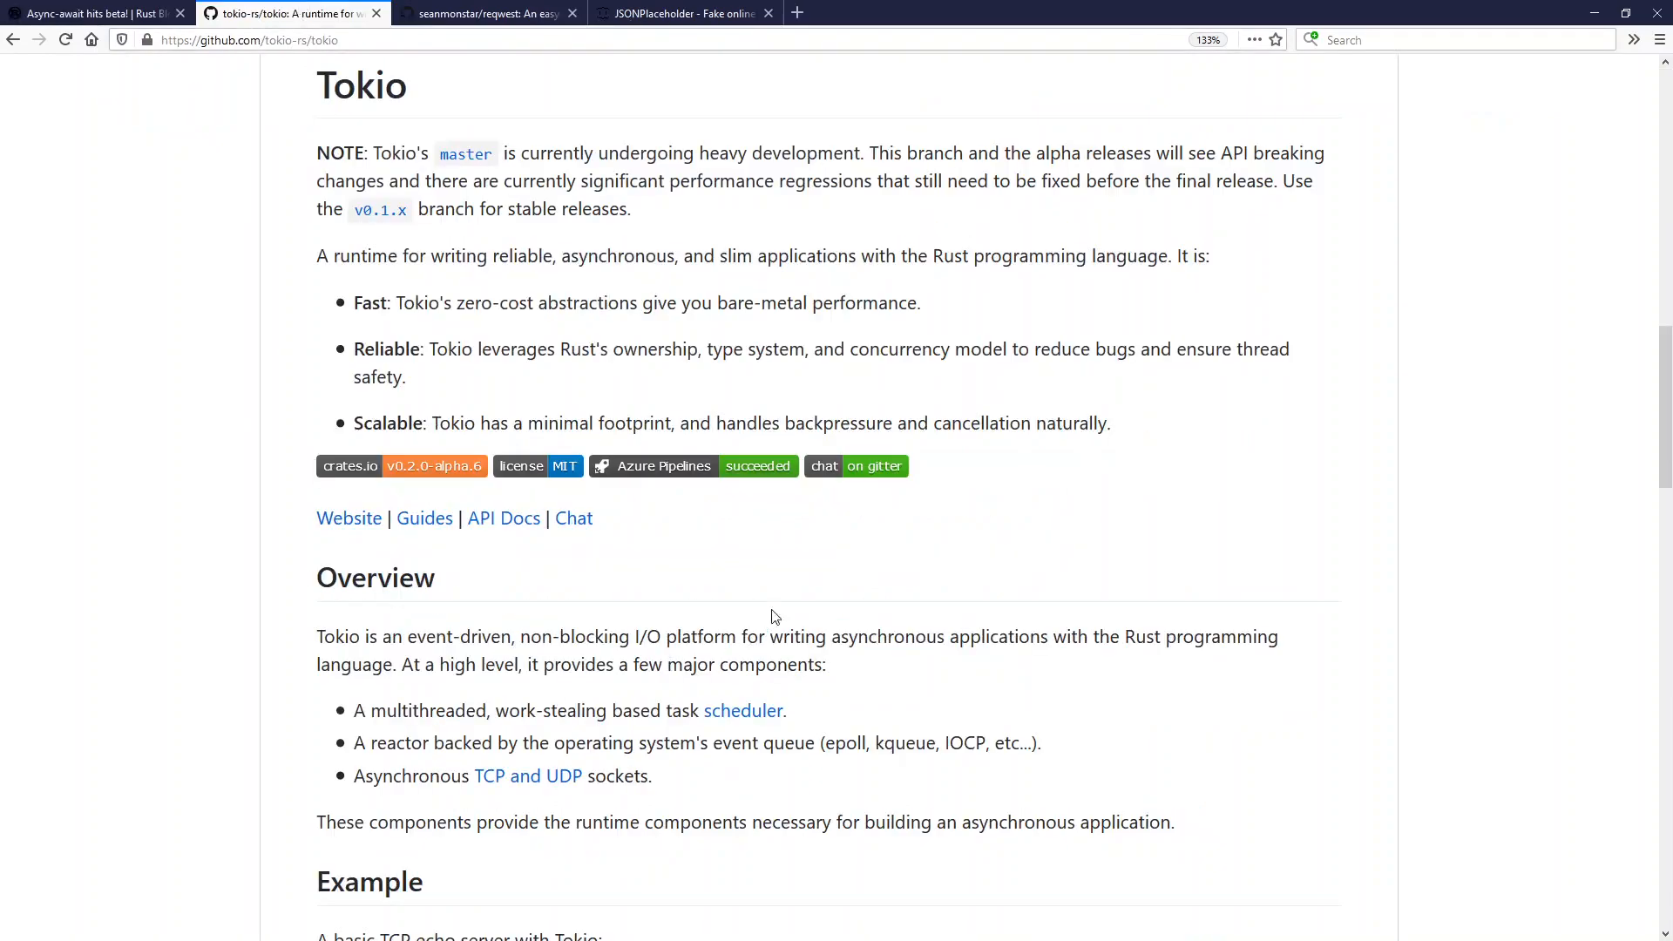
mouse_move(874, 360)
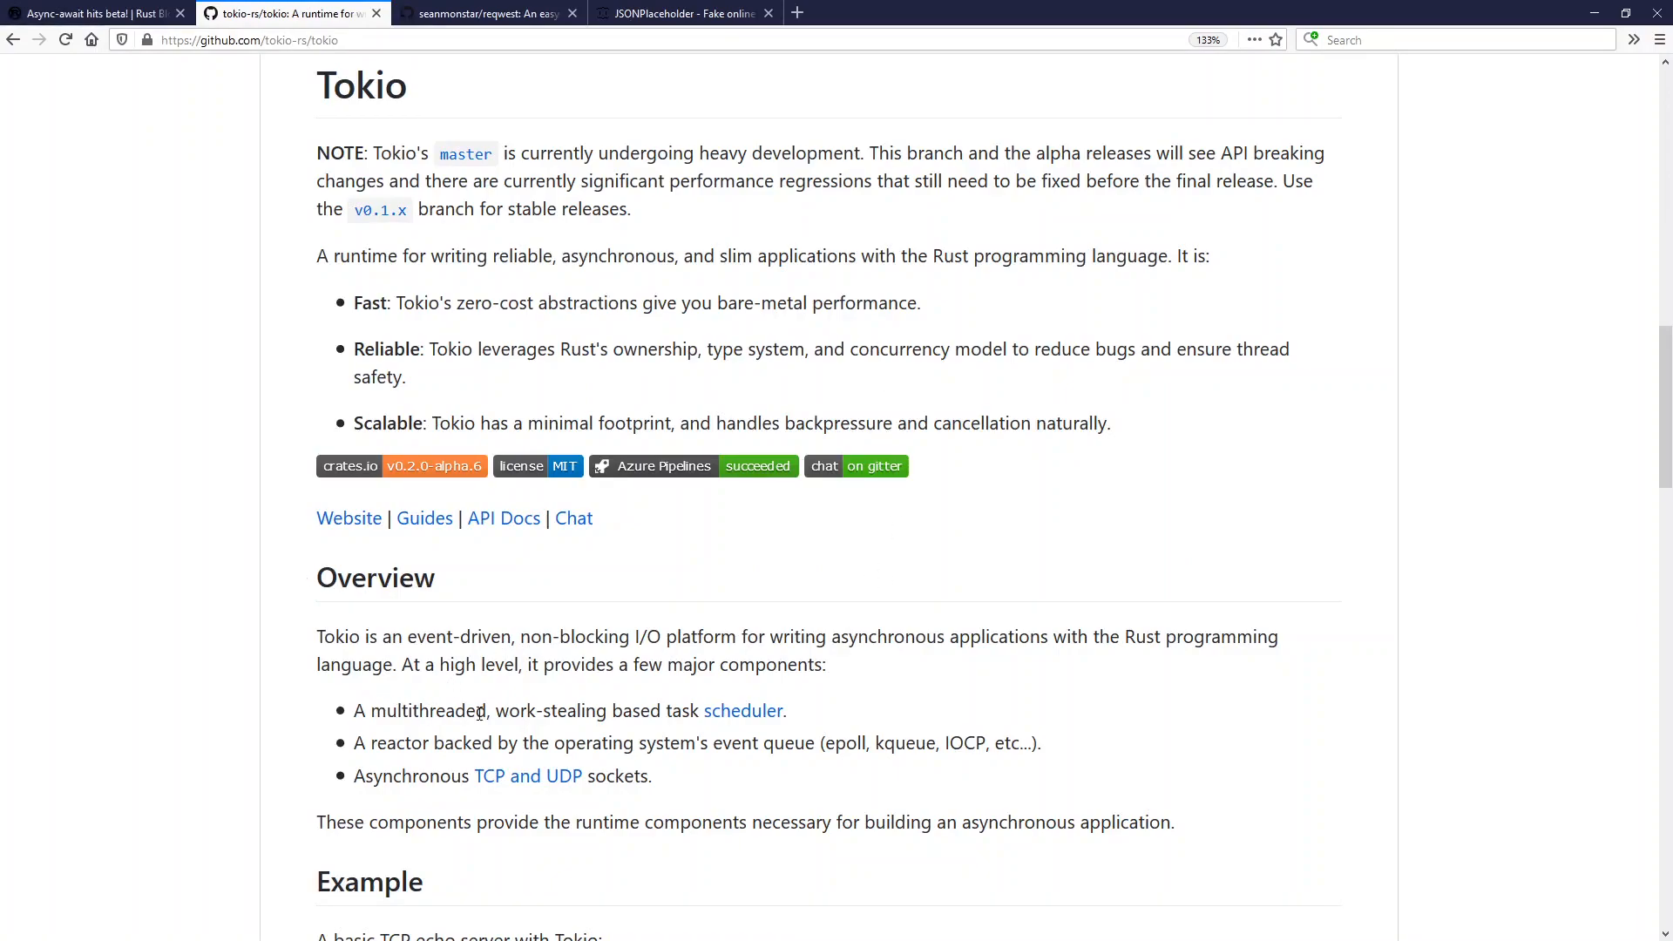
mouse_move(792, 721)
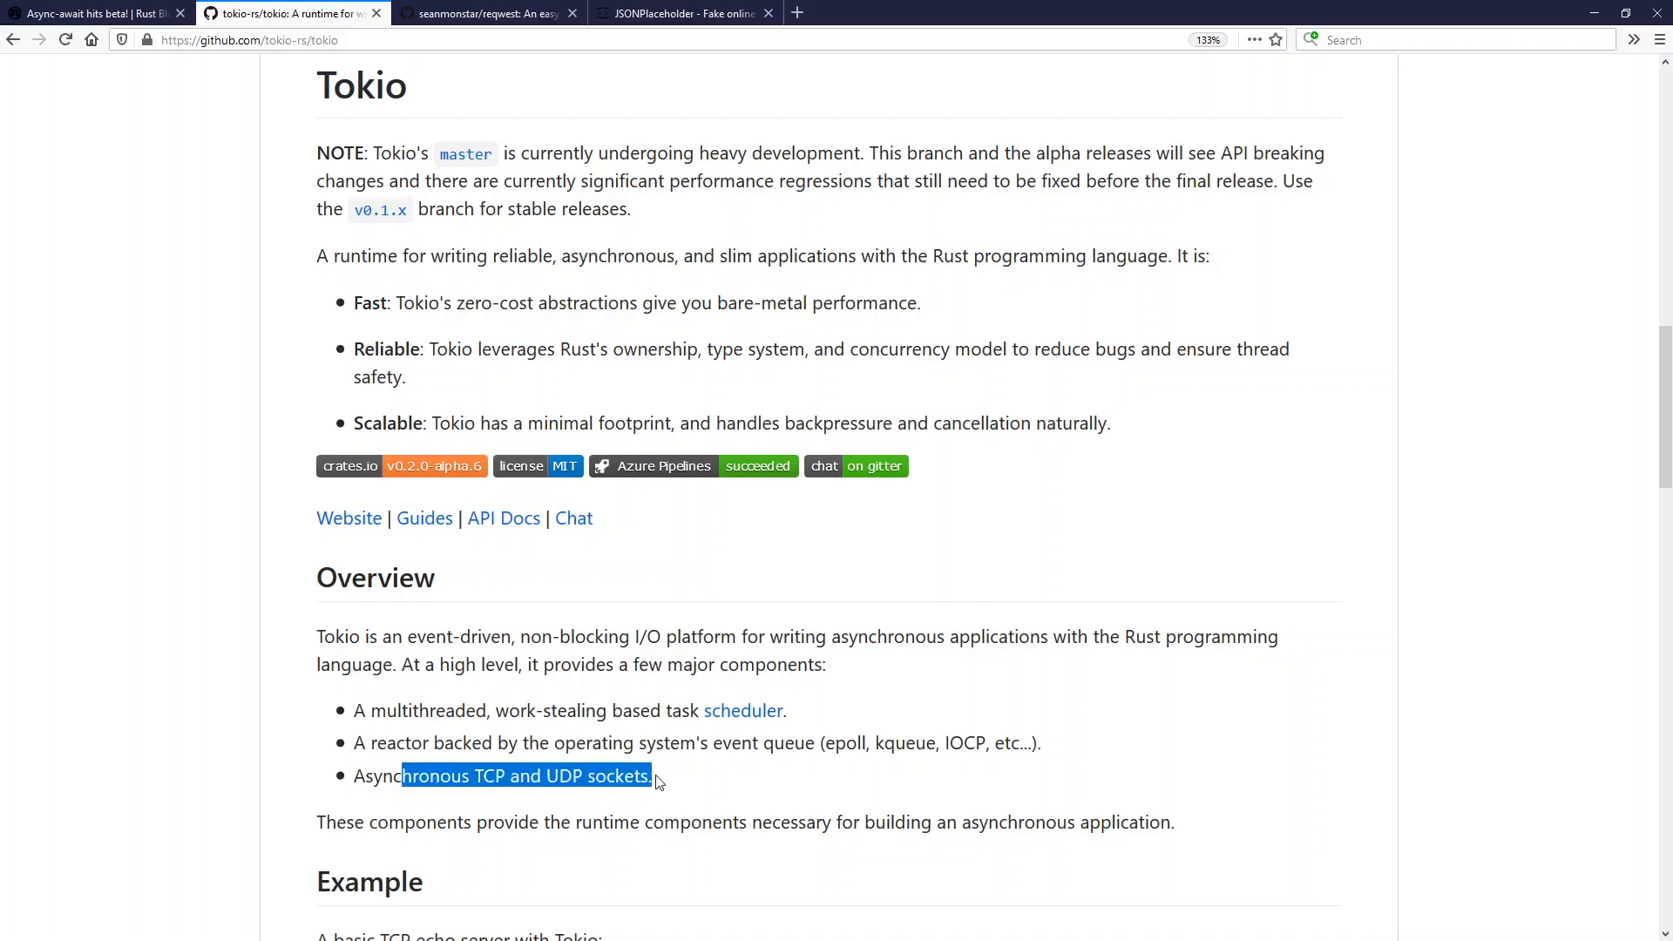
left_click(689, 768)
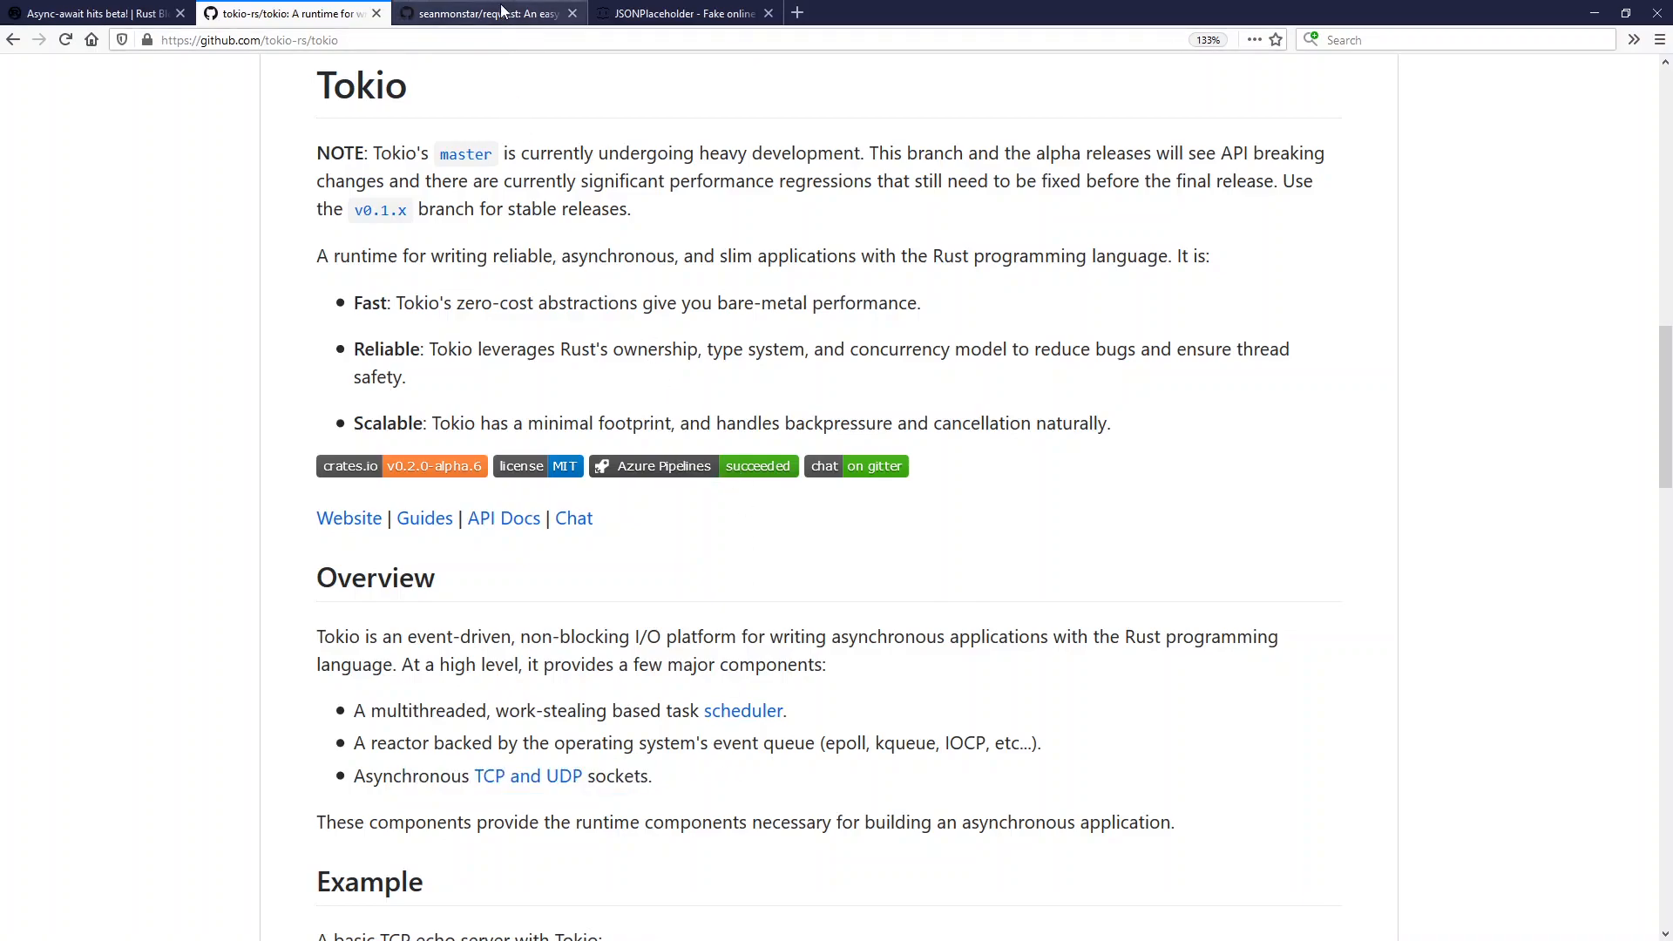
Show the seanmonstar/reqwest README with its async httpbin.org/ip example
left_click(486, 14)
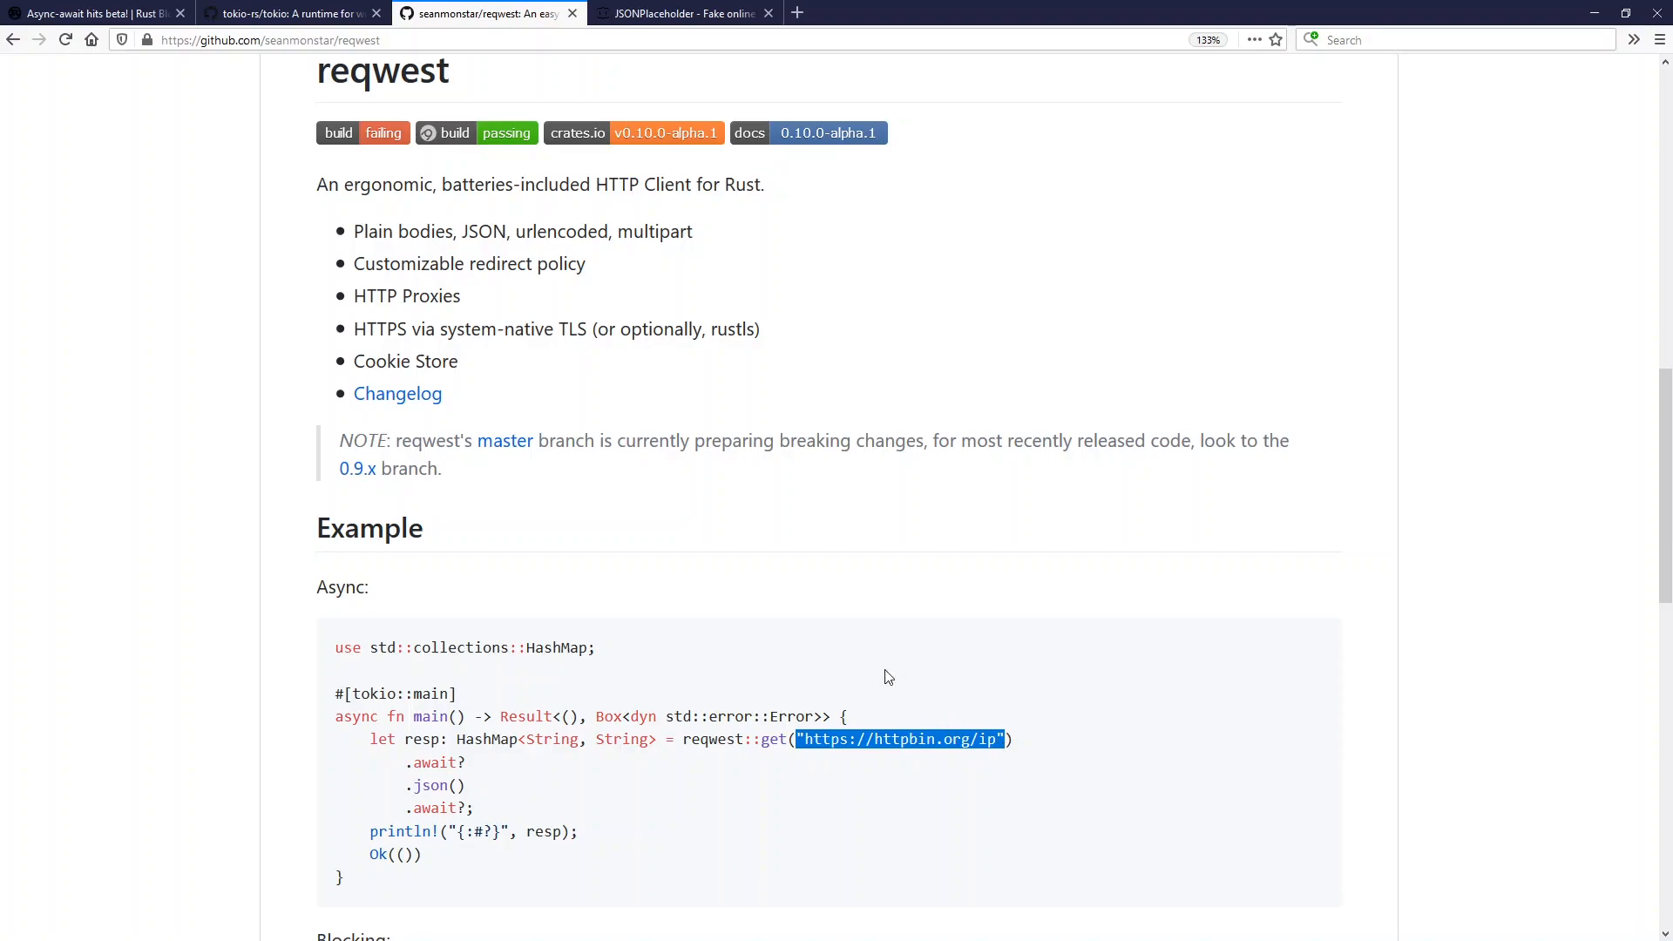
mouse_move(382, 72)
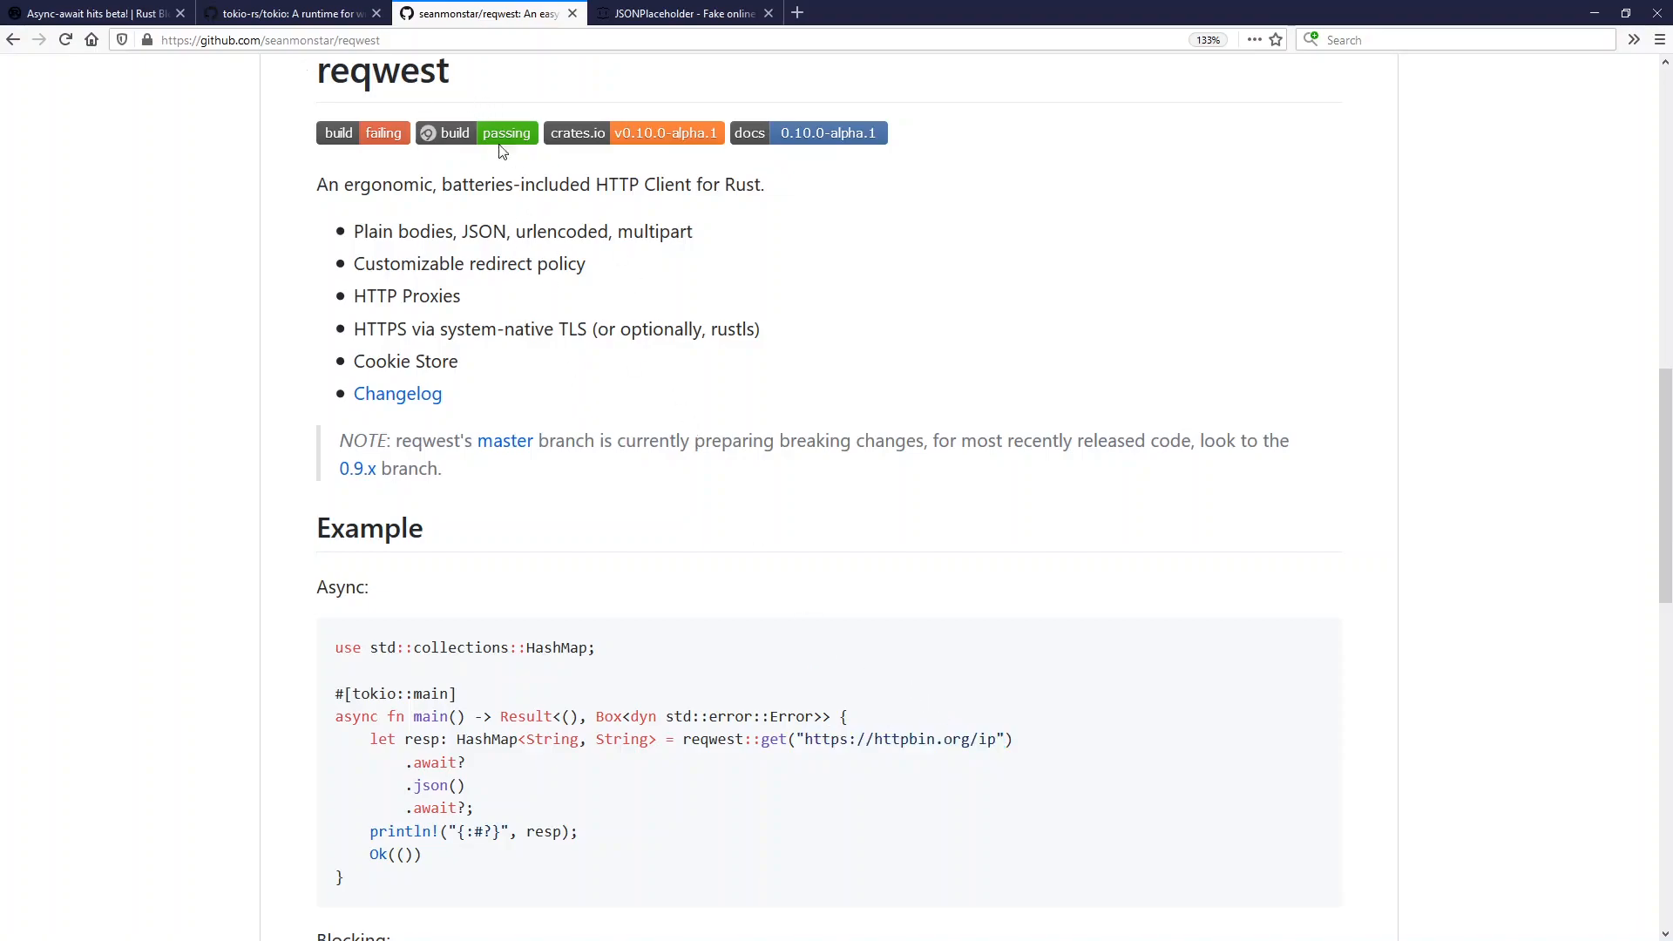
mouse_move(641, 289)
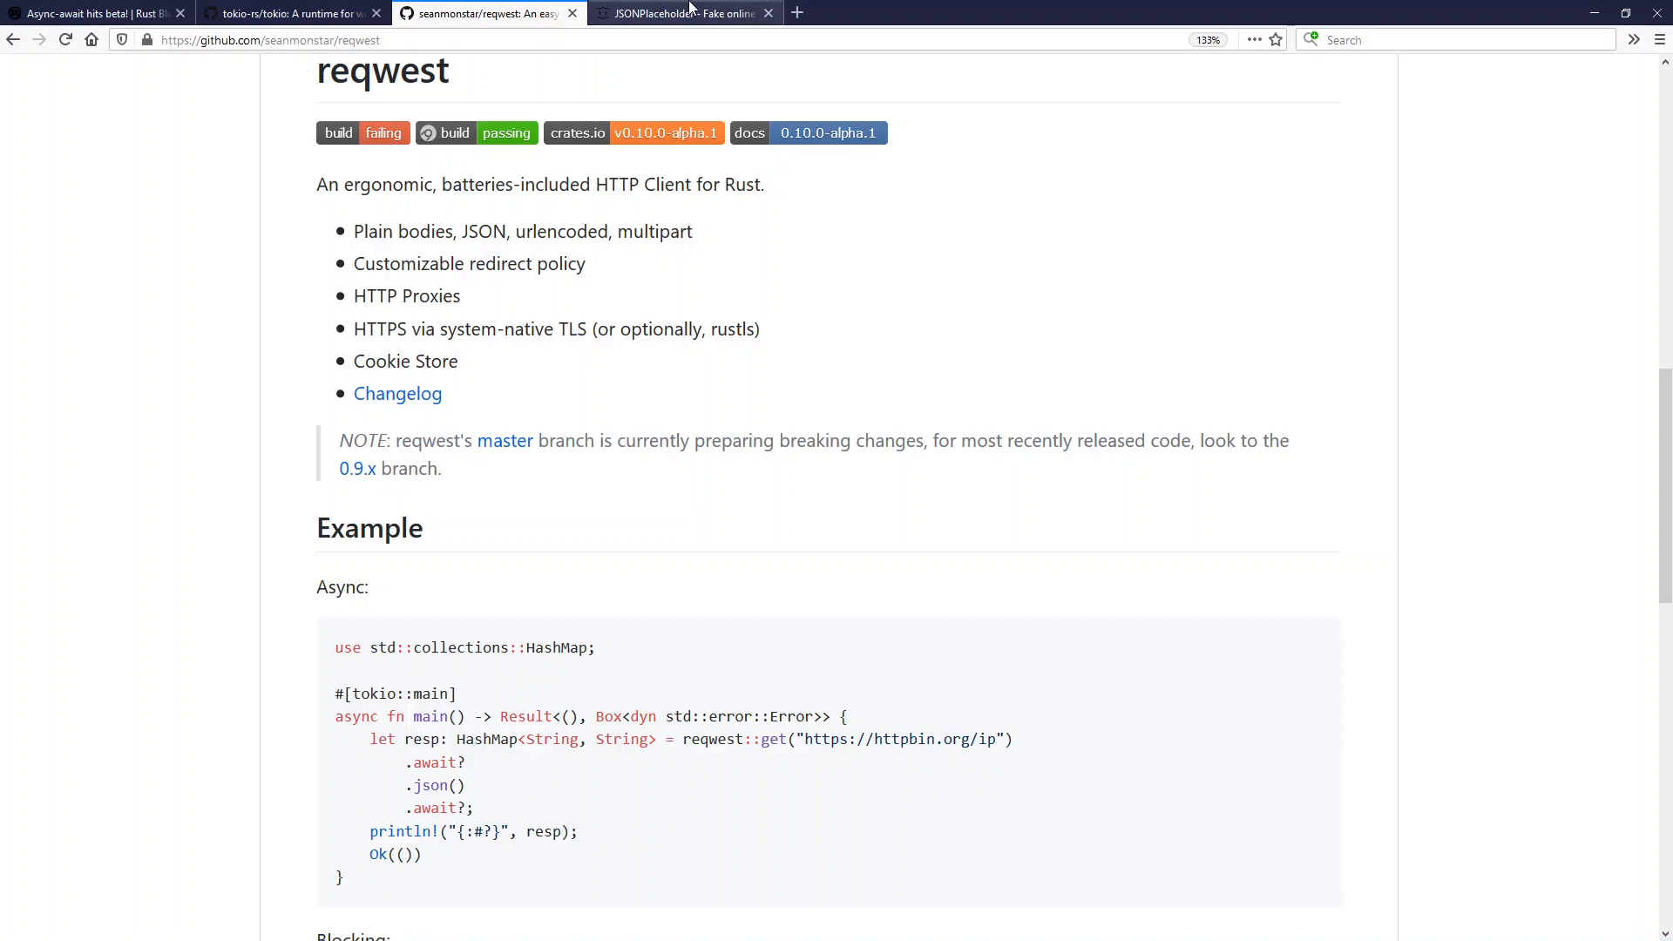
Highlight the JSONPlaceholder fetch example and run it, returning todo 1 'delectus aut autem'
left_click(683, 13)
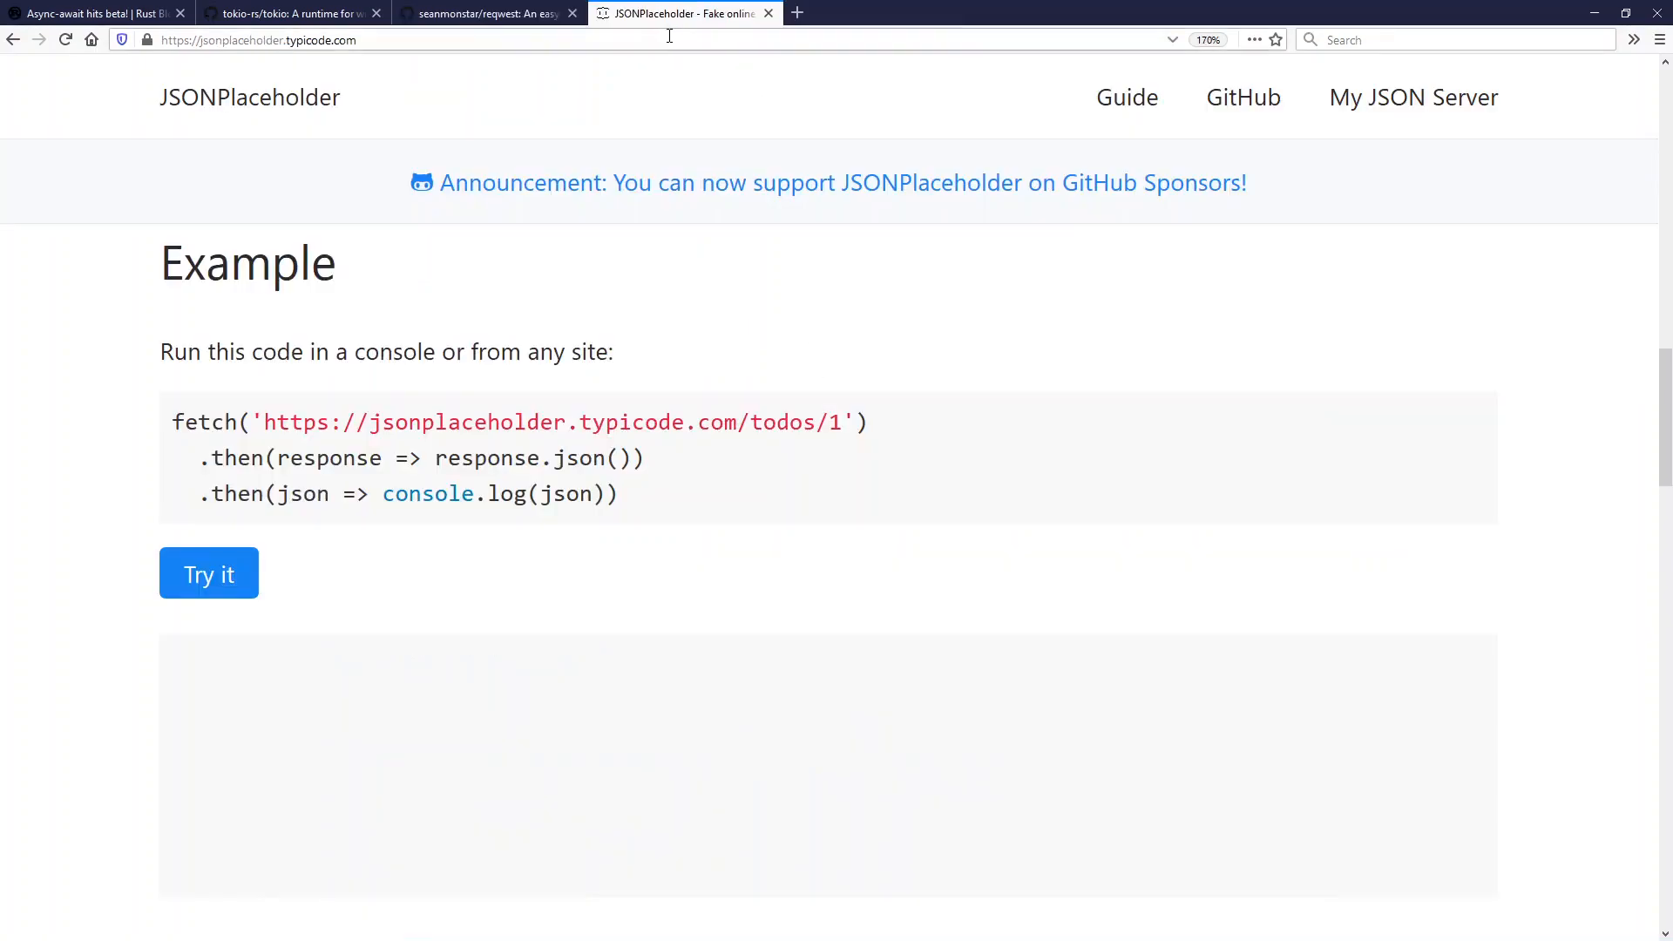
mouse_move(494, 298)
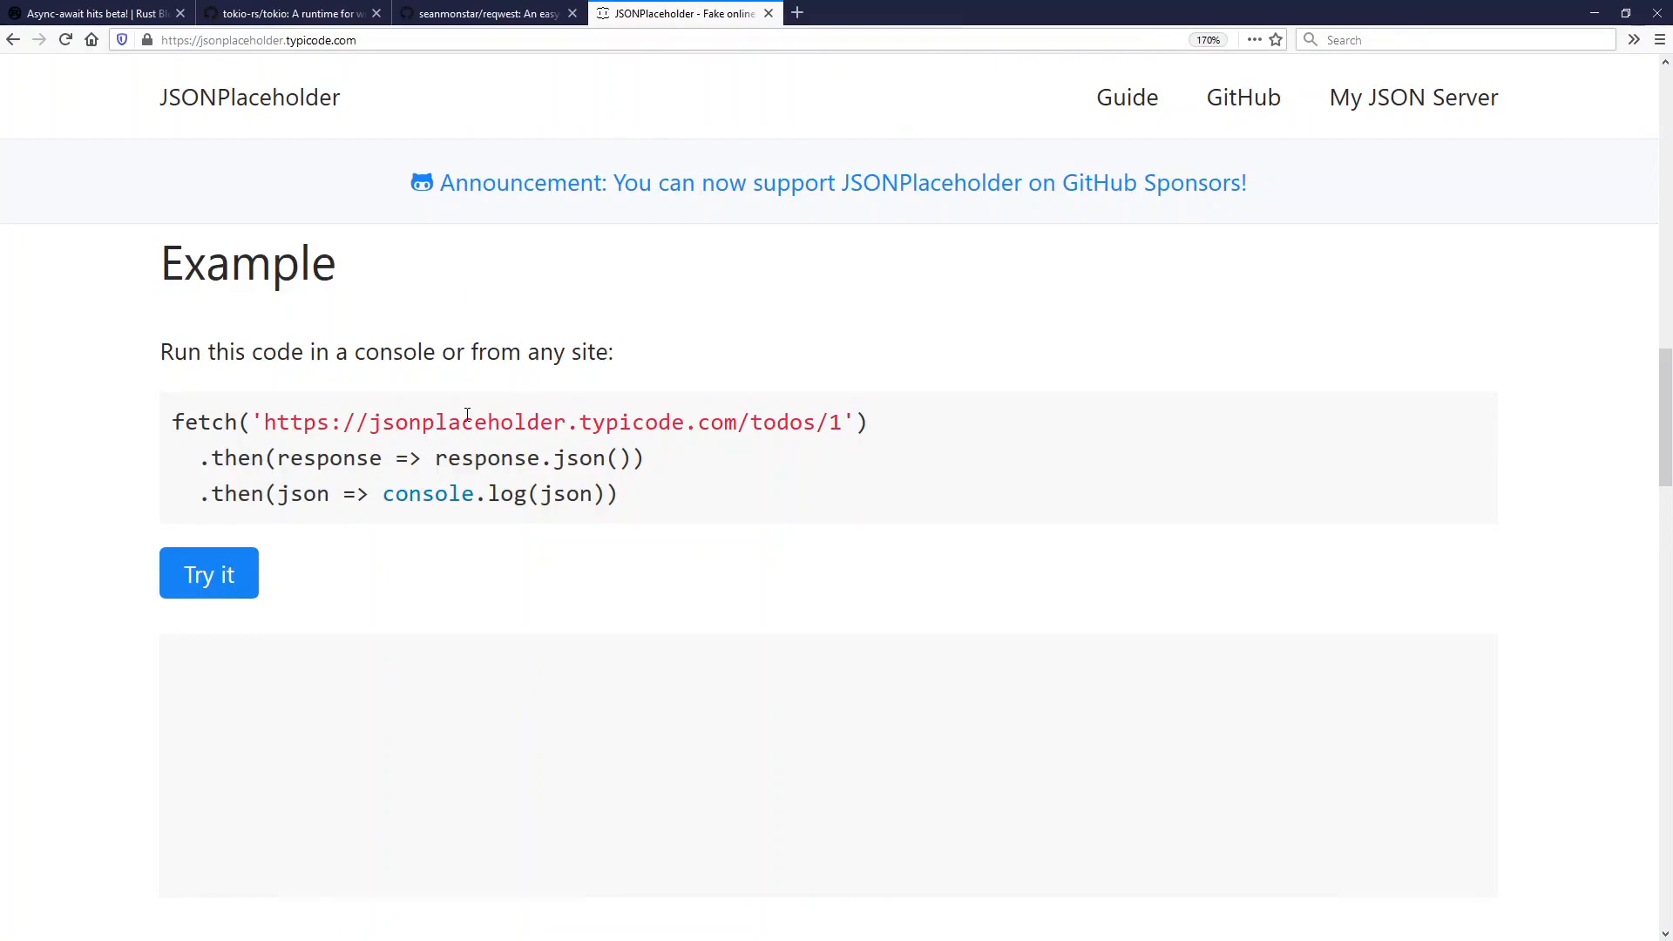
mouse_move(413, 604)
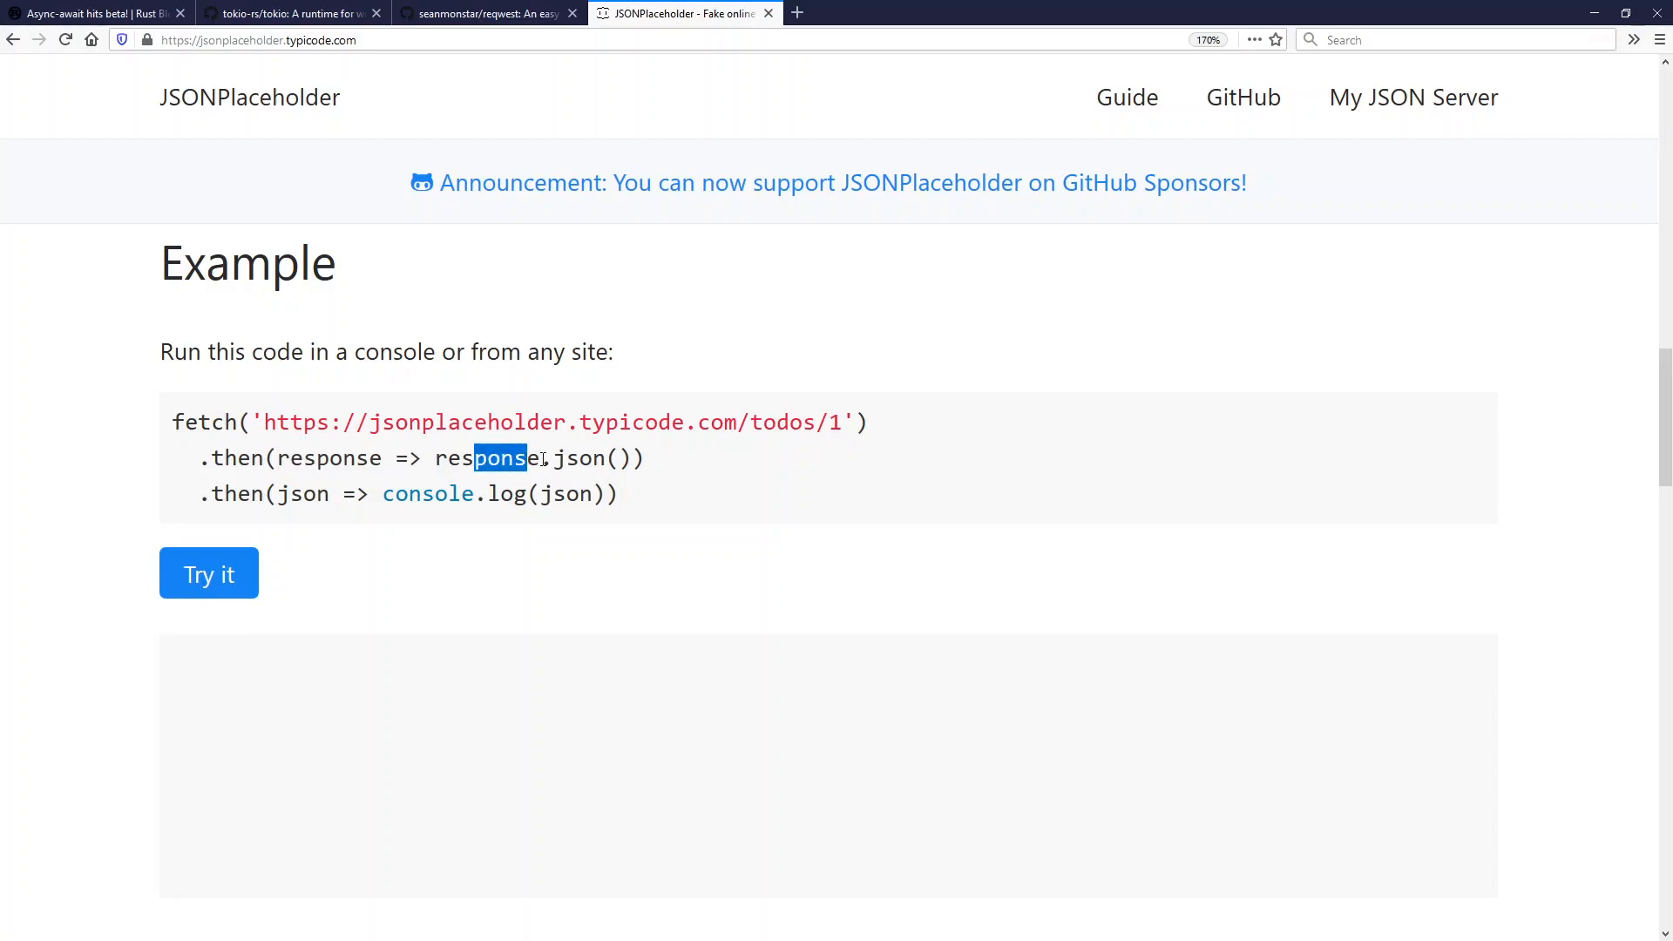
double_click(576, 457)
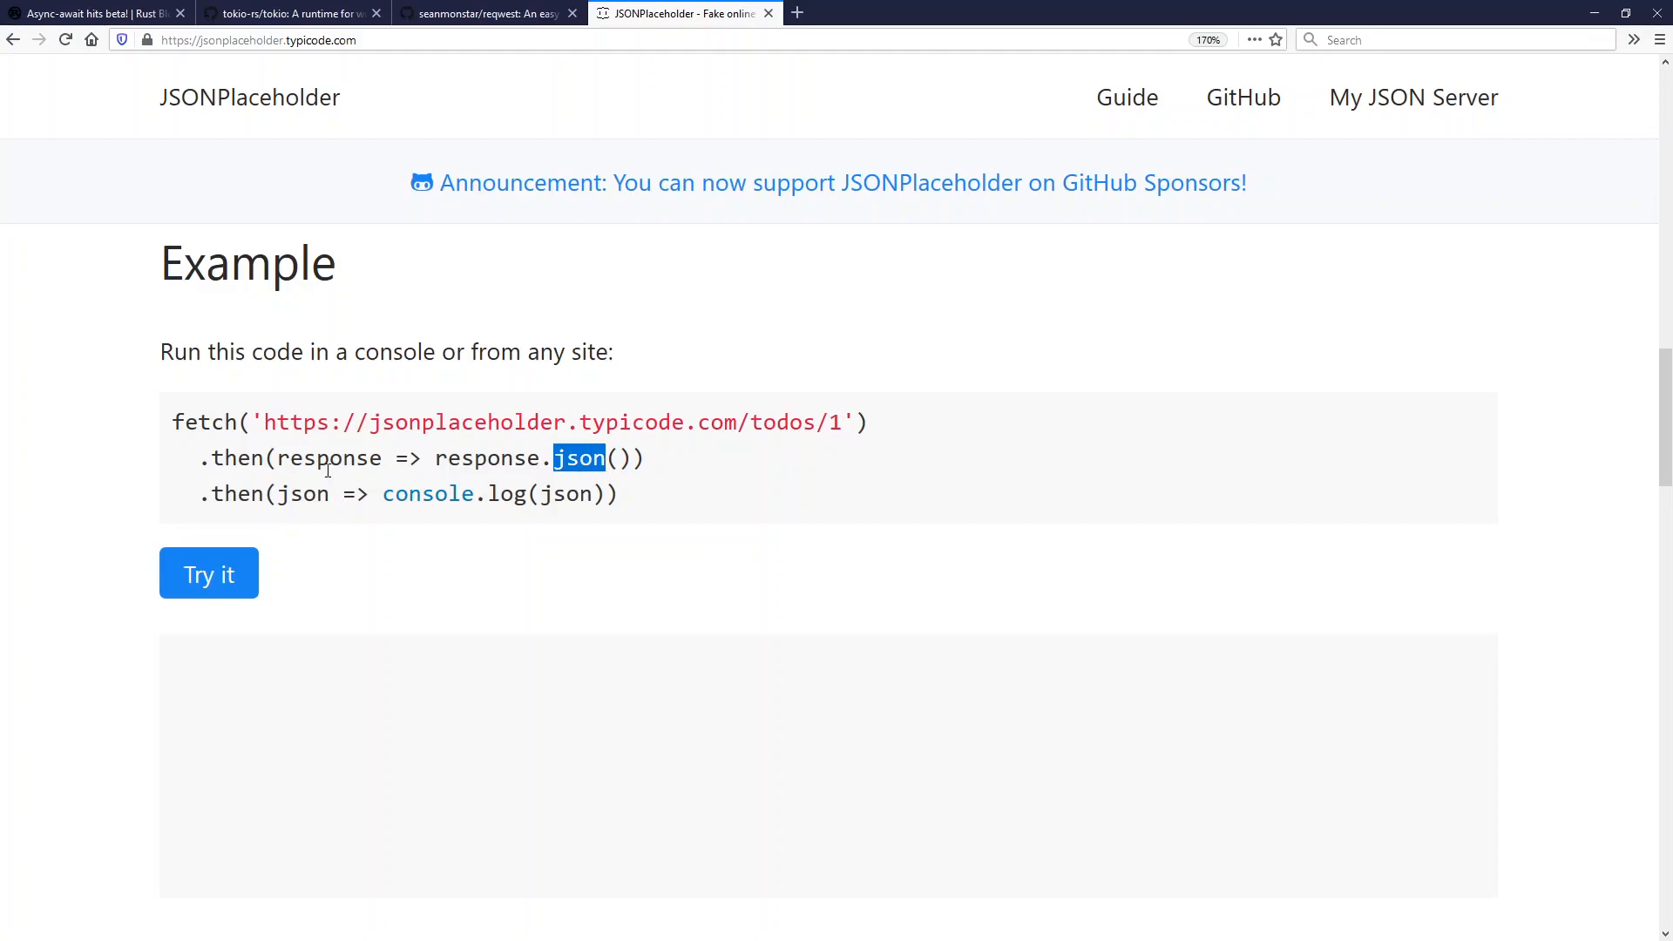
double_click(538, 493)
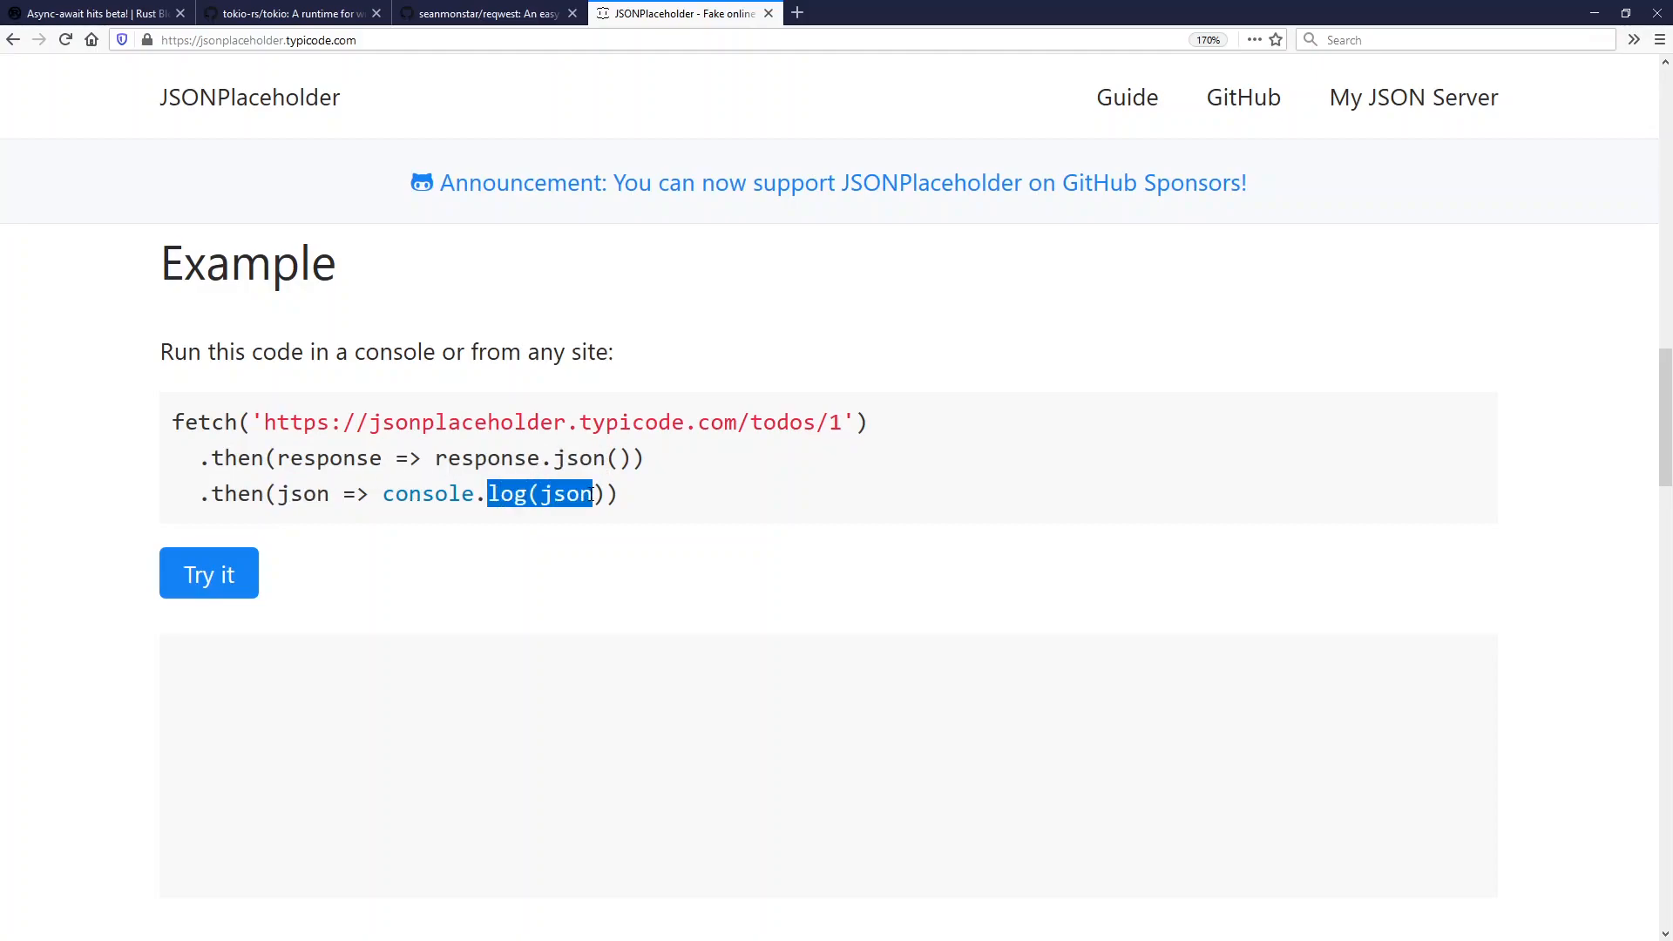
left_click(247, 493)
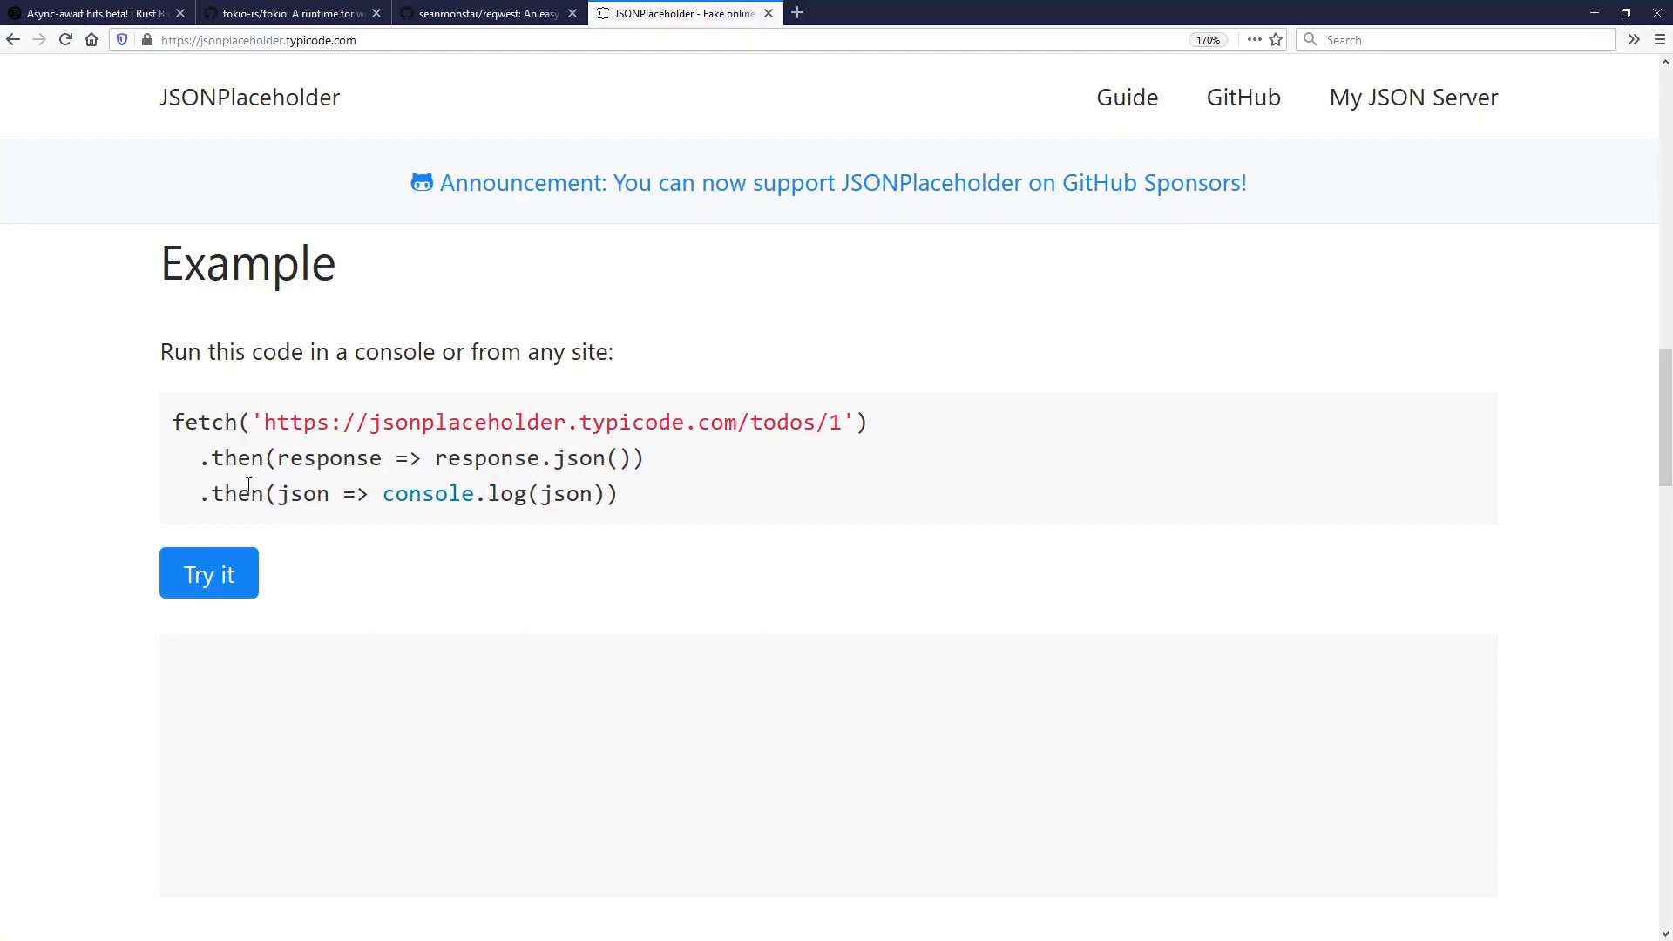
left_click(208, 573)
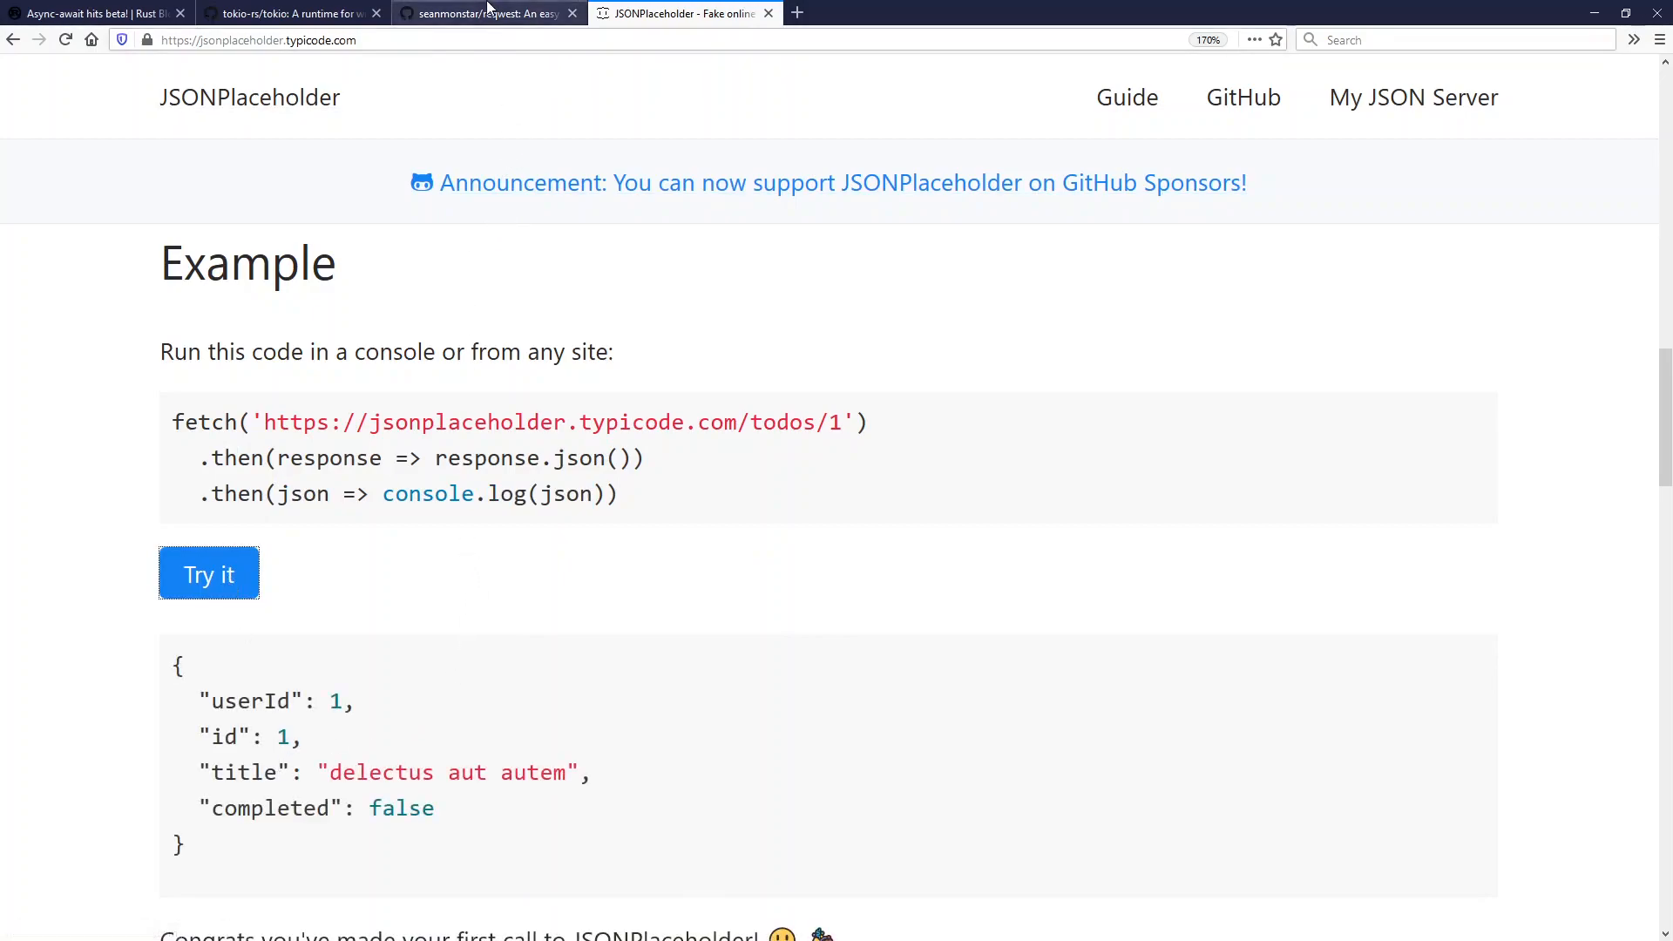
left_click(489, 13)
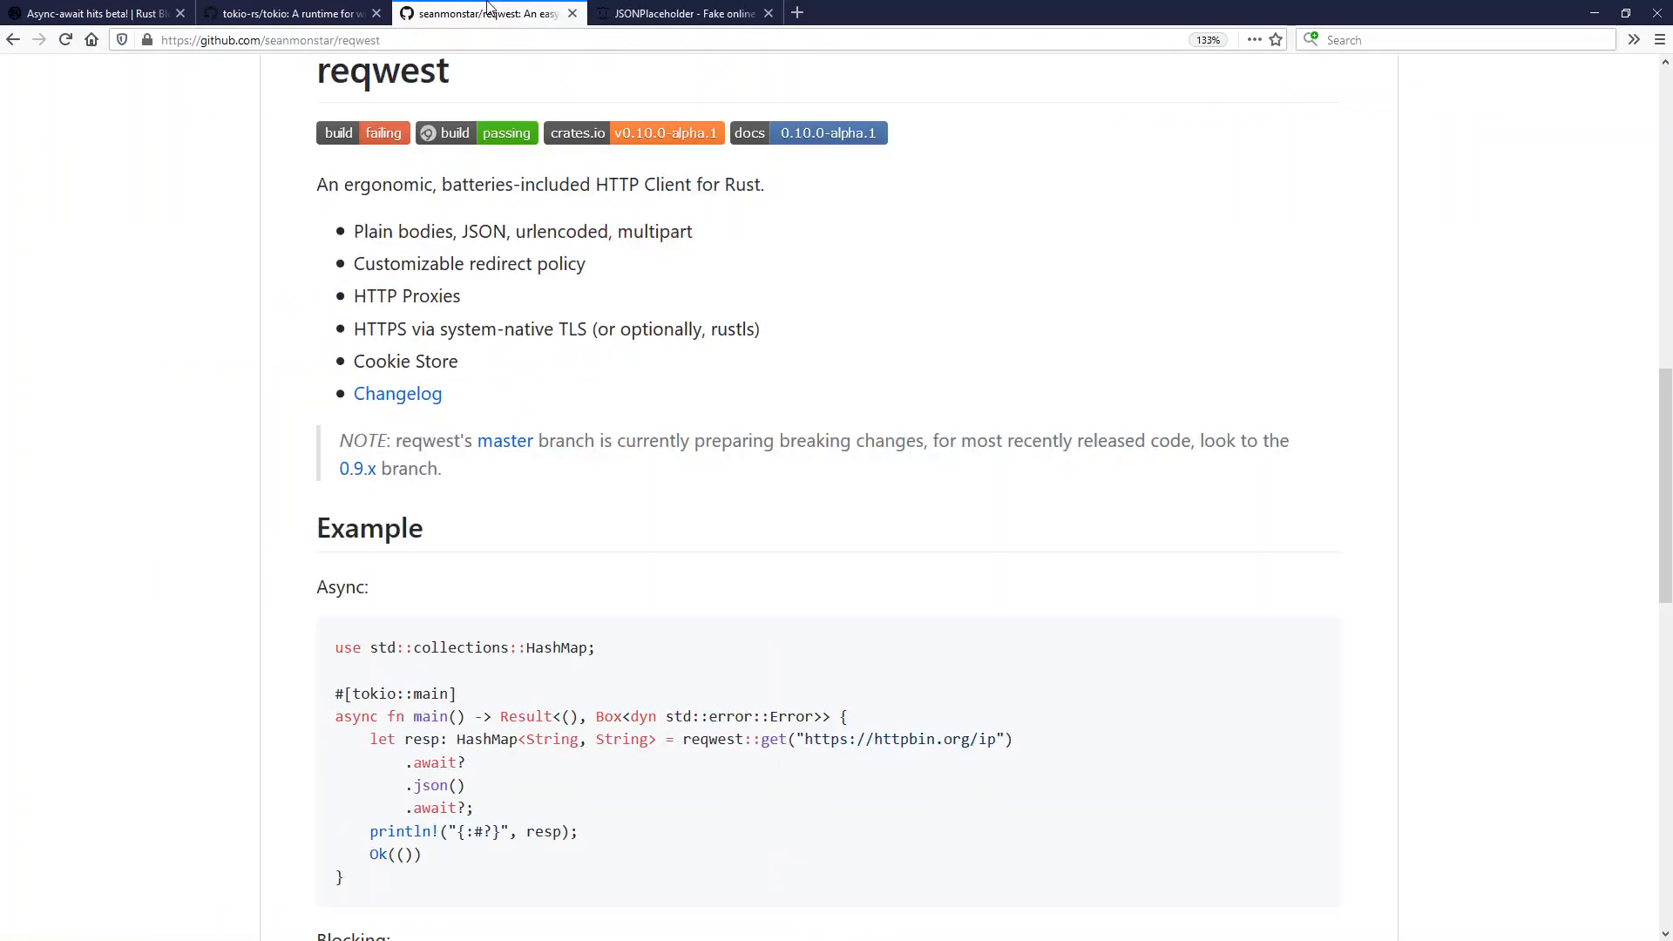
mouse_move(508, 763)
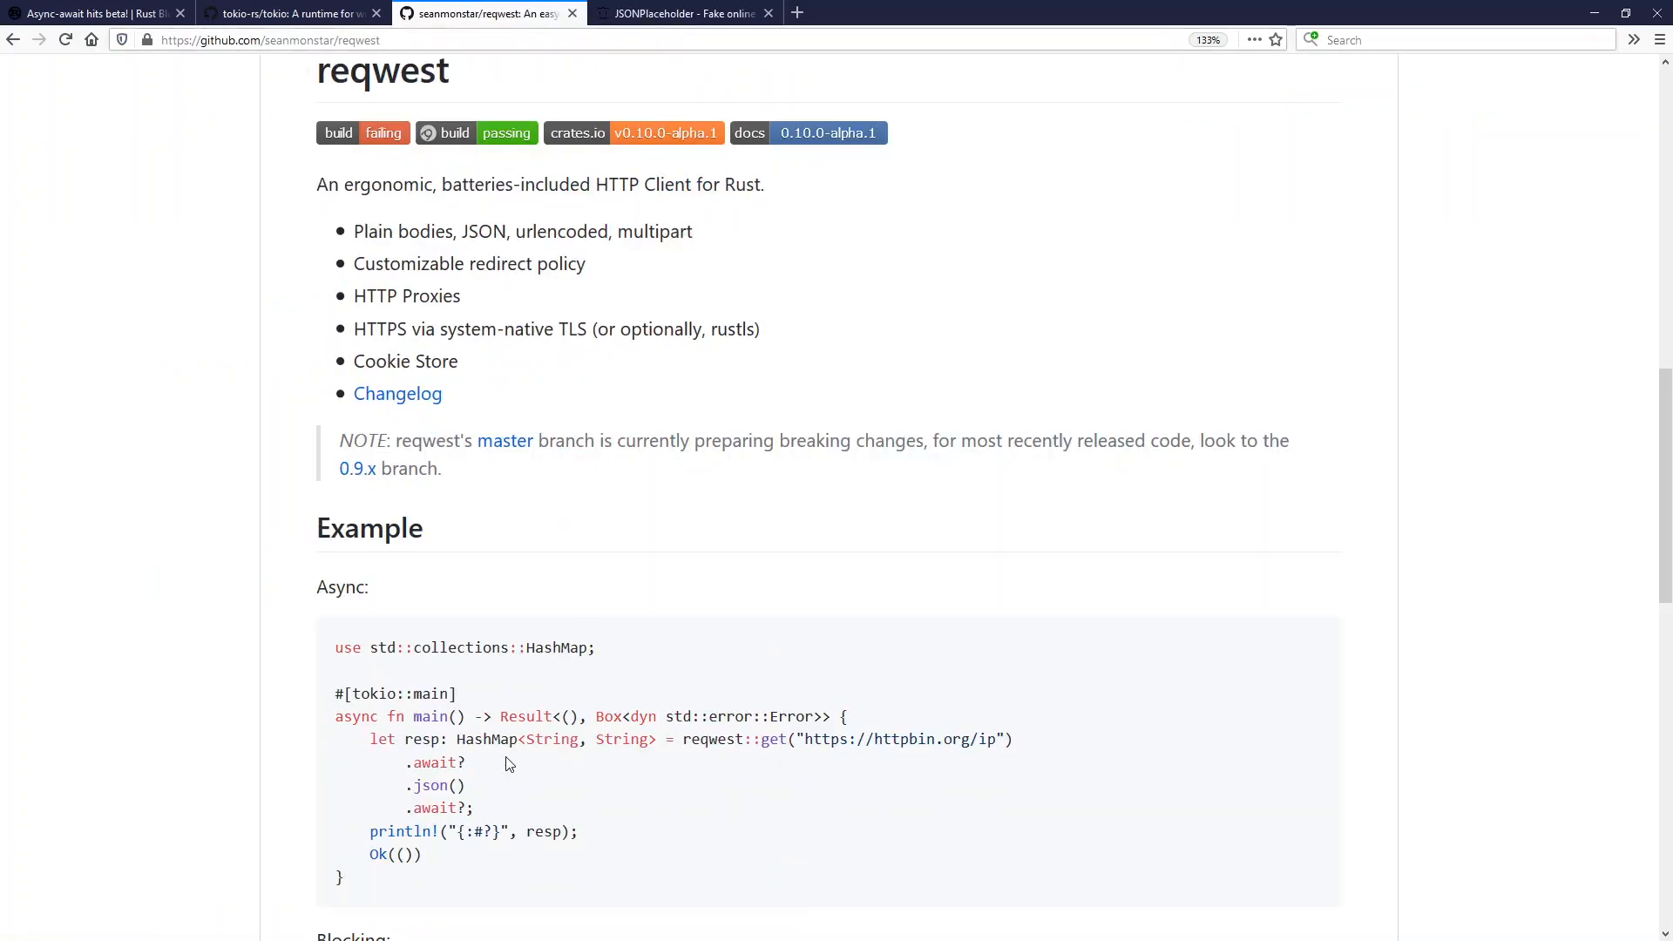
double_click(897, 738)
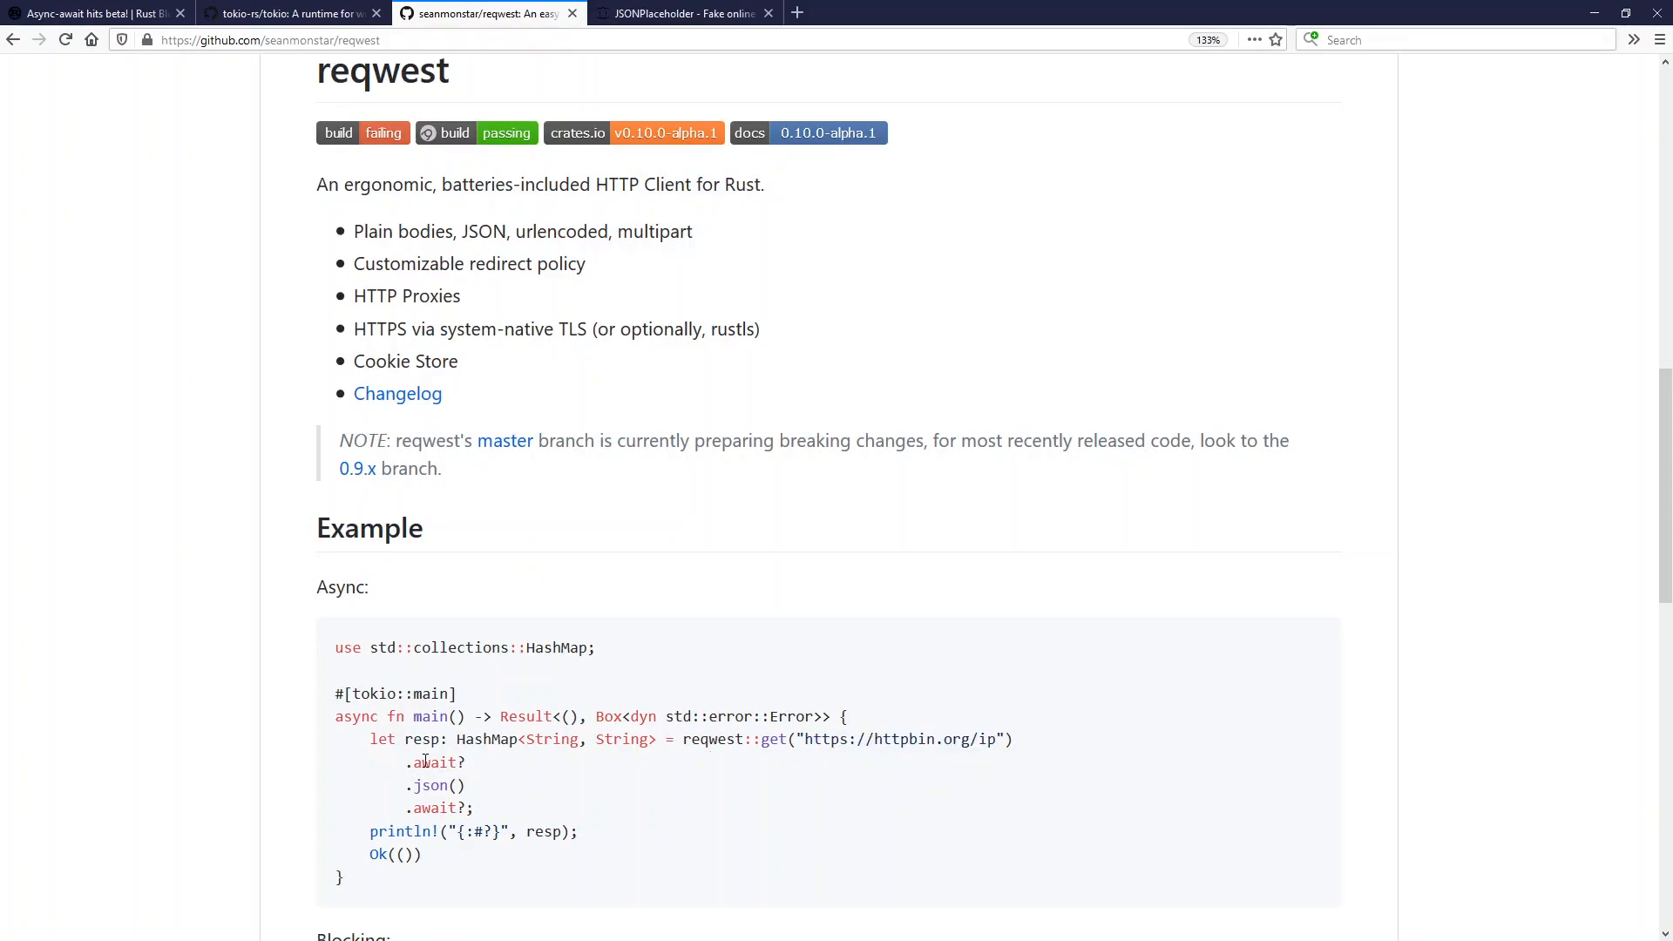
double_click(436, 785)
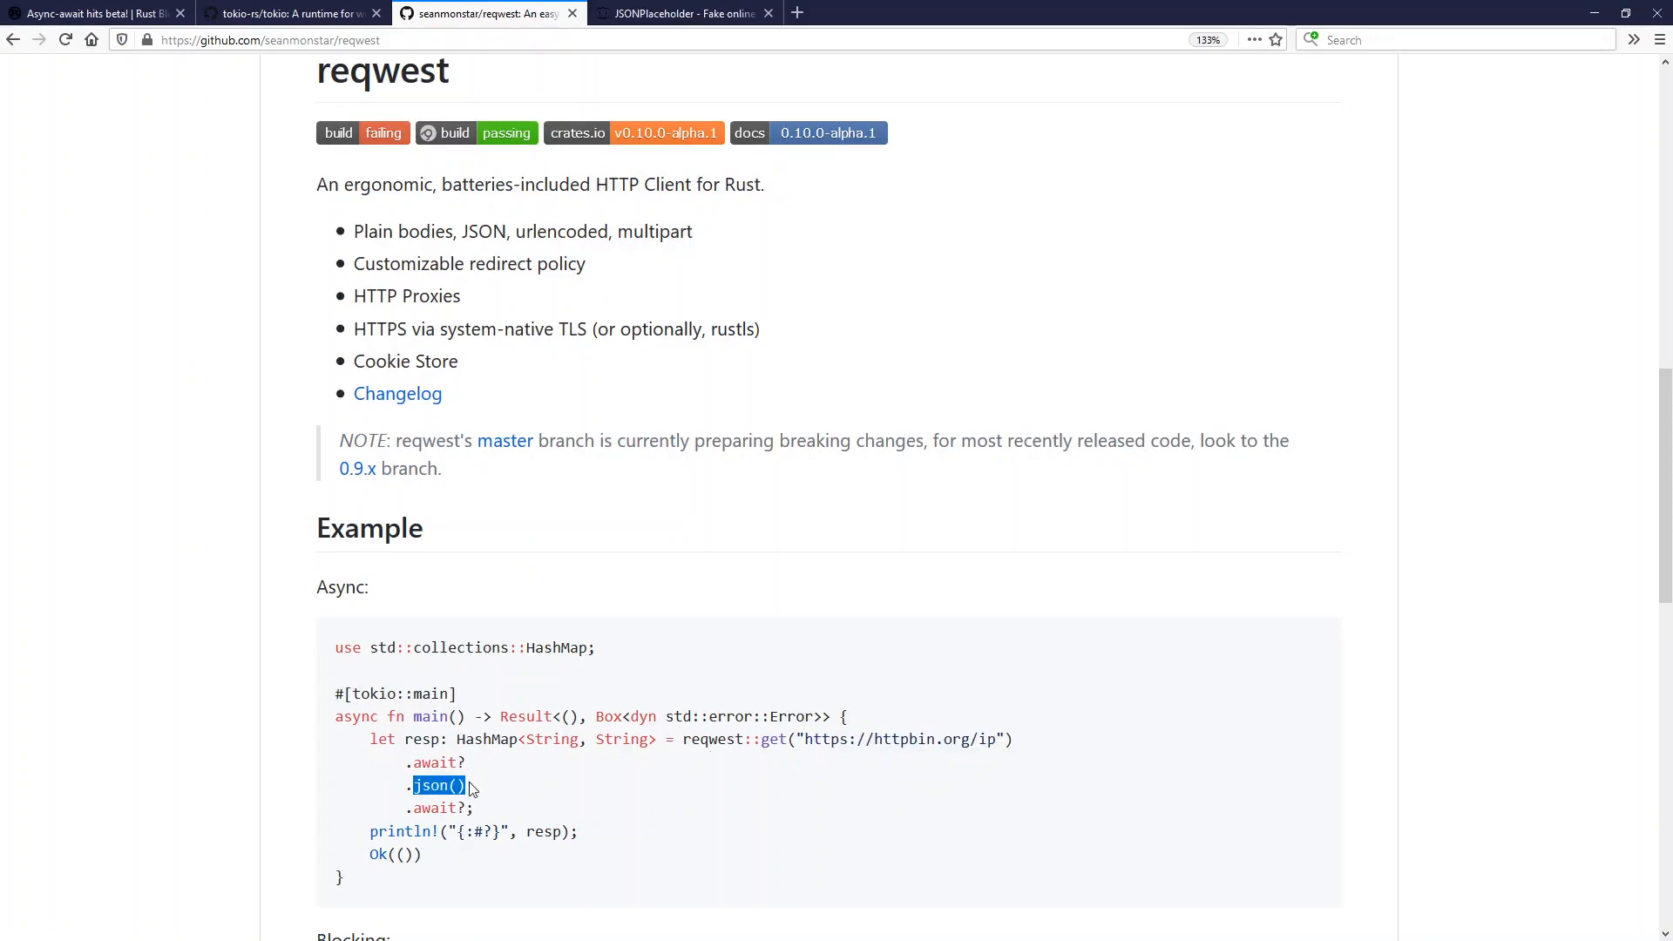
double_click(436, 808)
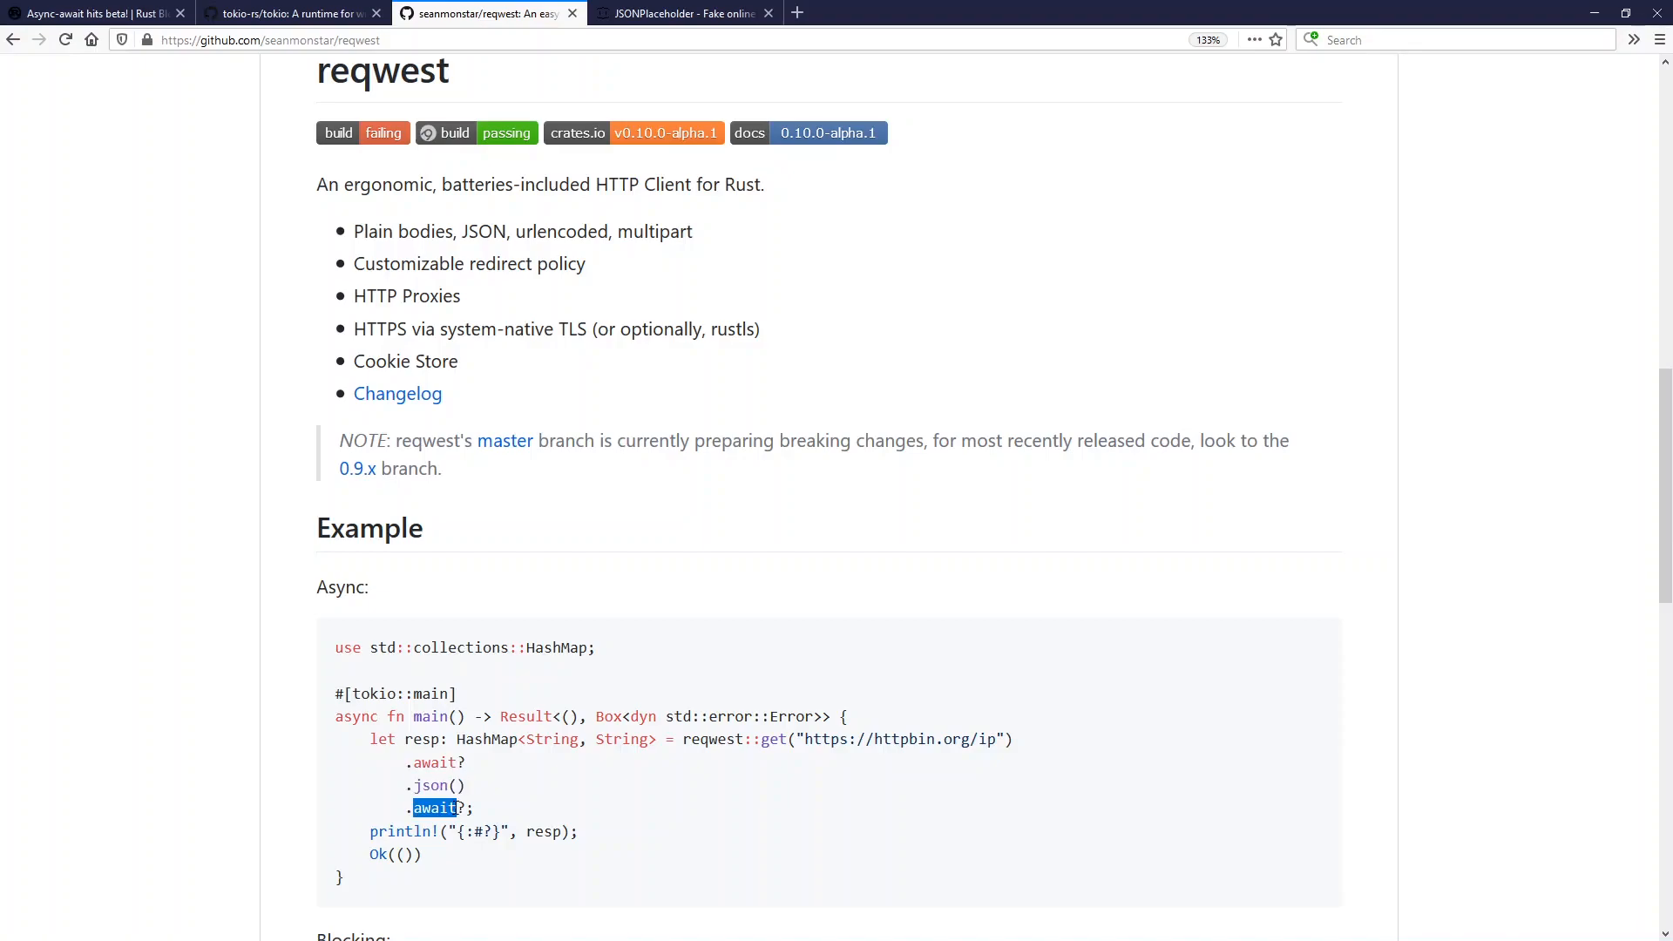
mouse_move(684, 13)
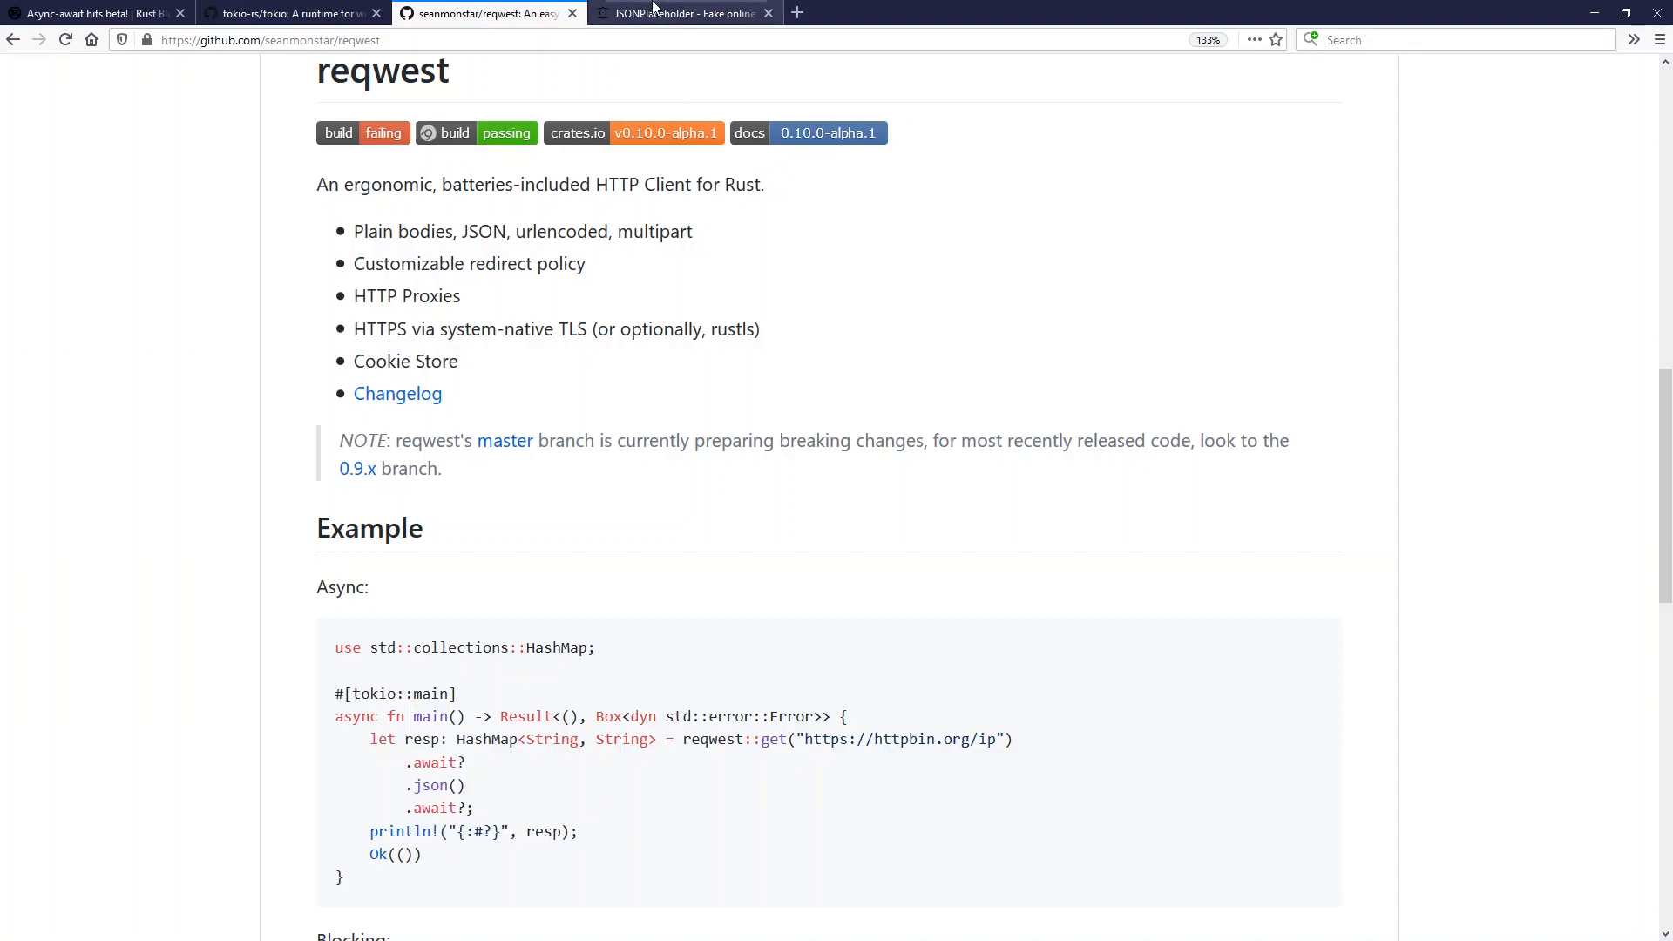
left_click(949, 13)
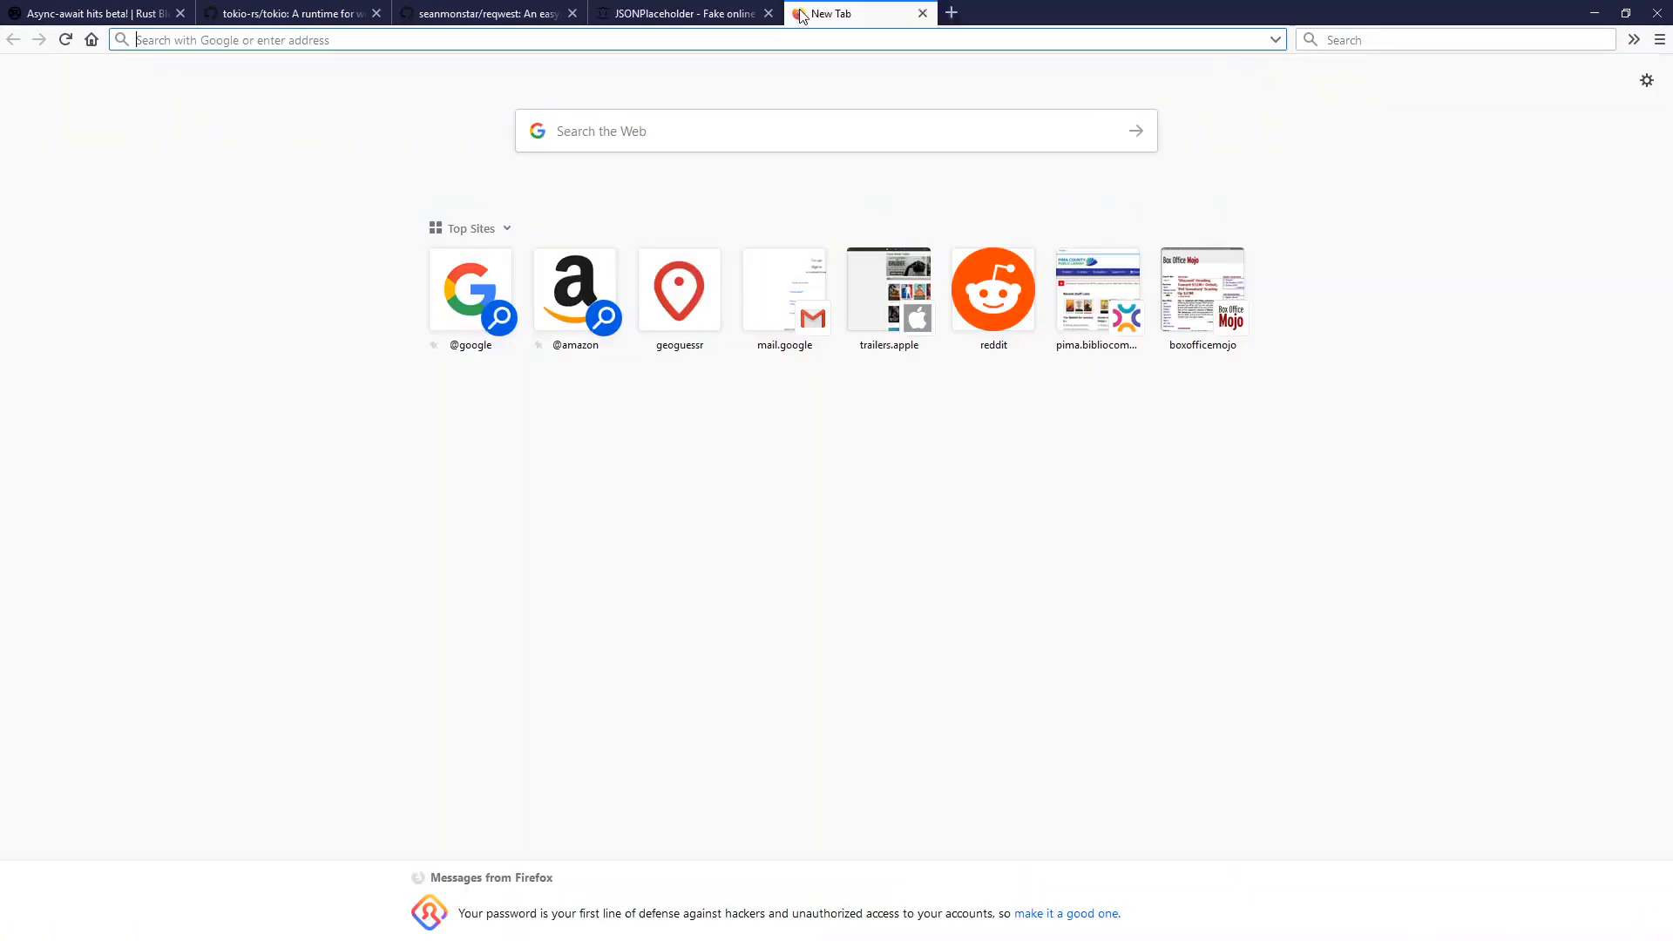
type("https://jsonplaceholder.typicode.com/todos/1")
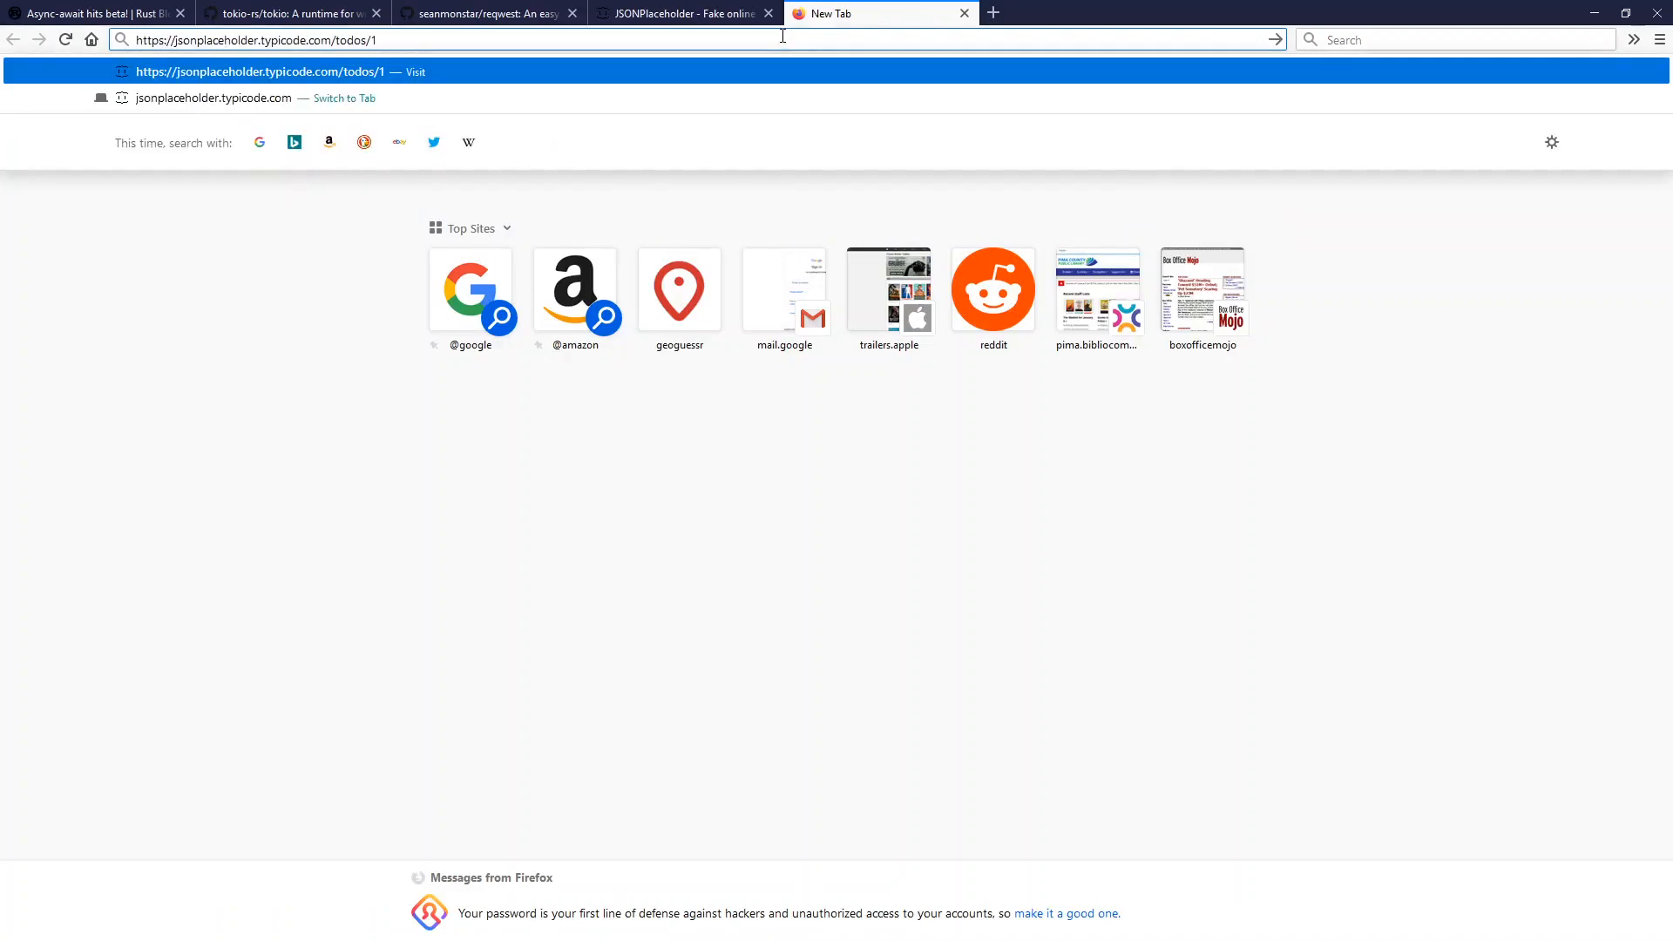
key("Return")
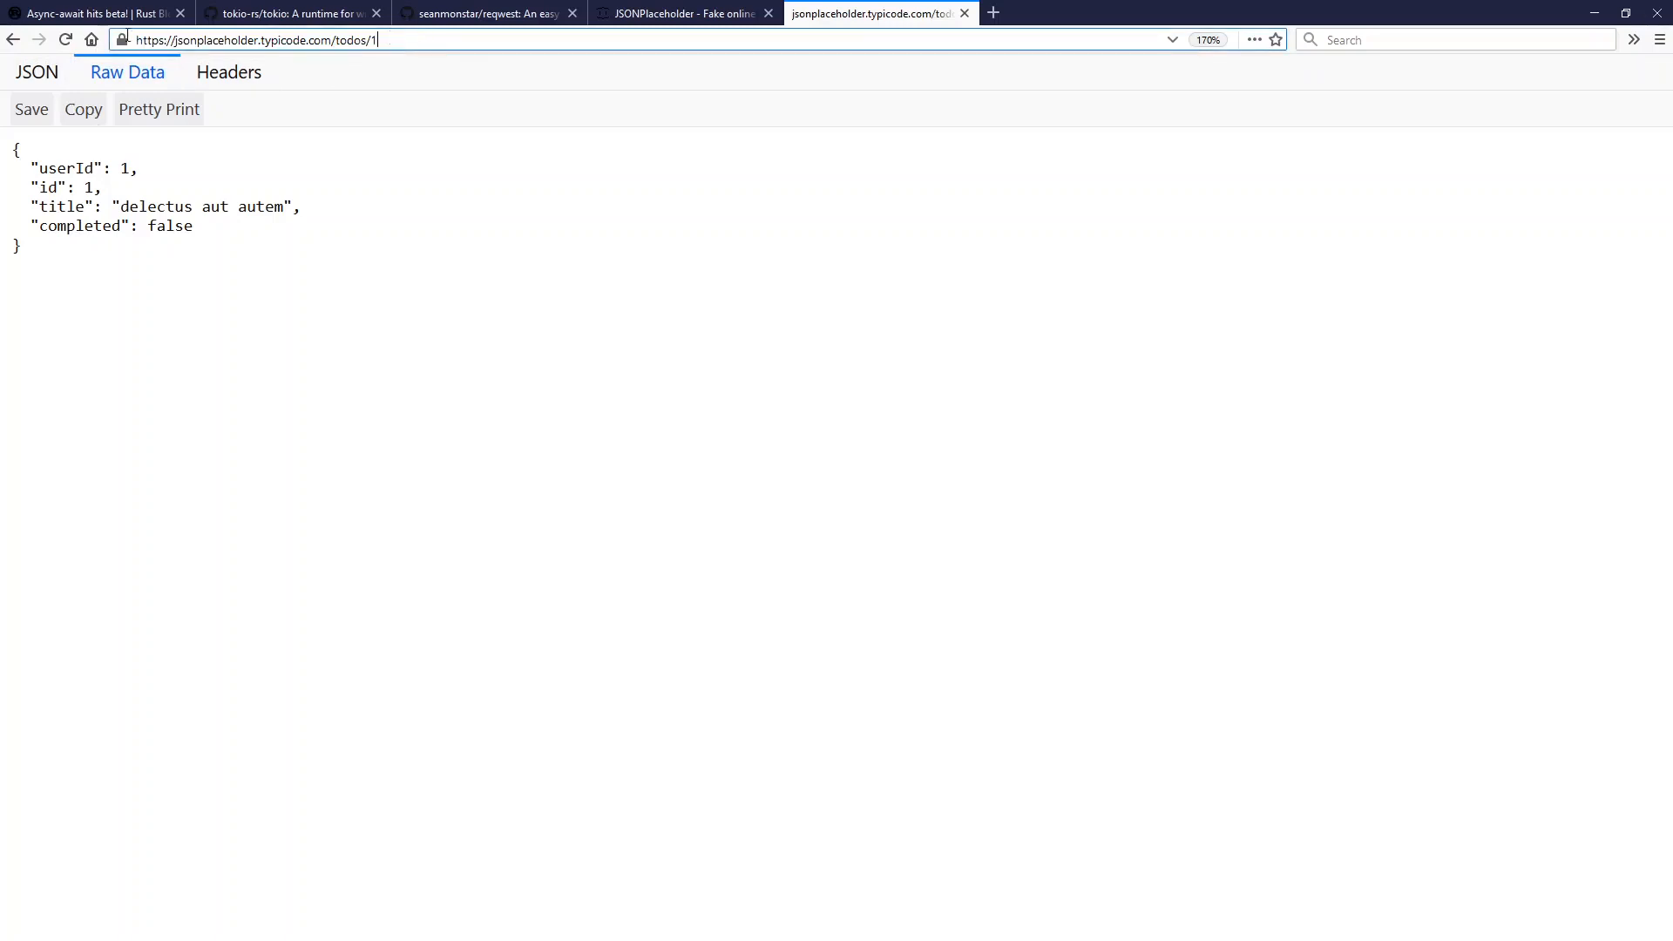
left_click(36, 71)
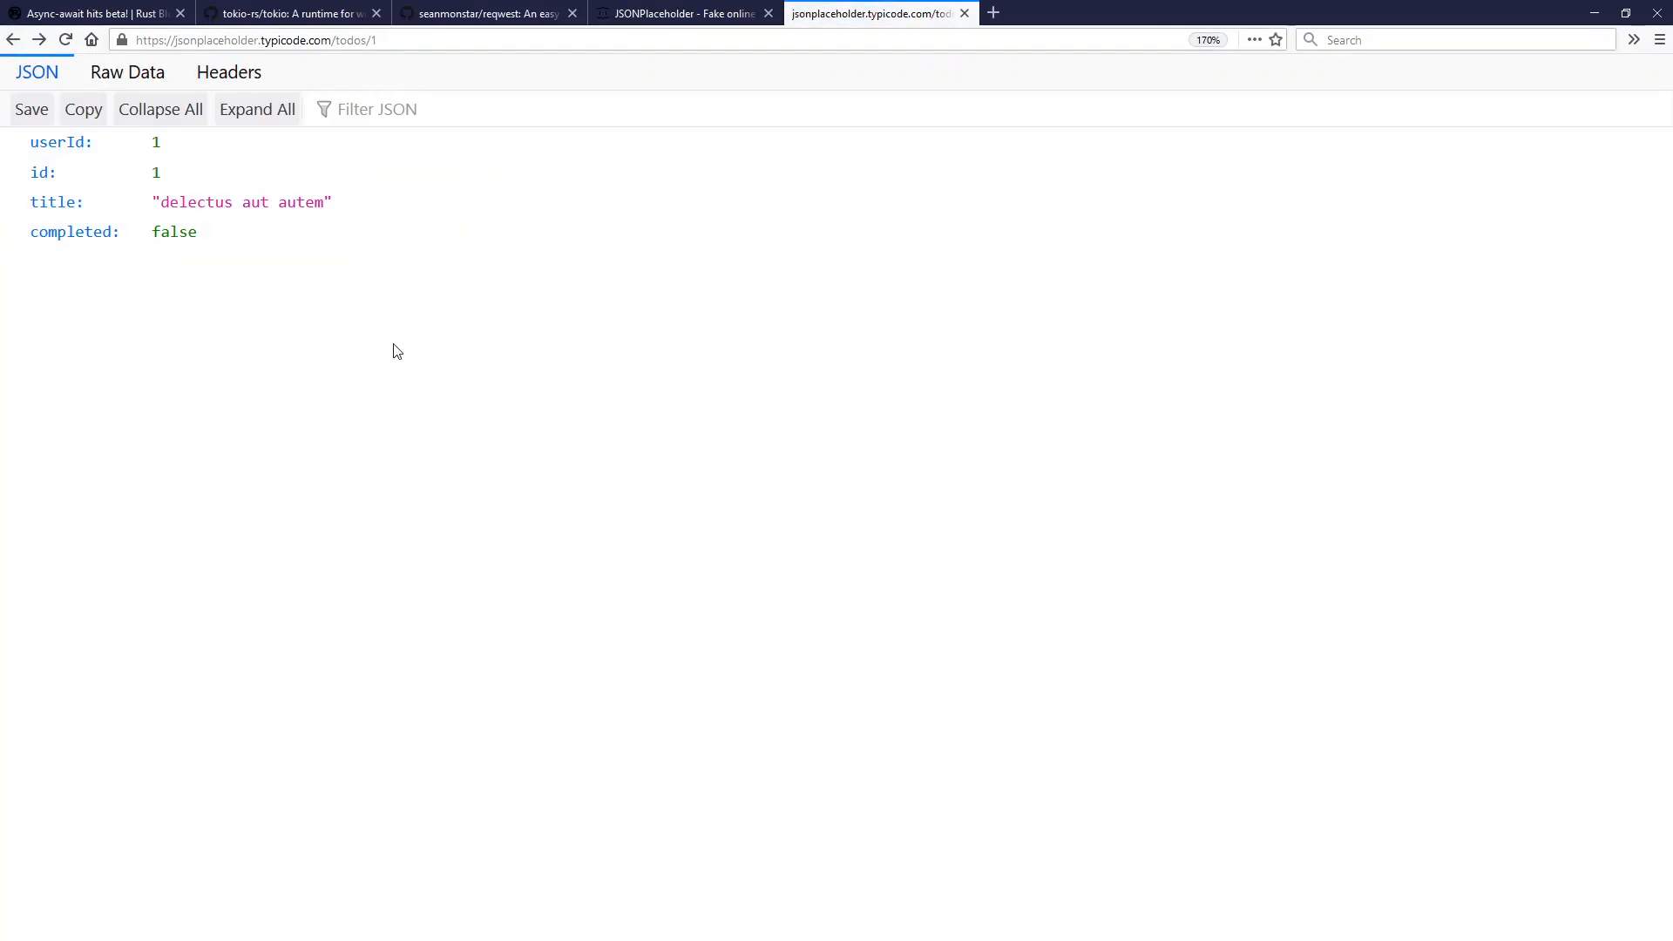
left_click(485, 13)
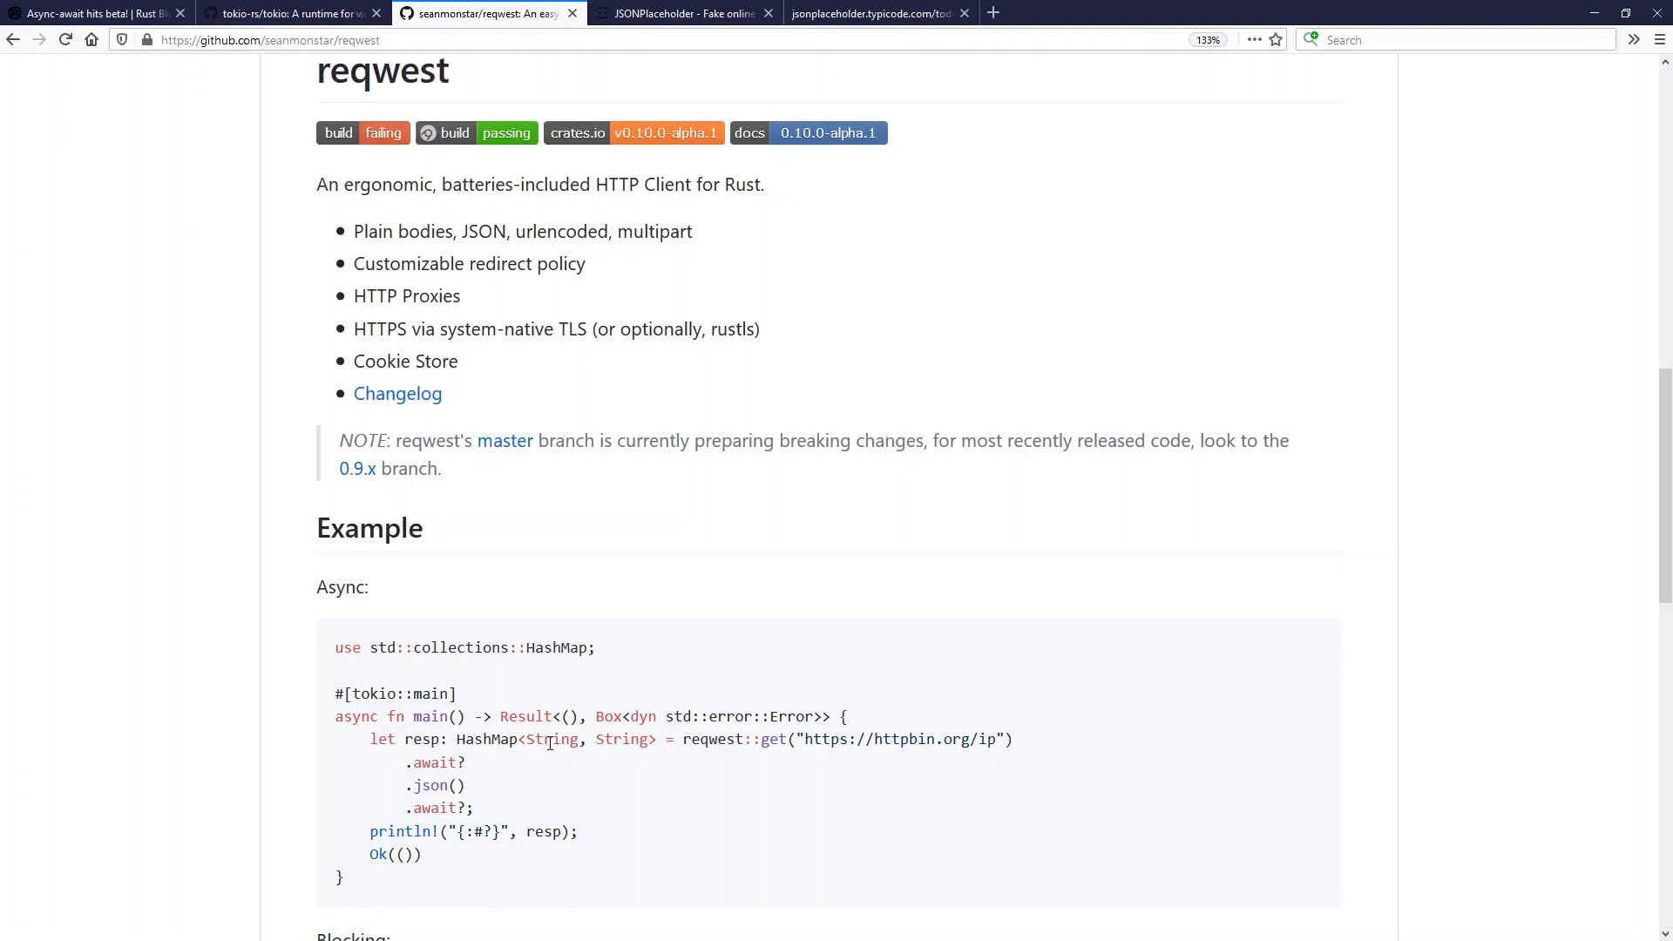
mouse_move(543, 672)
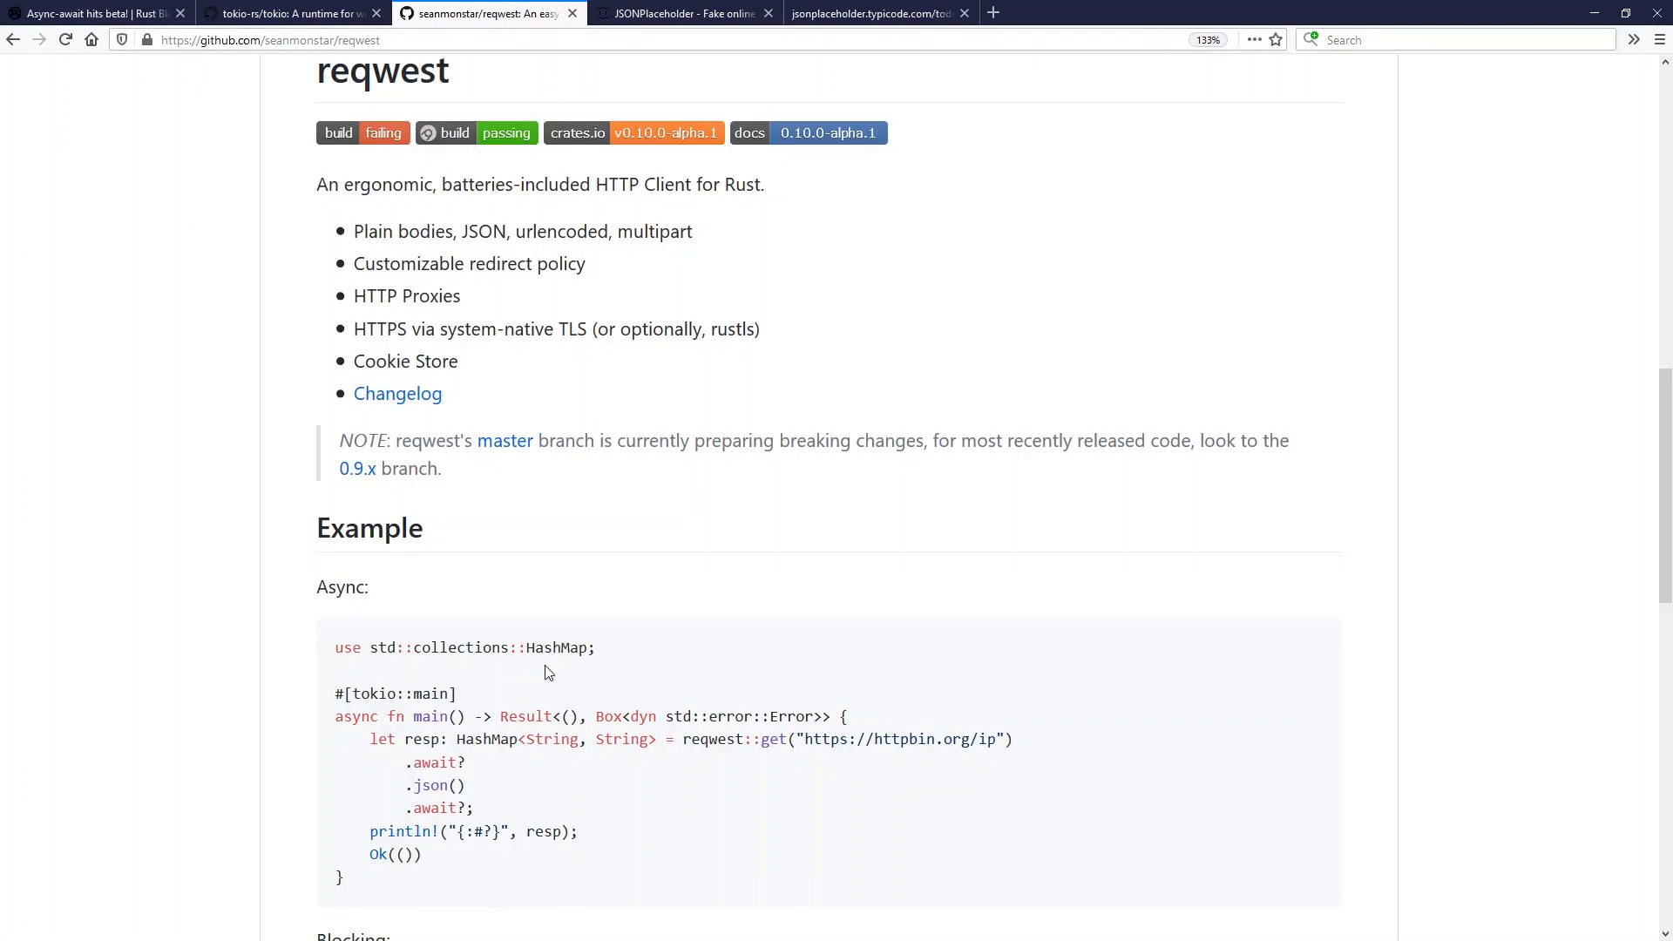
mouse_move(619, 743)
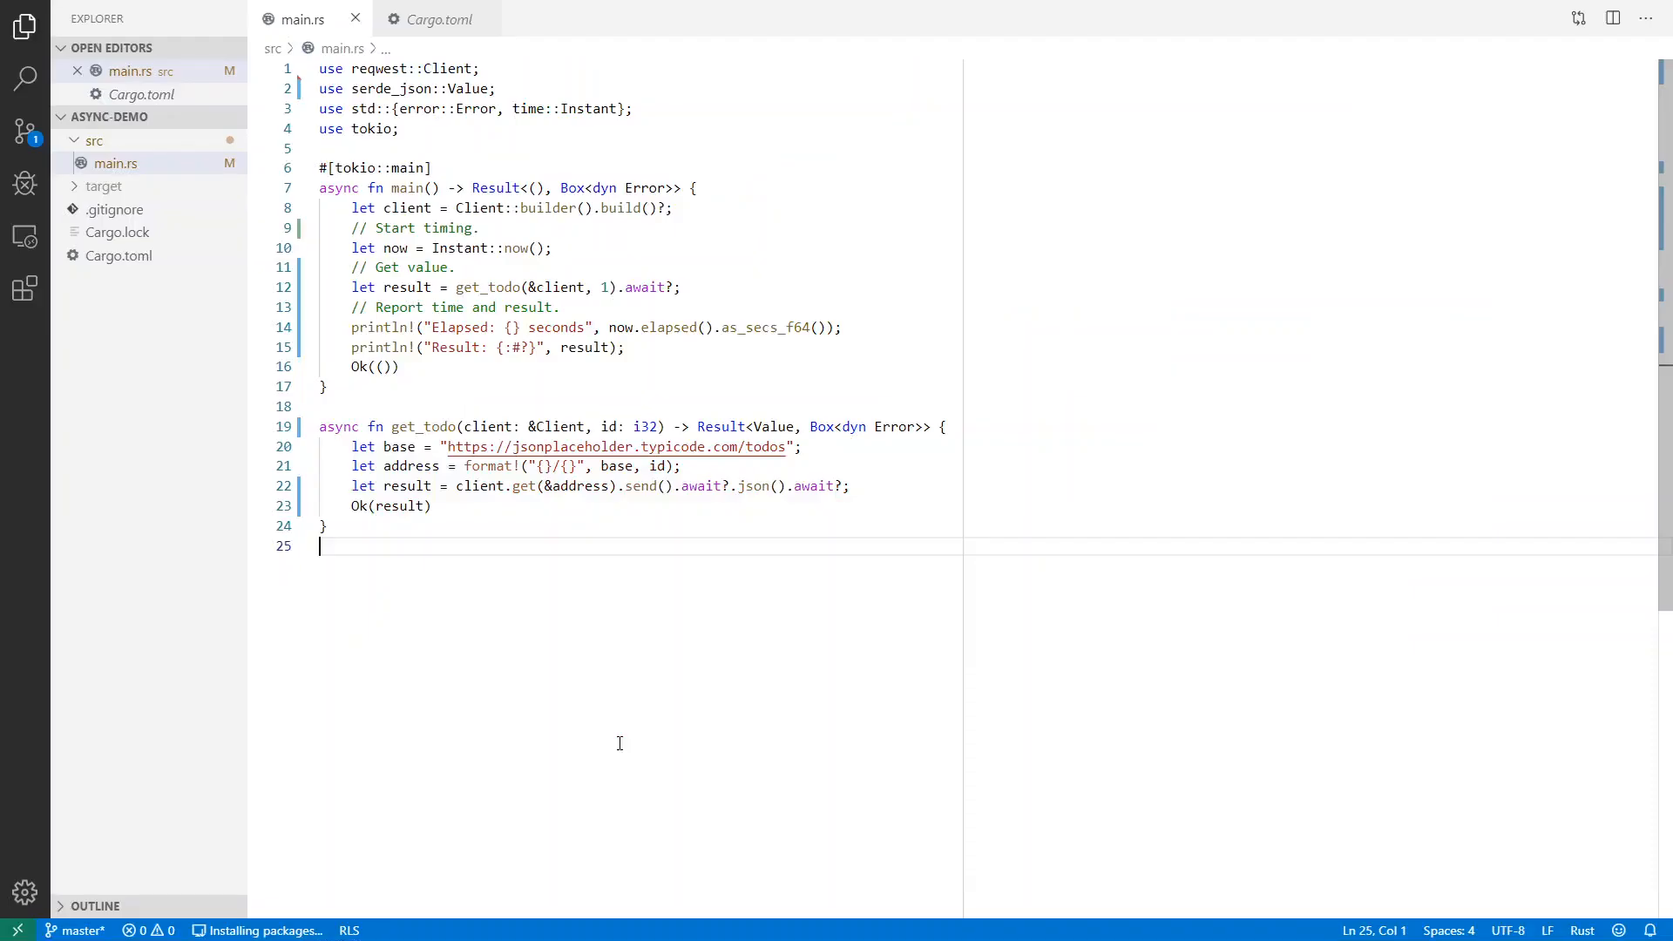
mouse_move(612, 548)
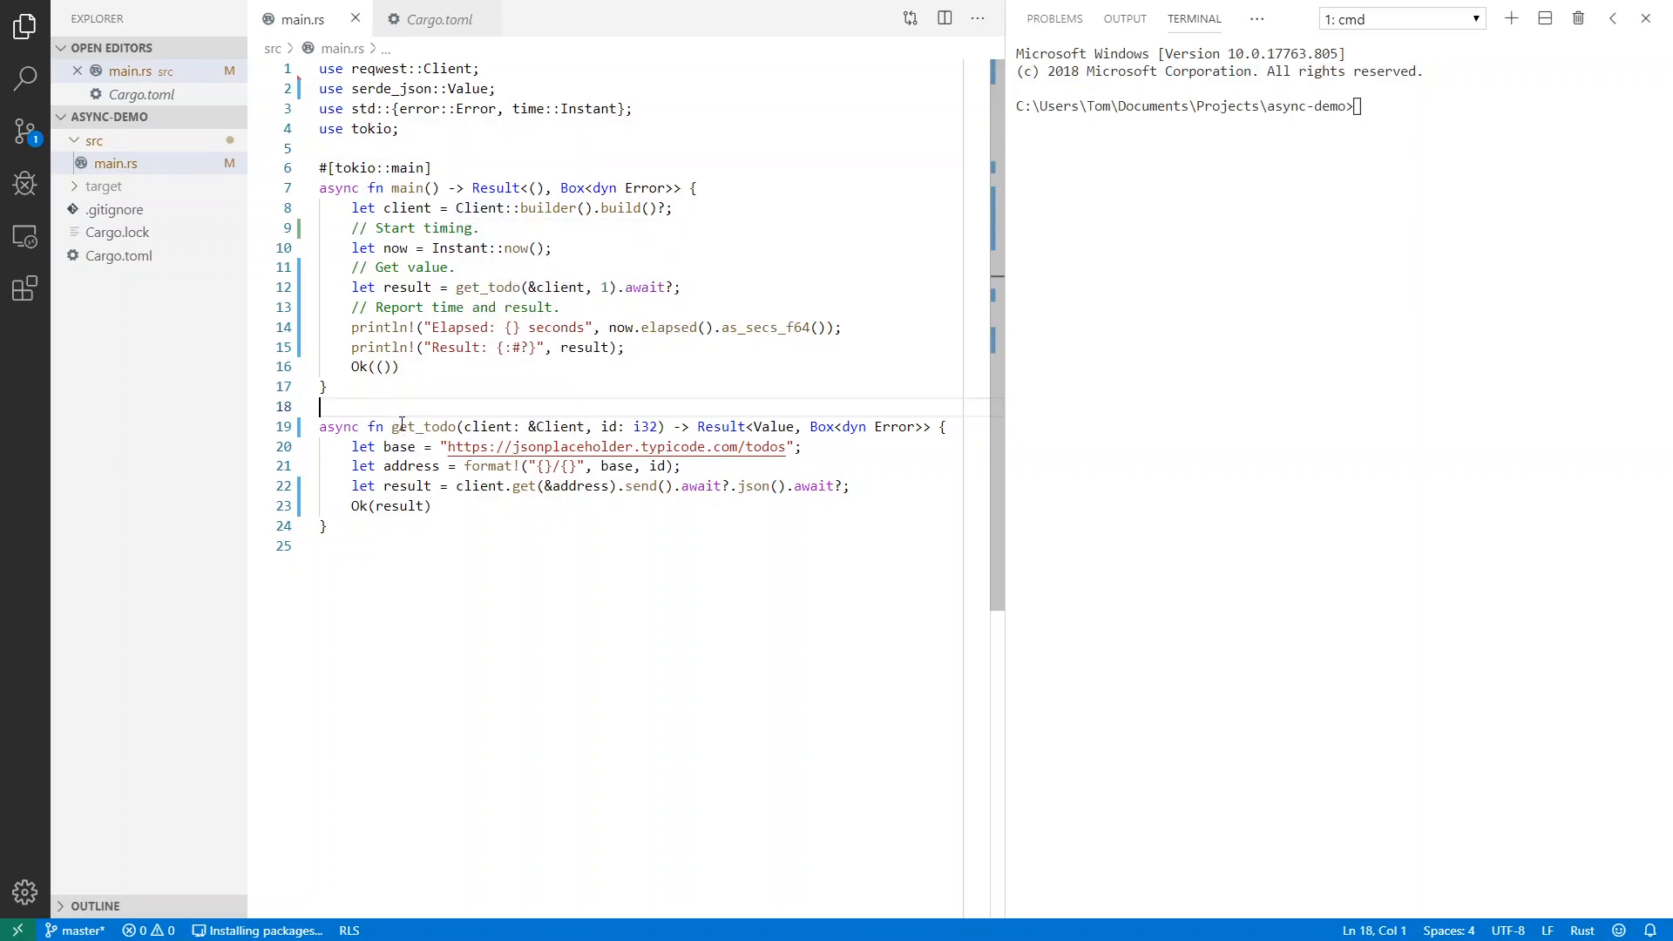
Walk through get_todo: todos base URL, format string, await, json conversion and returned result
left_click(418, 563)
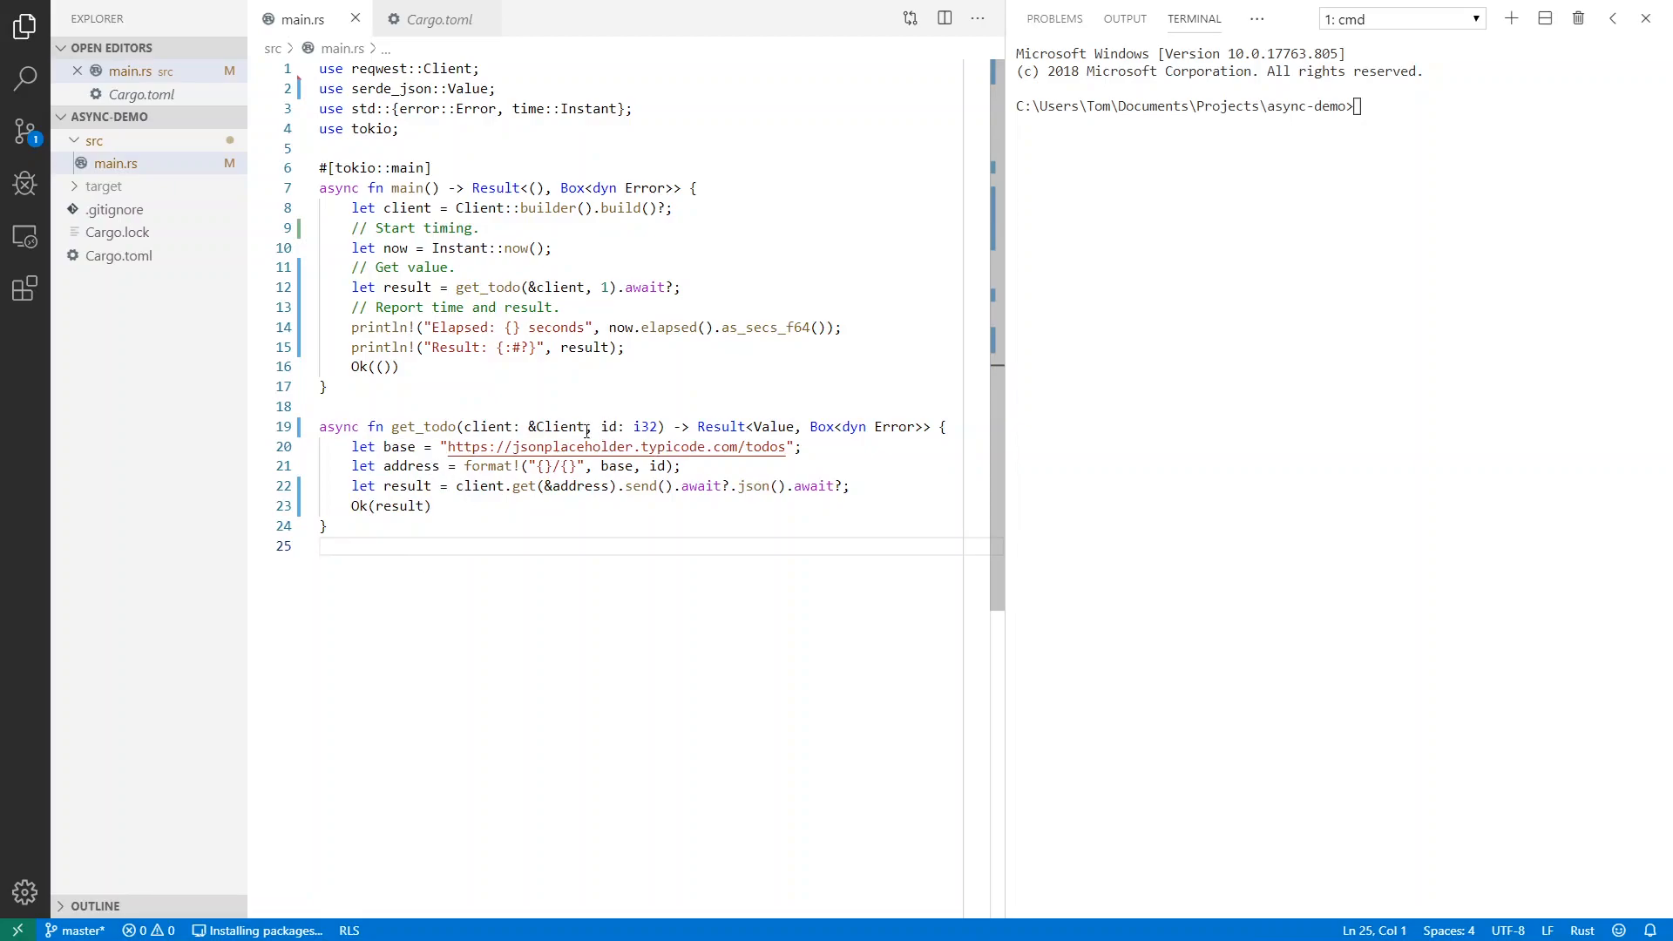
double_click(626, 426)
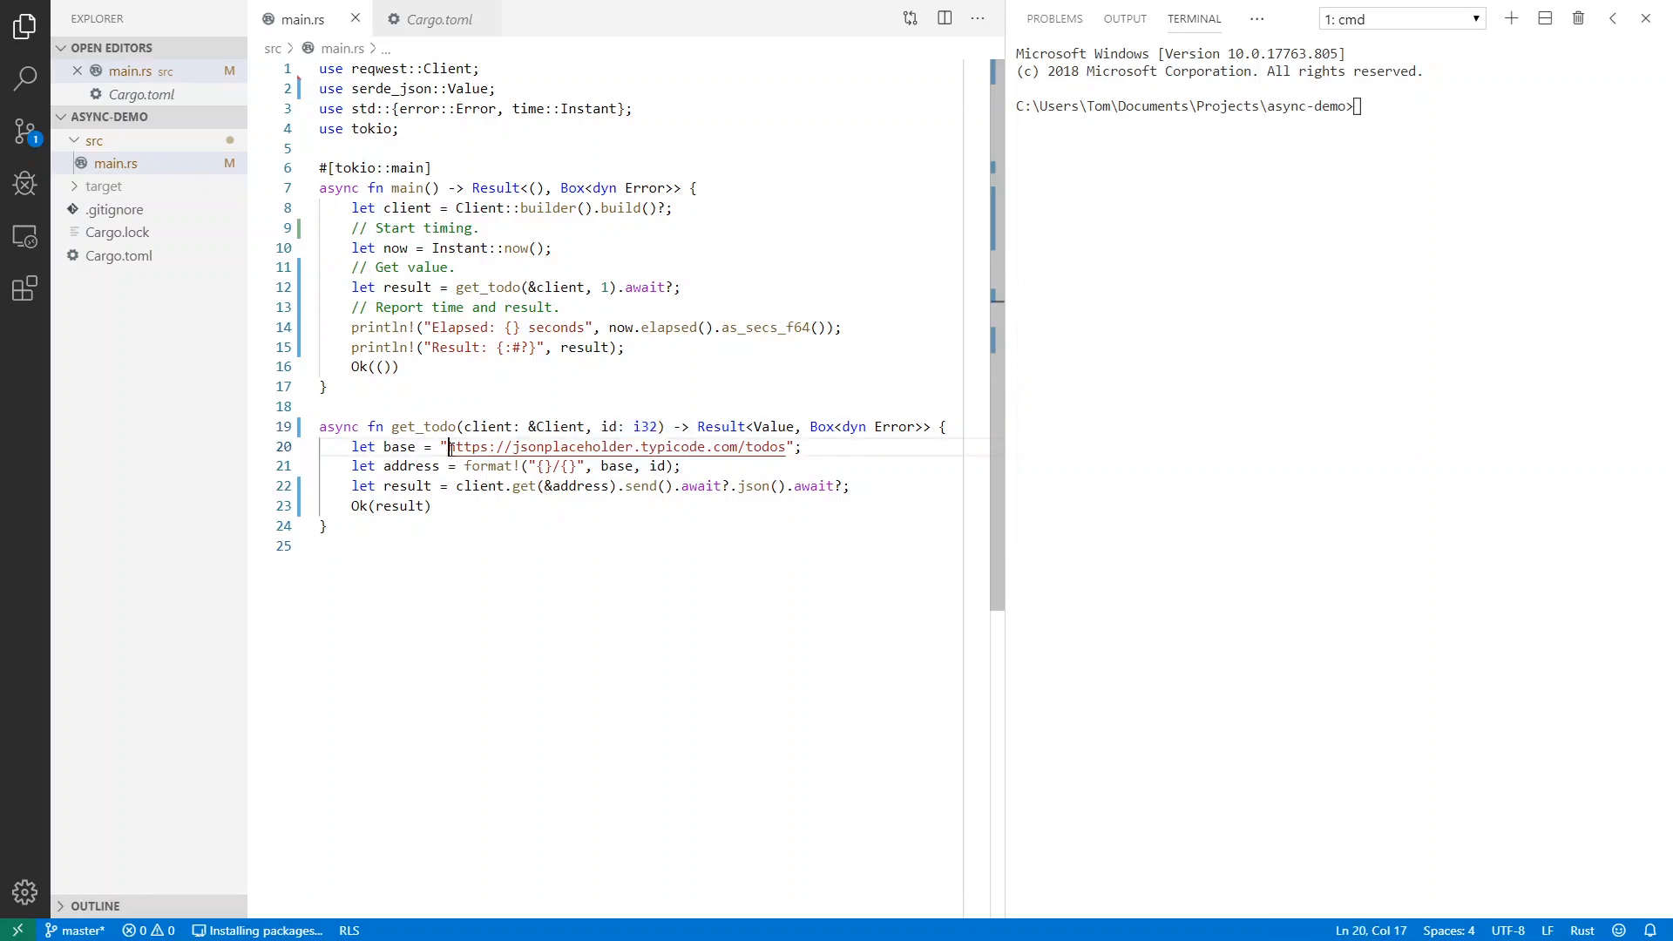
left_click(530, 466)
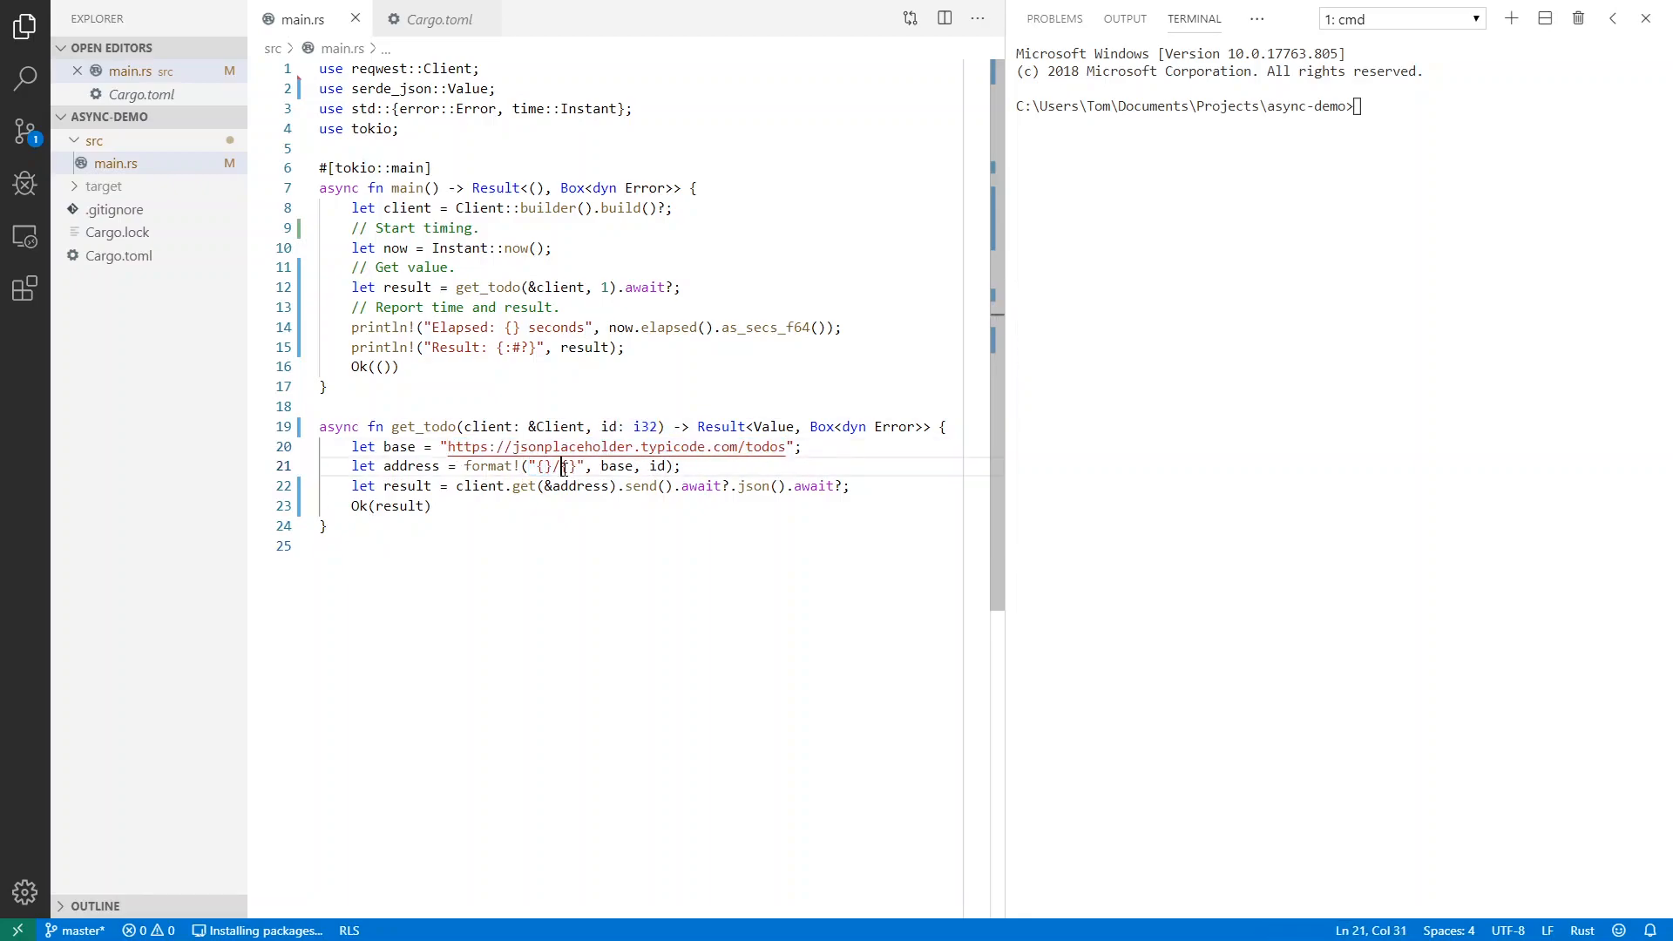
left_click(586, 545)
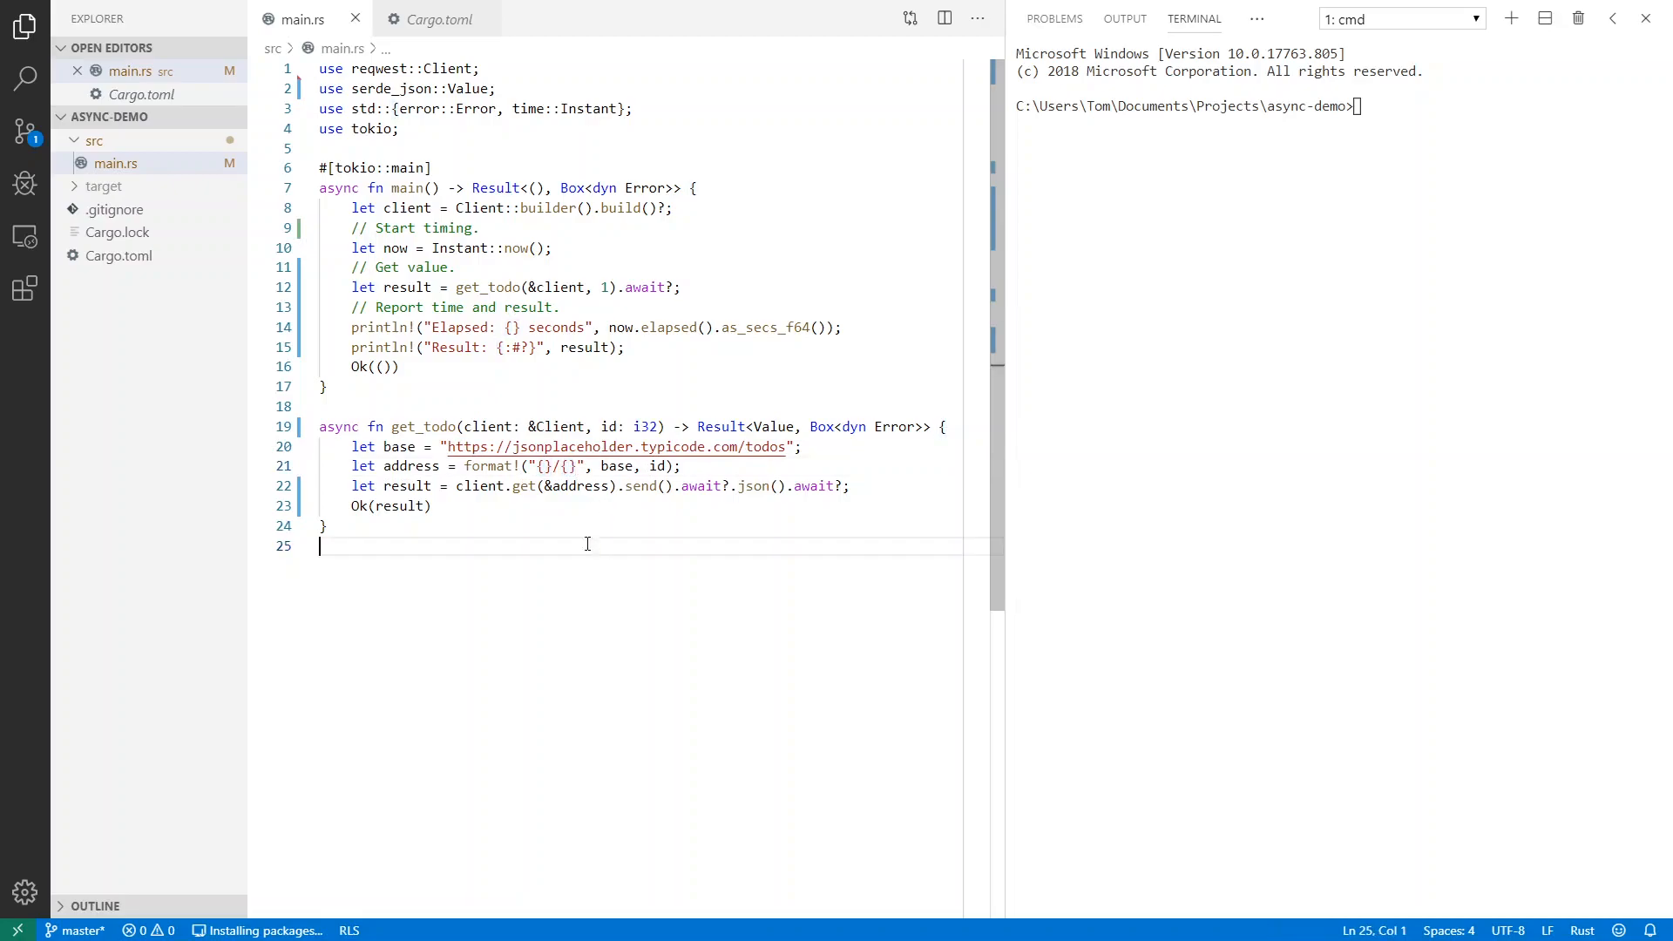
double_click(700, 485)
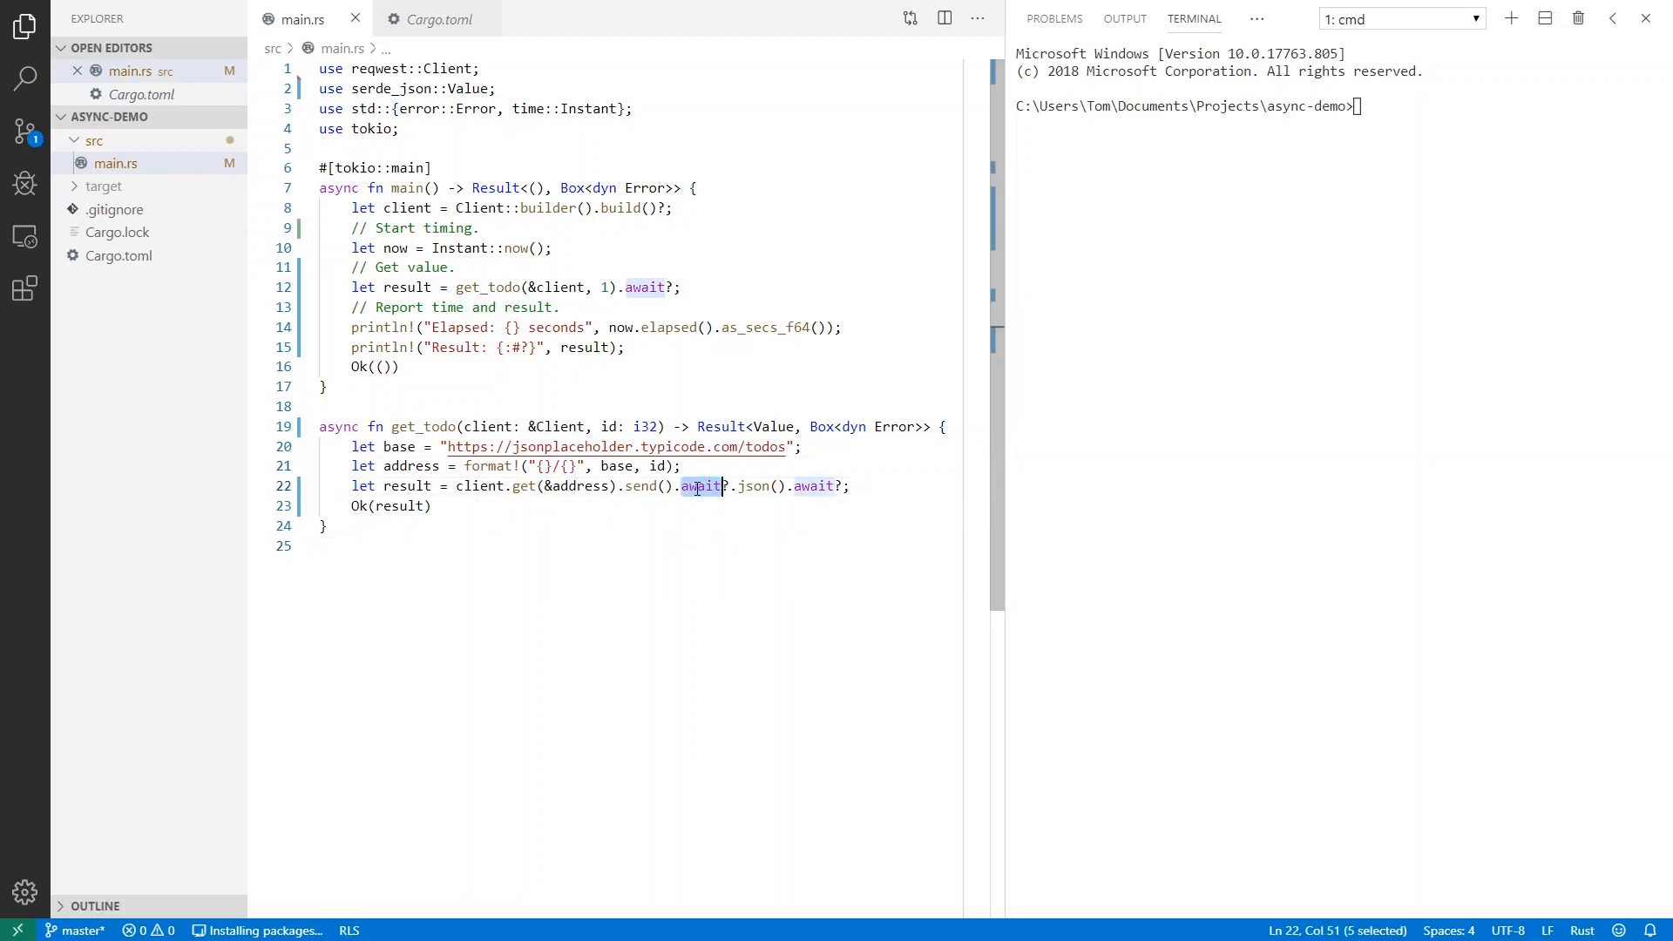
double_click(752, 485)
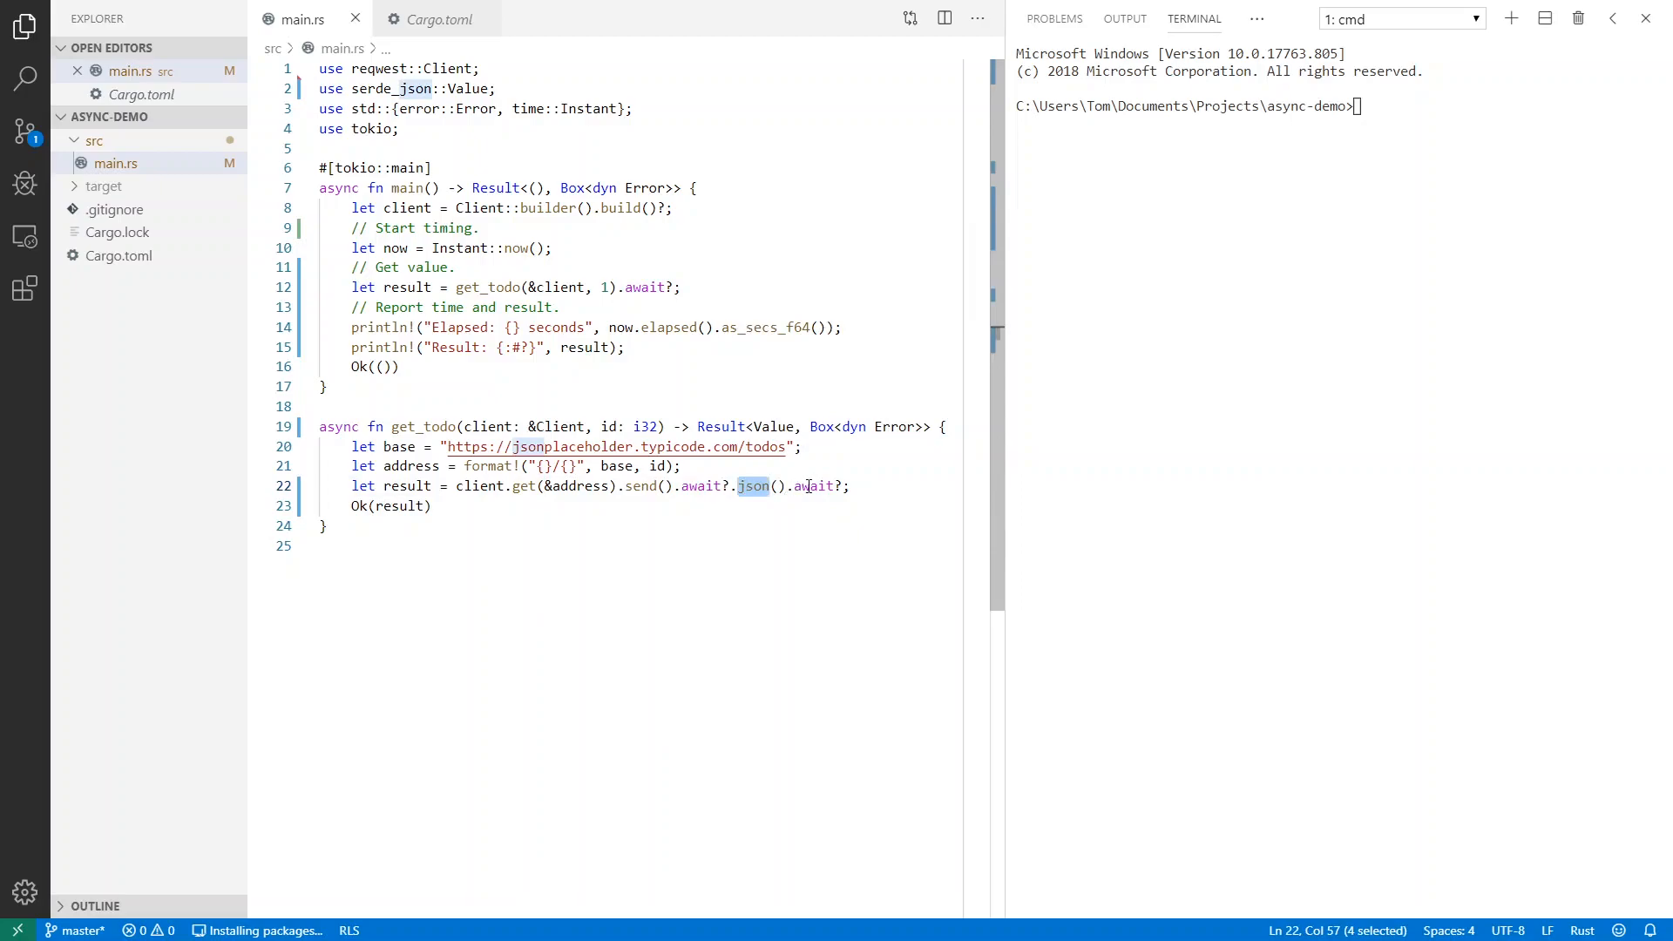
double_click(399, 504)
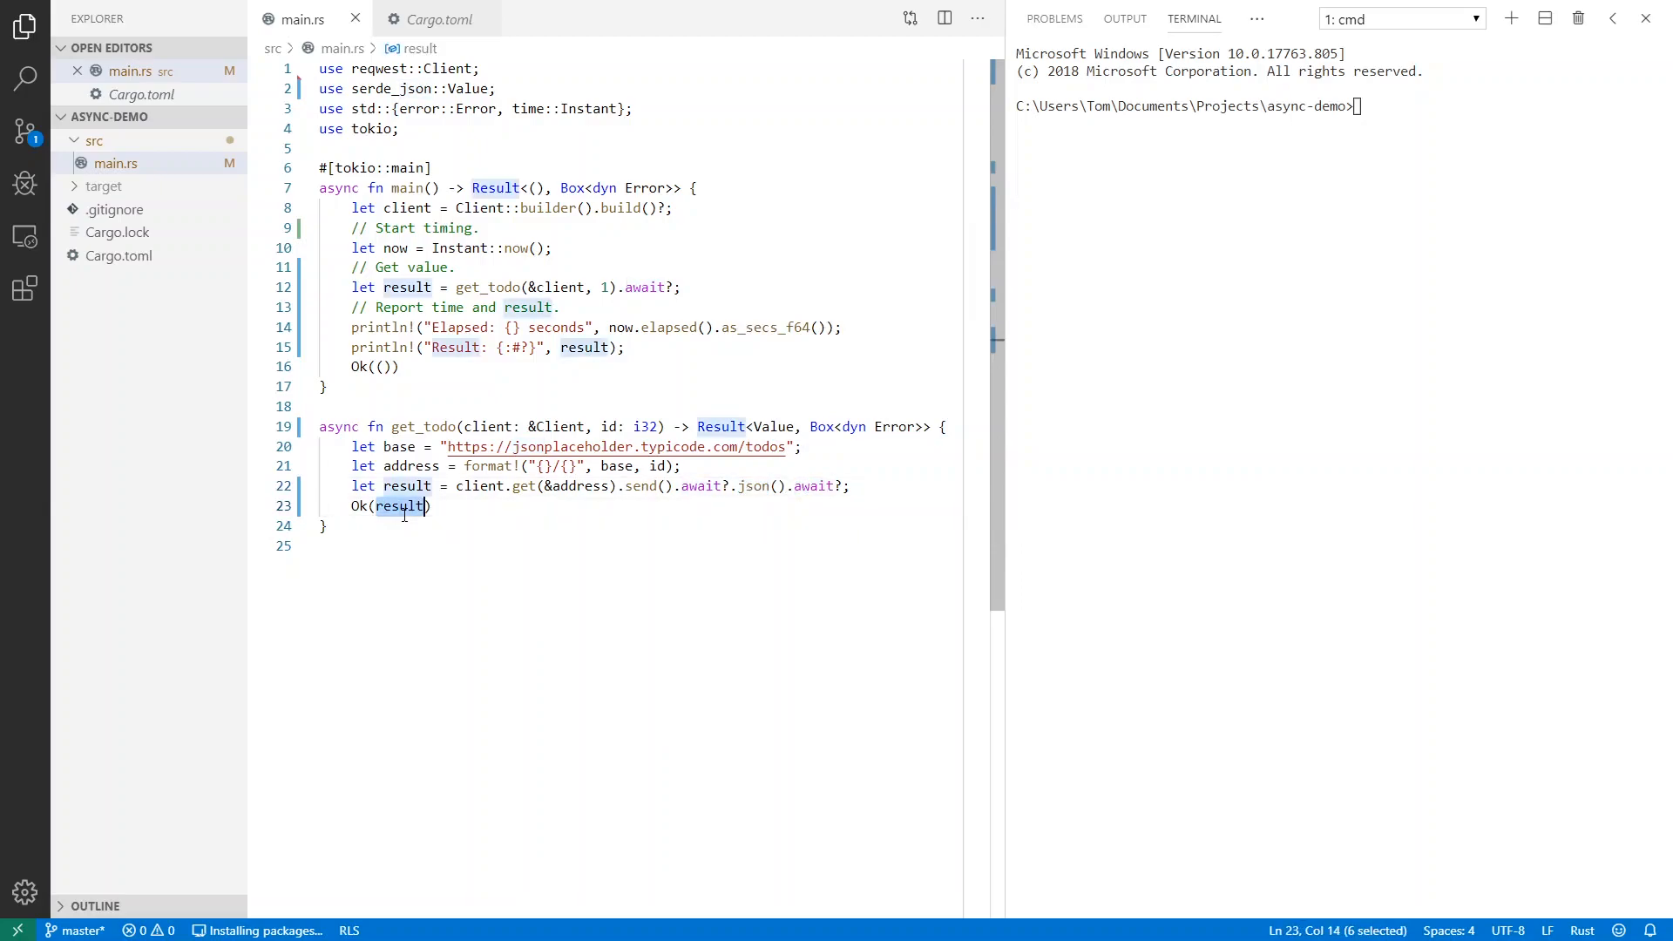
left_click(318, 545)
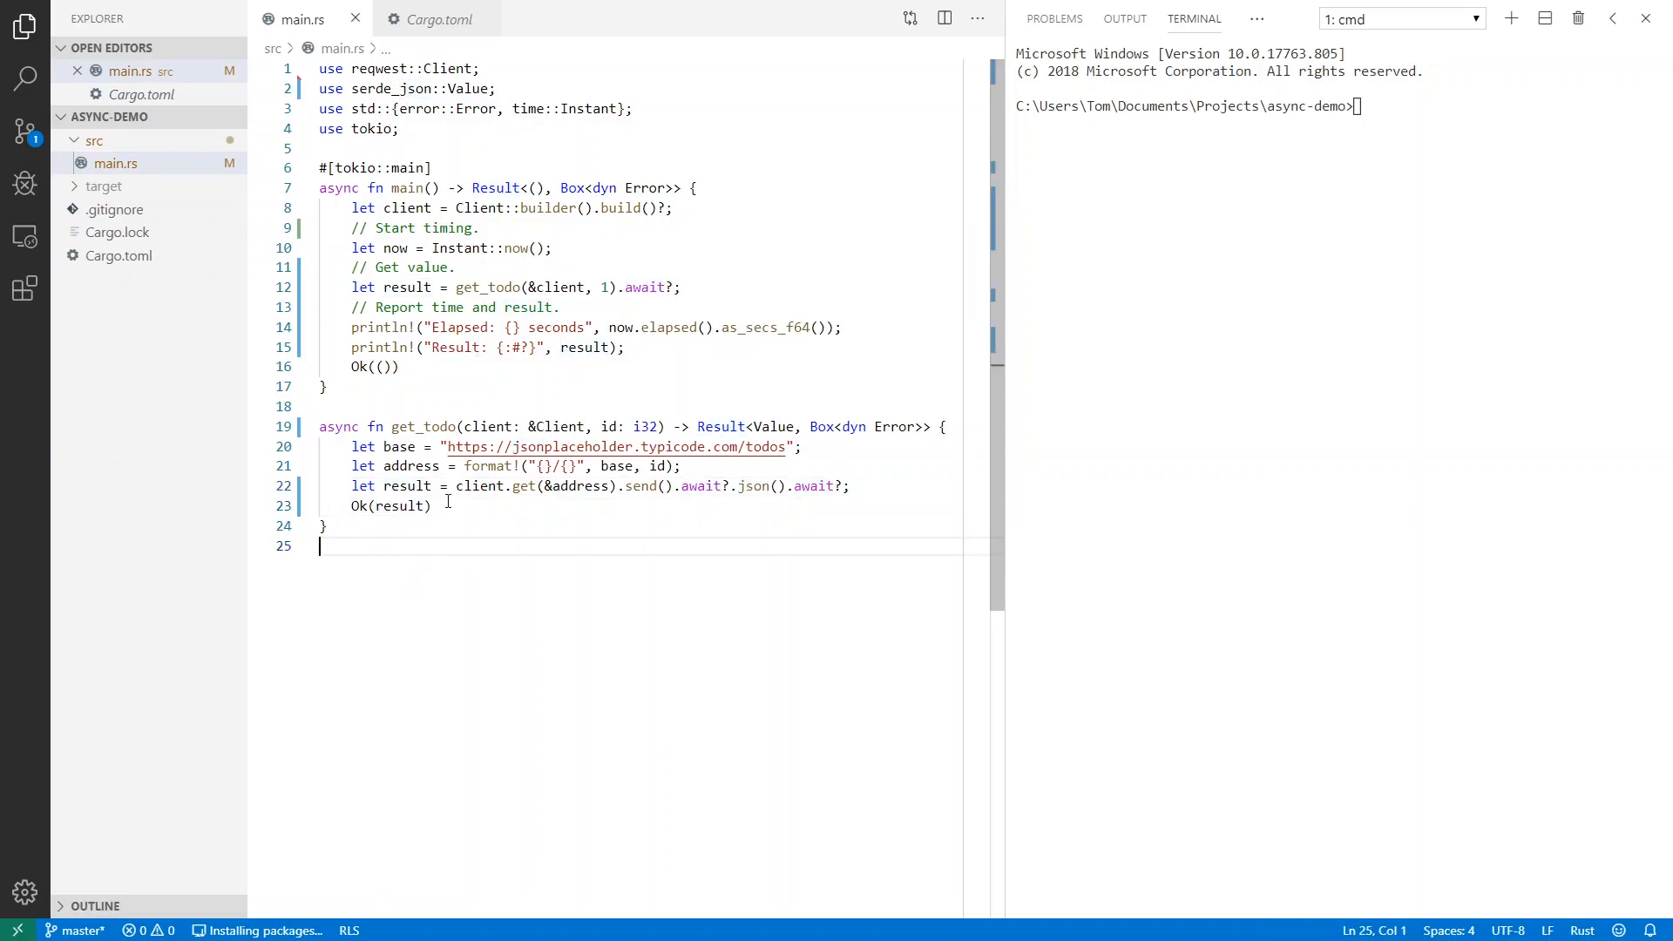
mouse_move(608, 440)
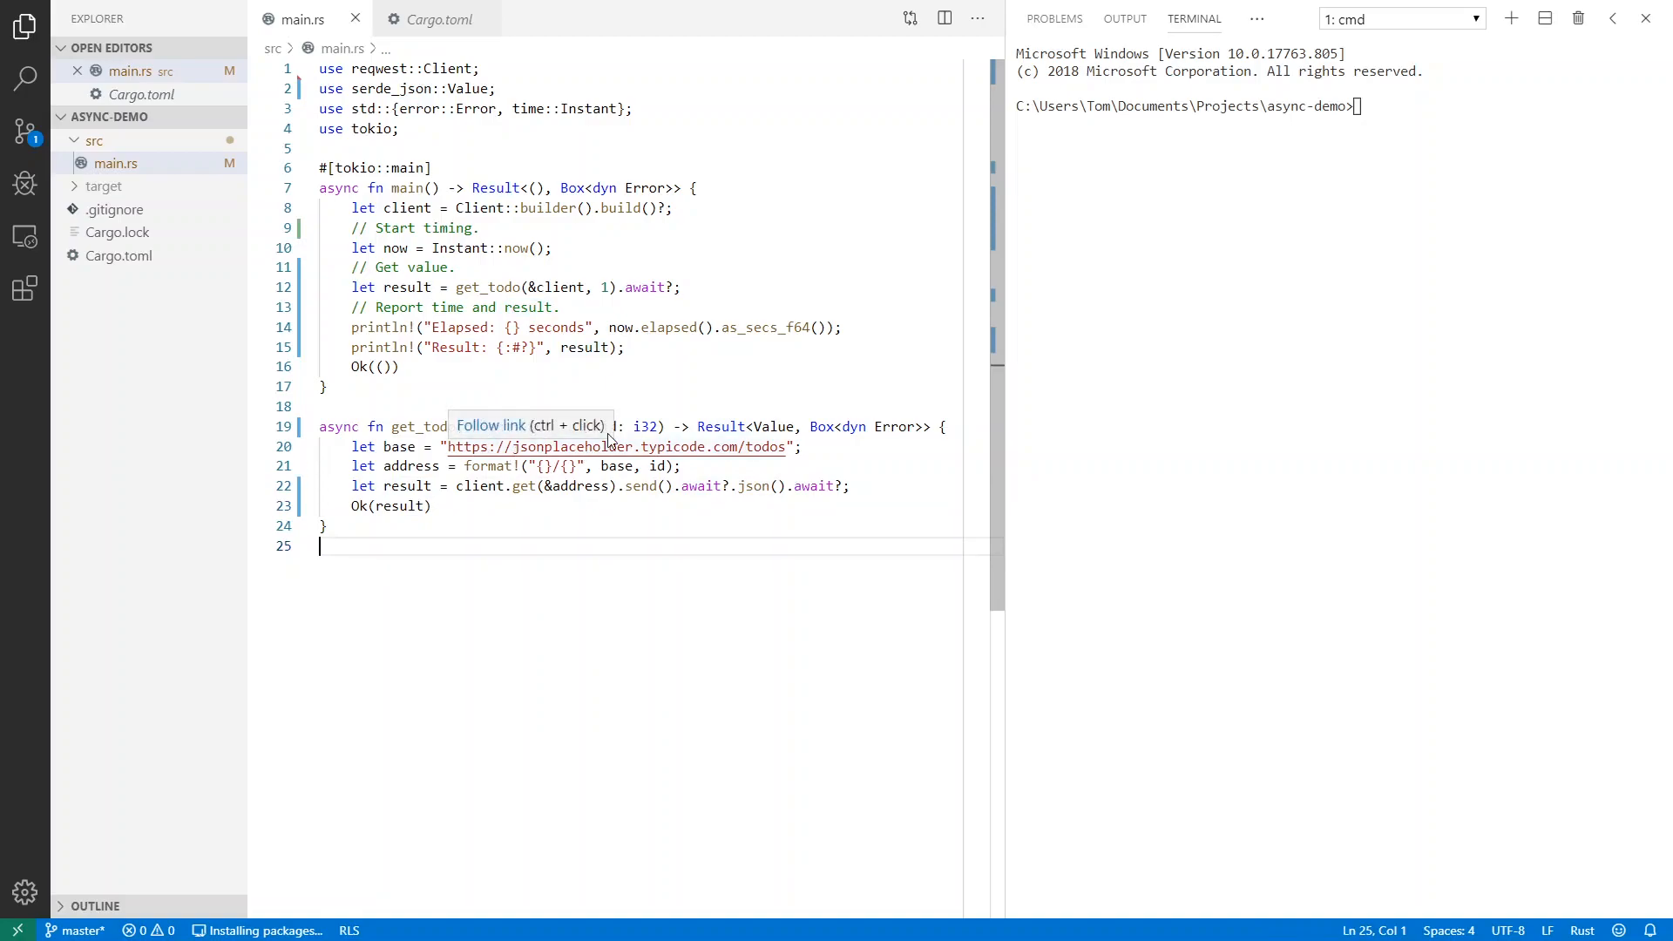
mouse_move(773, 474)
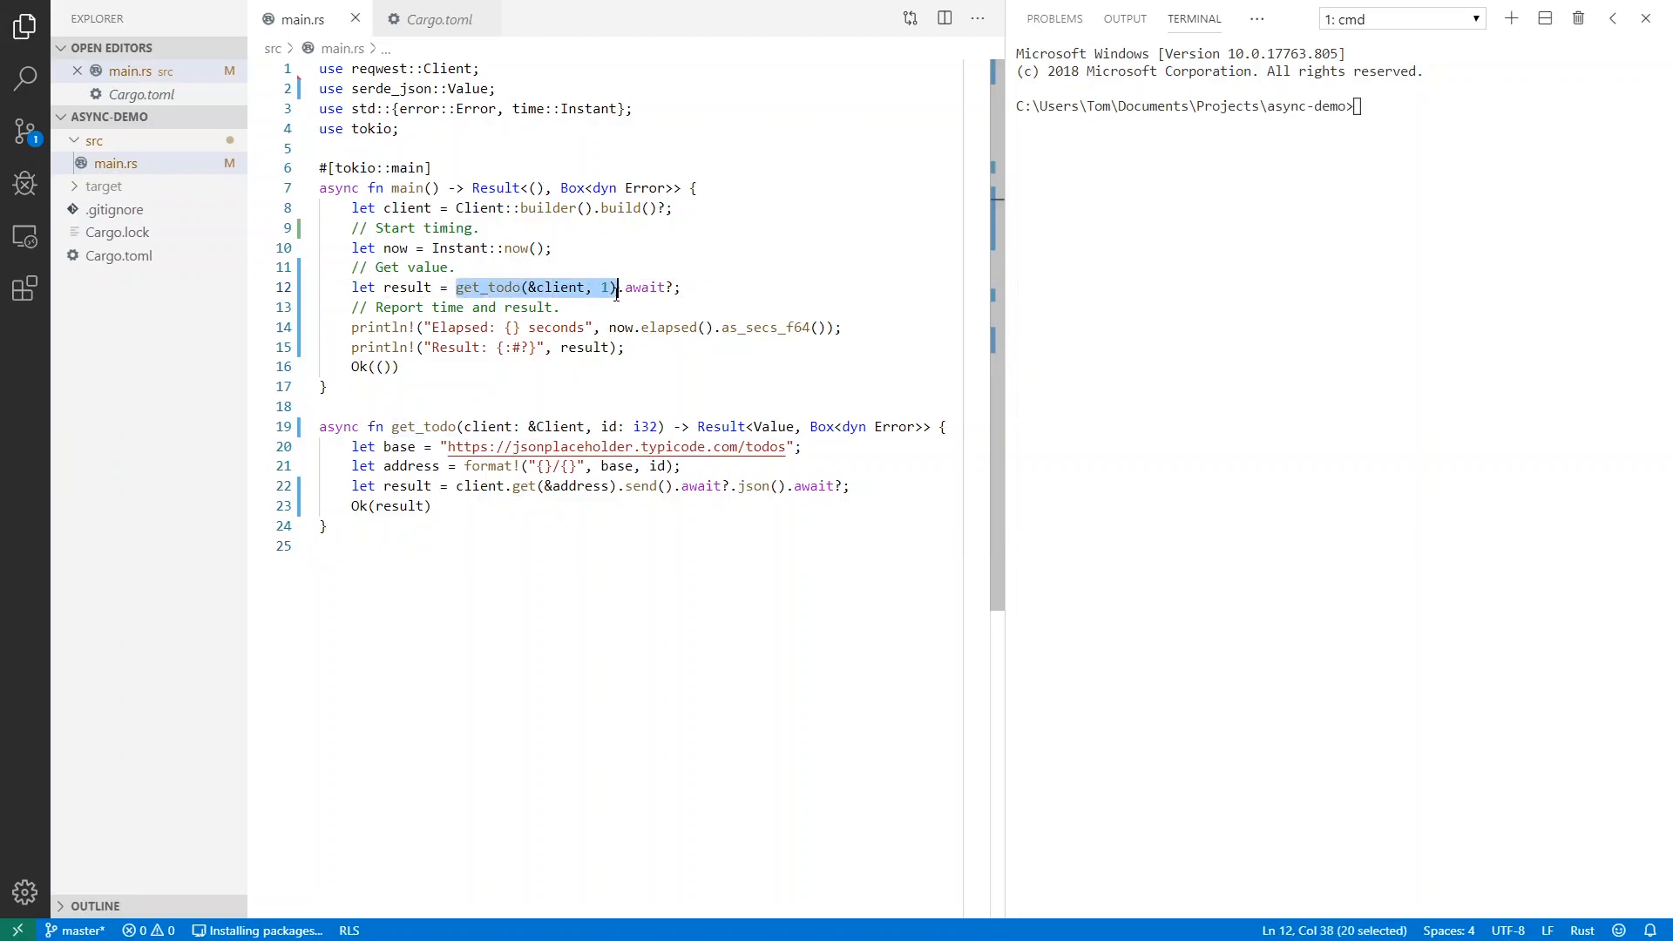
Highlight main's await on get_todo, the result variable and the elapsed-time print
double_click(645, 287)
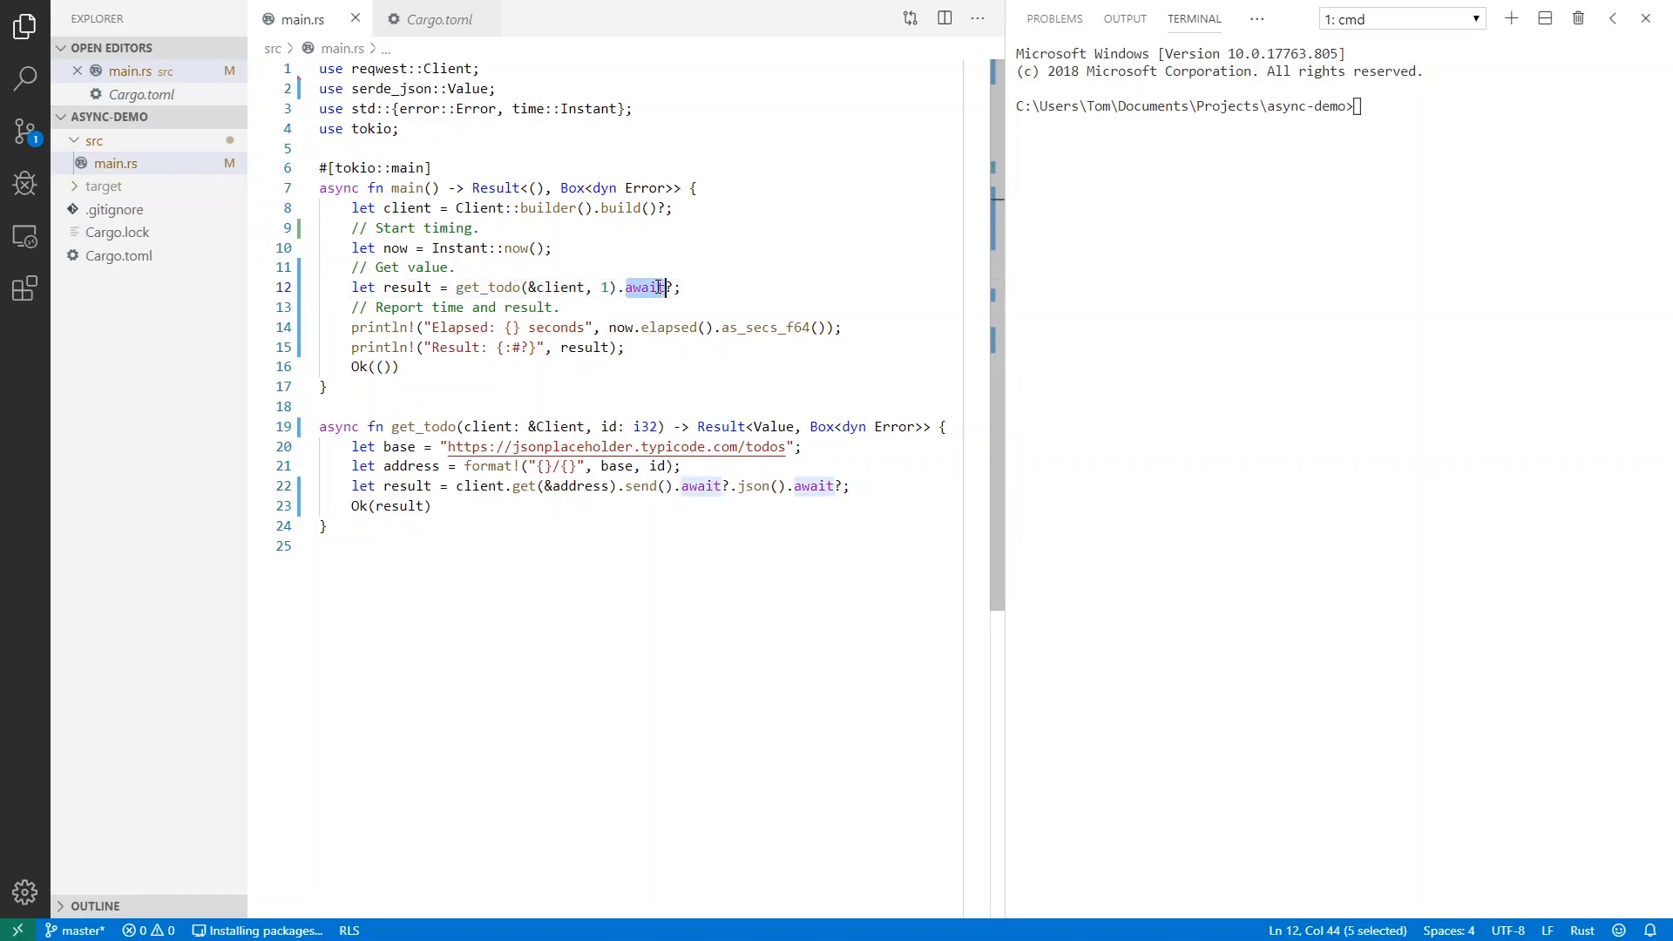
double_click(405, 287)
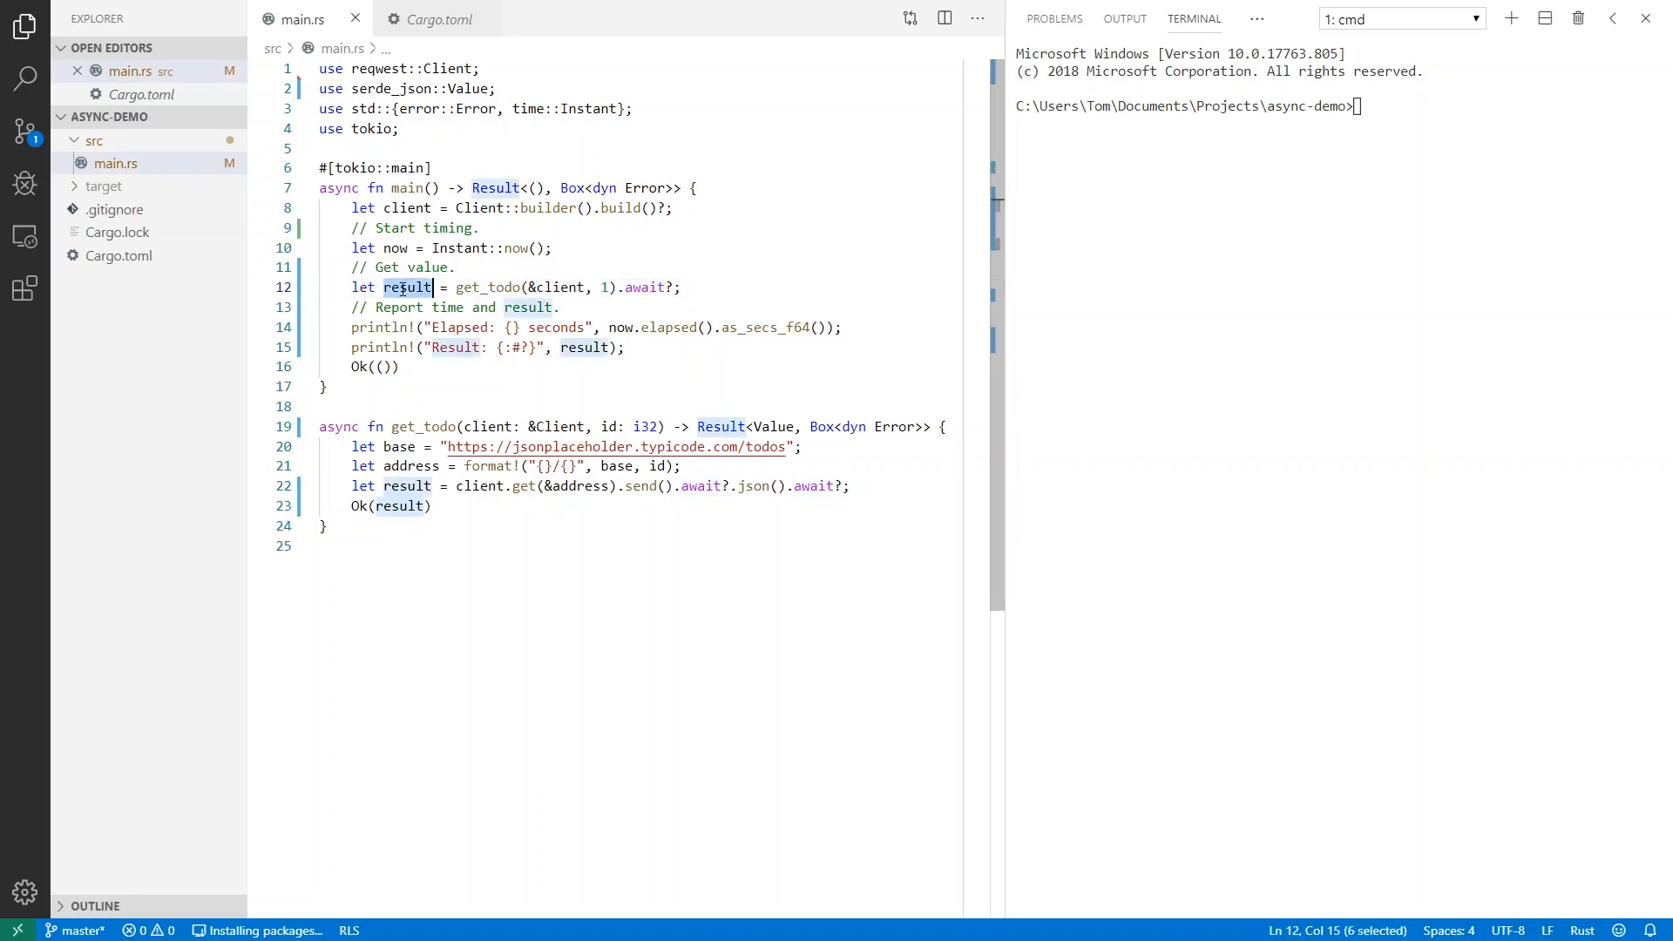
left_click(614, 286)
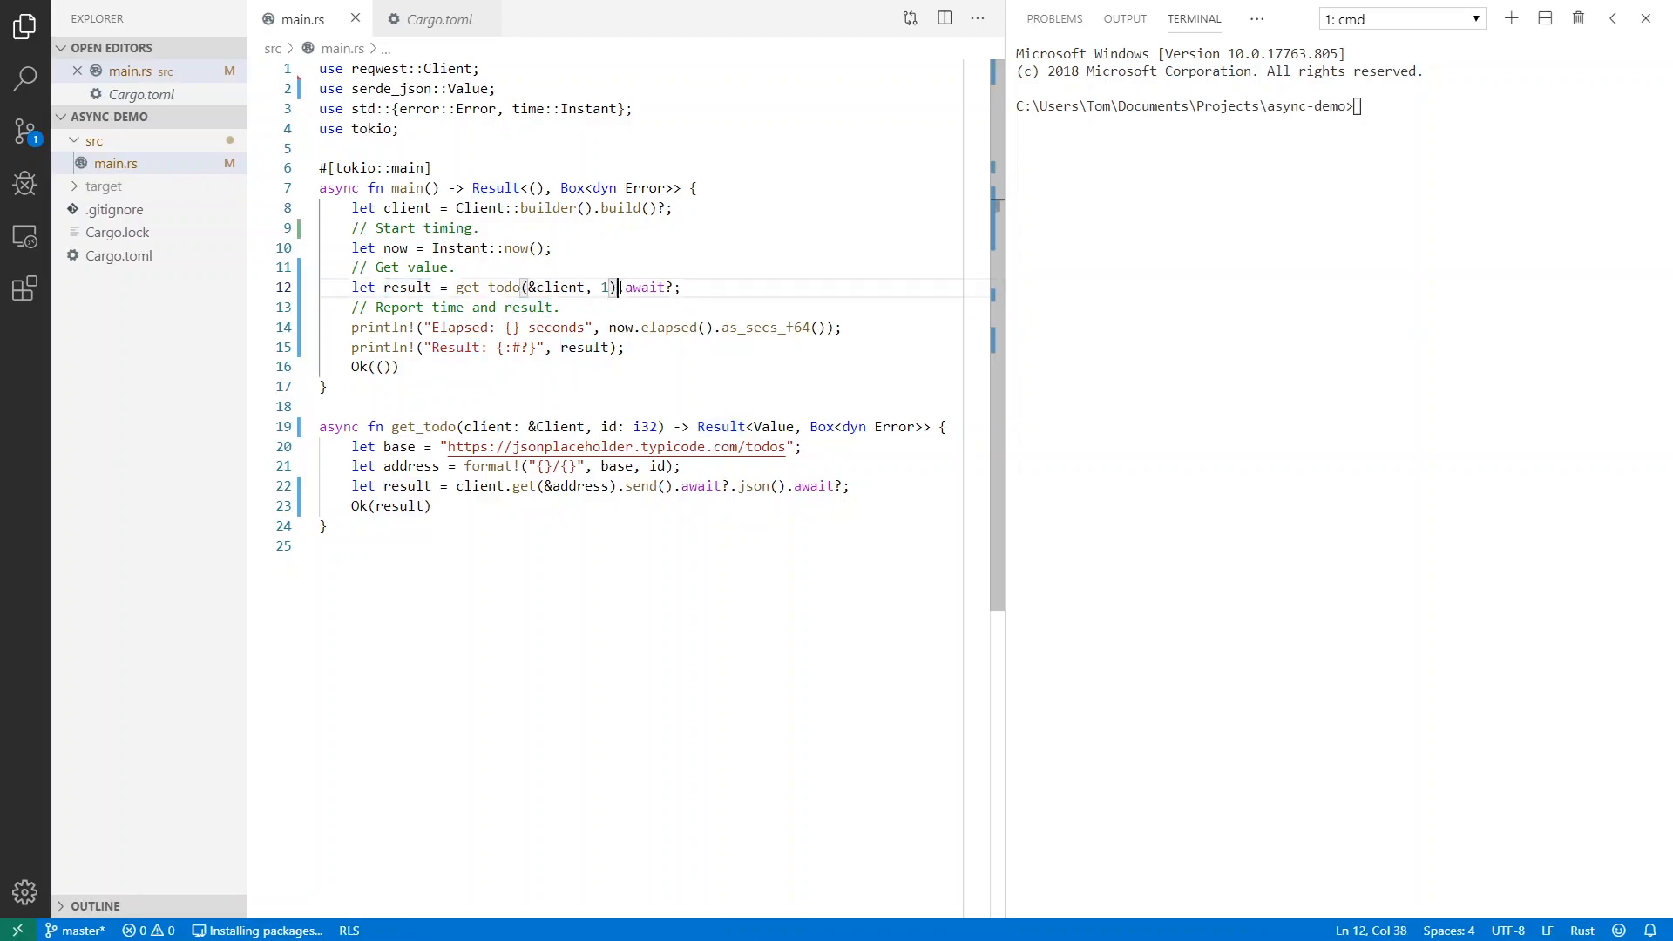
double_click(643, 287)
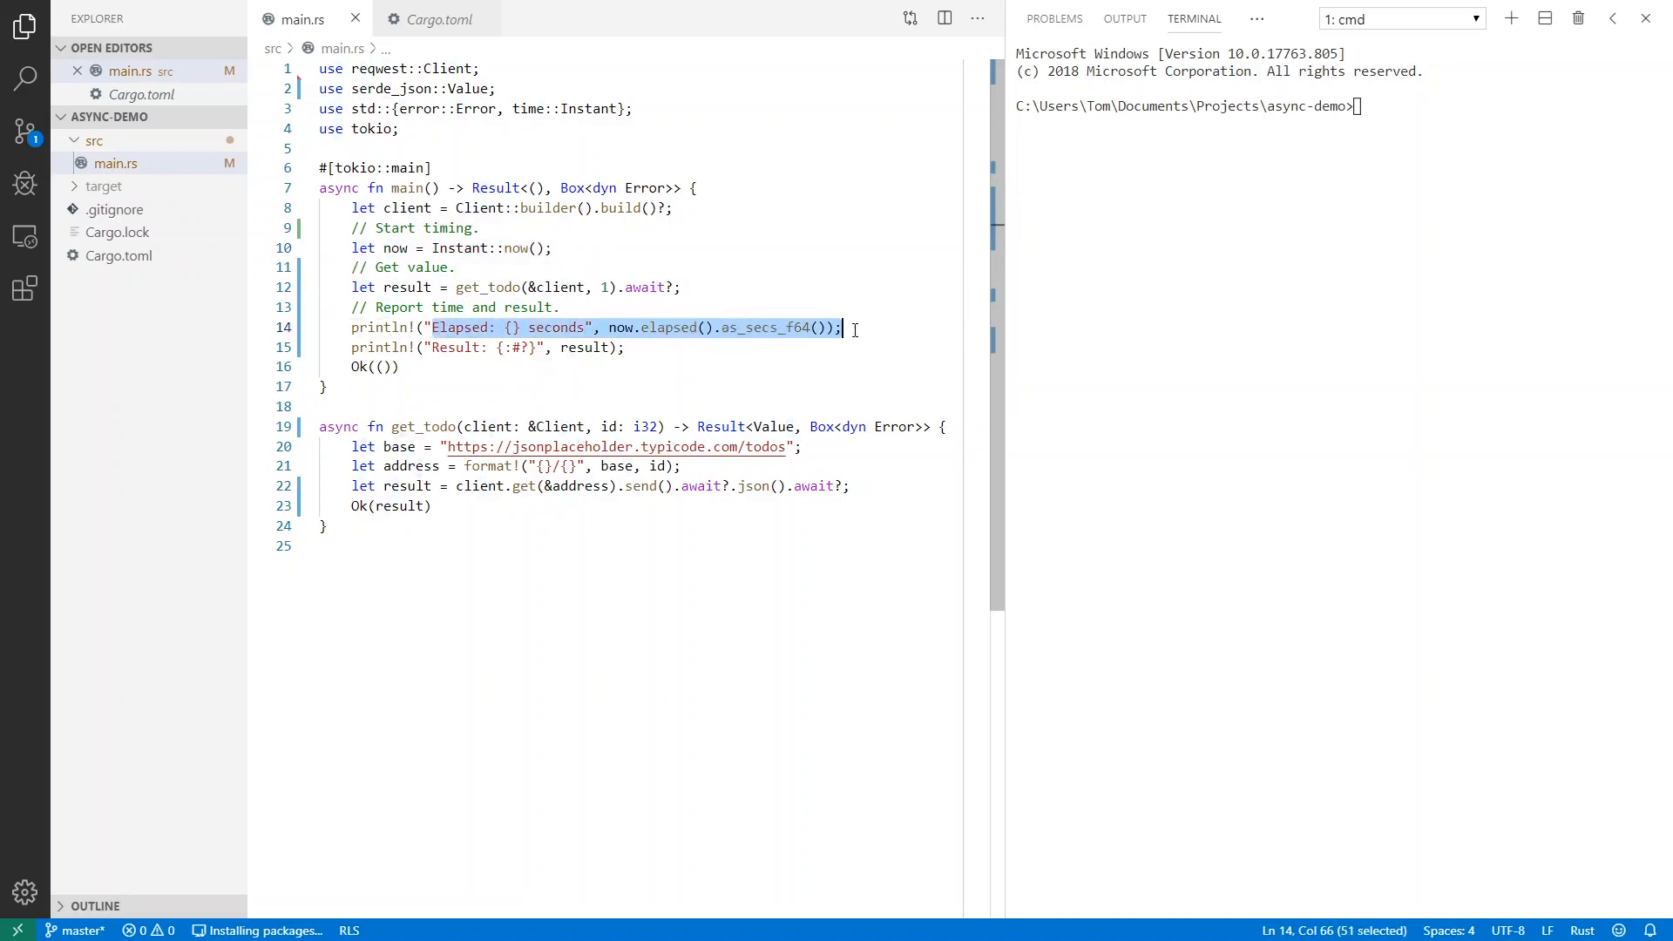
left_click(845, 545)
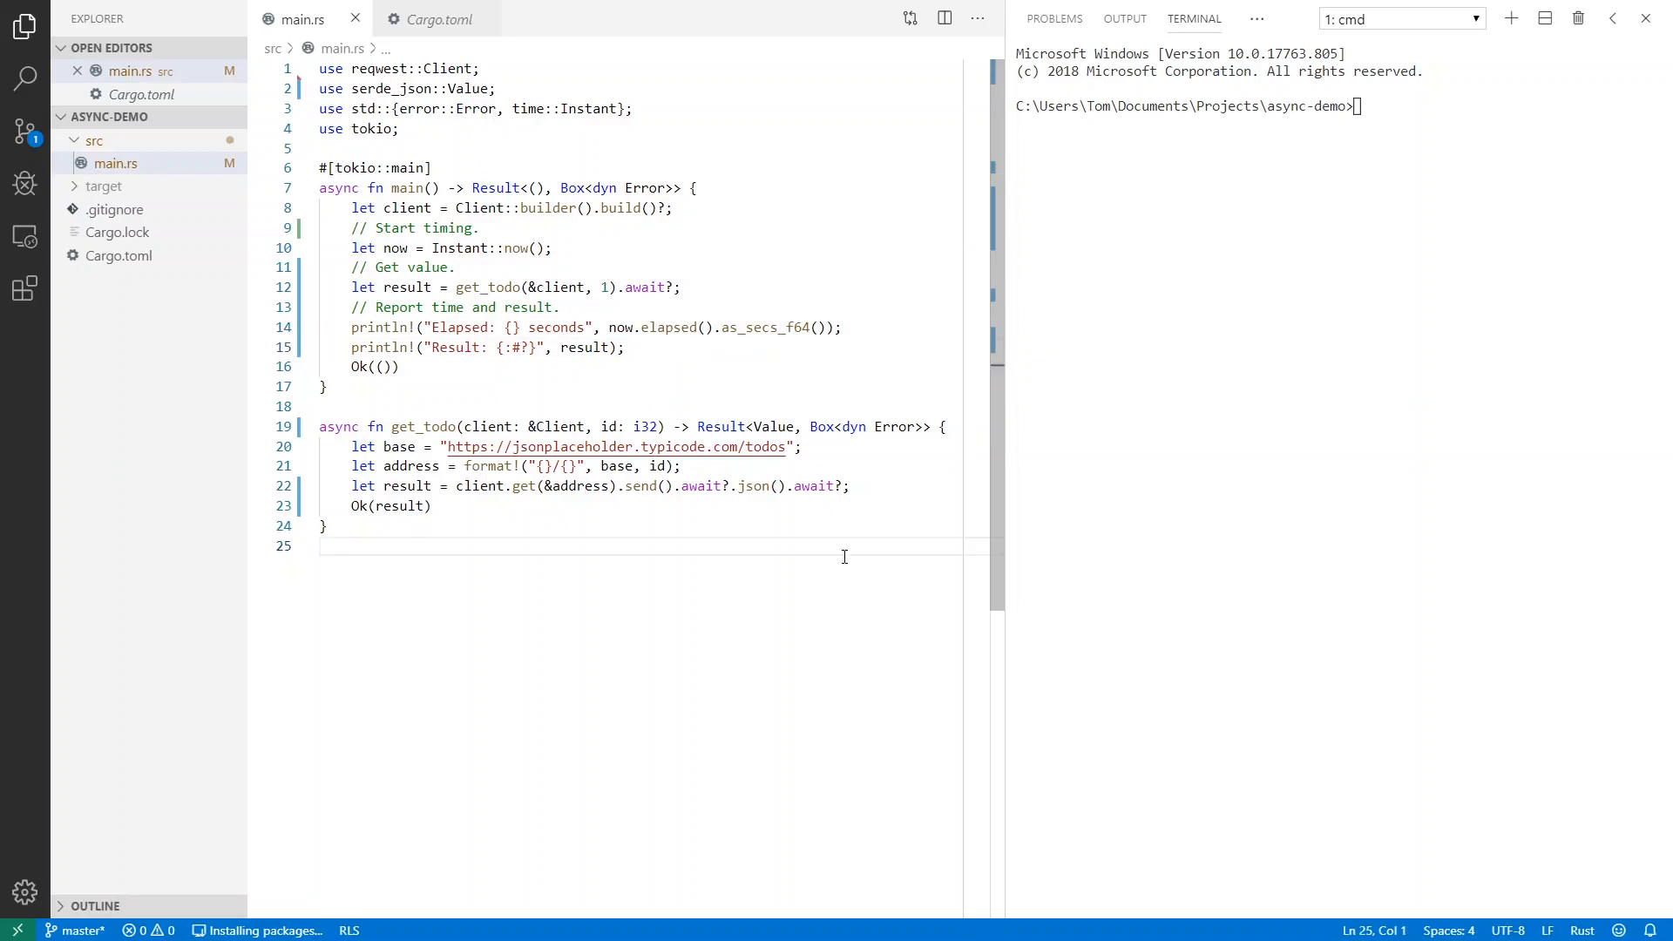
mouse_move(866, 527)
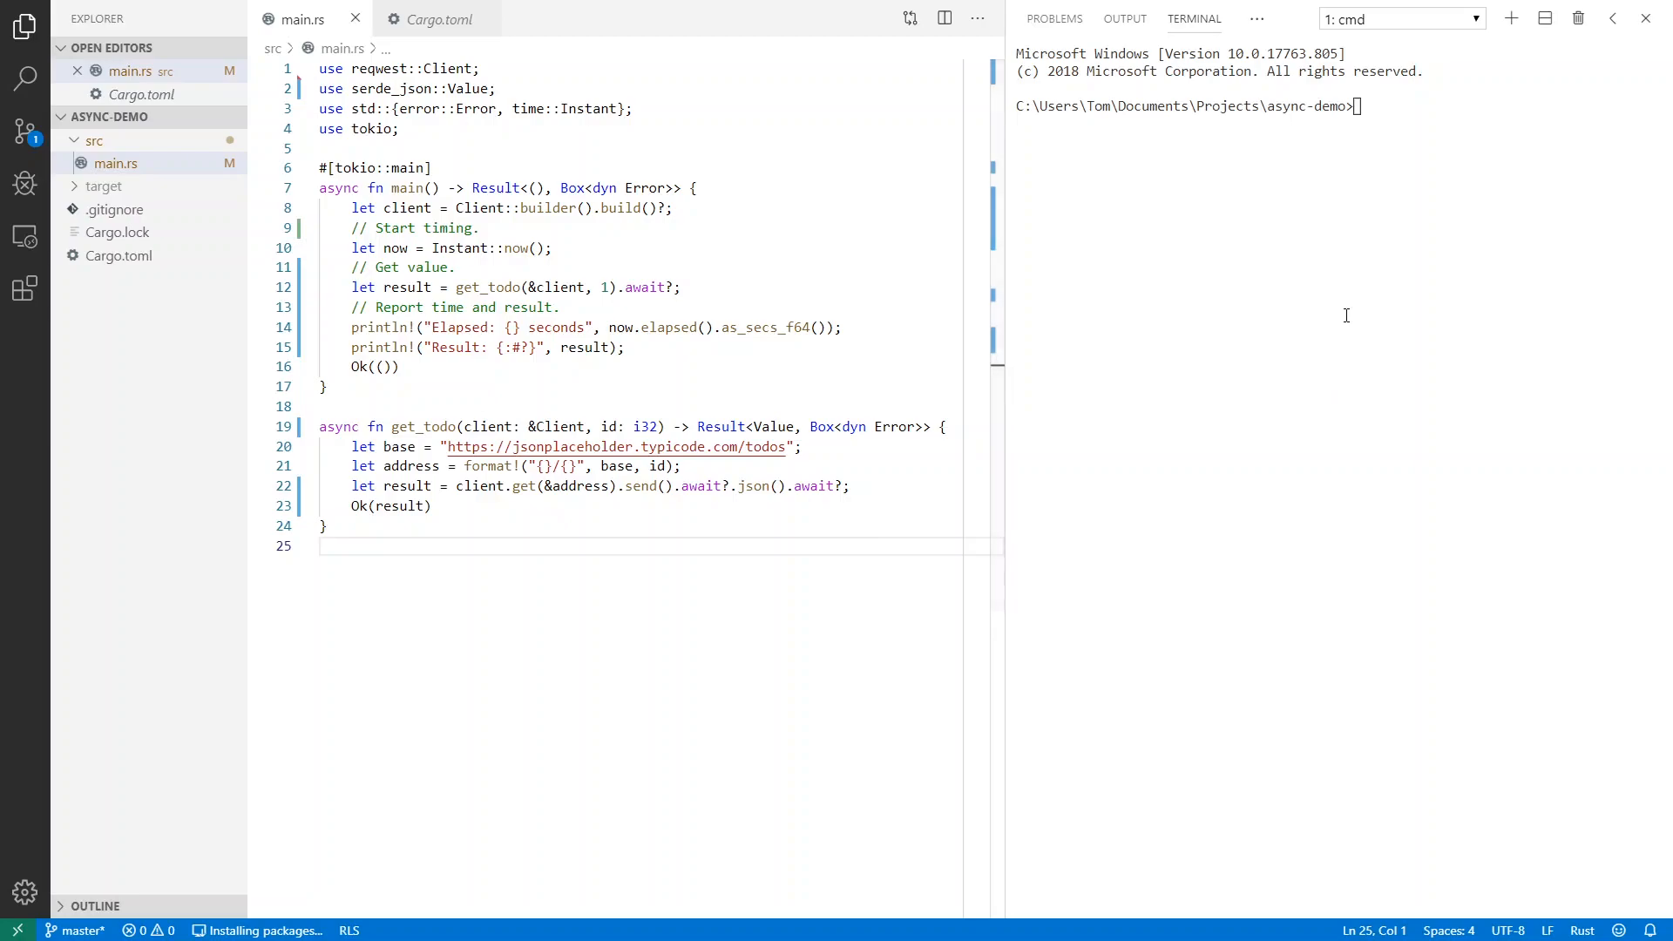
Run cargo run twice, each fetching todo 1 in about 0.13–0.16 seconds
type("car")
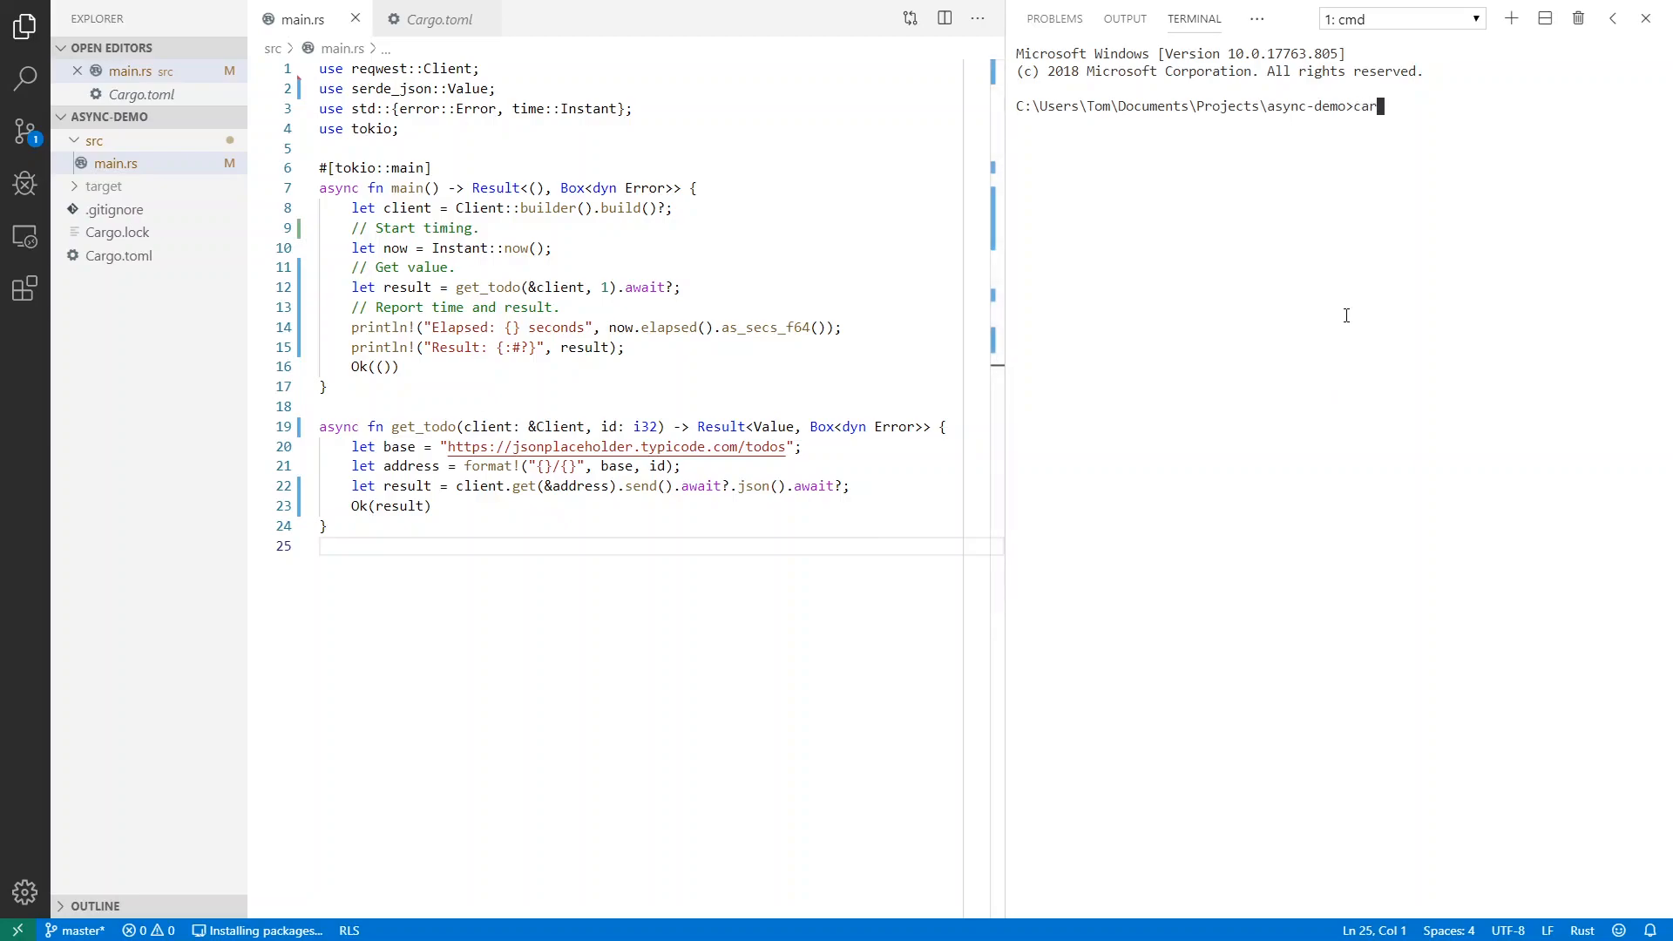
type("go")
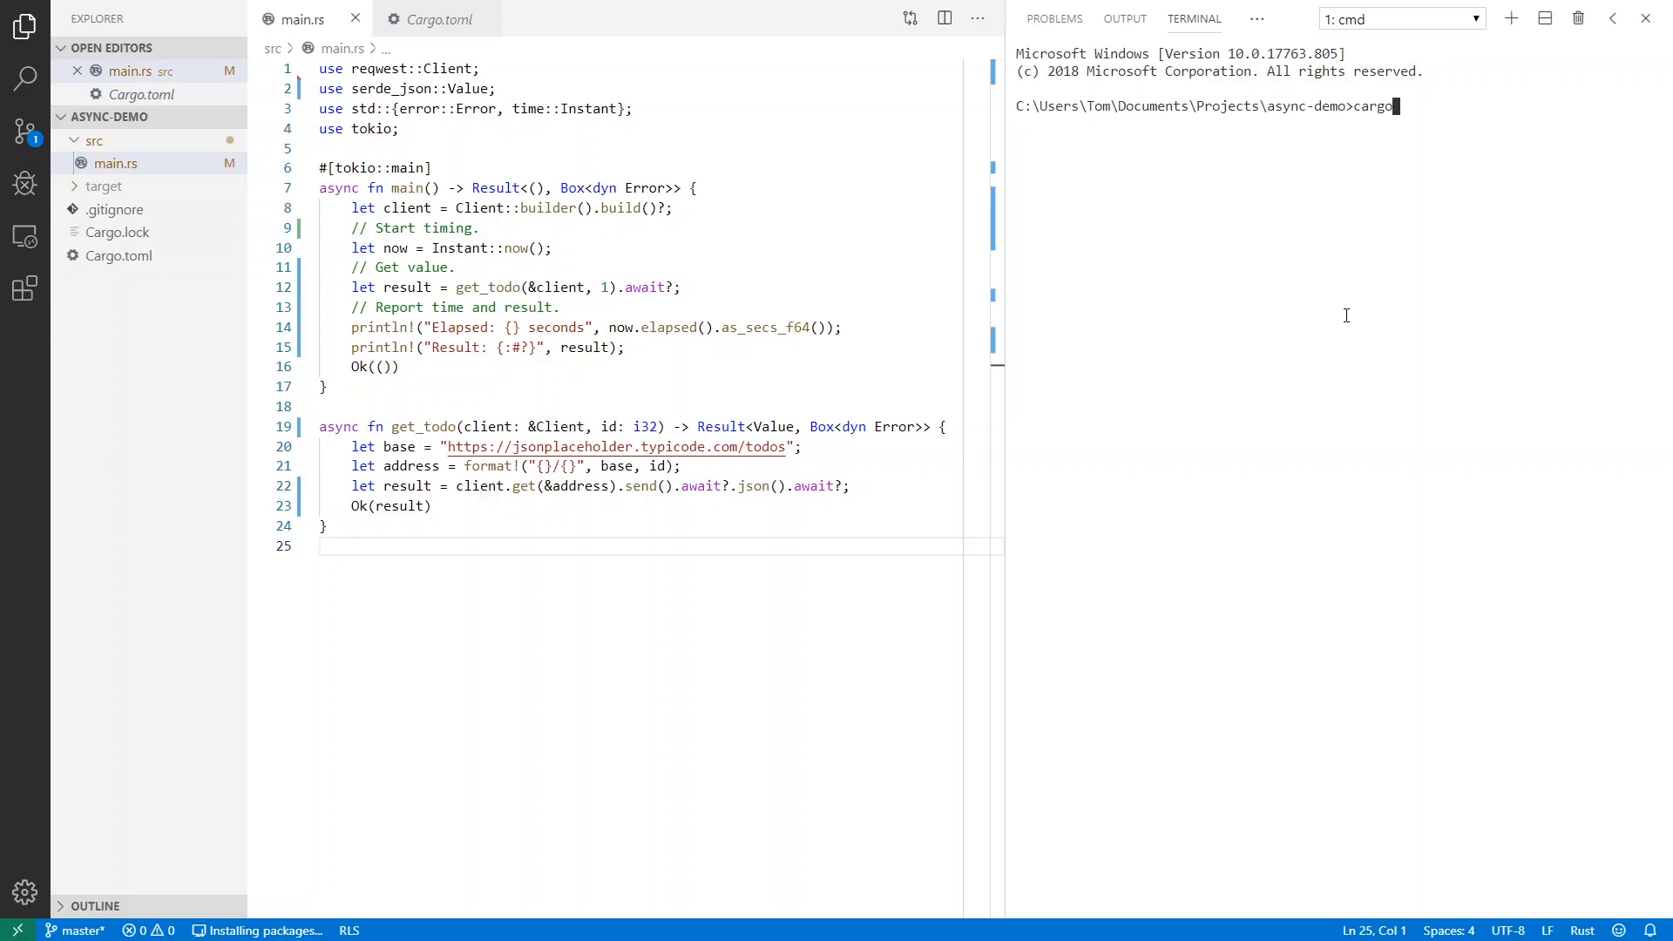
type("run")
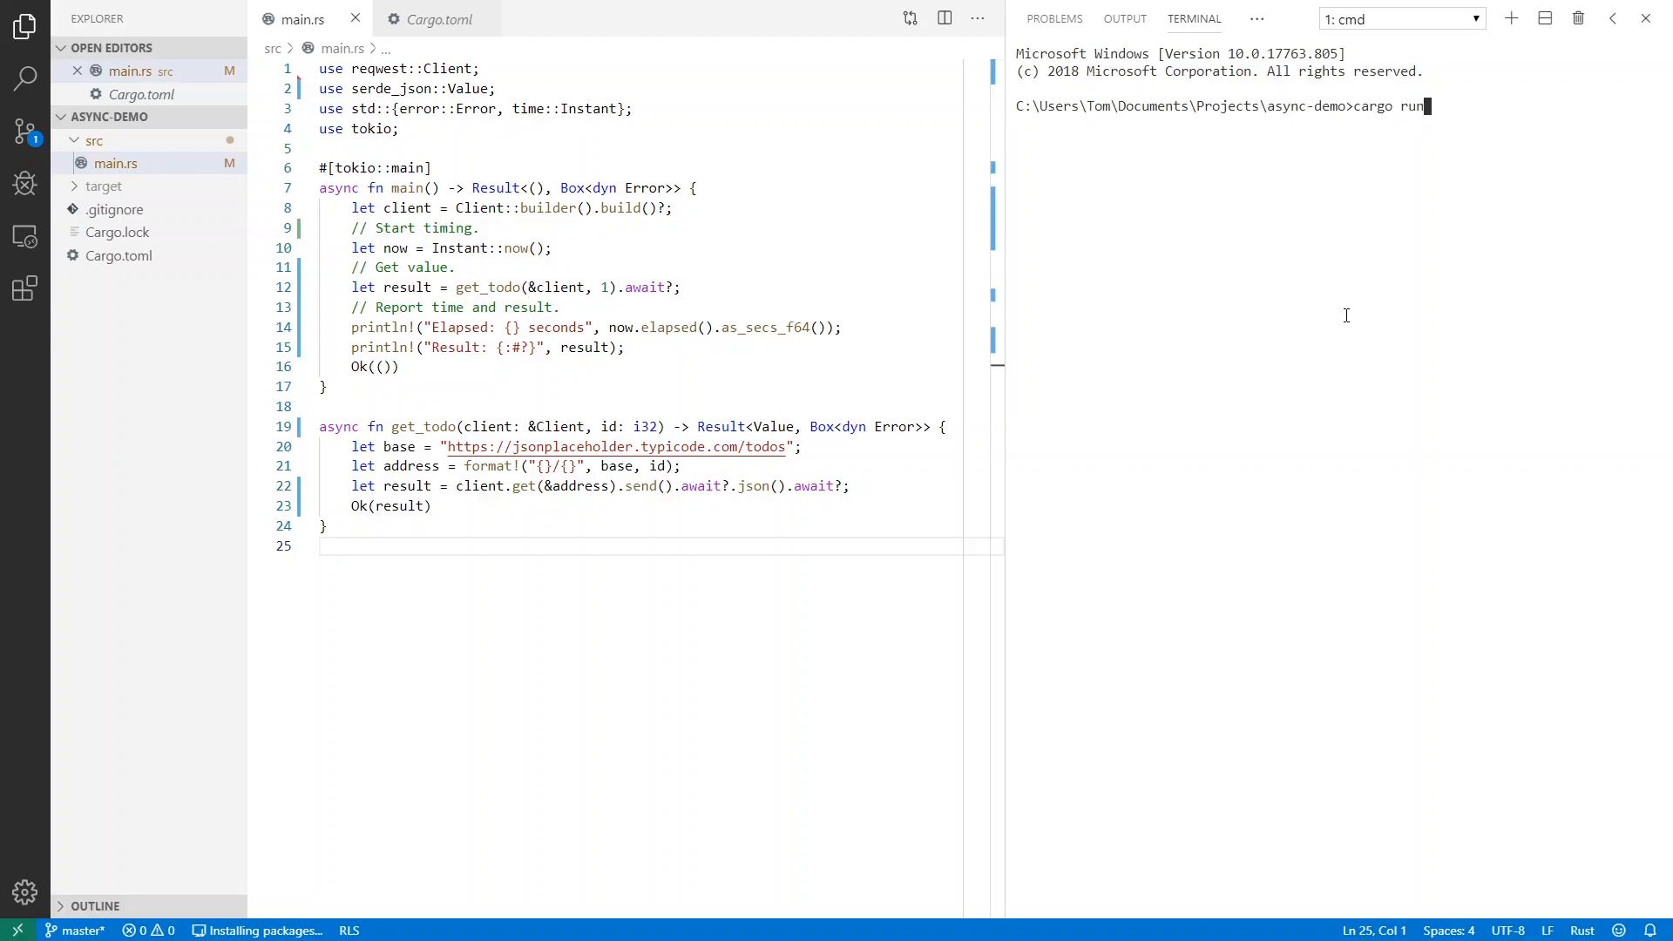
key("Return")
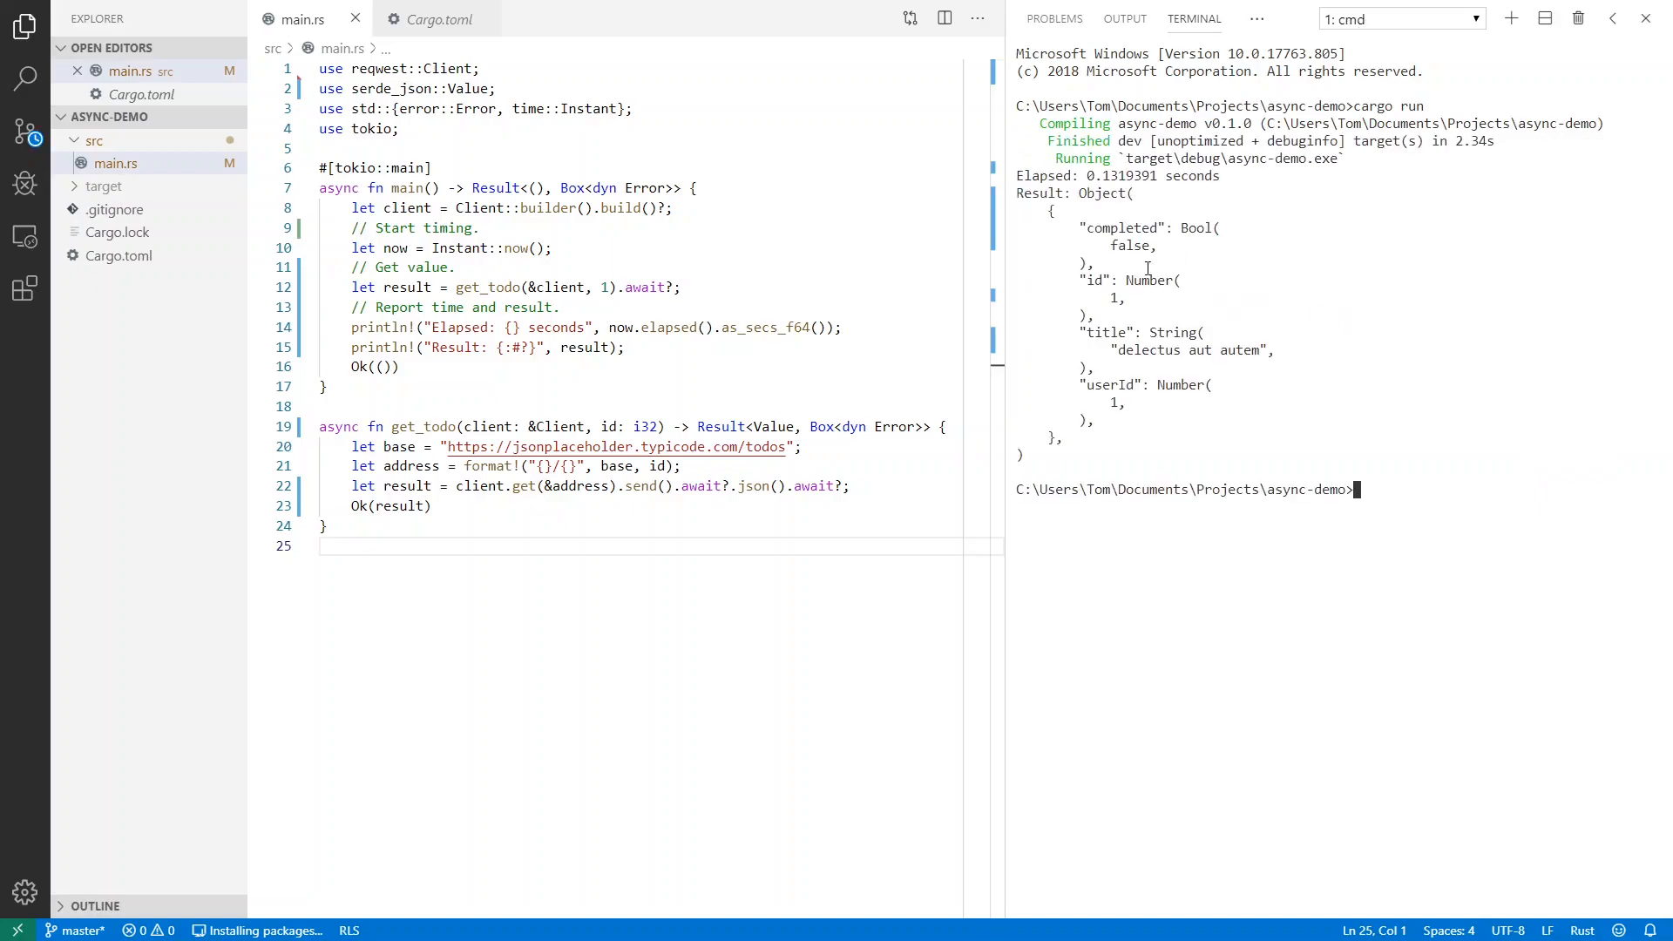
double_click(391, 88)
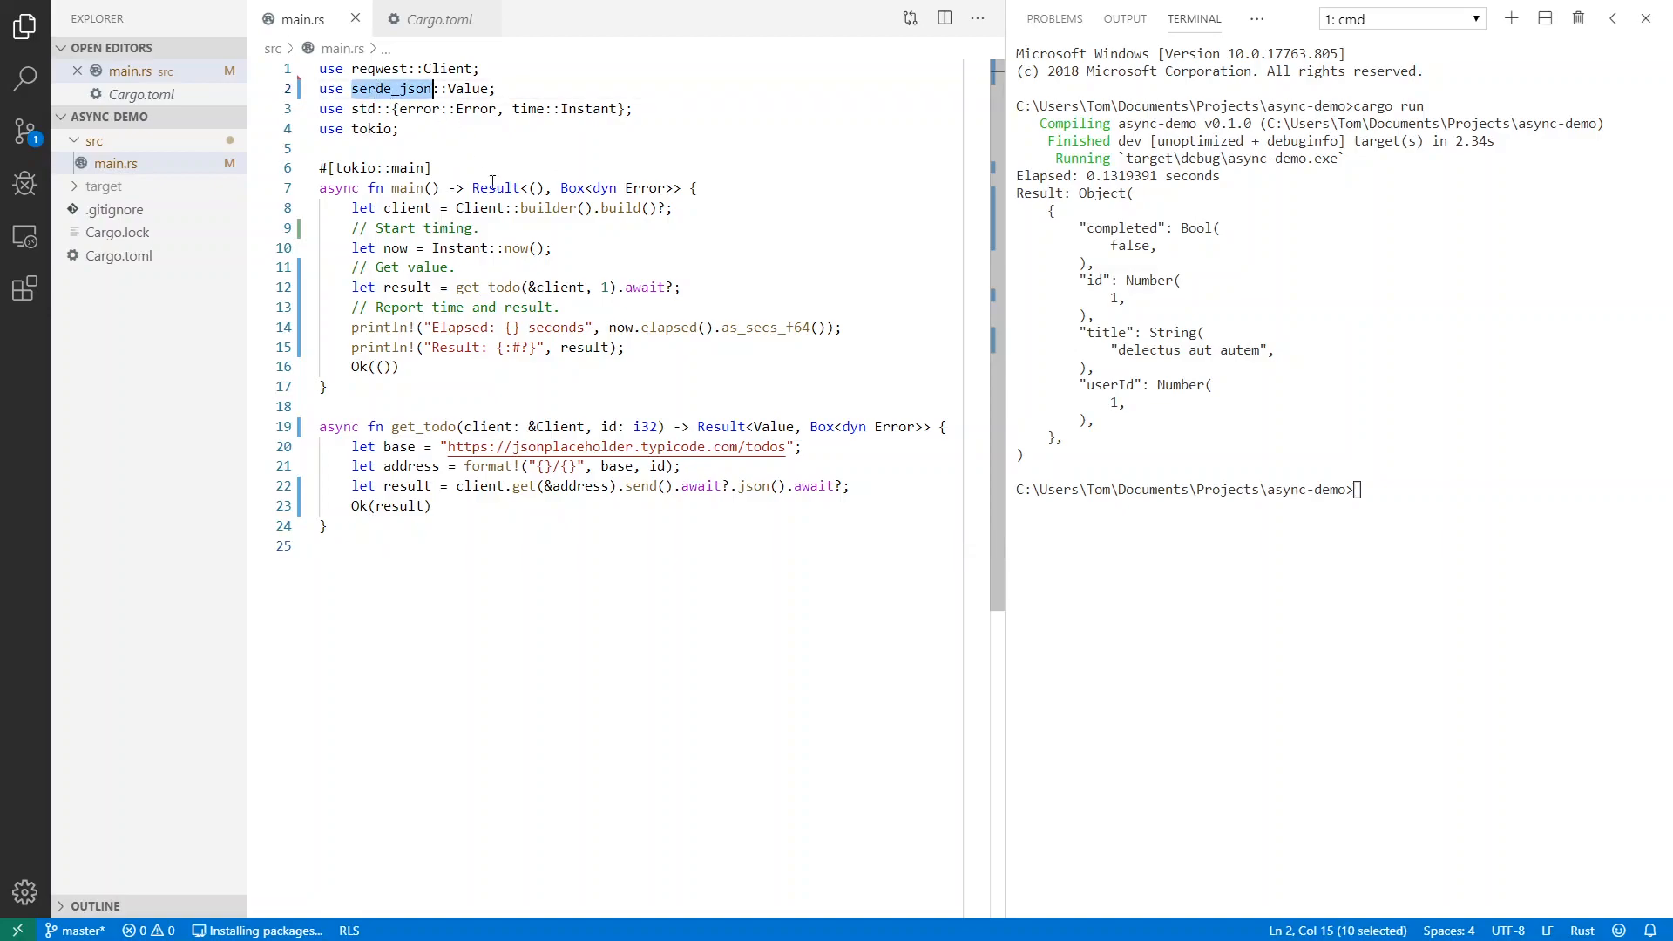
mouse_move(648, 546)
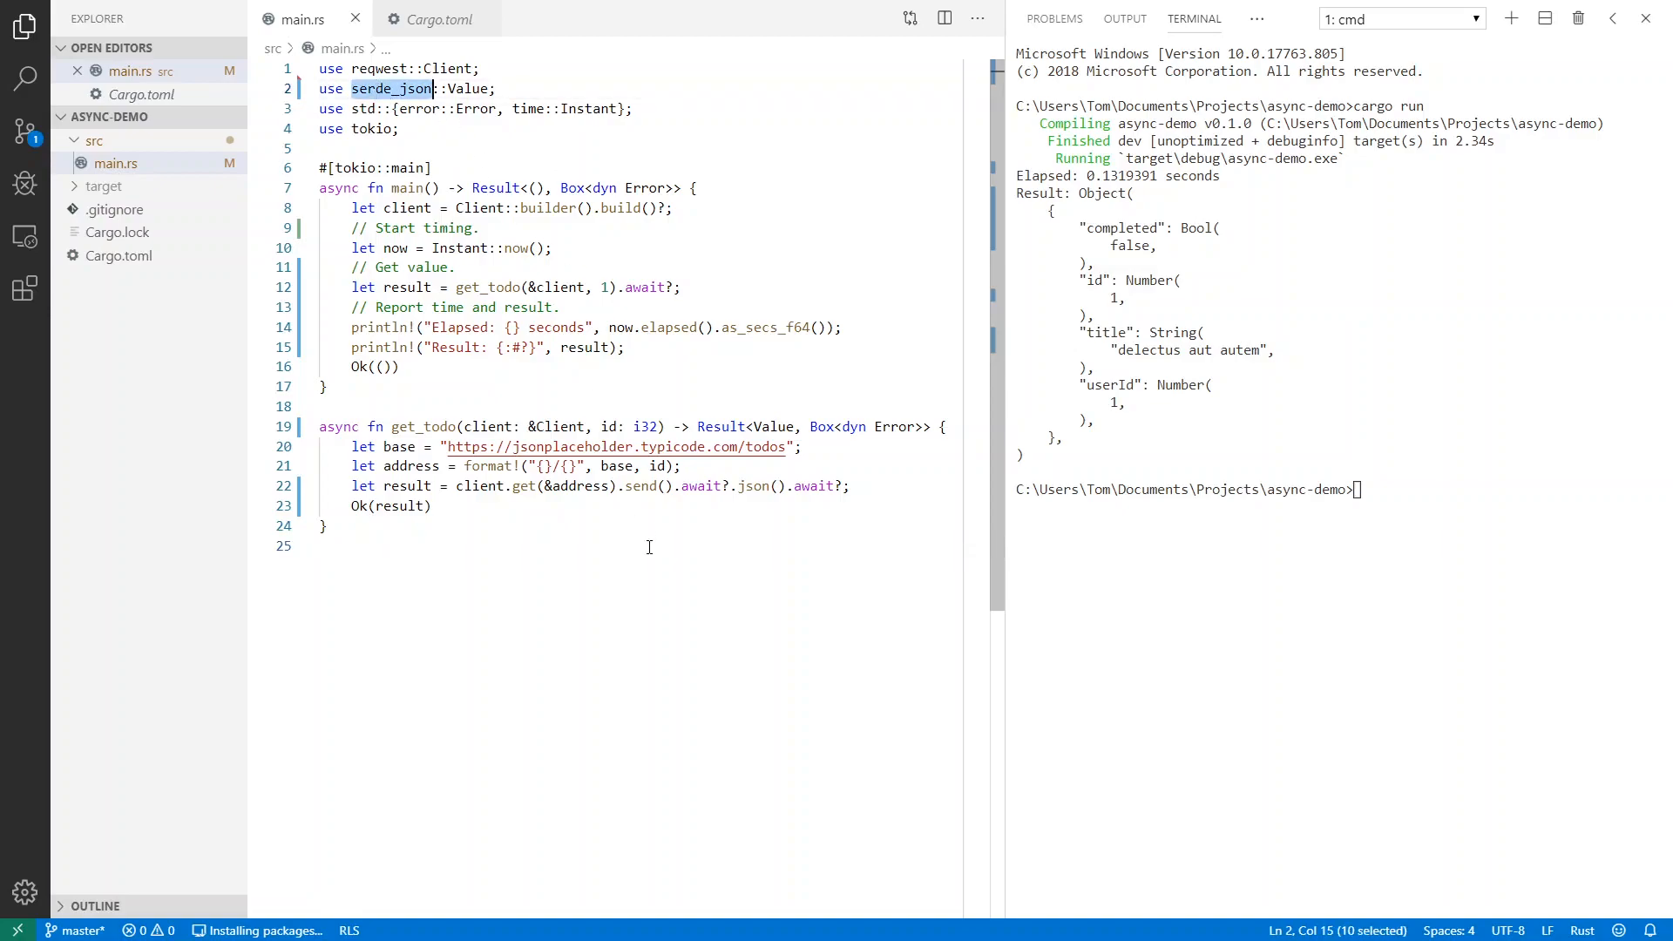
left_click(341, 546)
type("cargo run")
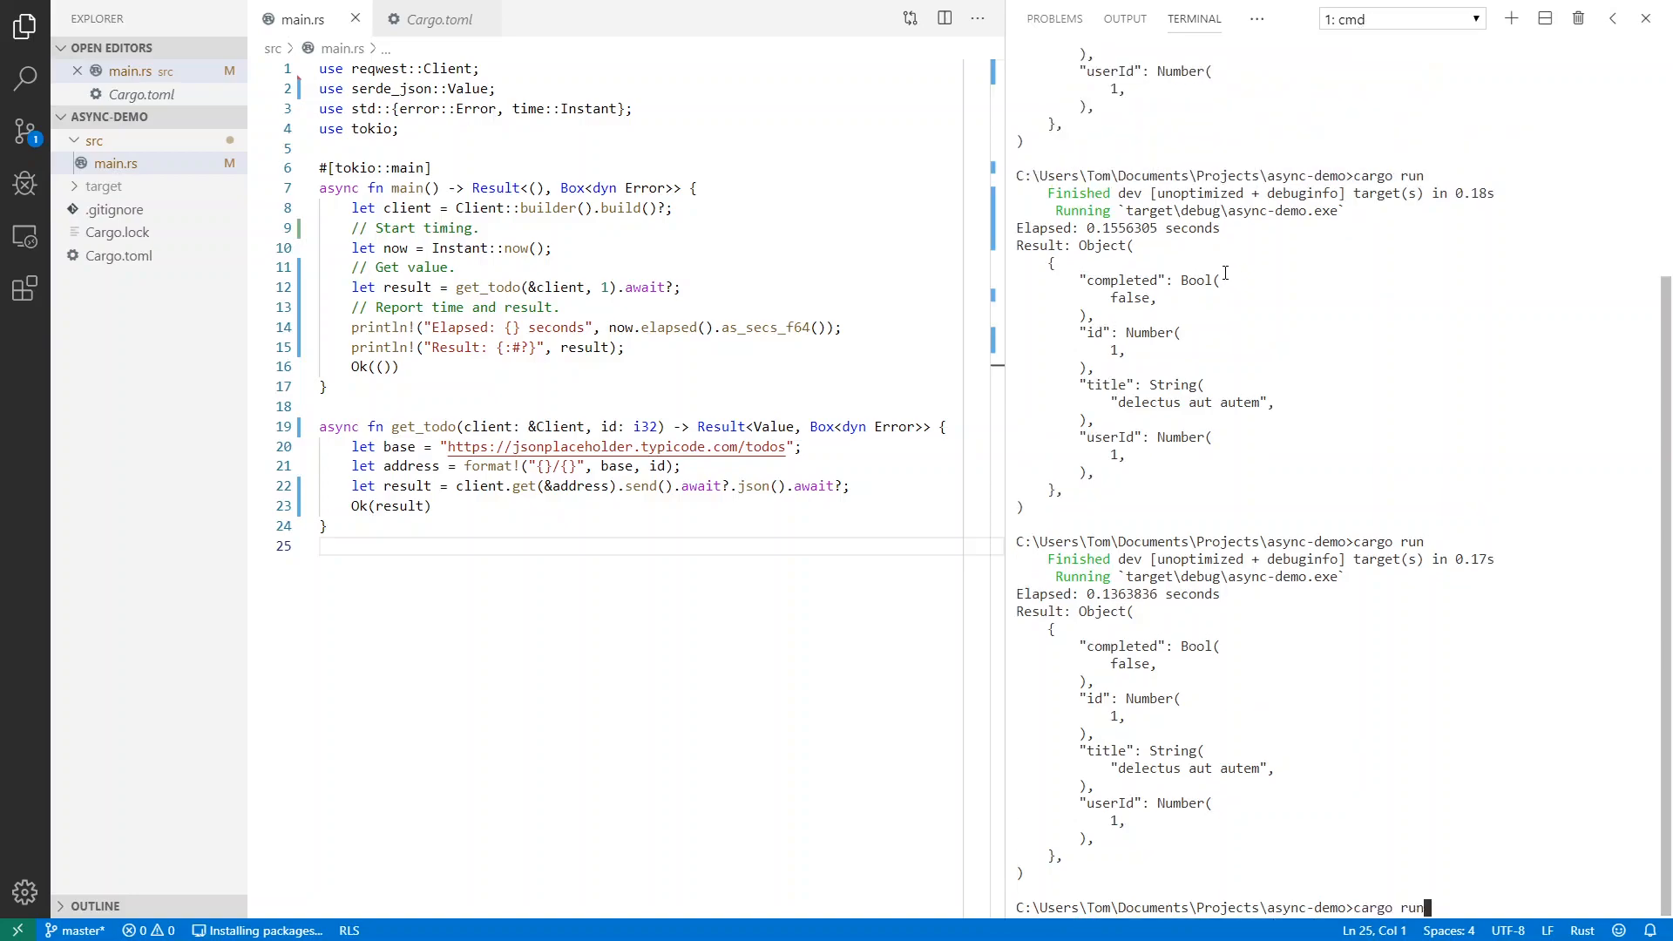
key("Return")
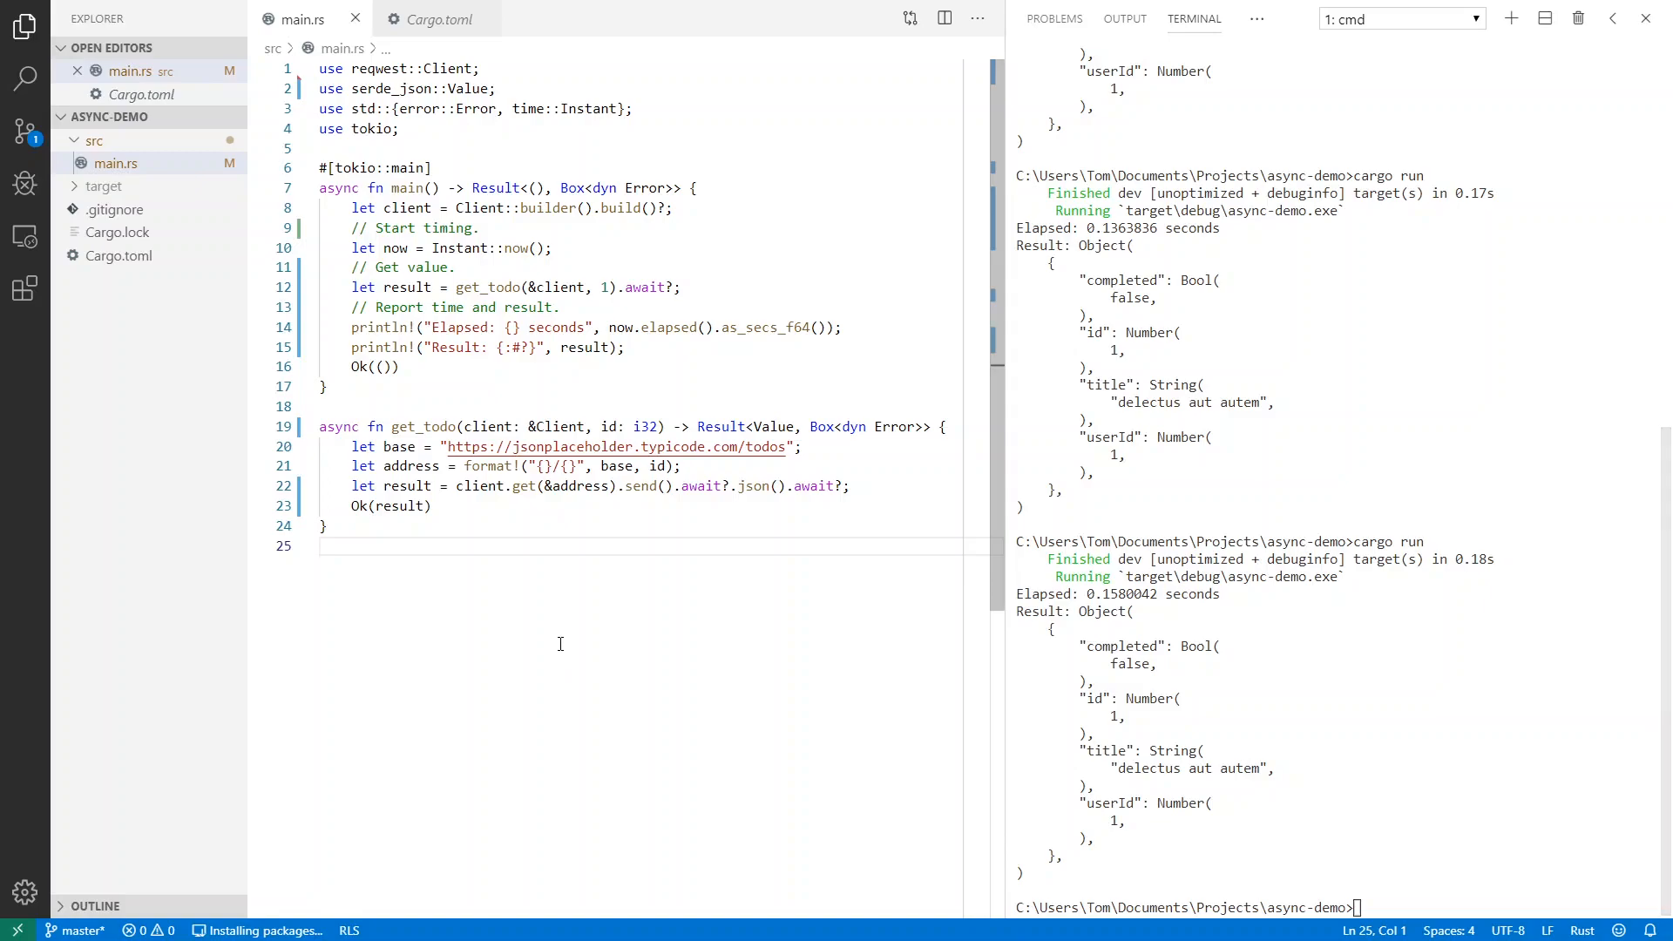
mouse_move(332, 486)
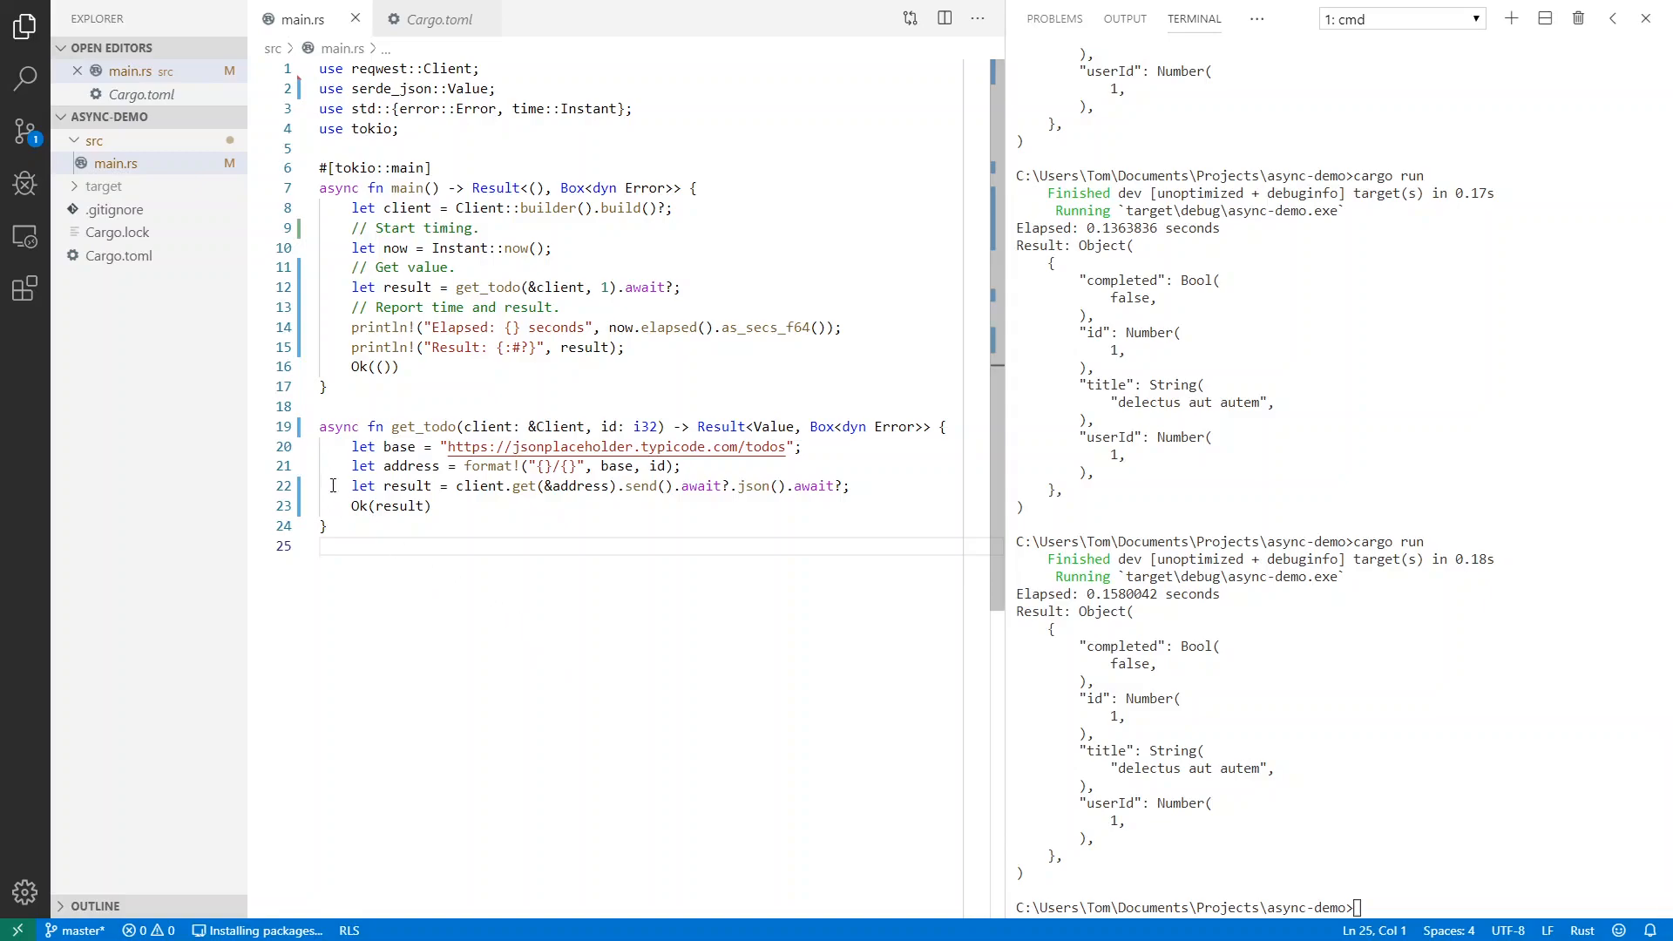
mouse_move(110, 256)
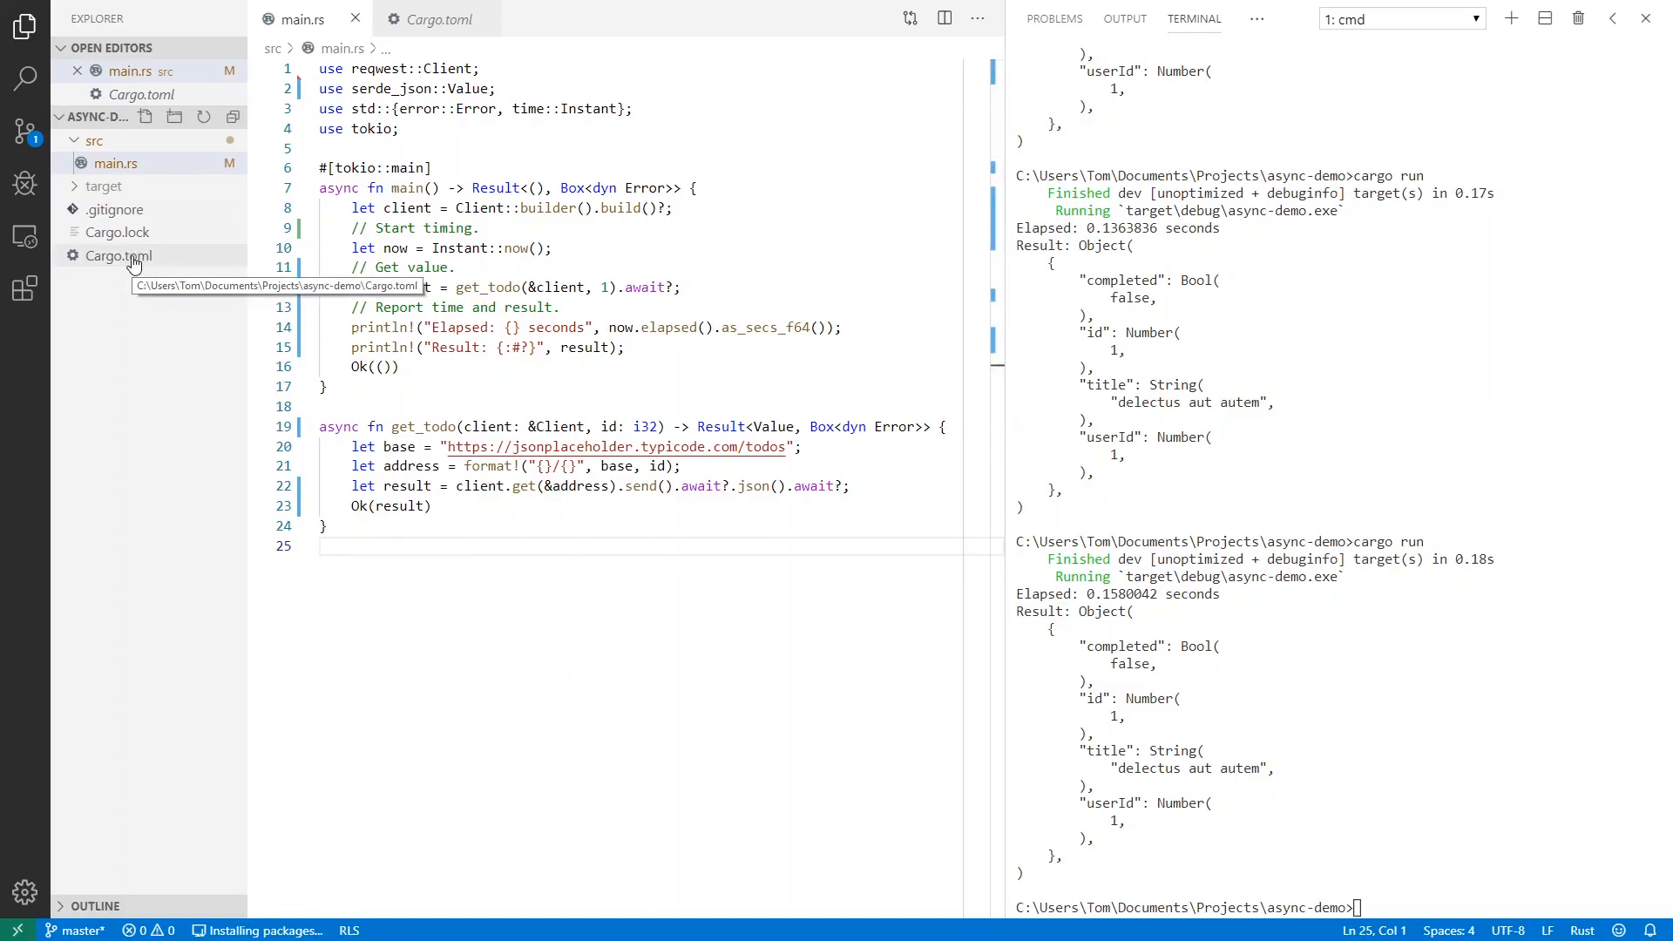
left_click(110, 256)
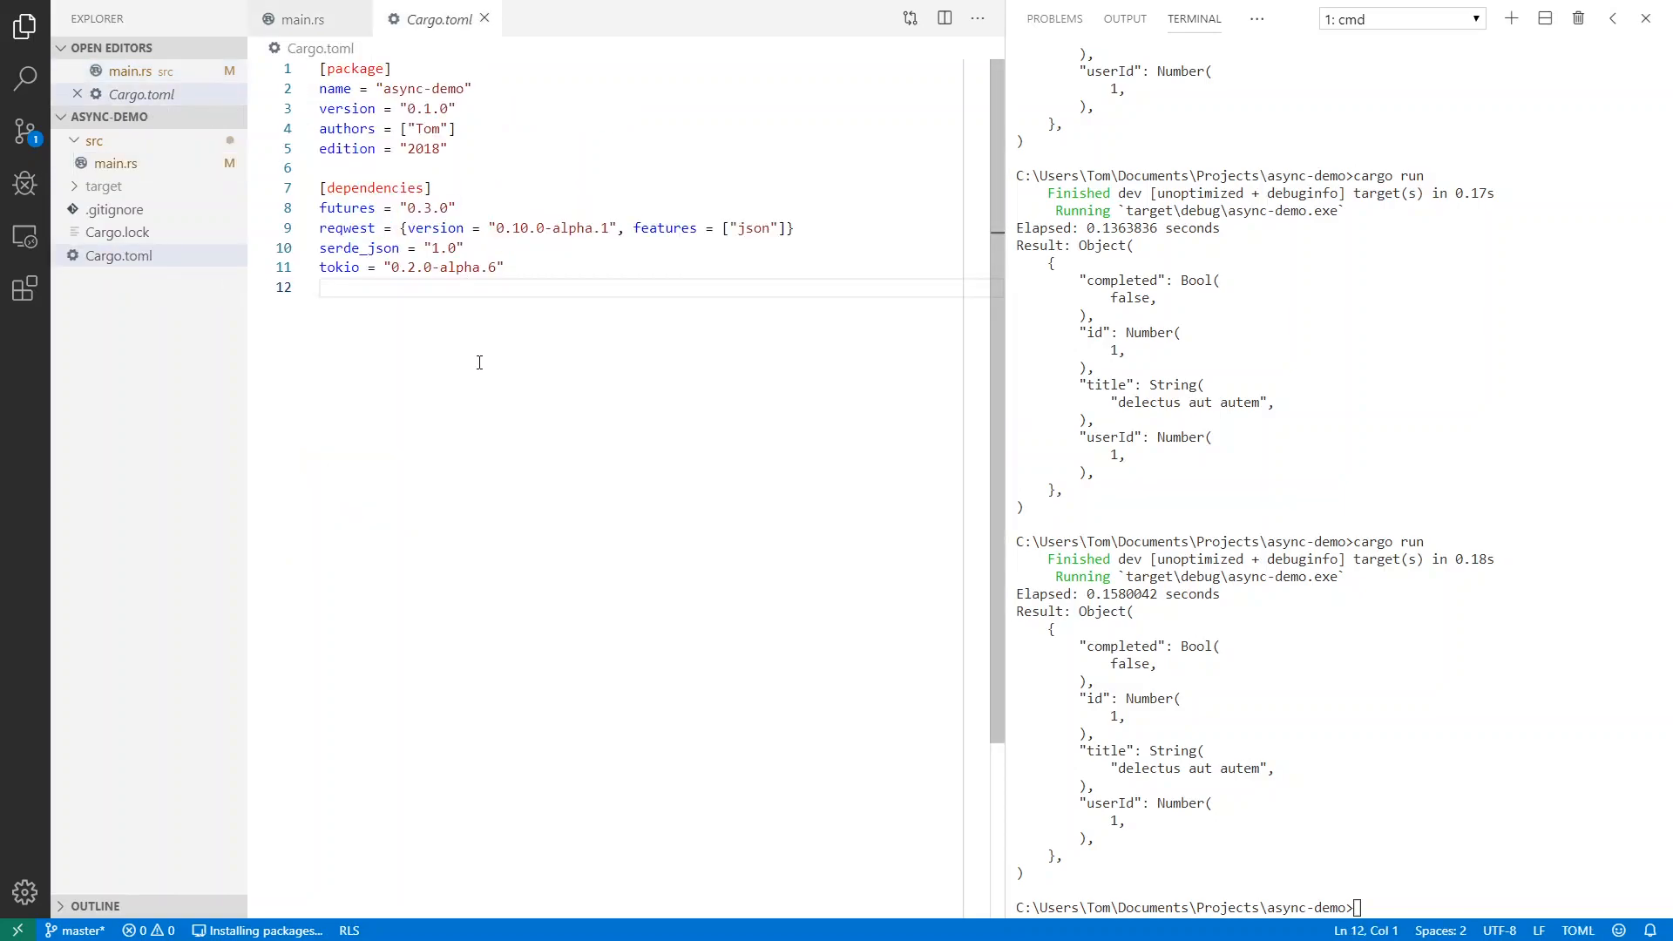
mouse_move(495, 314)
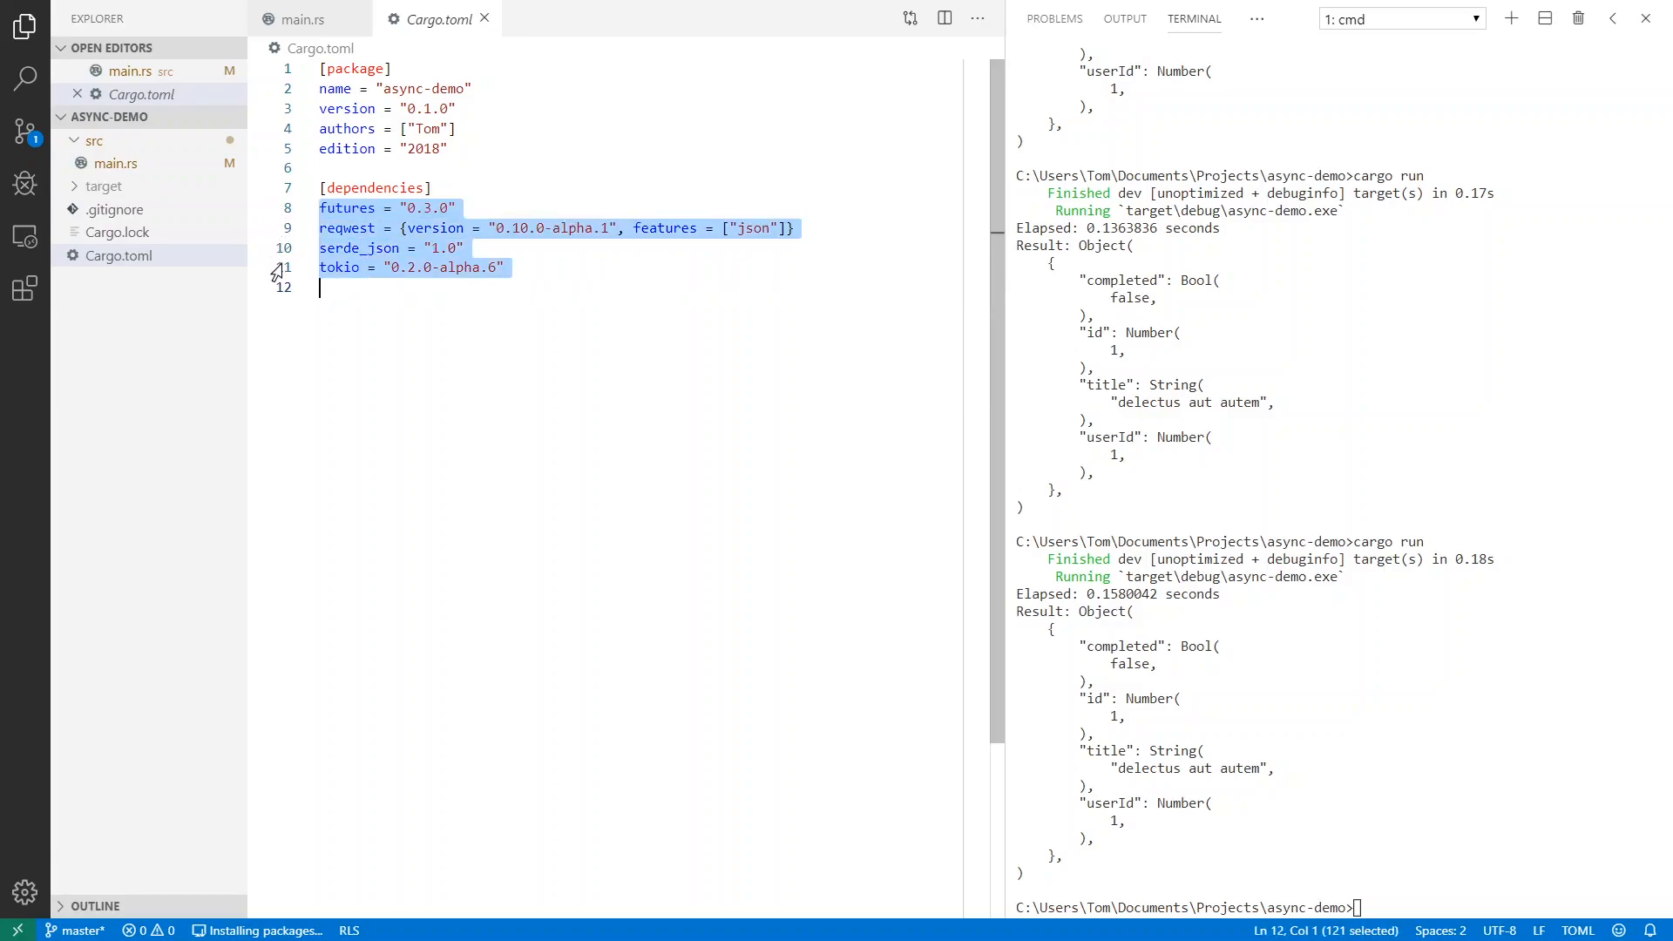
double_click(346, 207)
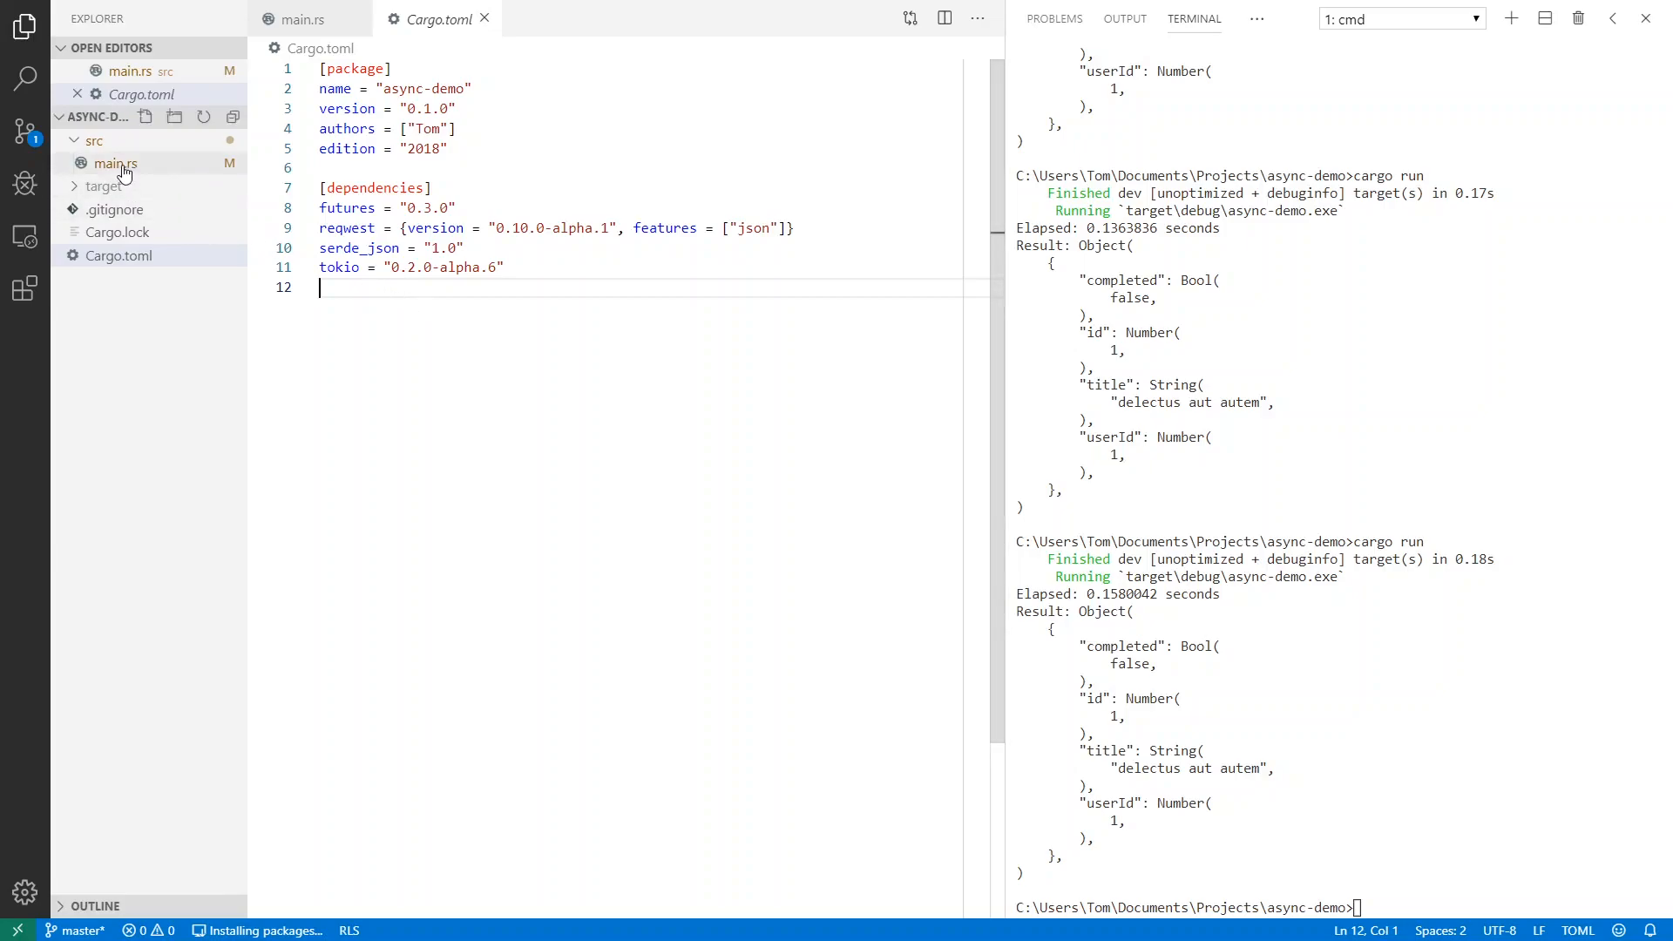
left_click(115, 163)
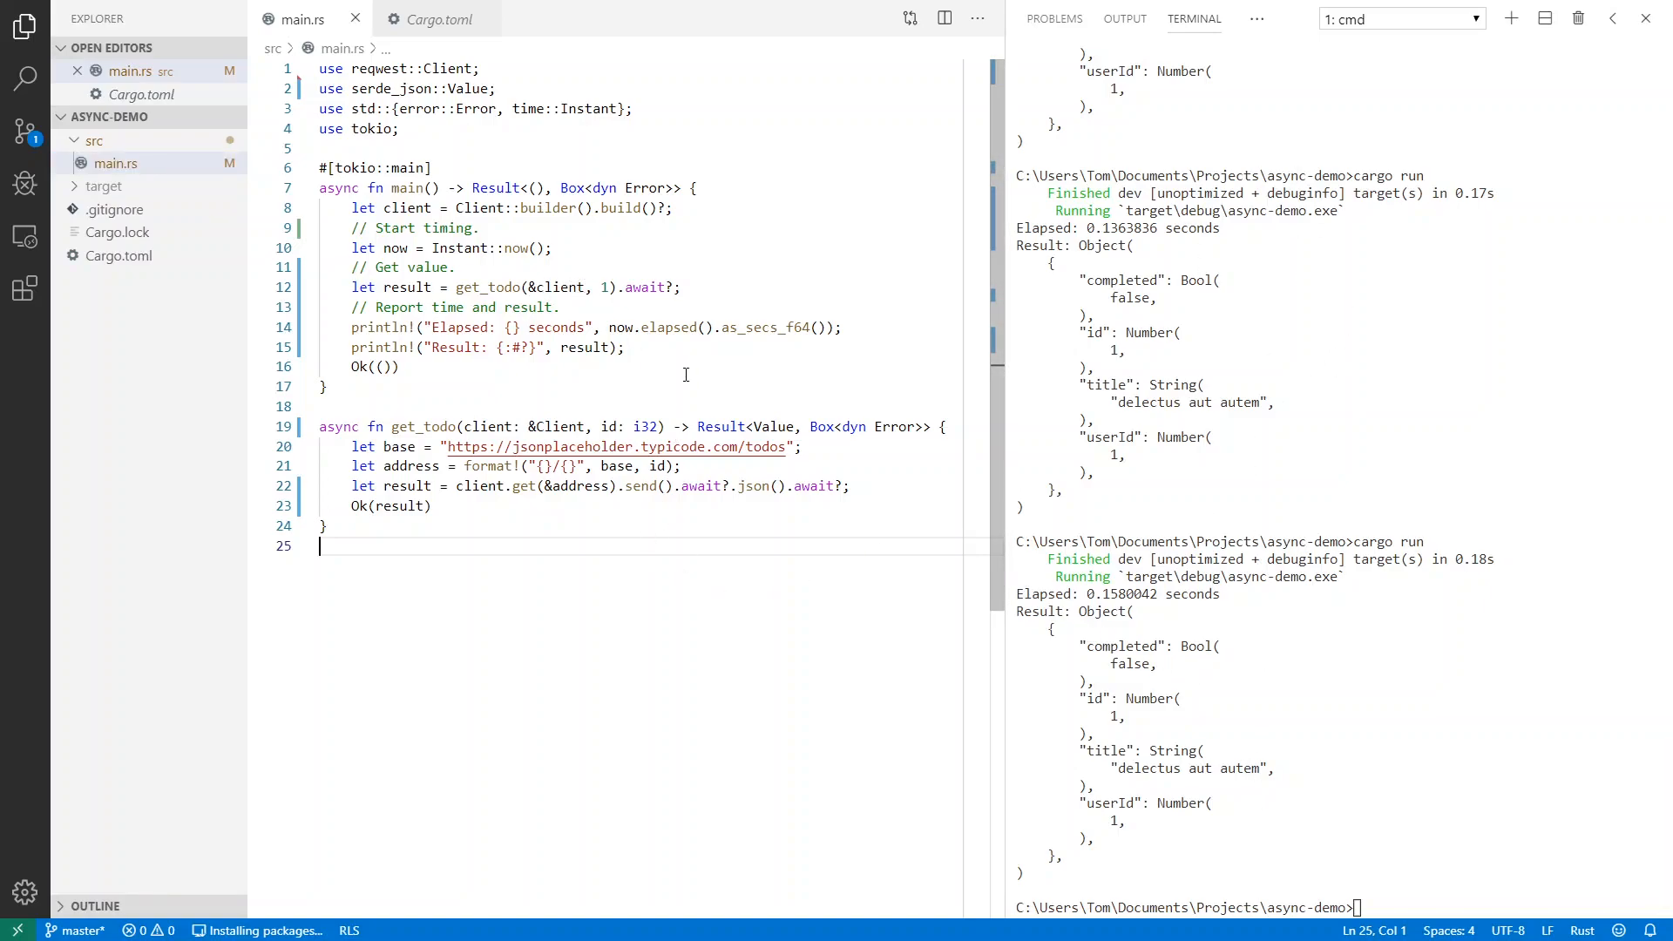
Add a for loop over id in 1..=100 below the Get value comment
left_click(456, 287)
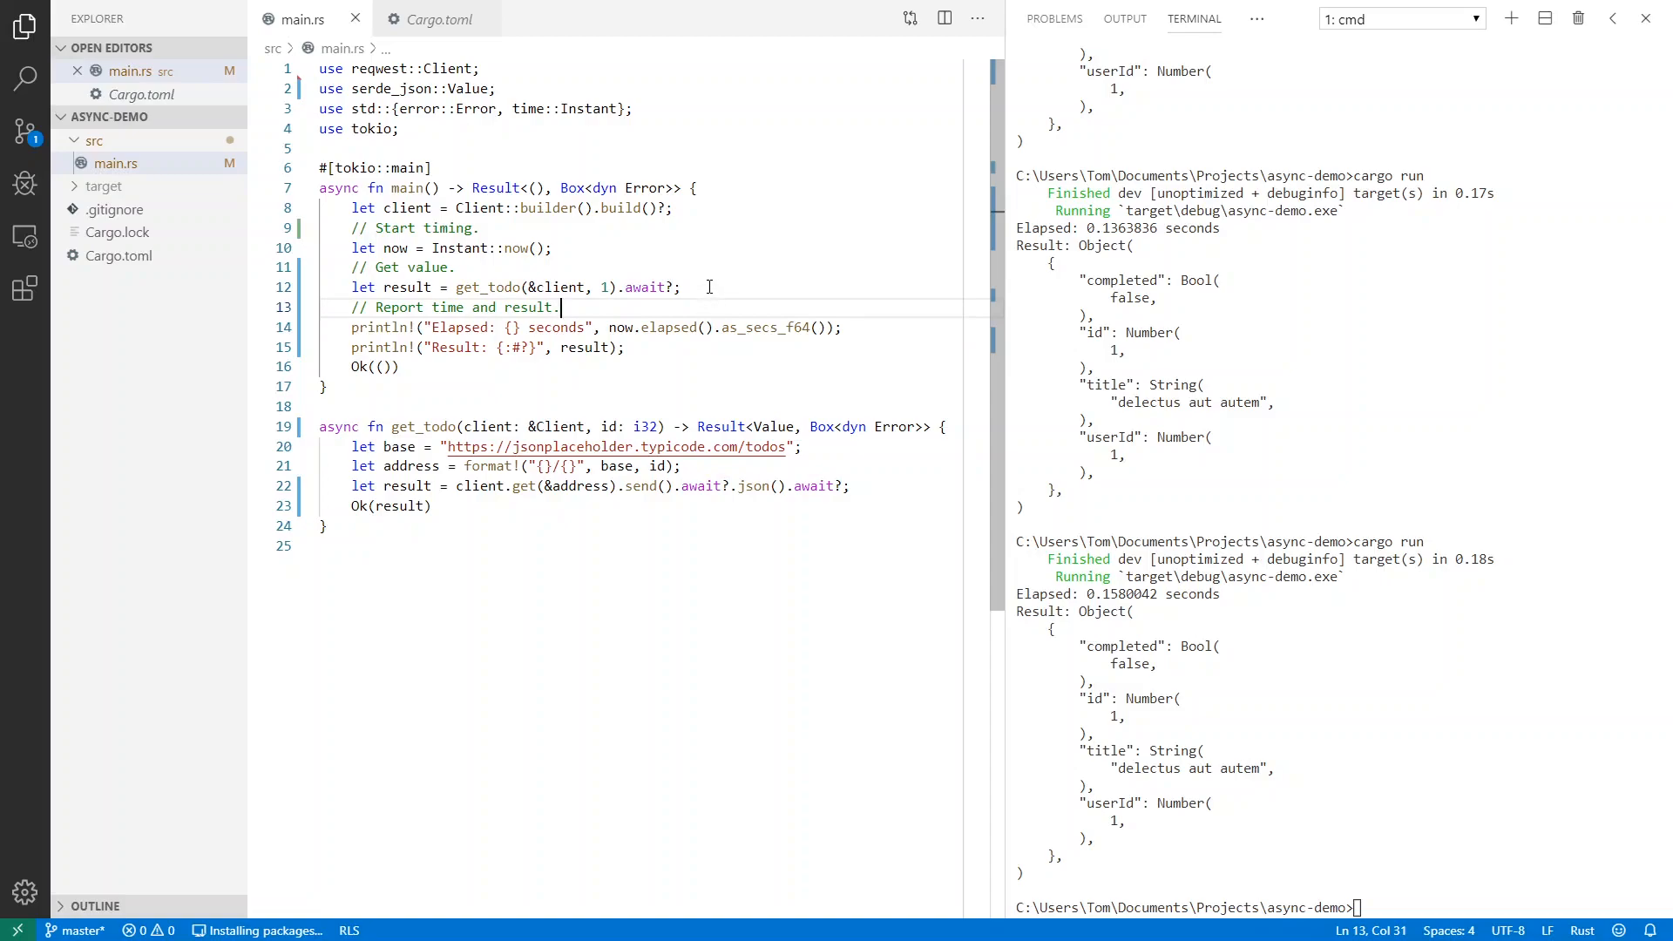
mouse_move(691, 276)
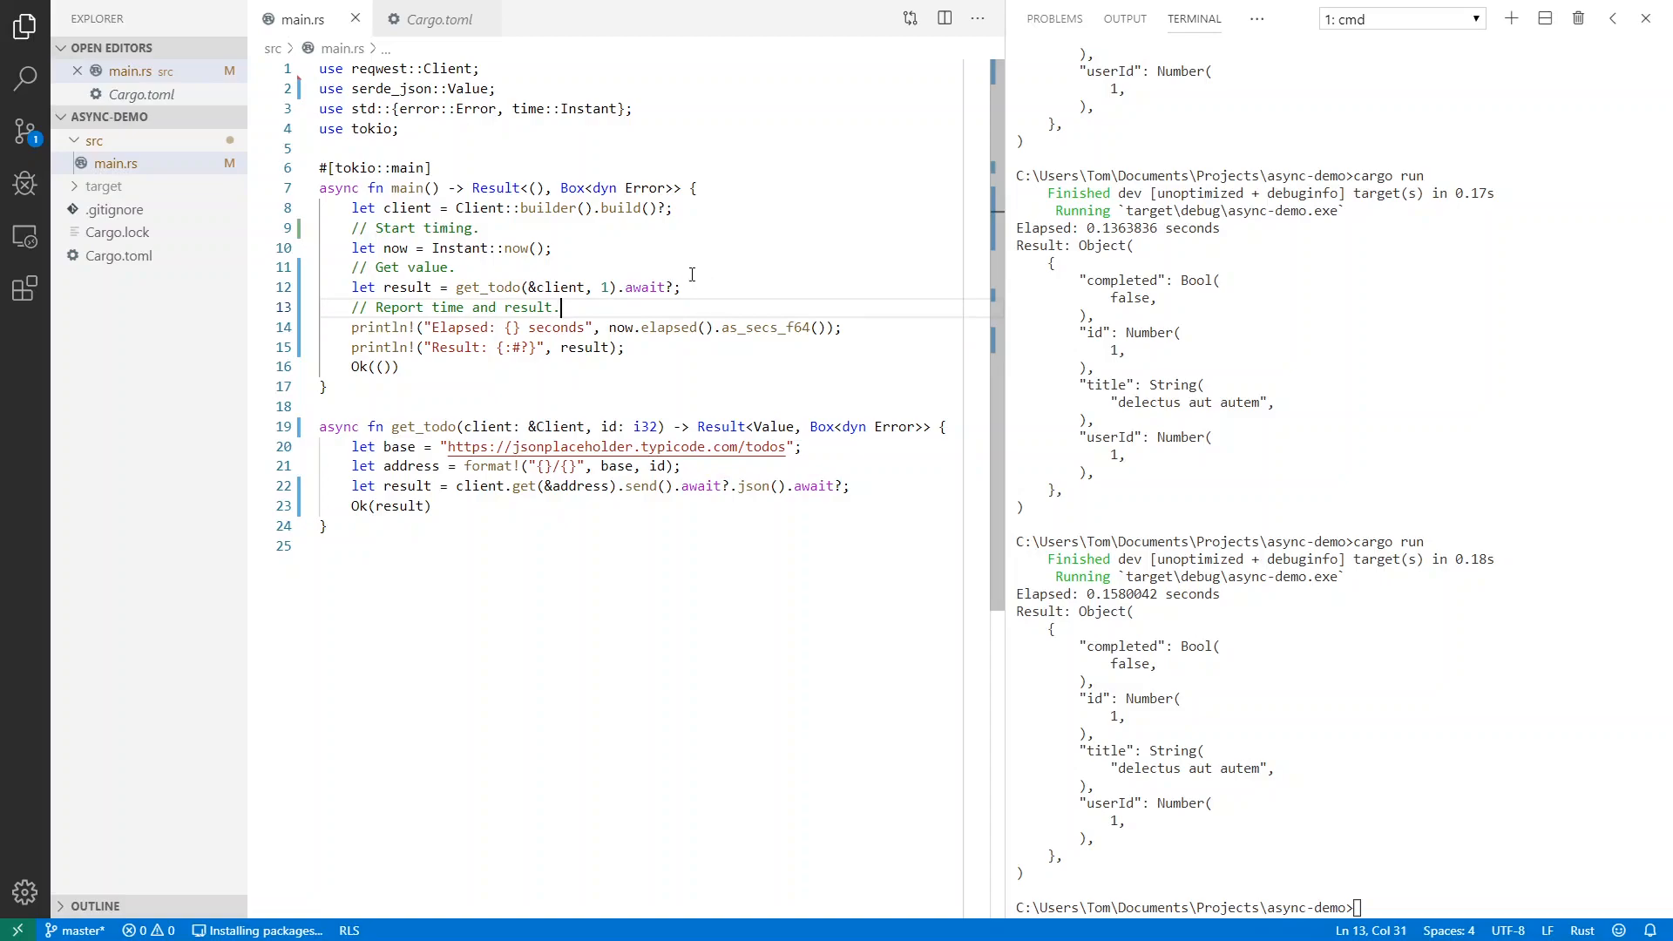
left_click(456, 266)
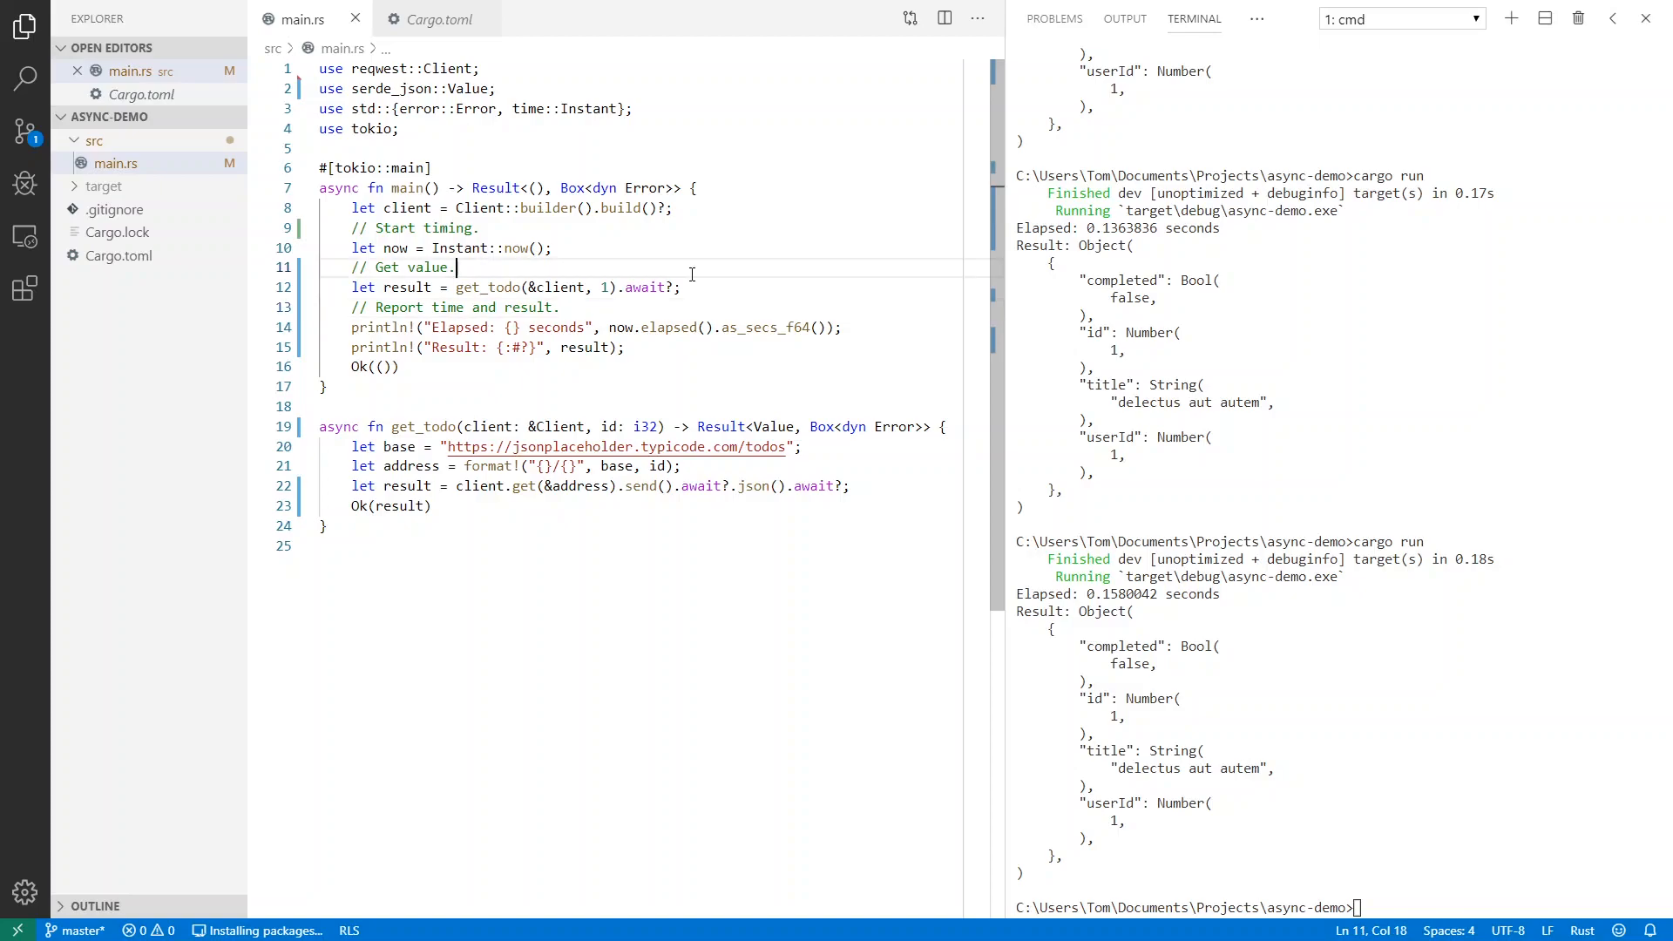
key("enter")
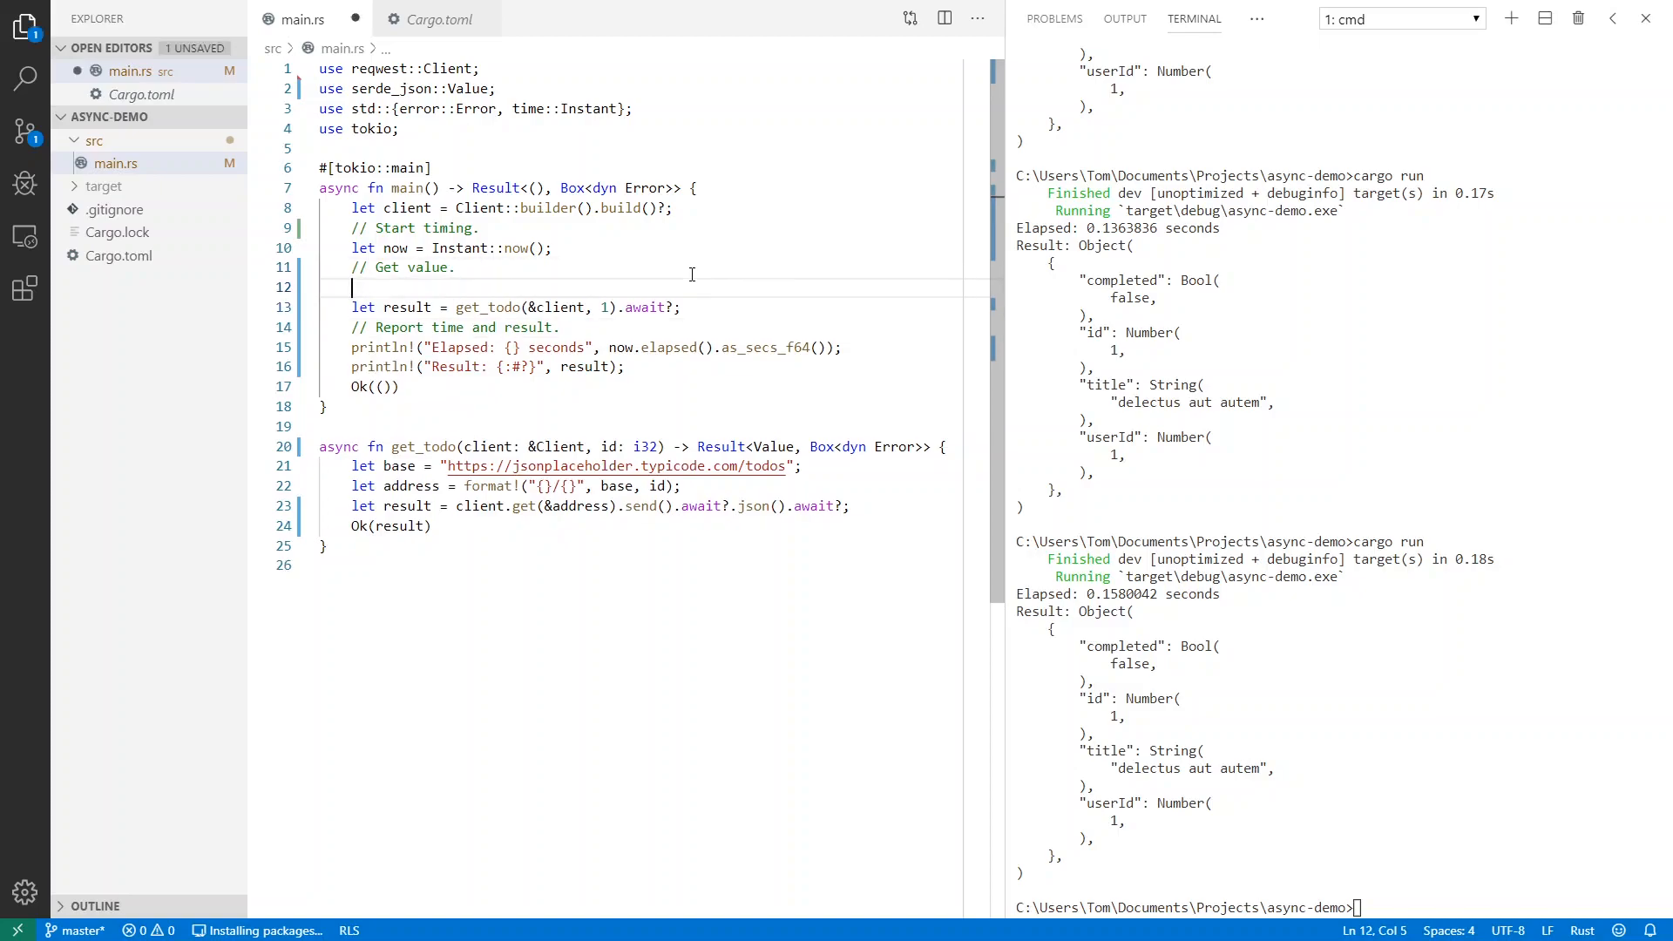
type("for")
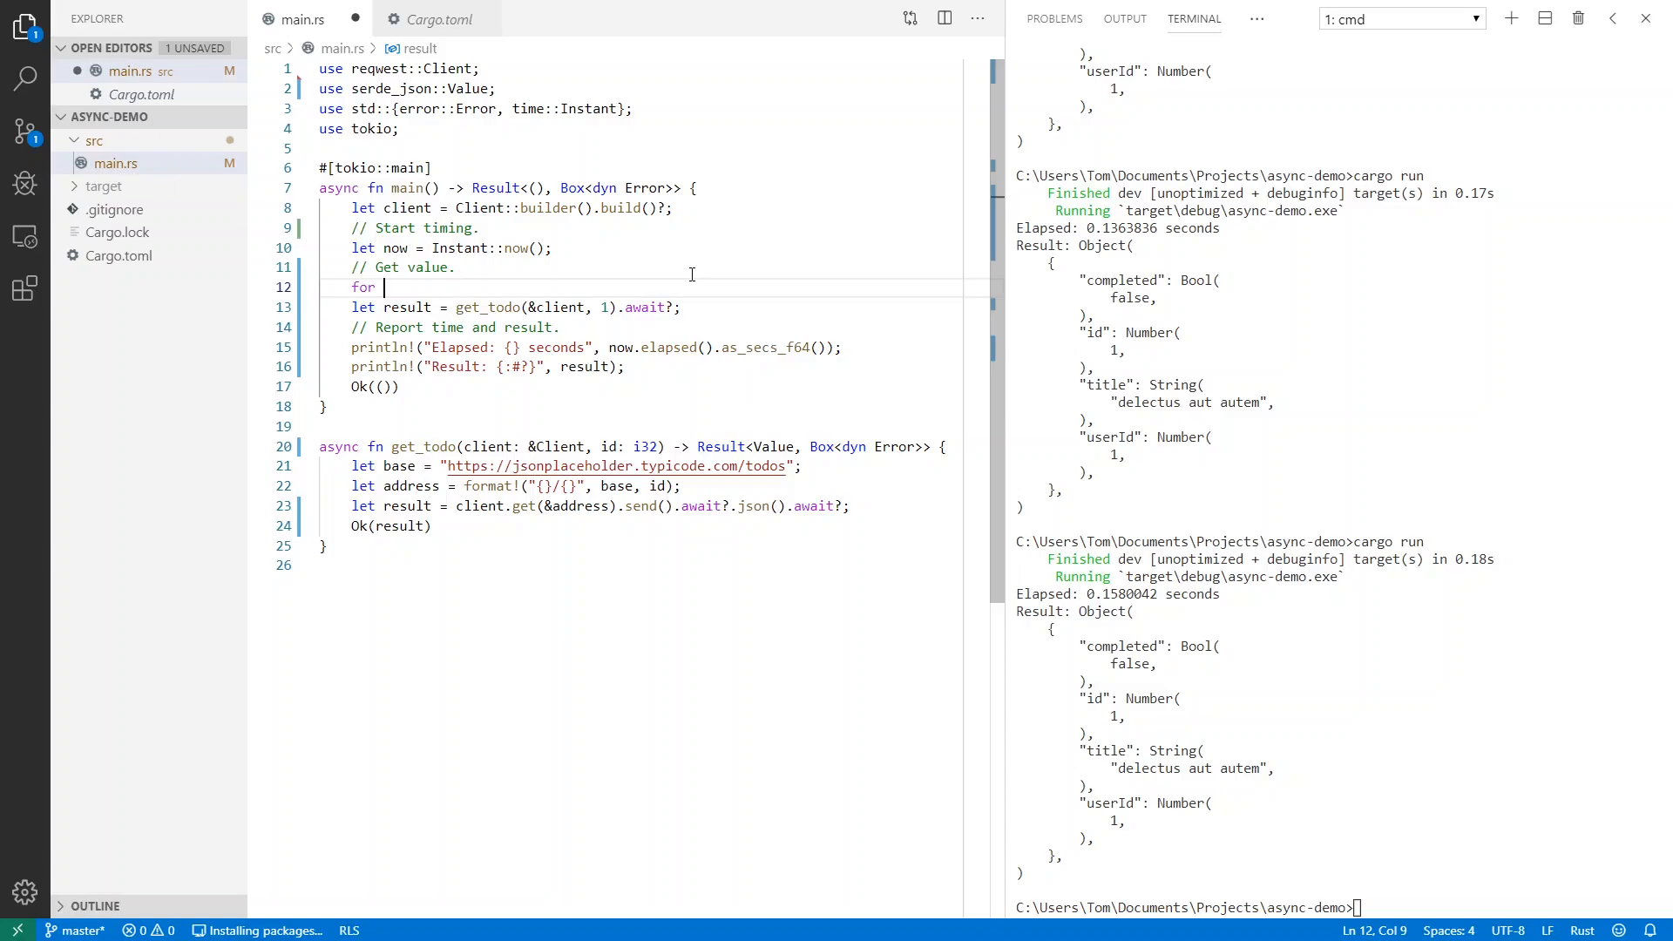
type("id 1")
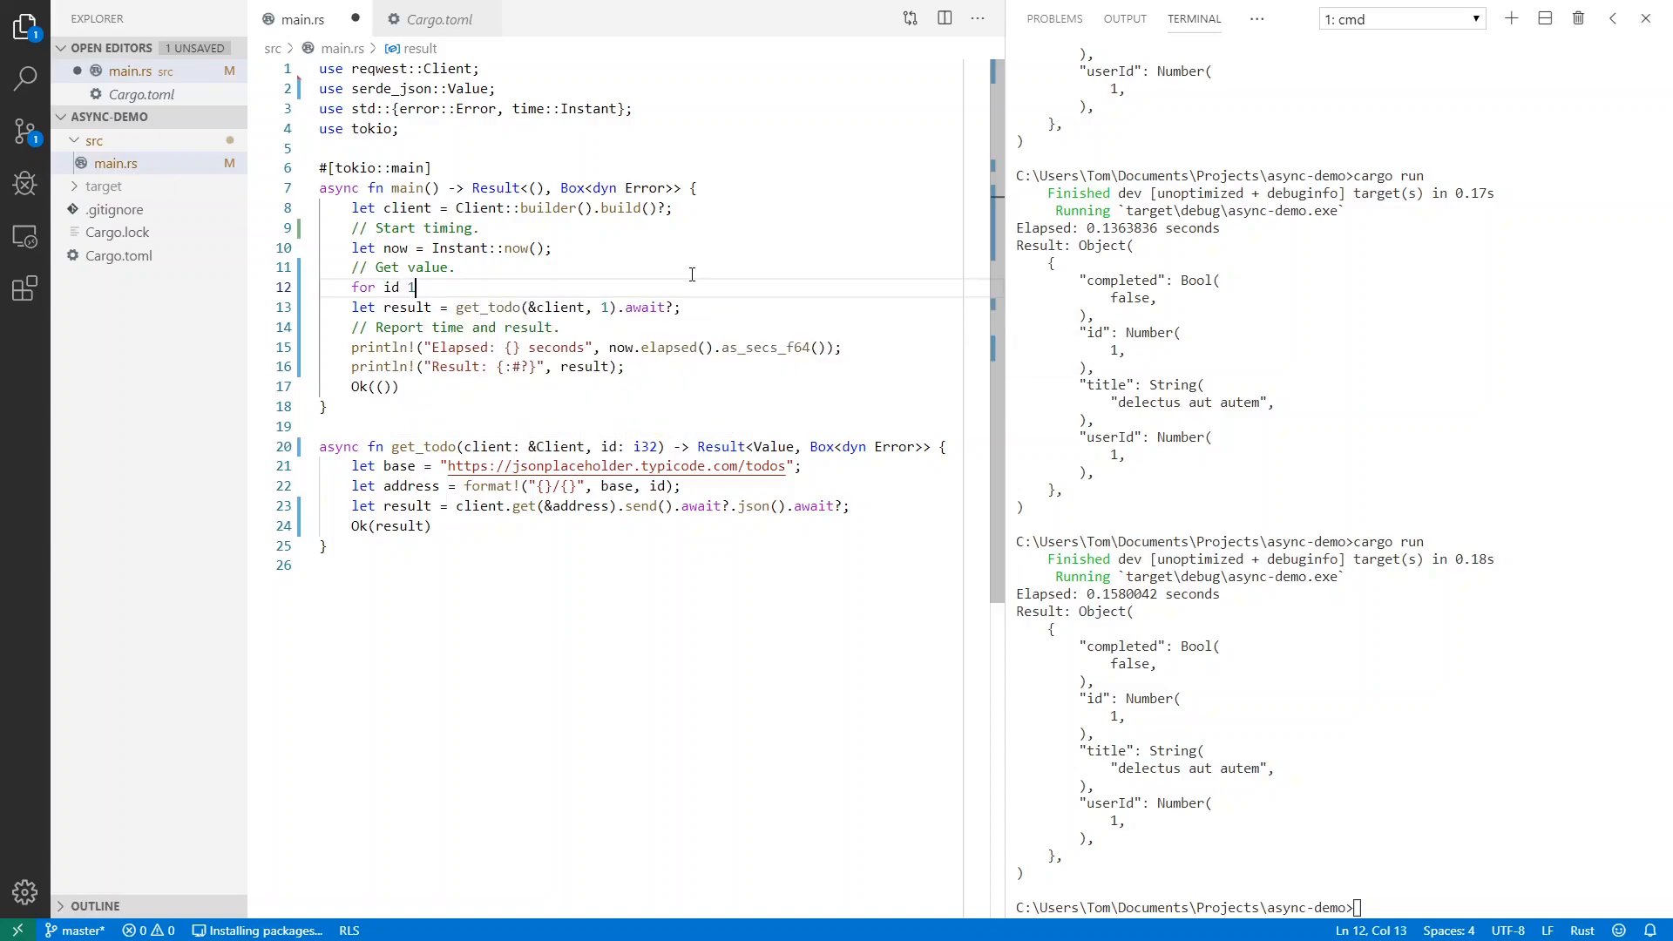
type("..=")
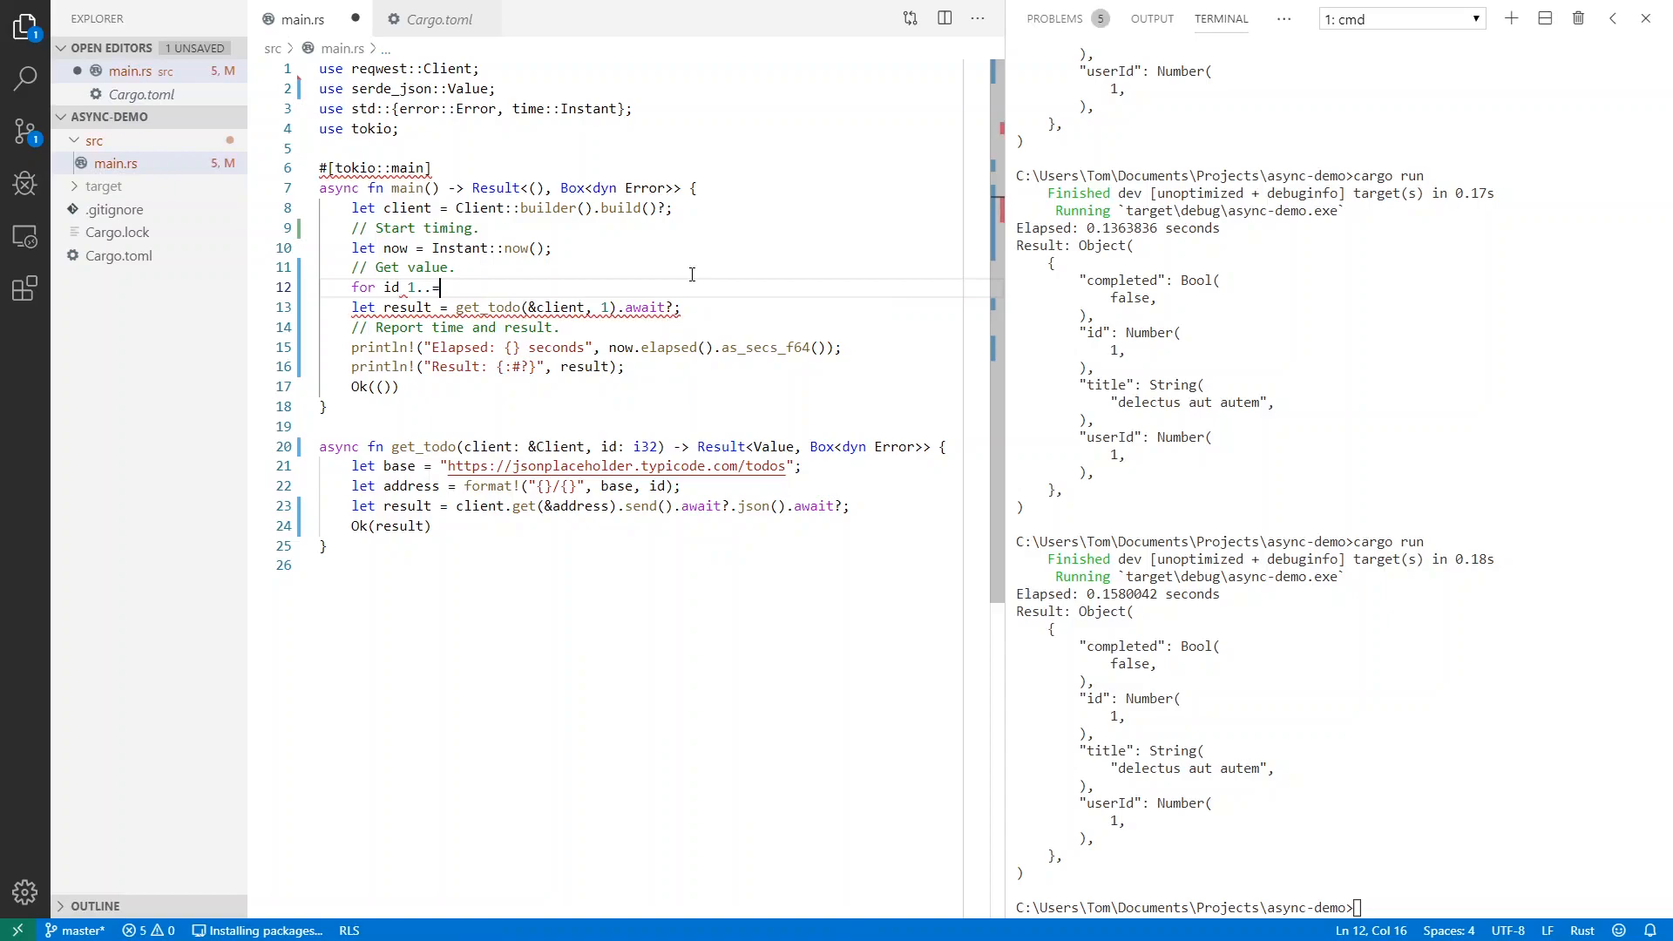
type("=100 {")
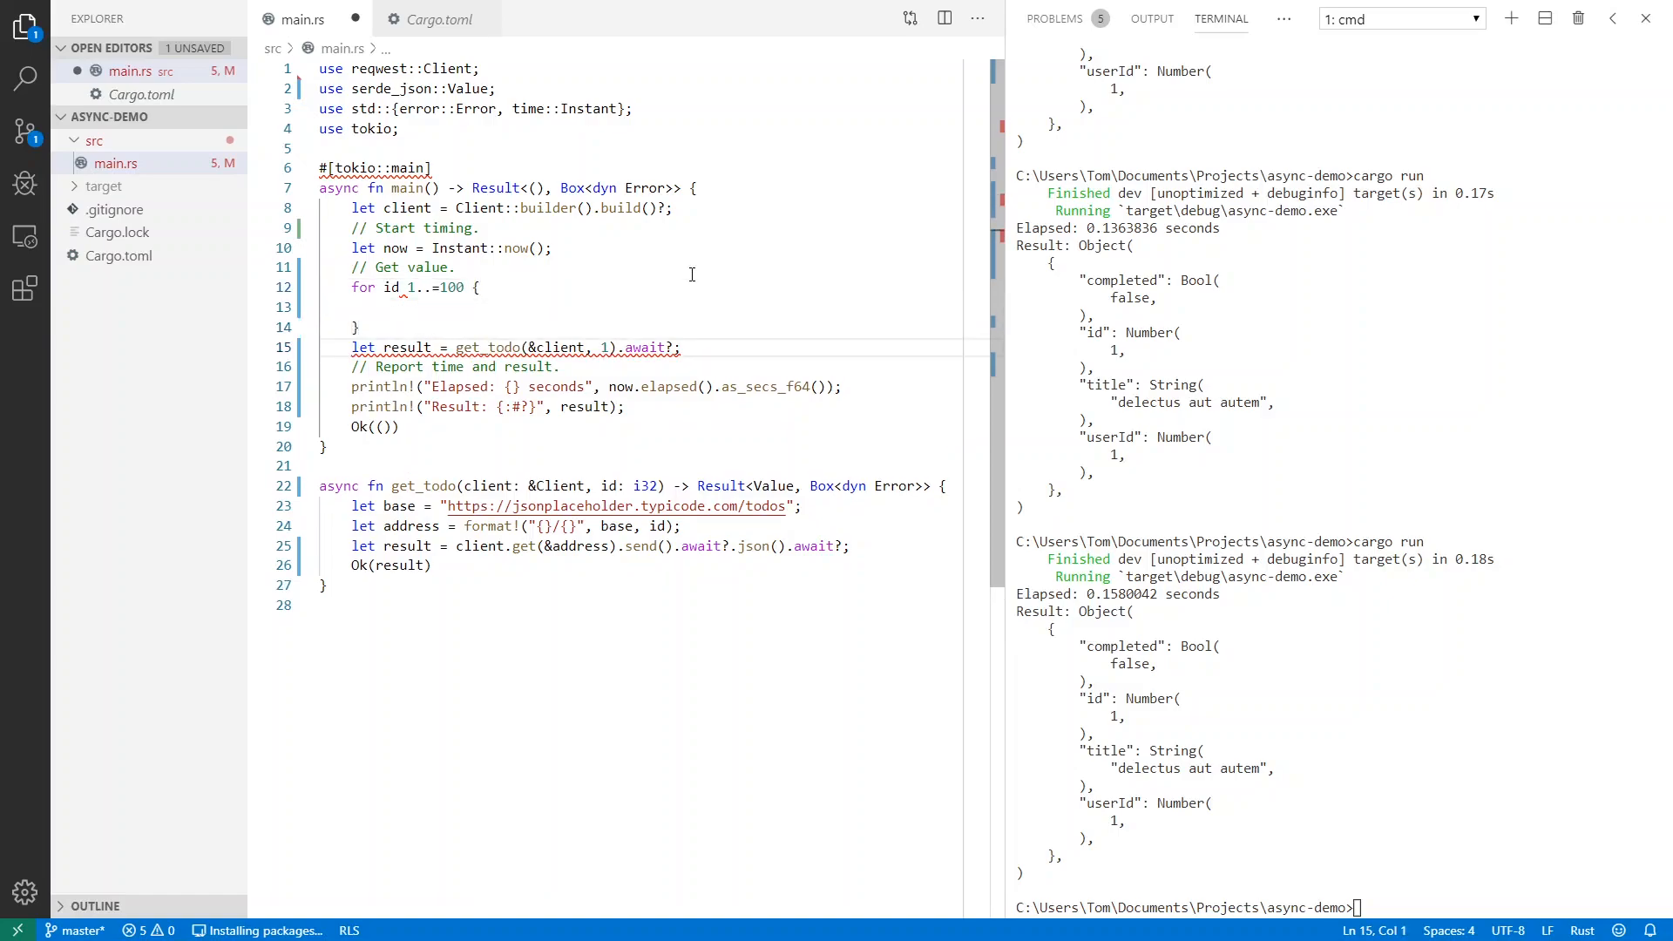
Move the get_todo call into the loop, pushing each result into a results Vec
triple_click(480, 347)
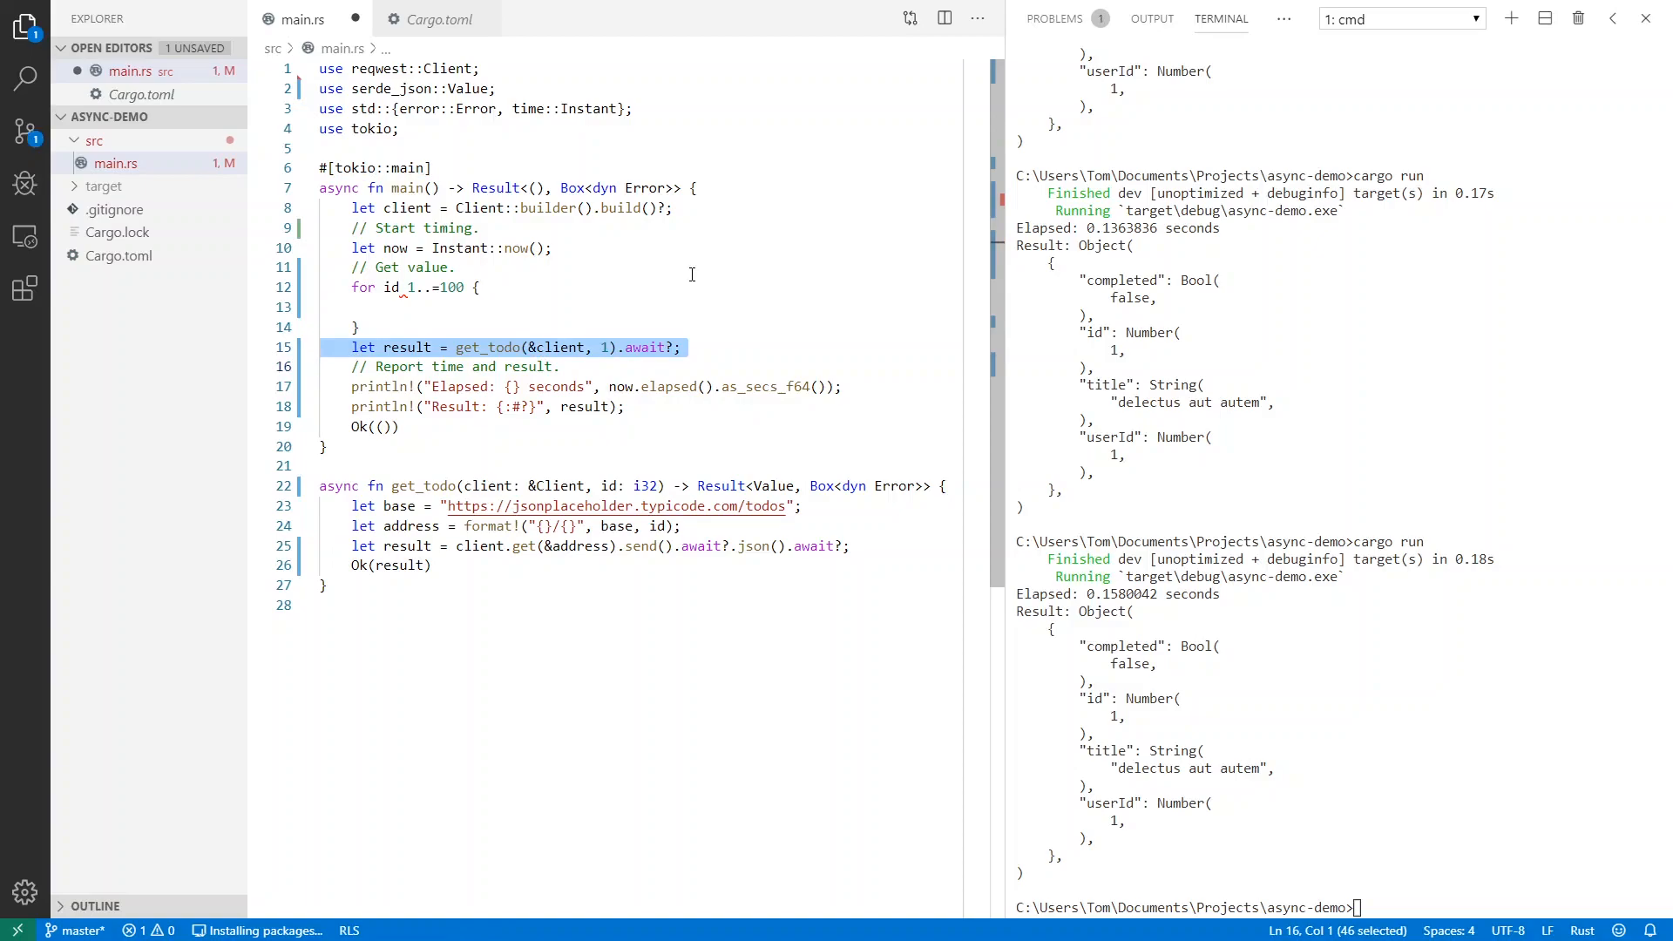
key("Delete")
type(" in")
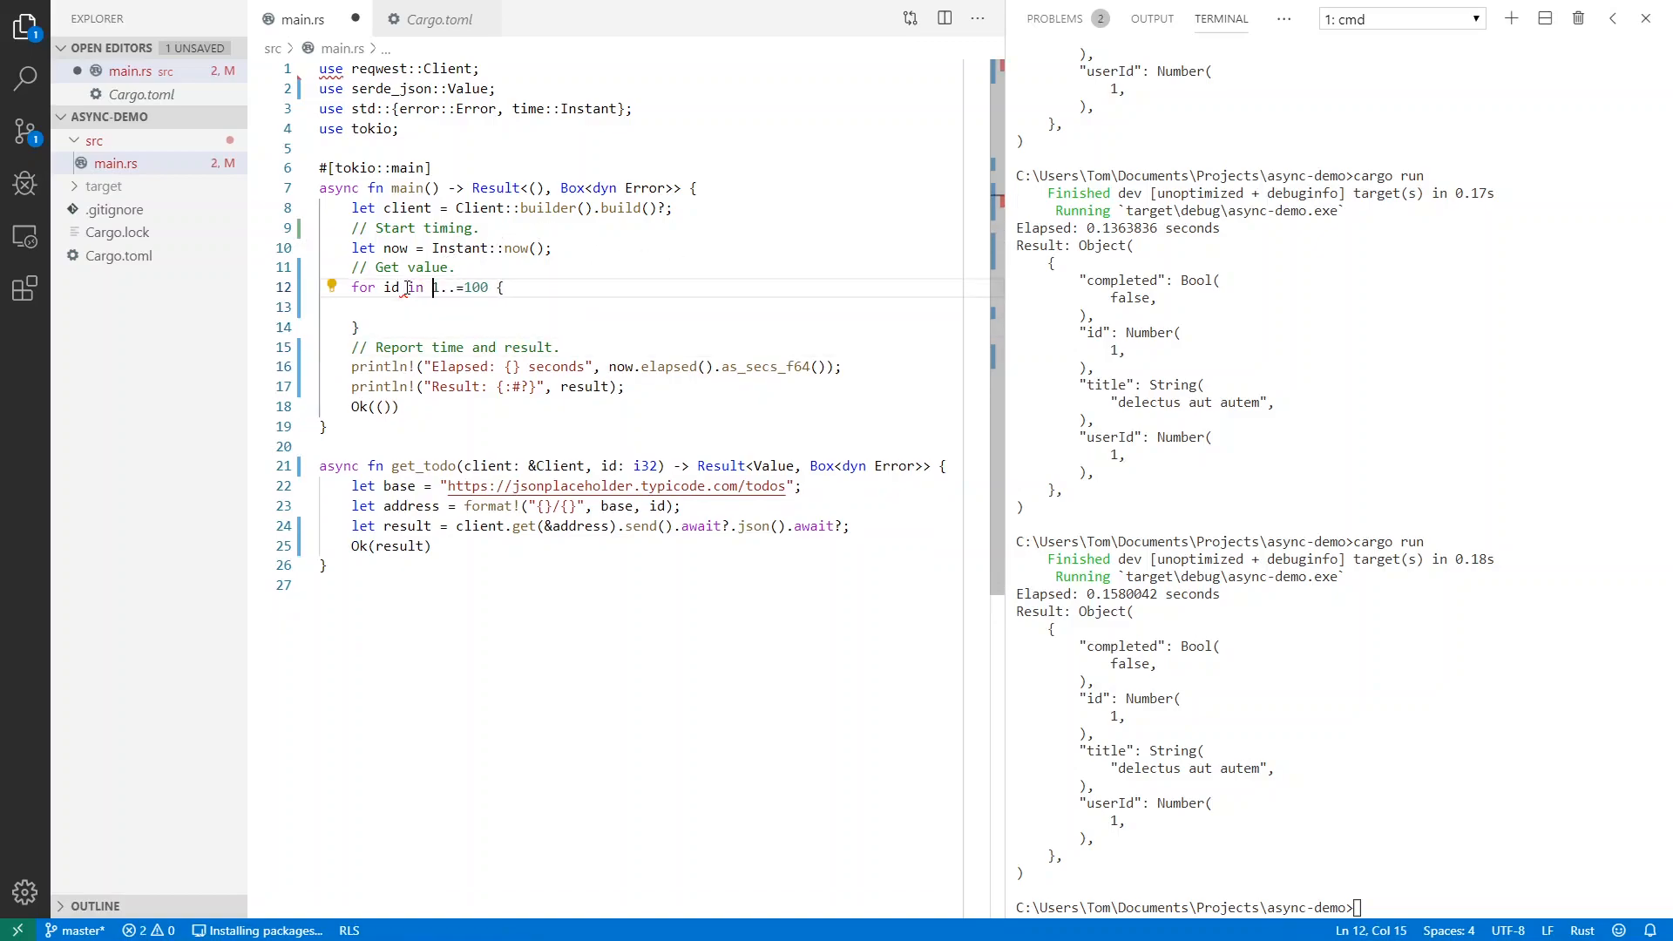
type("let result = get_todo(&client, 1).await?;")
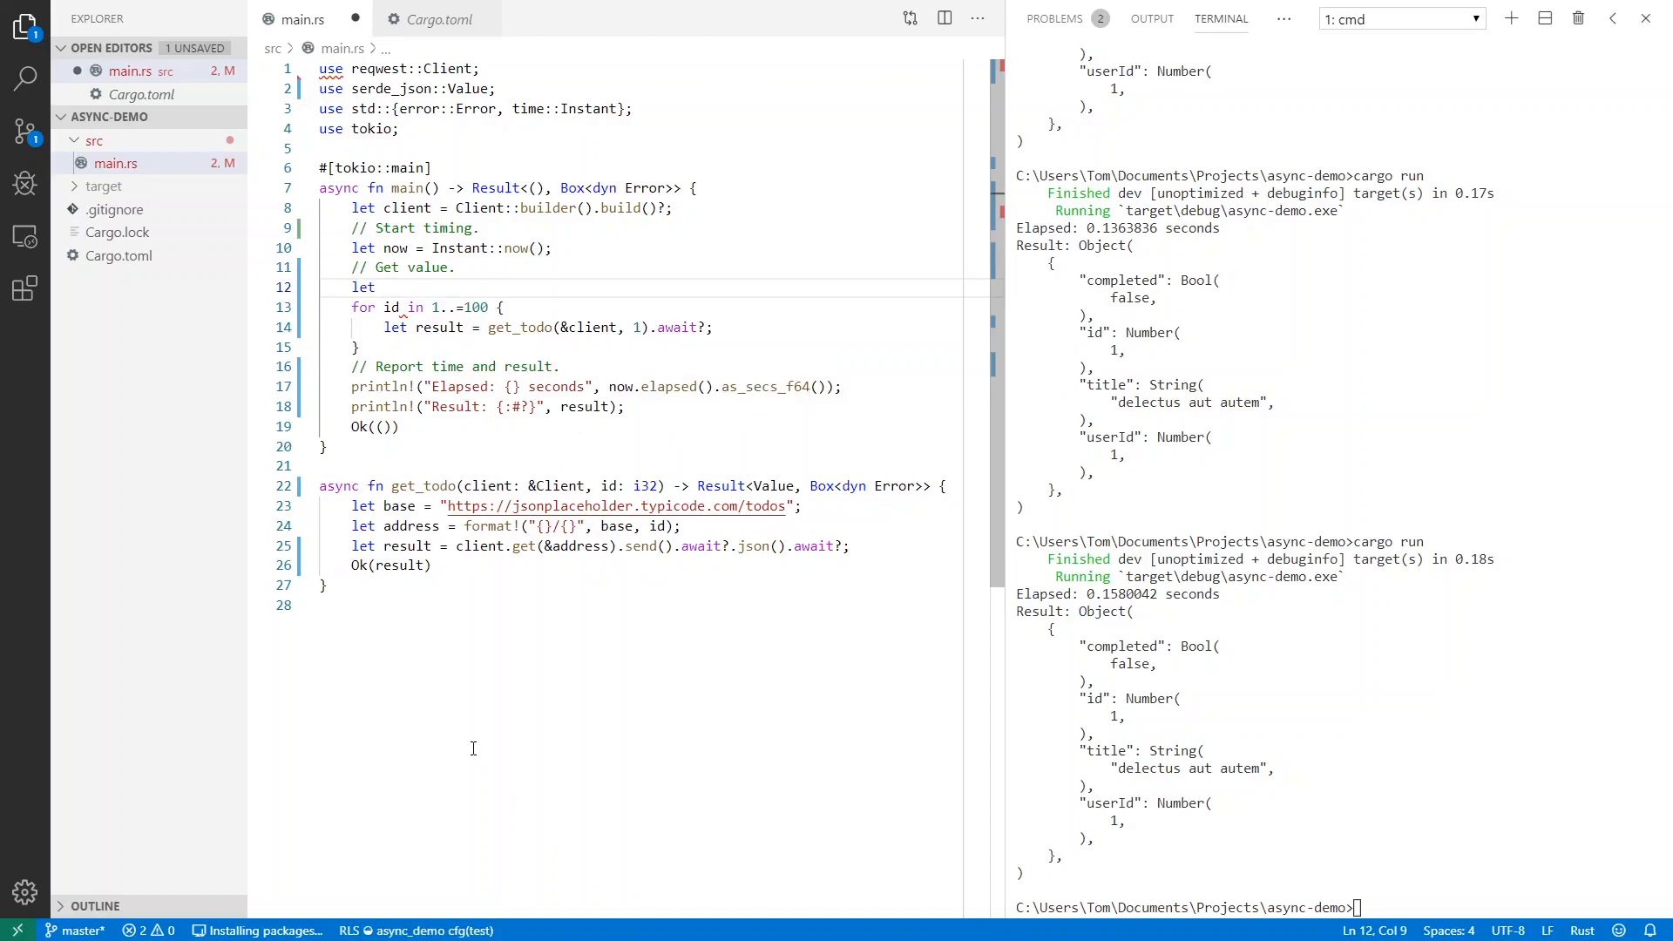
type("results =")
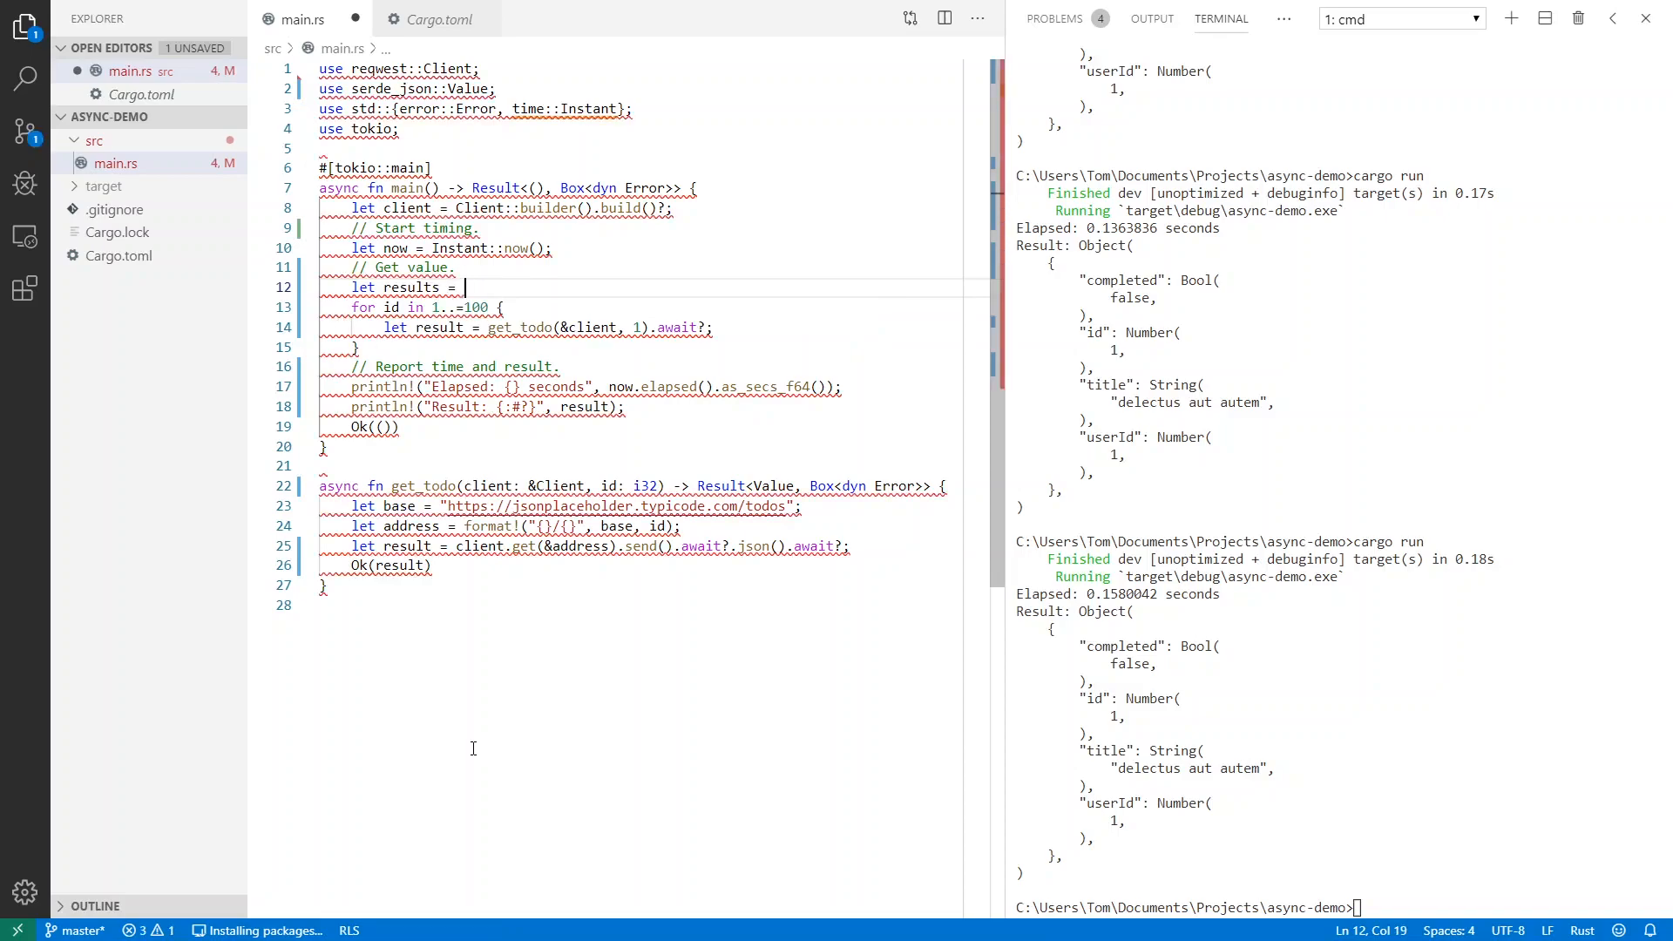
type("Vec::new();")
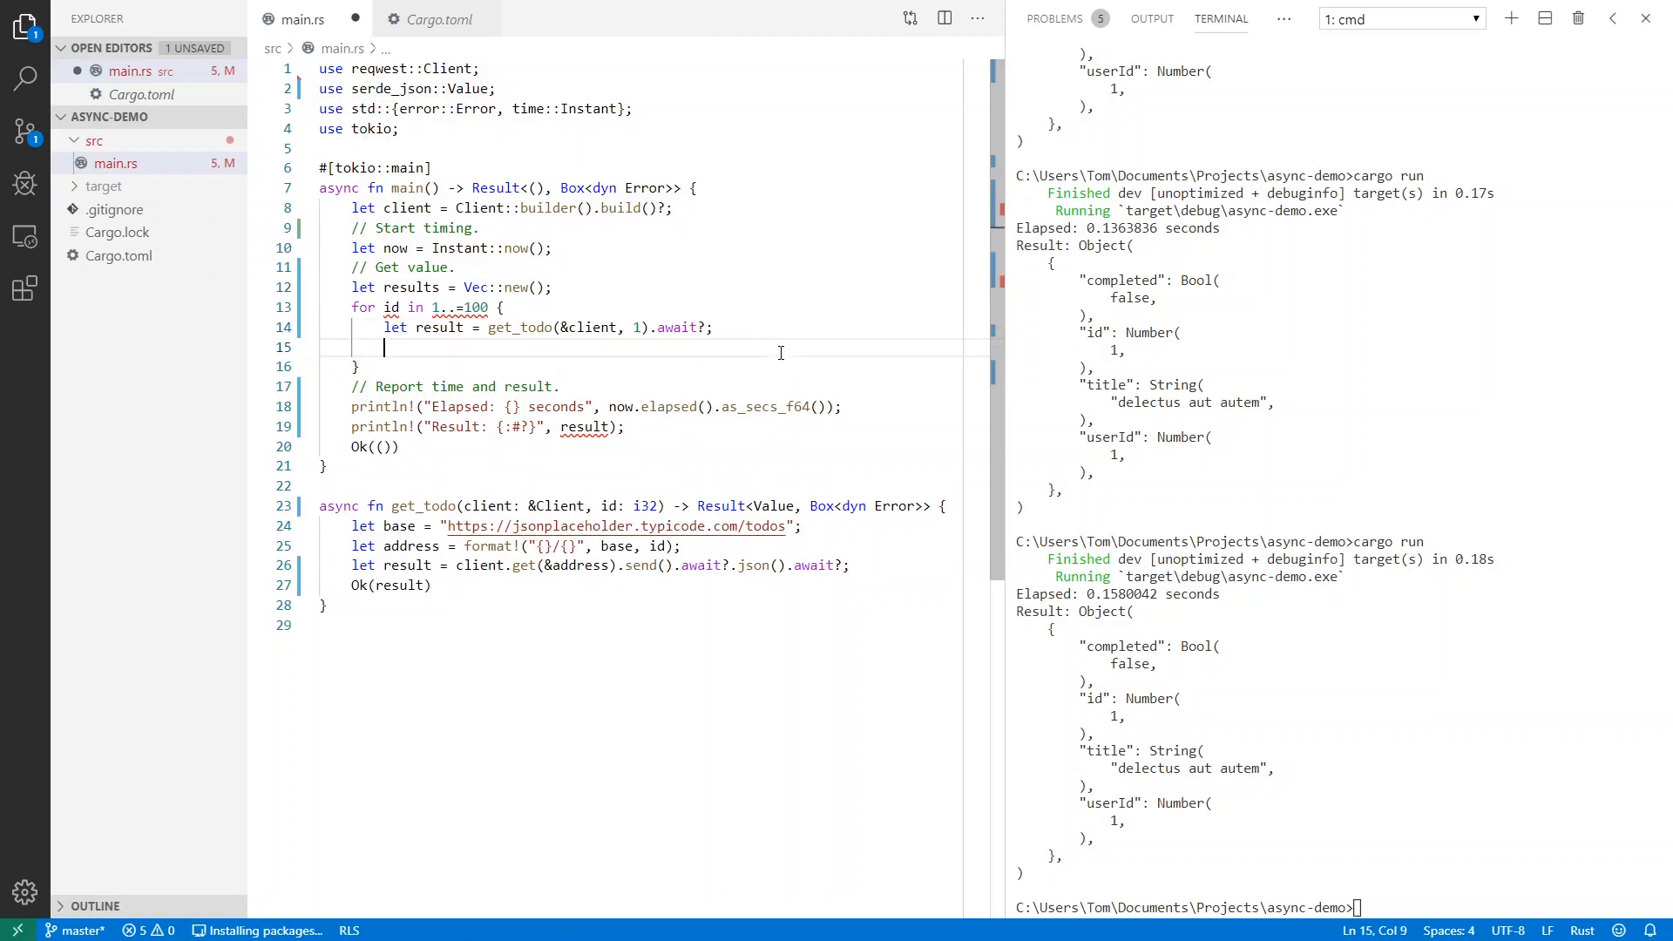
type("results.push")
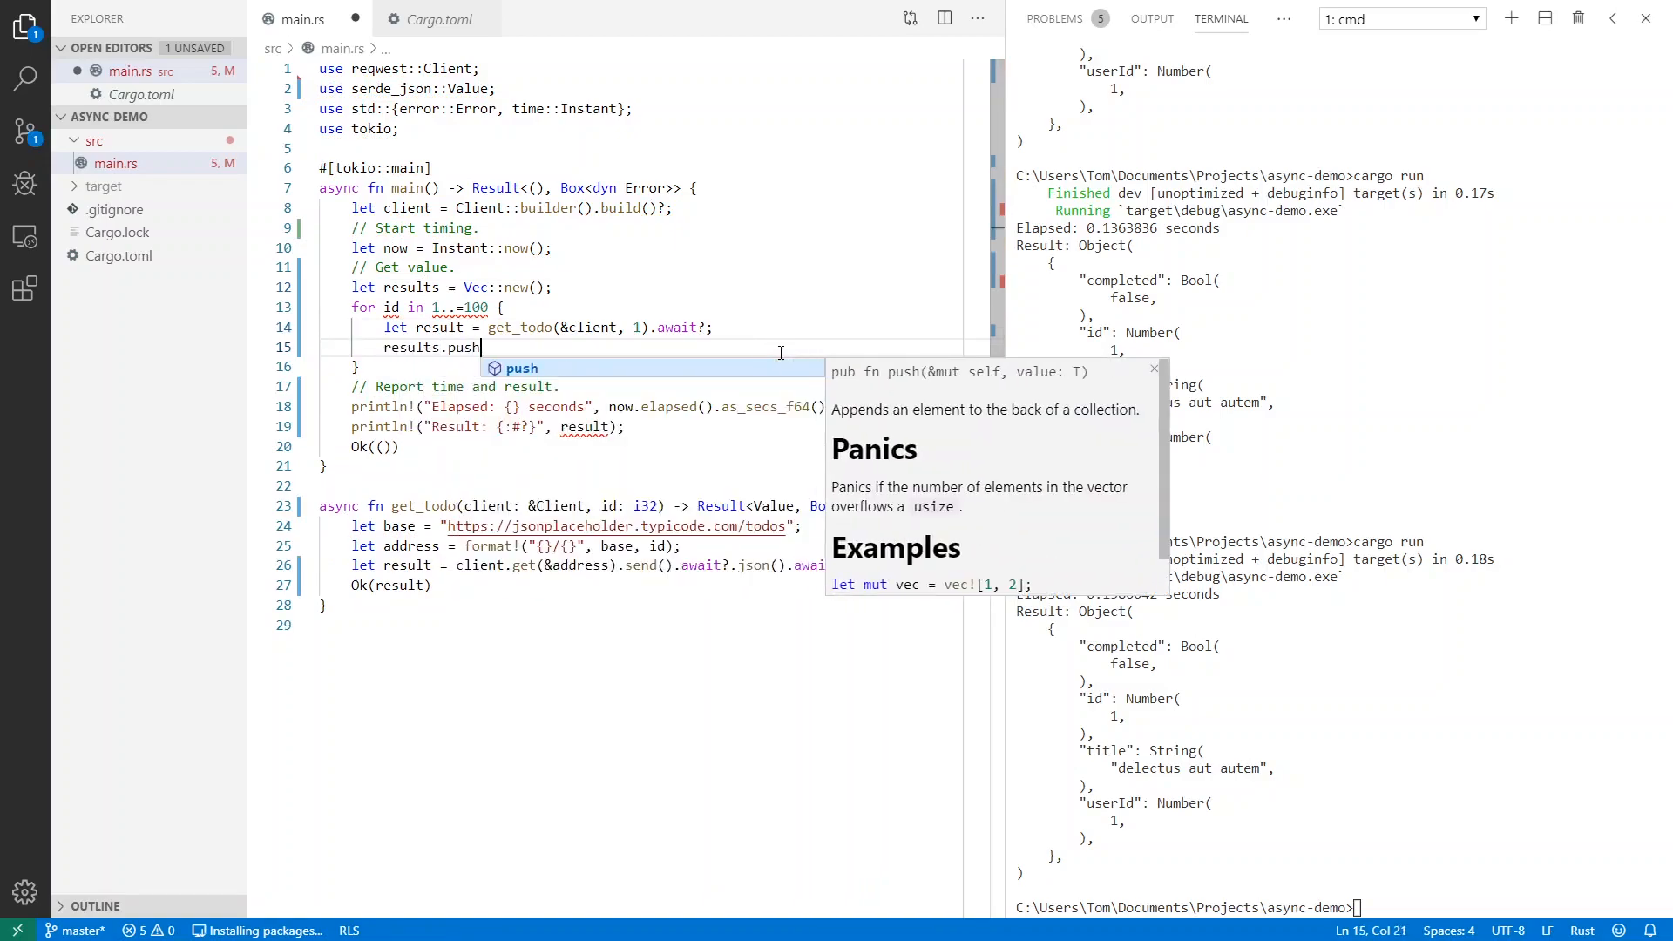
type("(id")
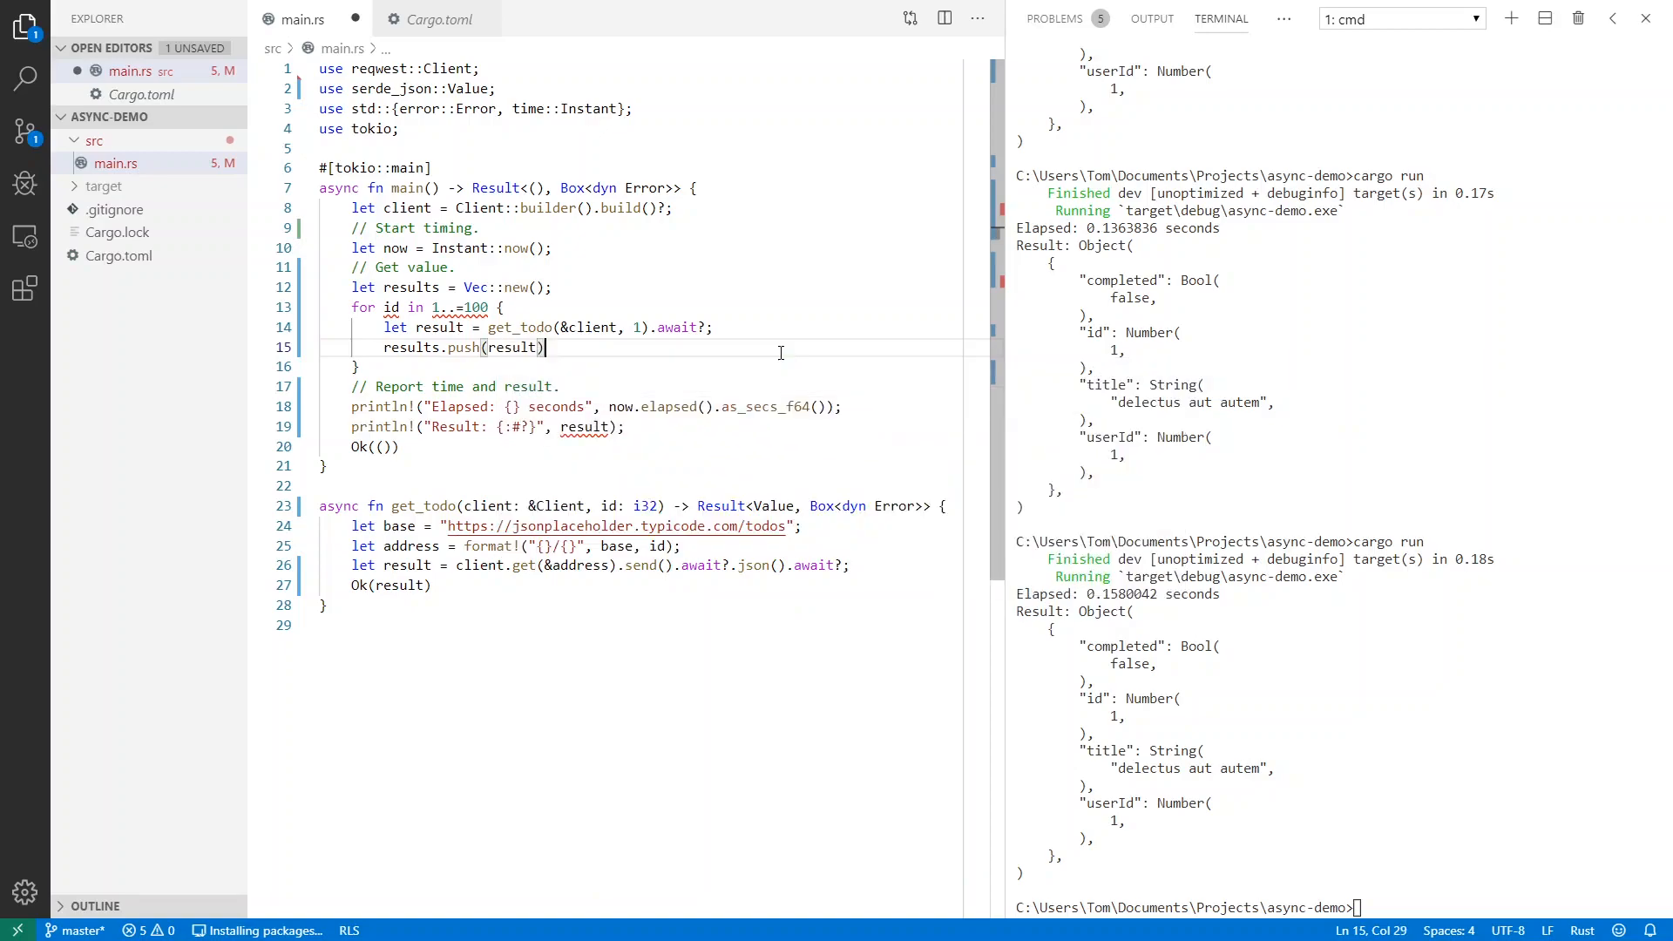
Print results.last().unwrap() instead of the single result
left_click(384, 287)
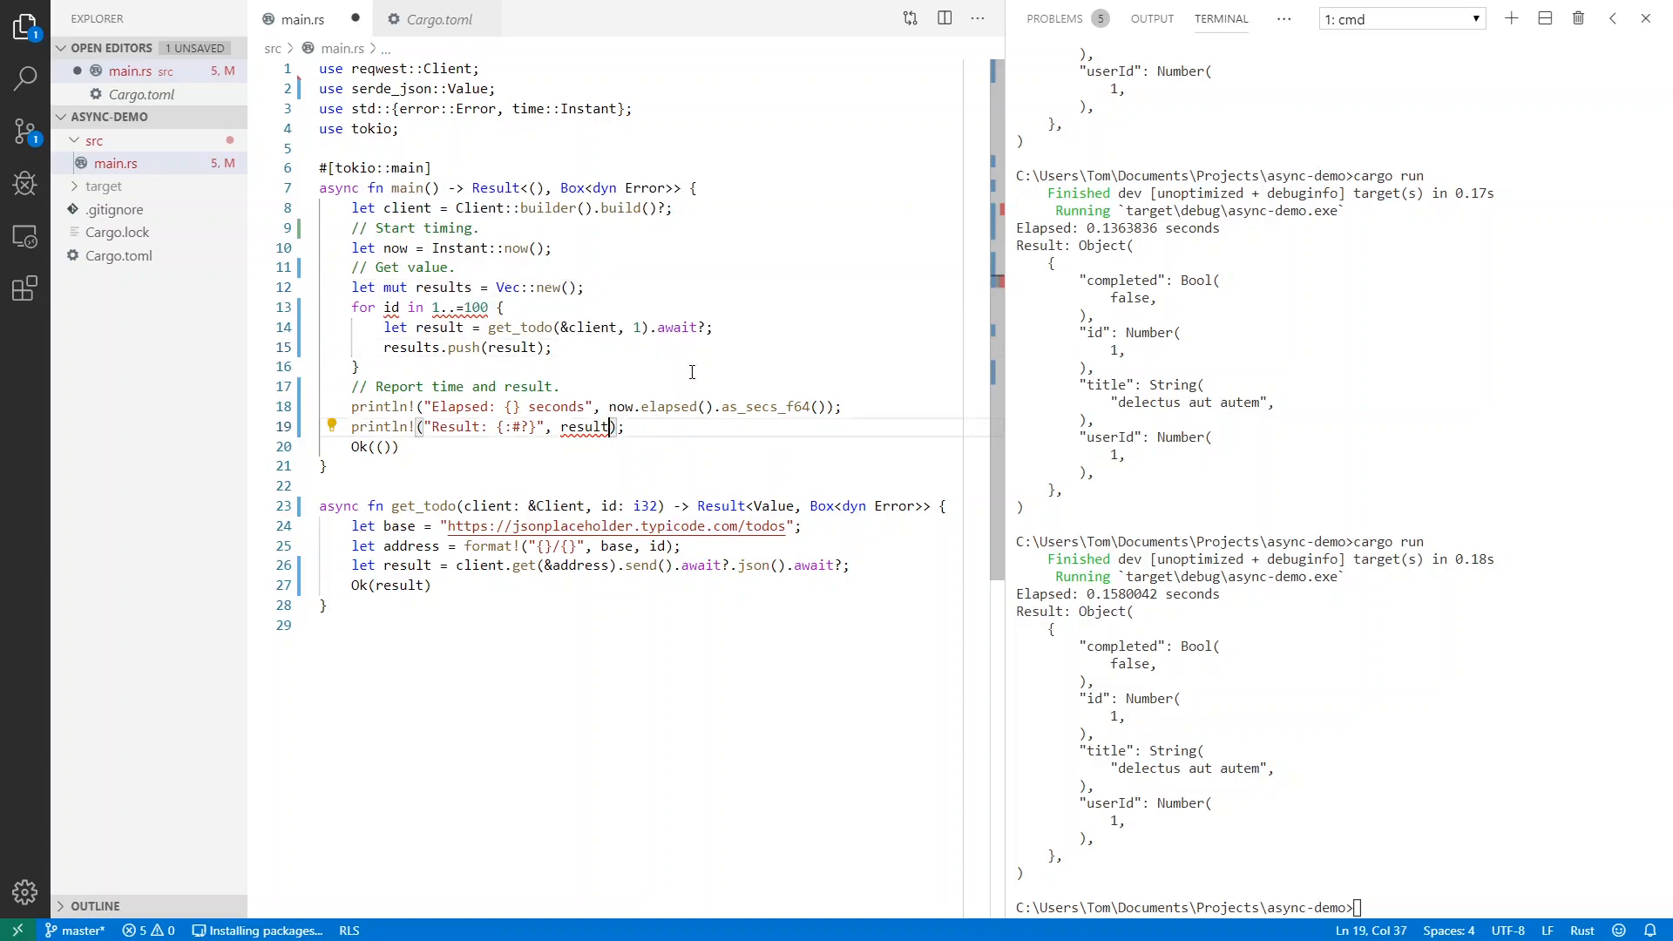
type(".")
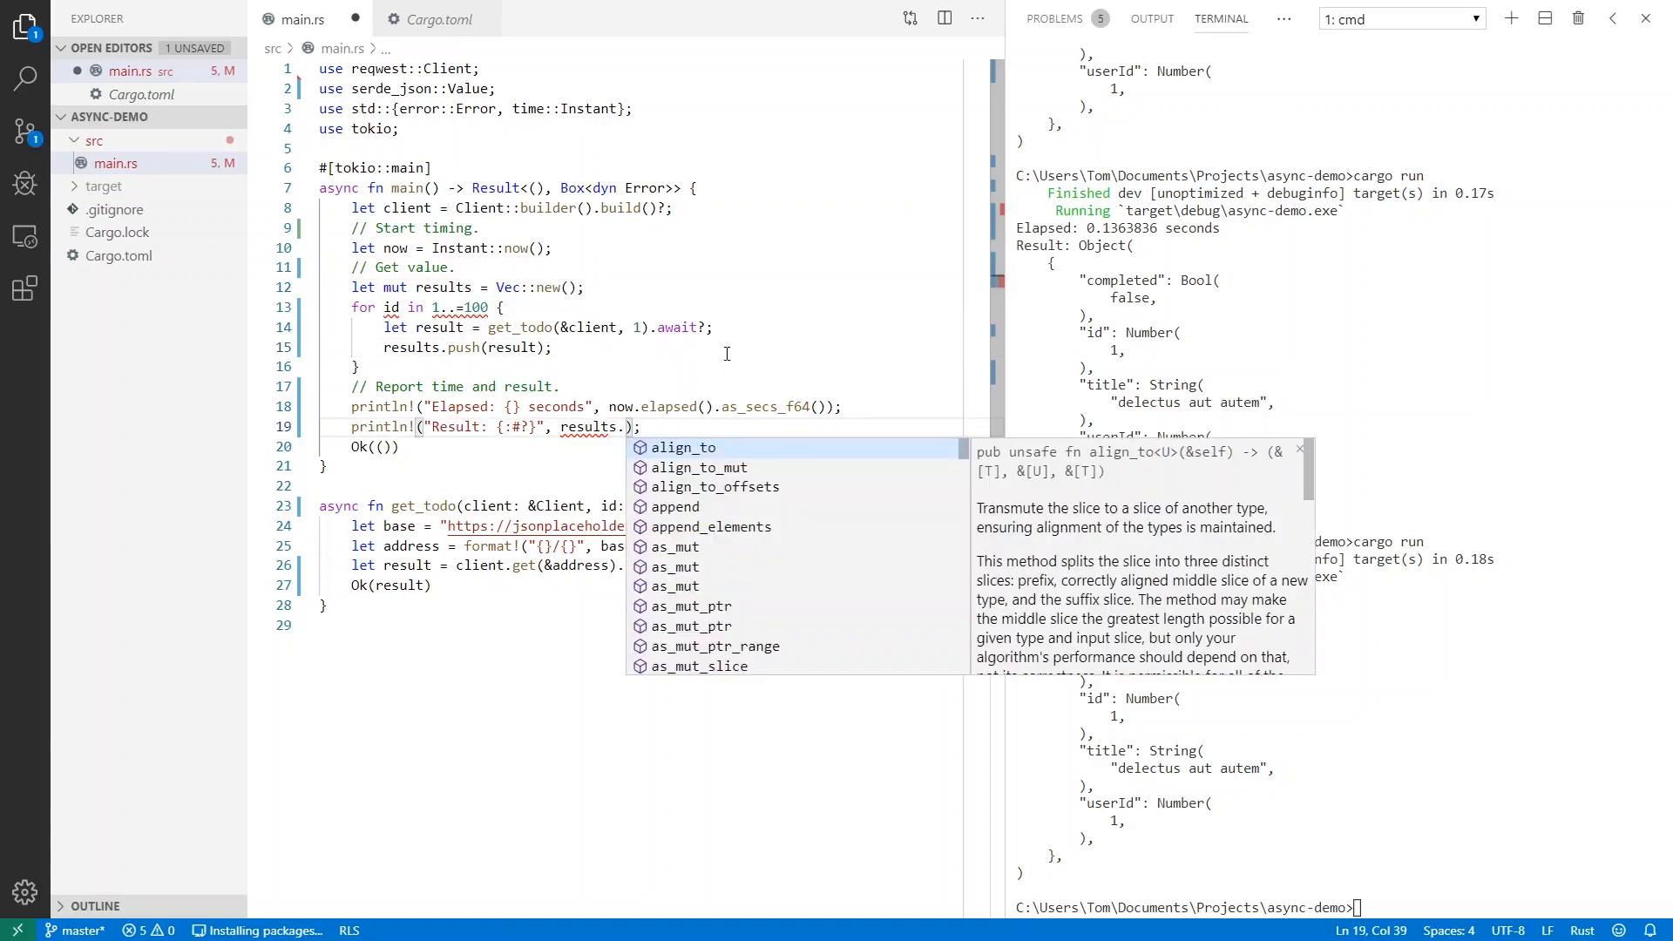
type("last(")
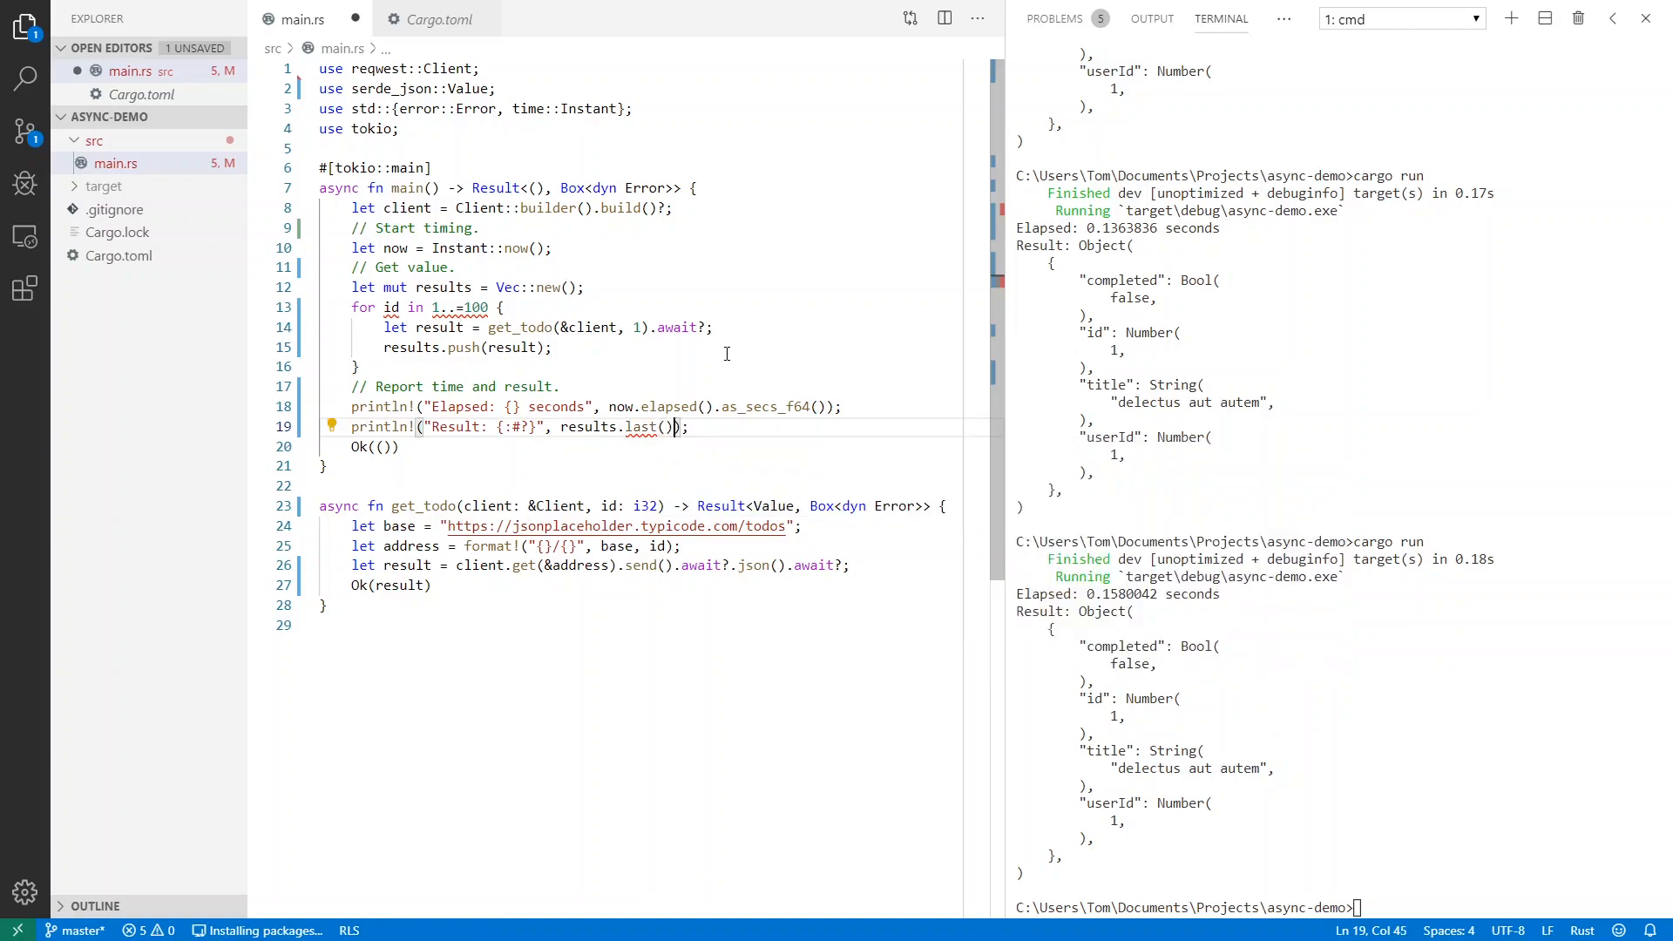
type(".unwrap(")
left_click(519, 327)
type("id")
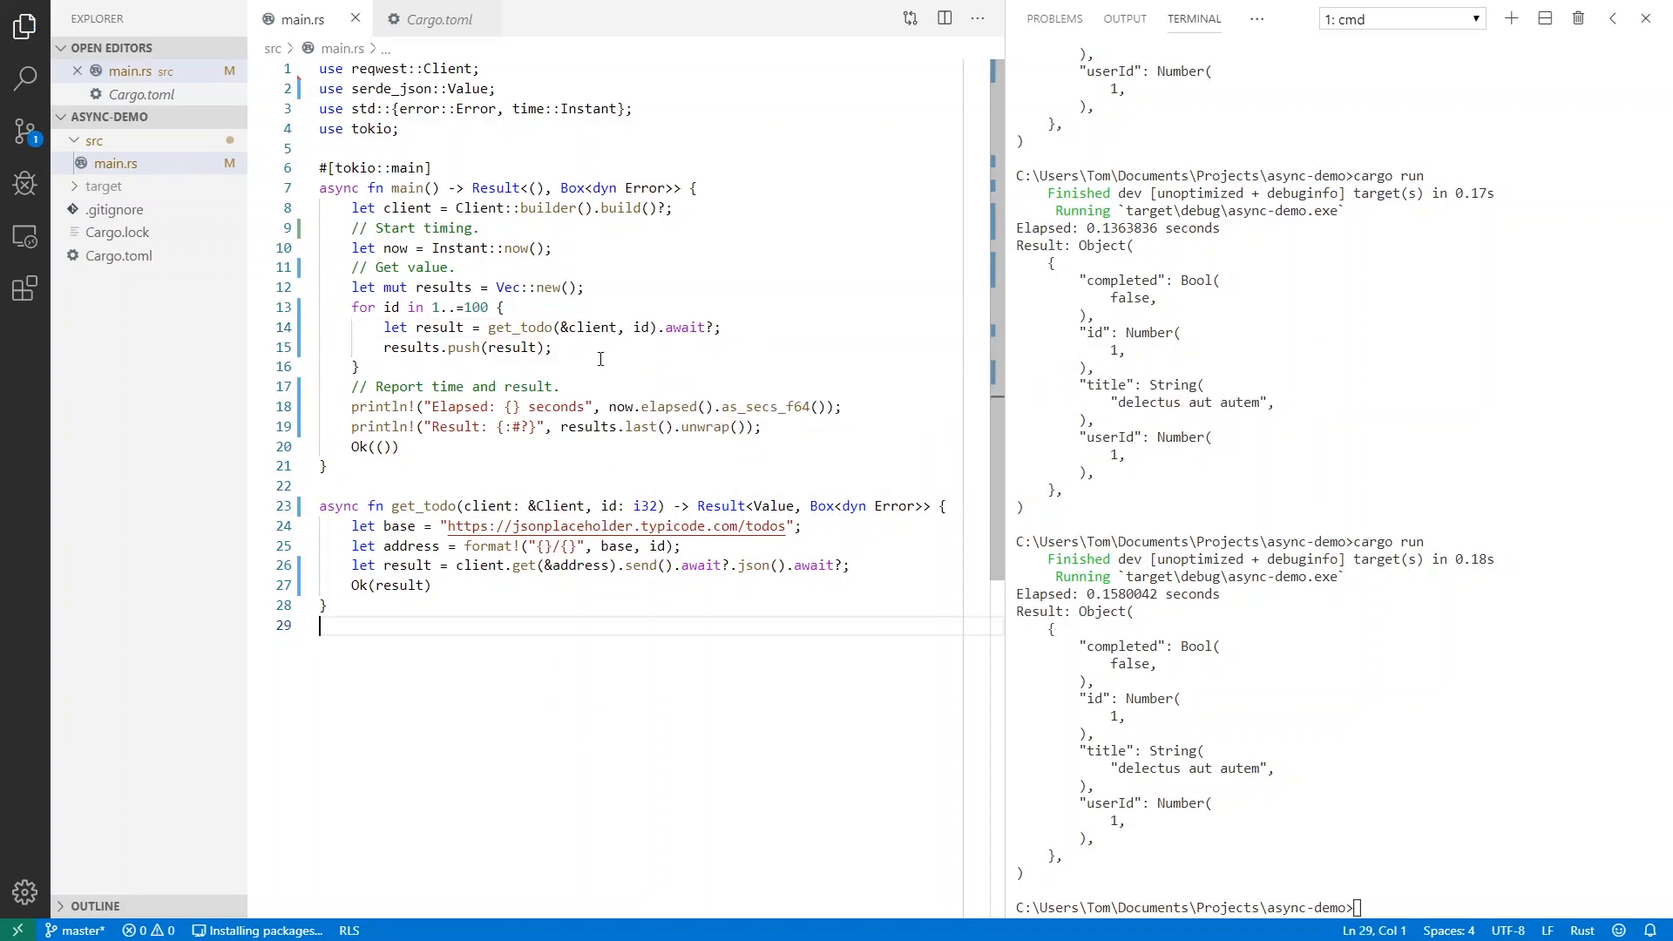
mouse_move(519, 327)
type("cargo run")
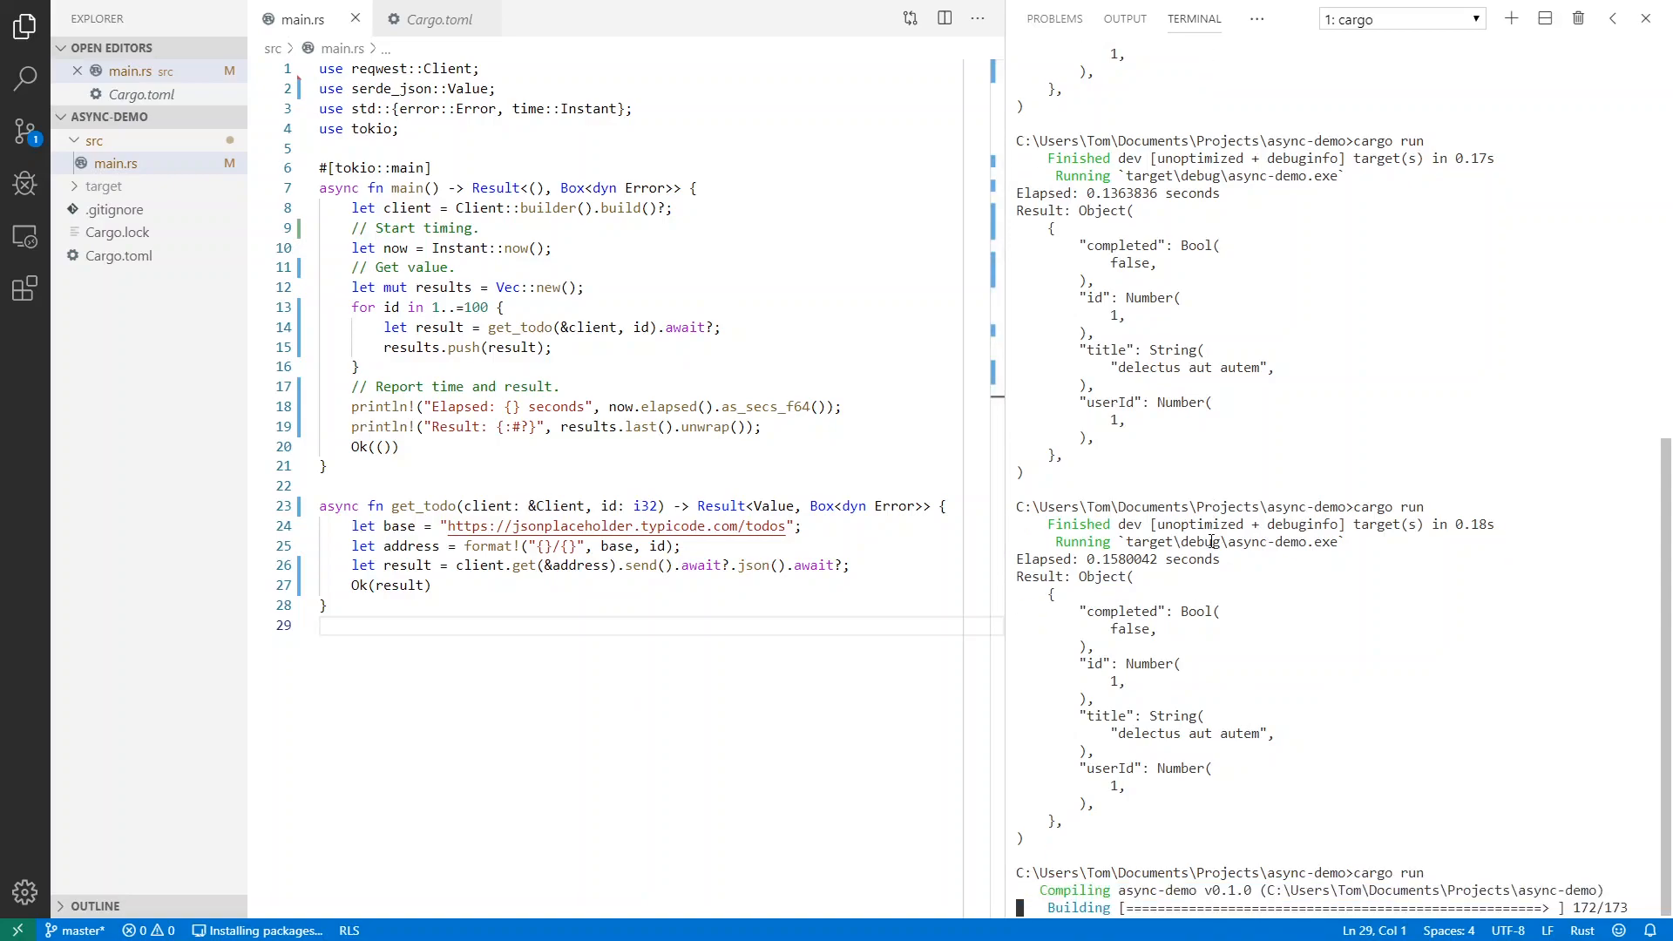
Scroll the terminal output showing about 3.27–3.29 seconds elapsed for todo 100
scroll("down", 3)
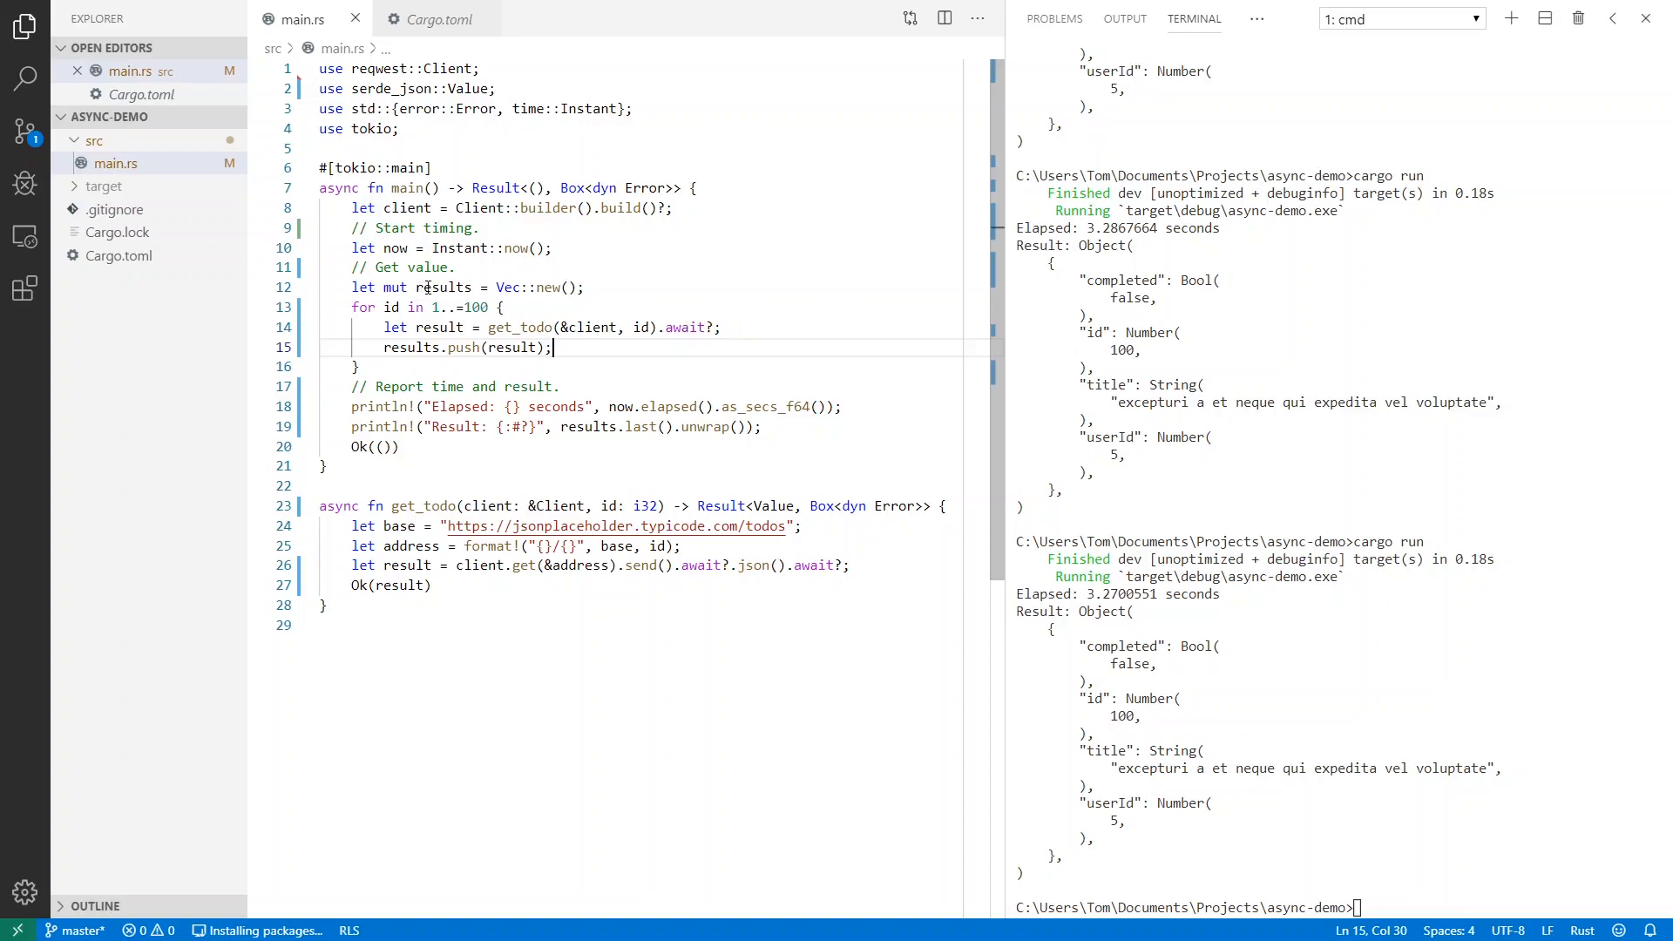
Rename results to gets and result to get, dropping the await on get_todo
type("gets")
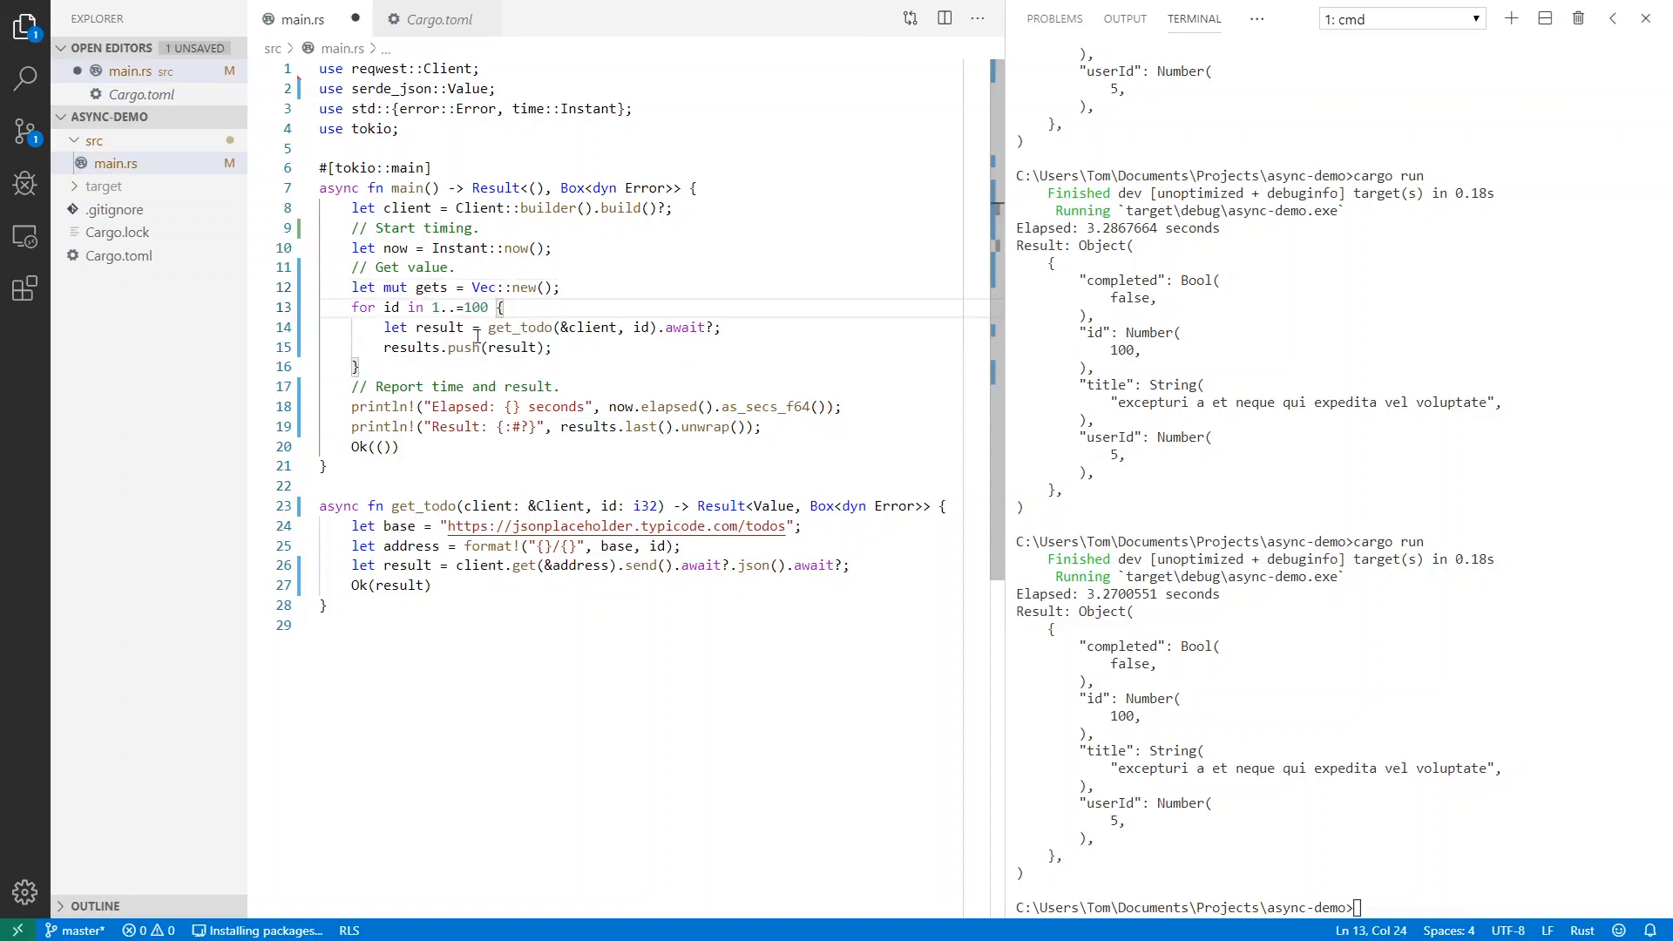
double_click(437, 328)
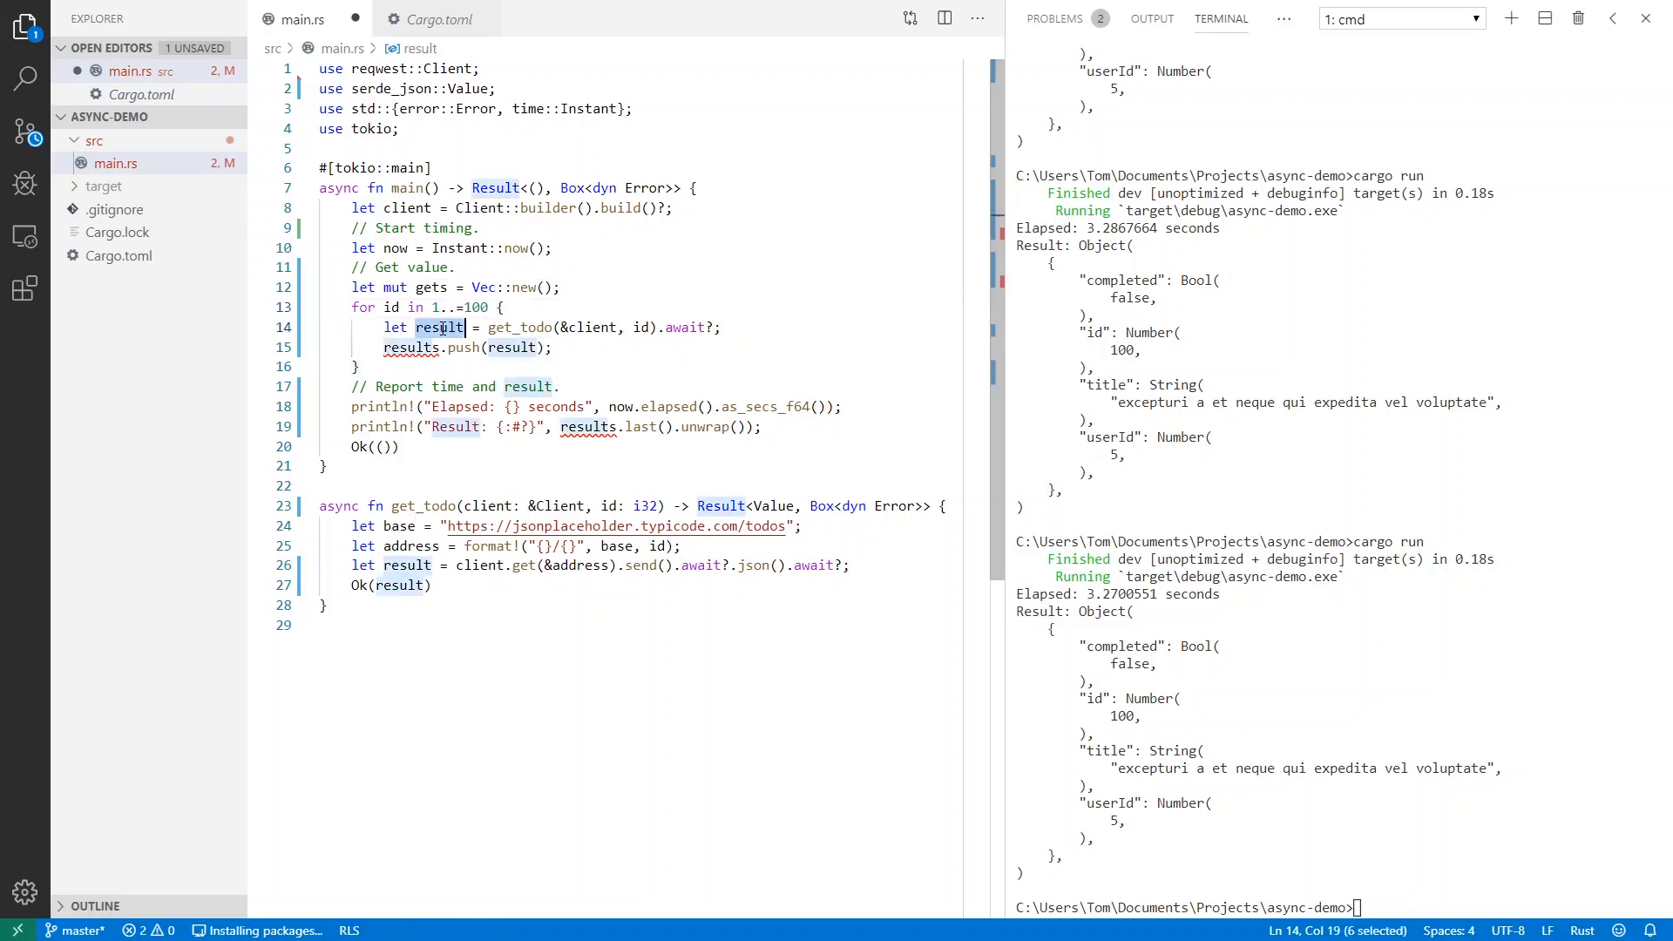
type("ge")
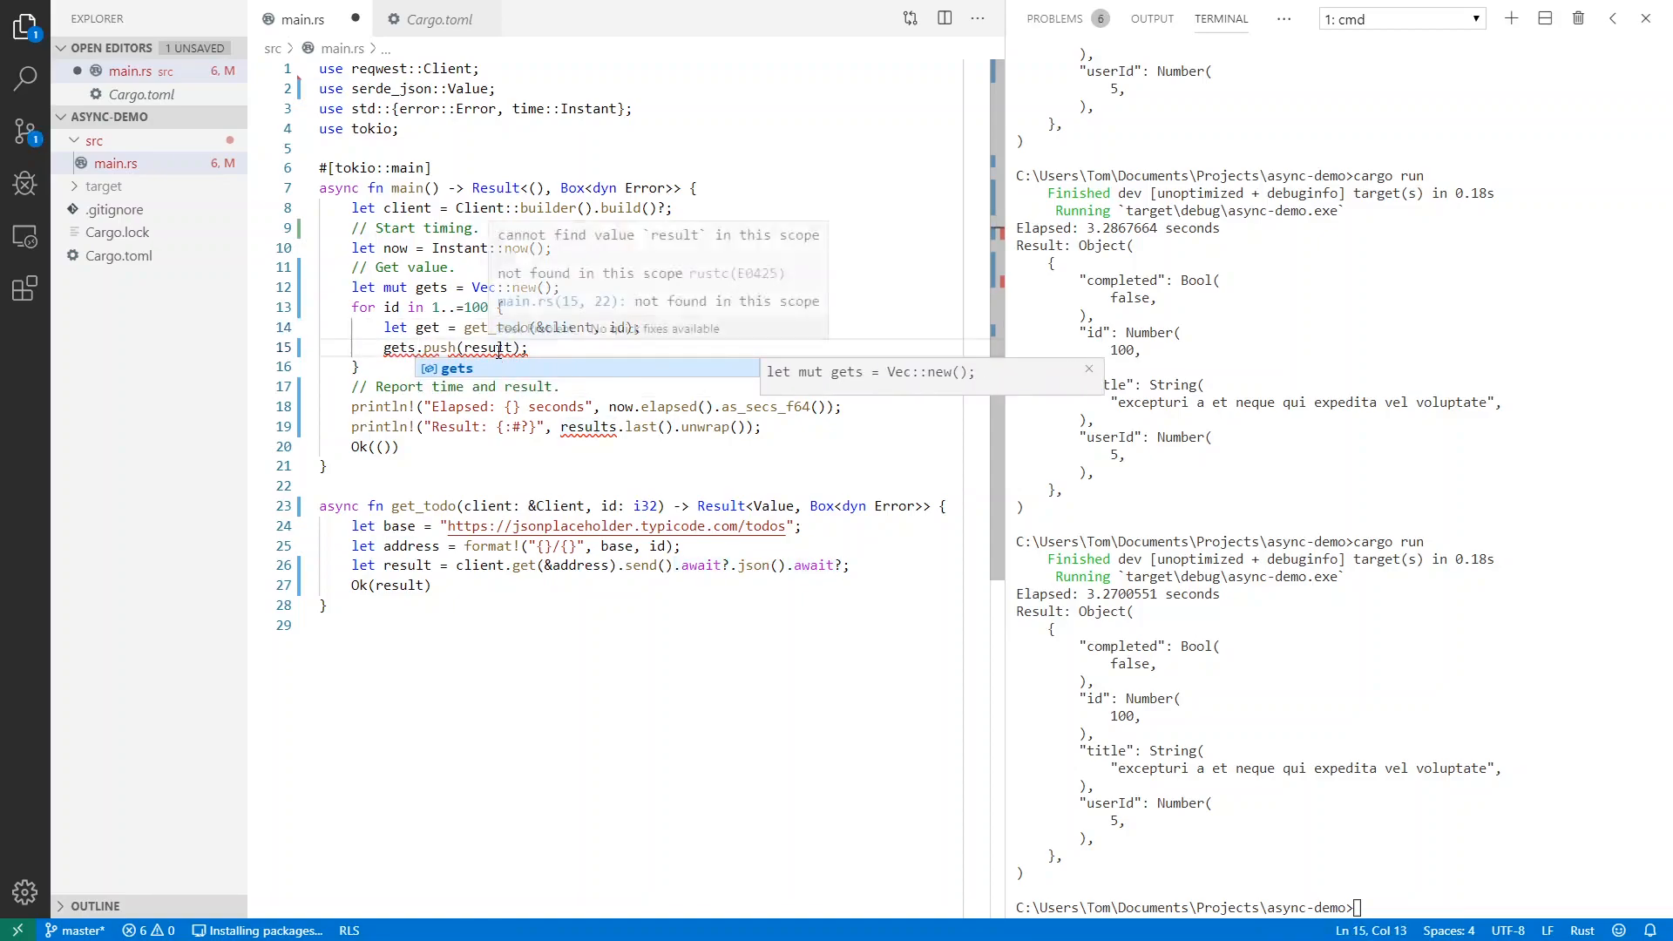
type("get")
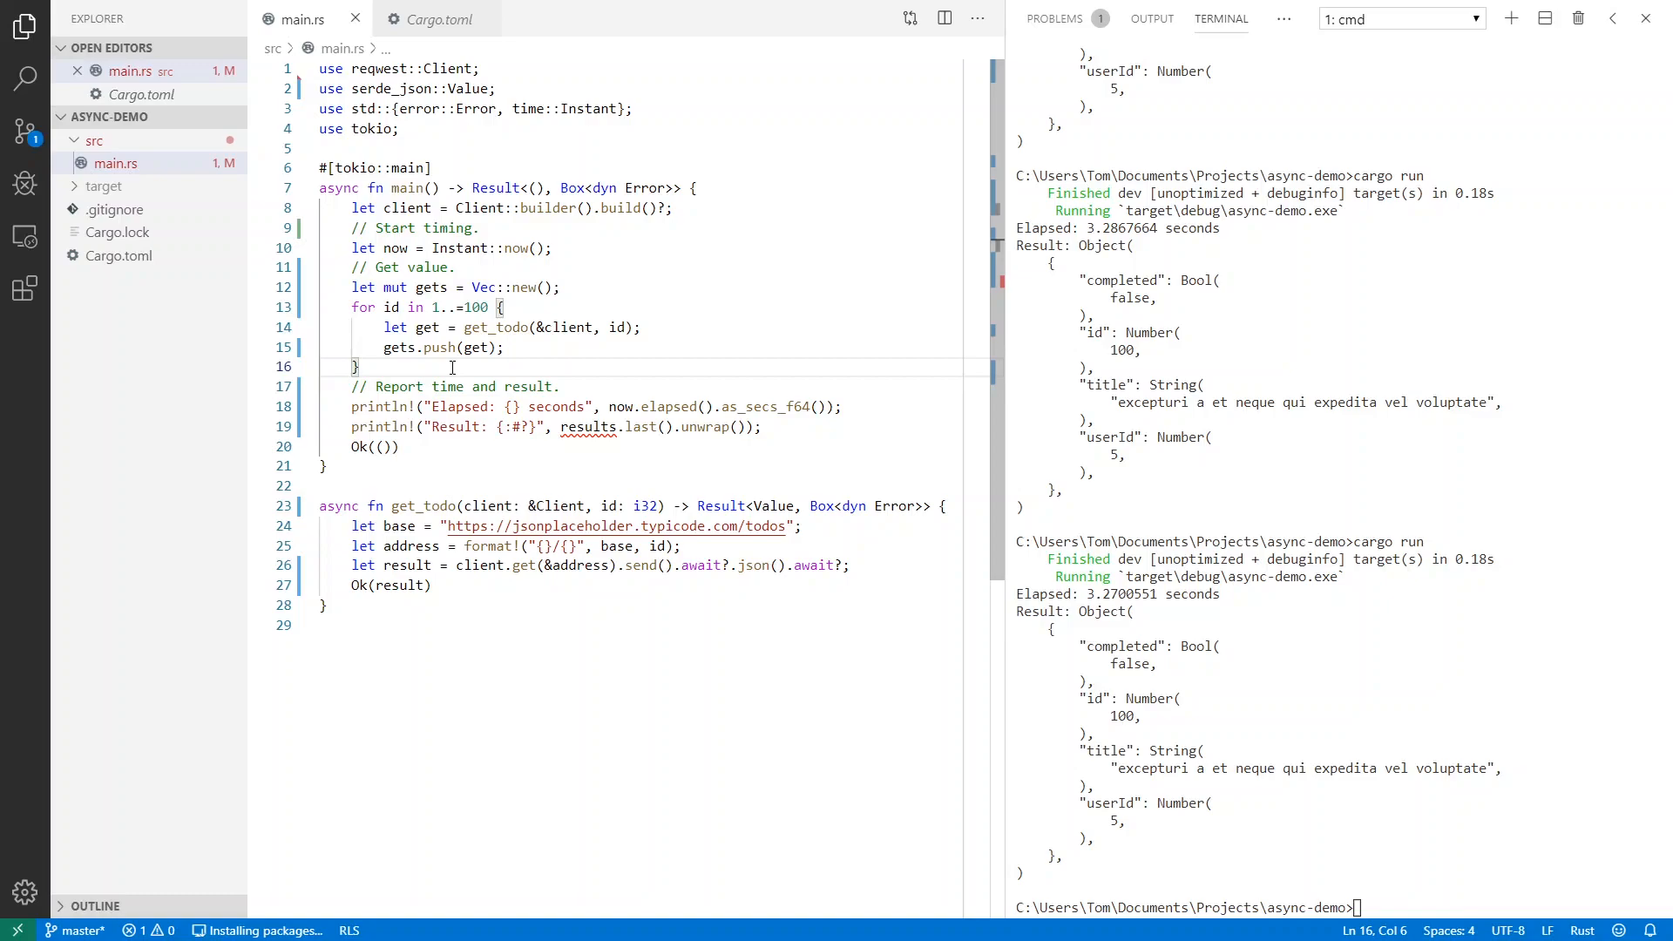
left_click(321, 129)
type("use")
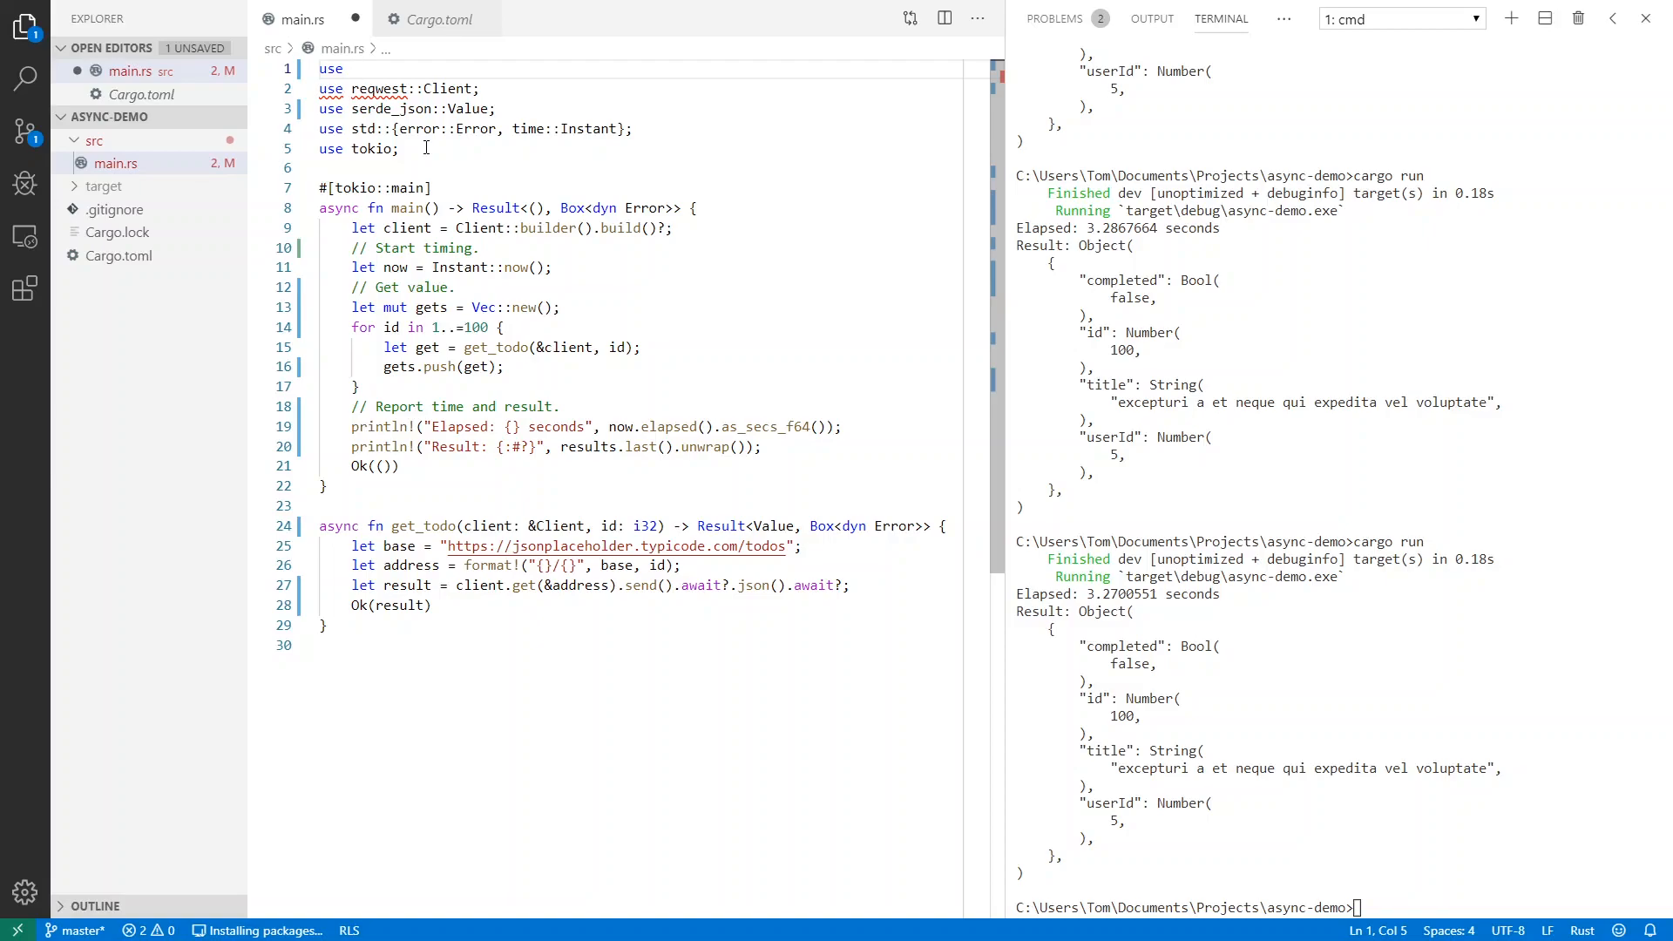
Add the import use futures::future::try_join_all; at the top of main.rs
type("futures:future")
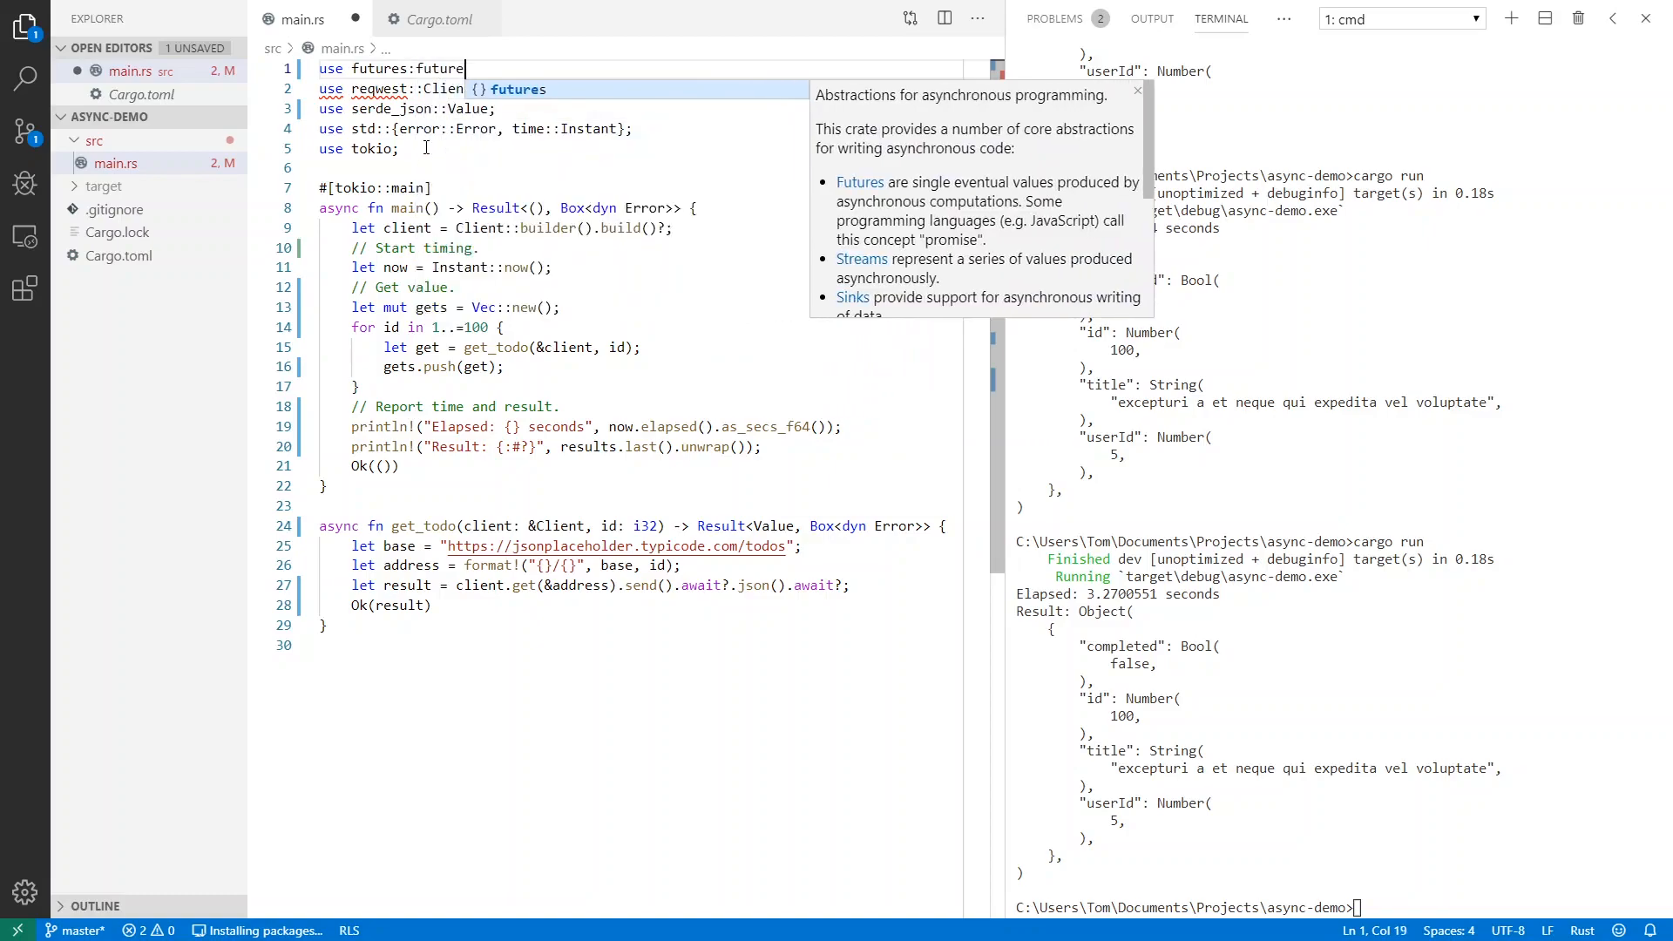
type("::try")
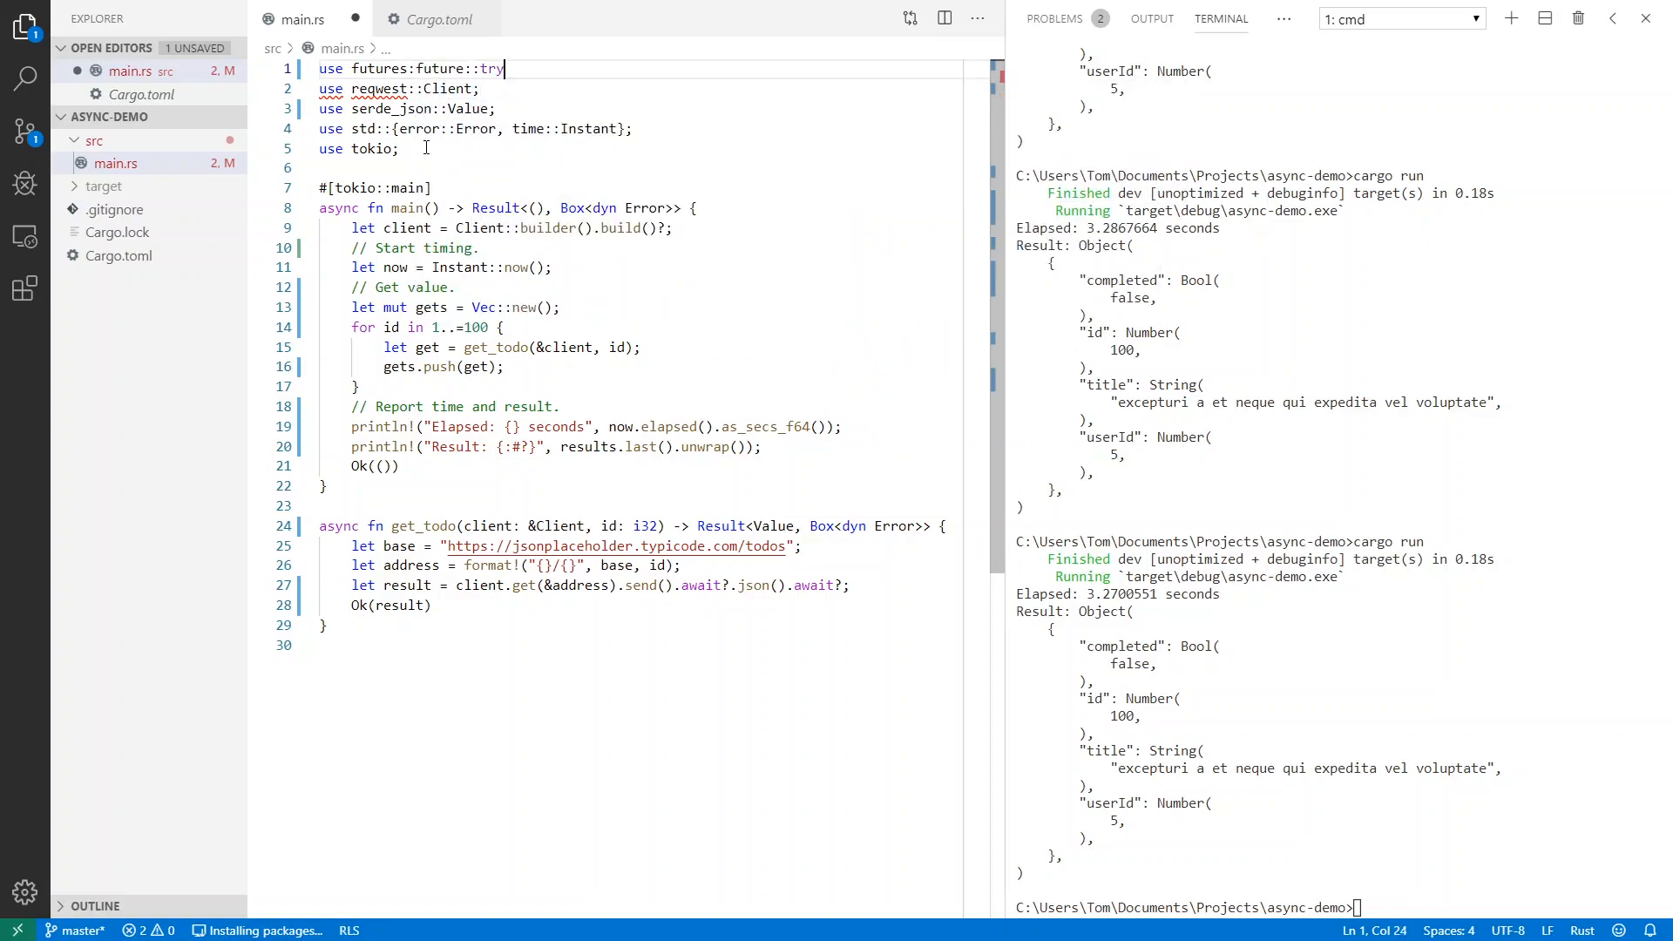
type("_aw")
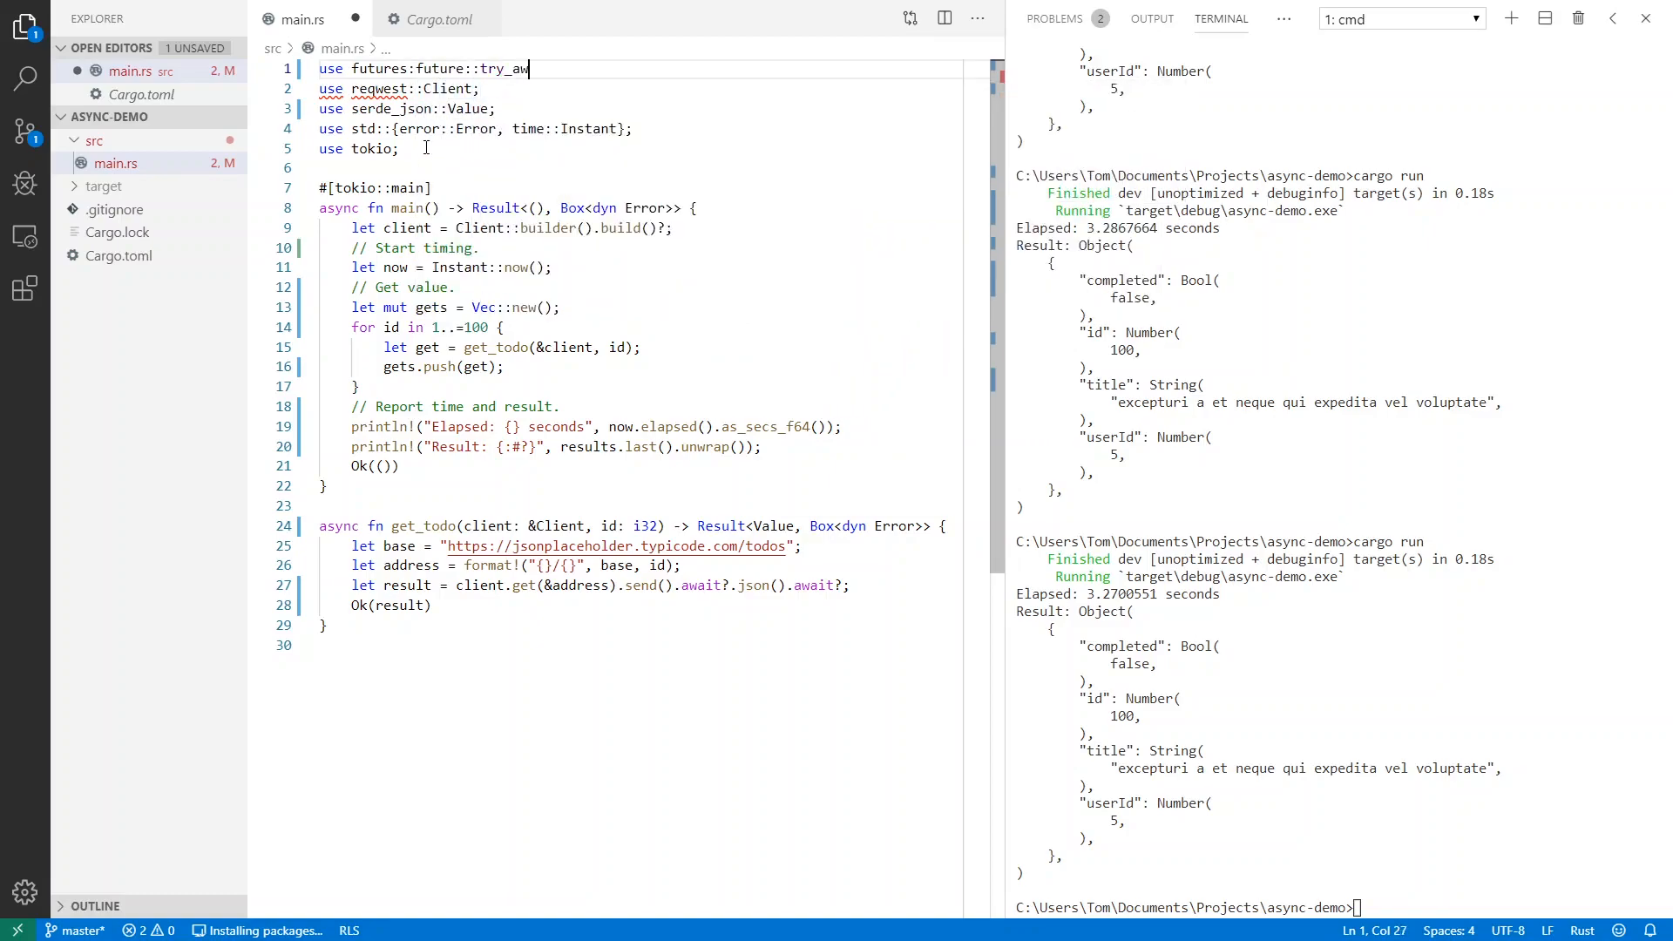
key("Backspace")
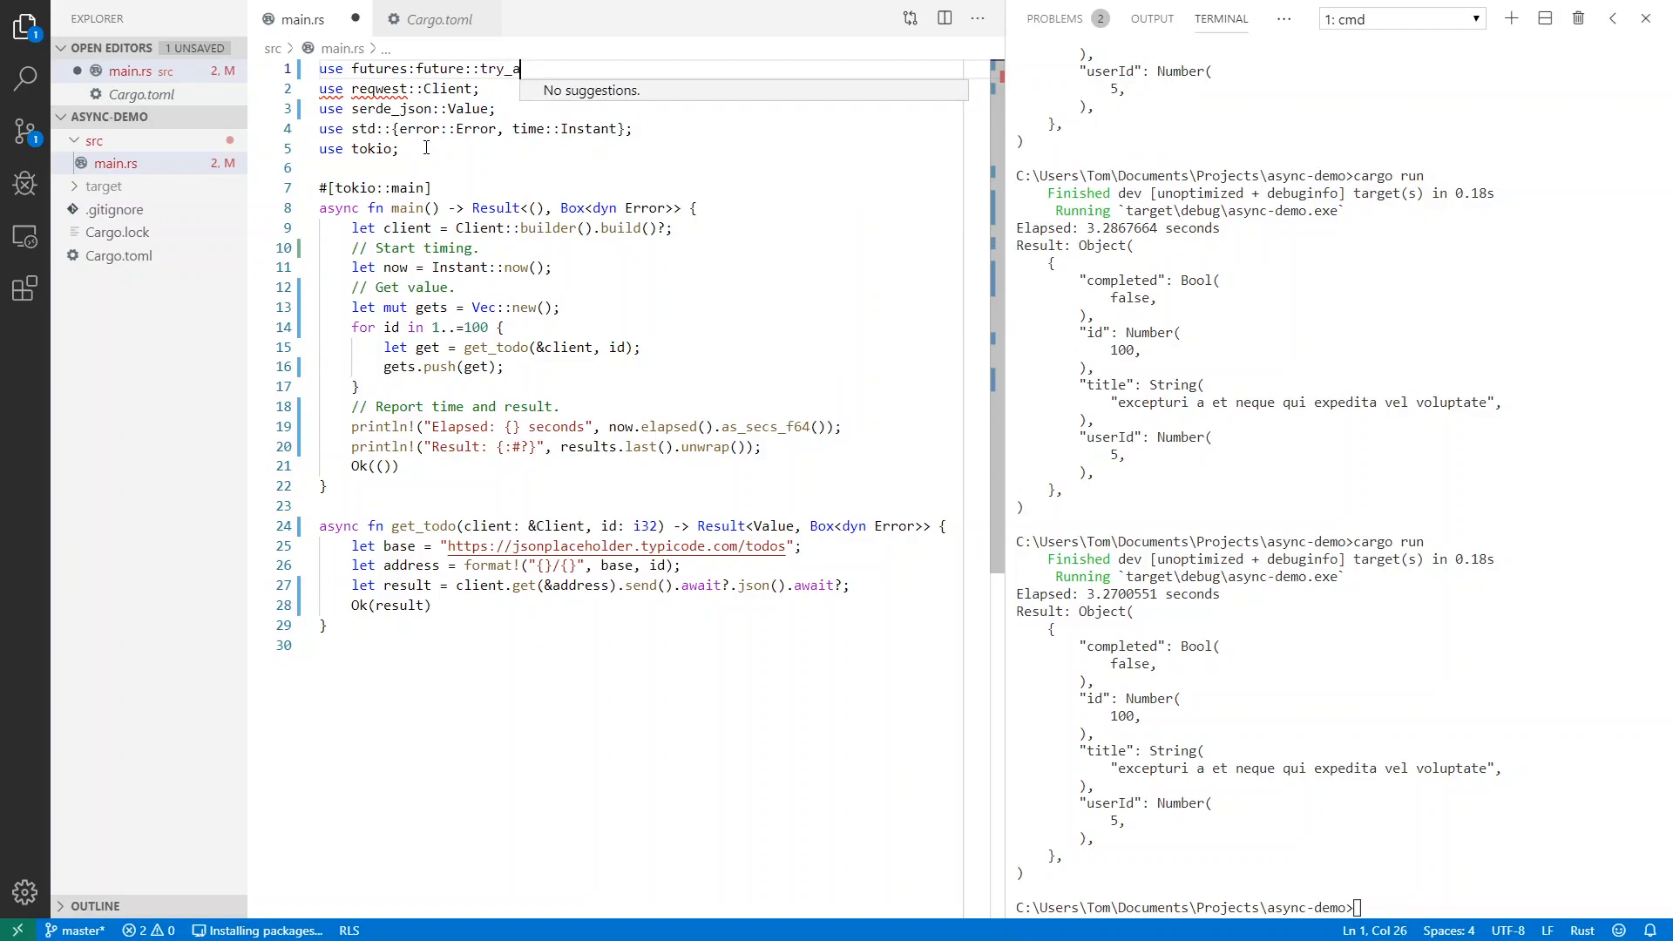
type("wait_a")
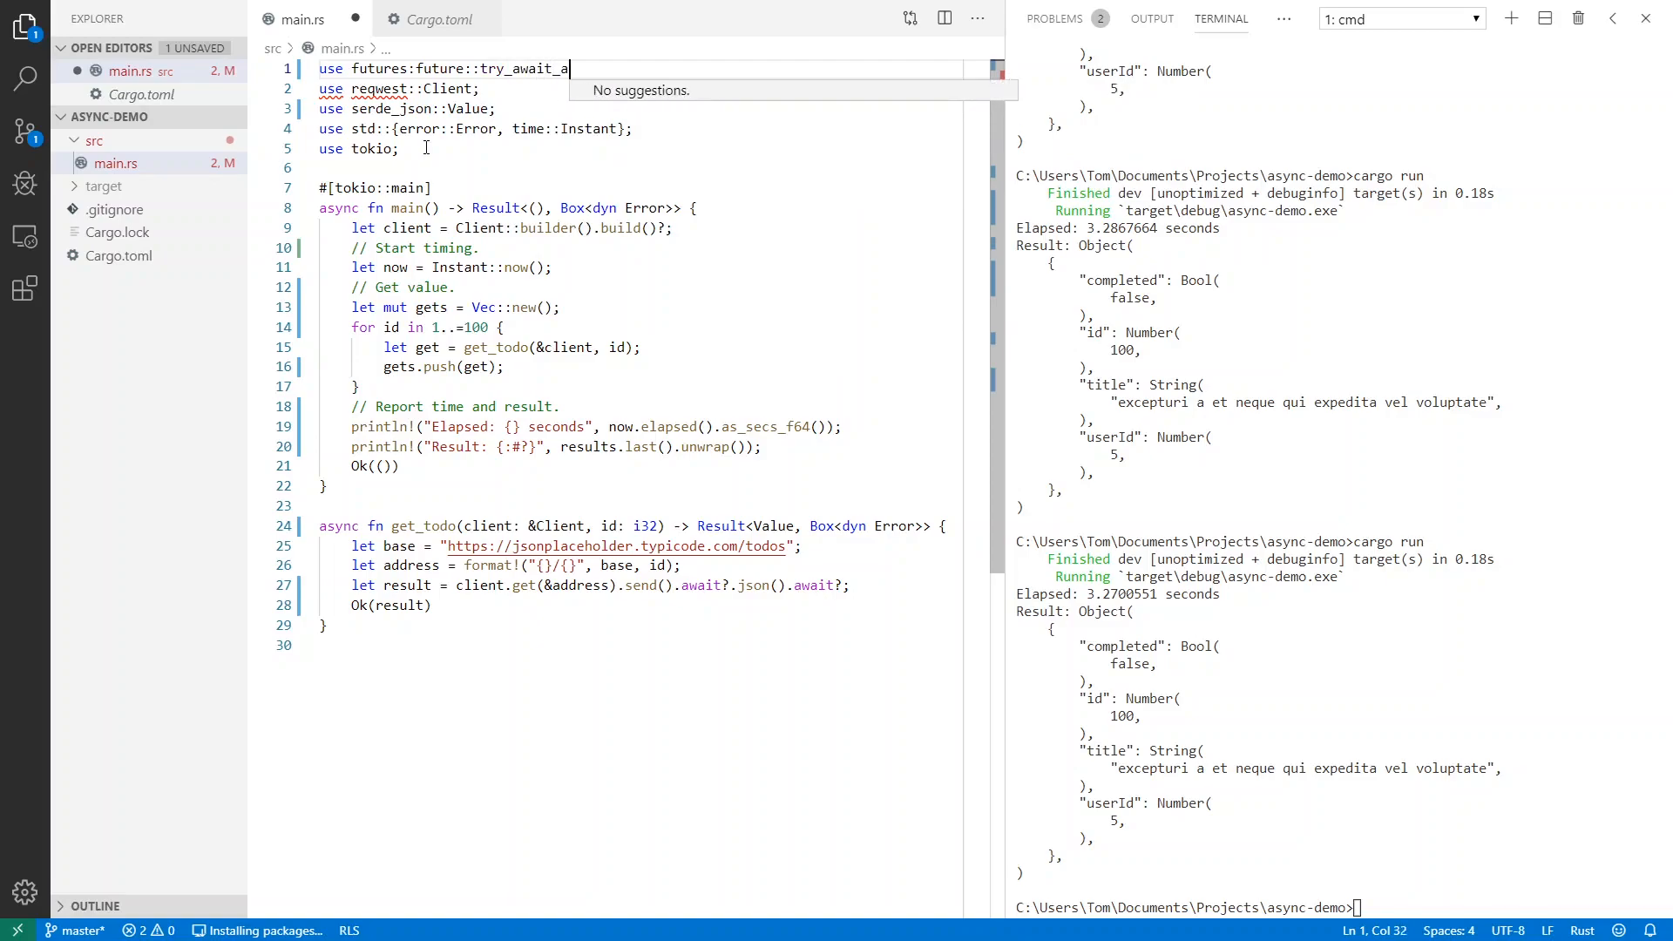
type("ll;")
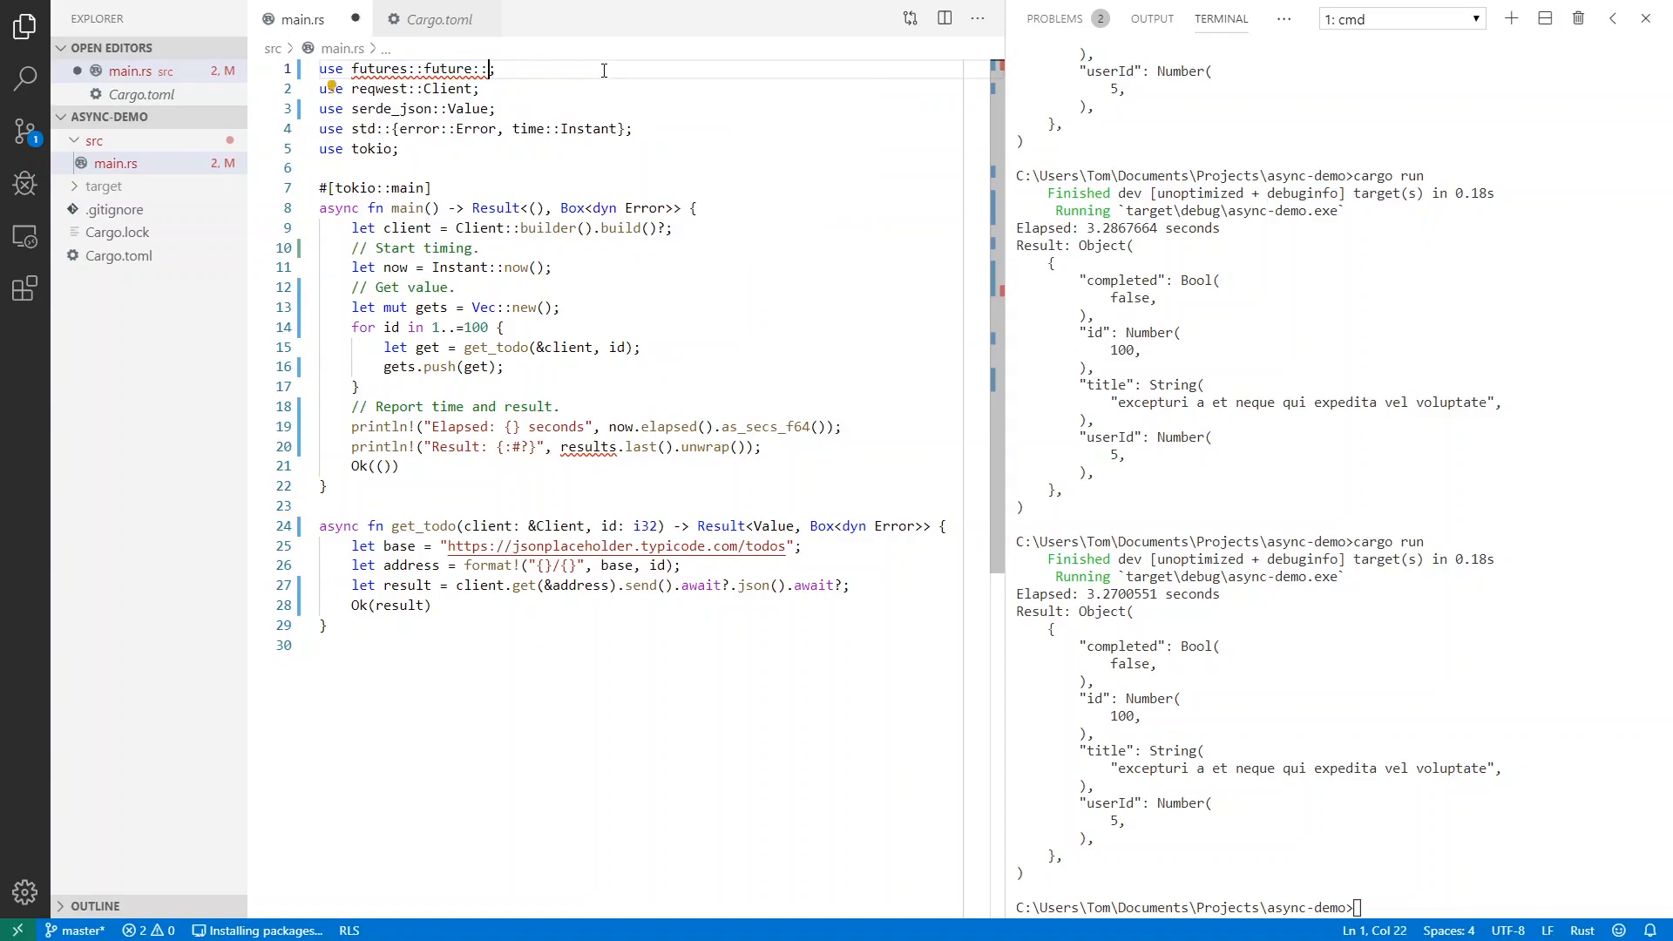
After the loop, add let results = try_join_all(gets).await?; and save
type("try_join_al")
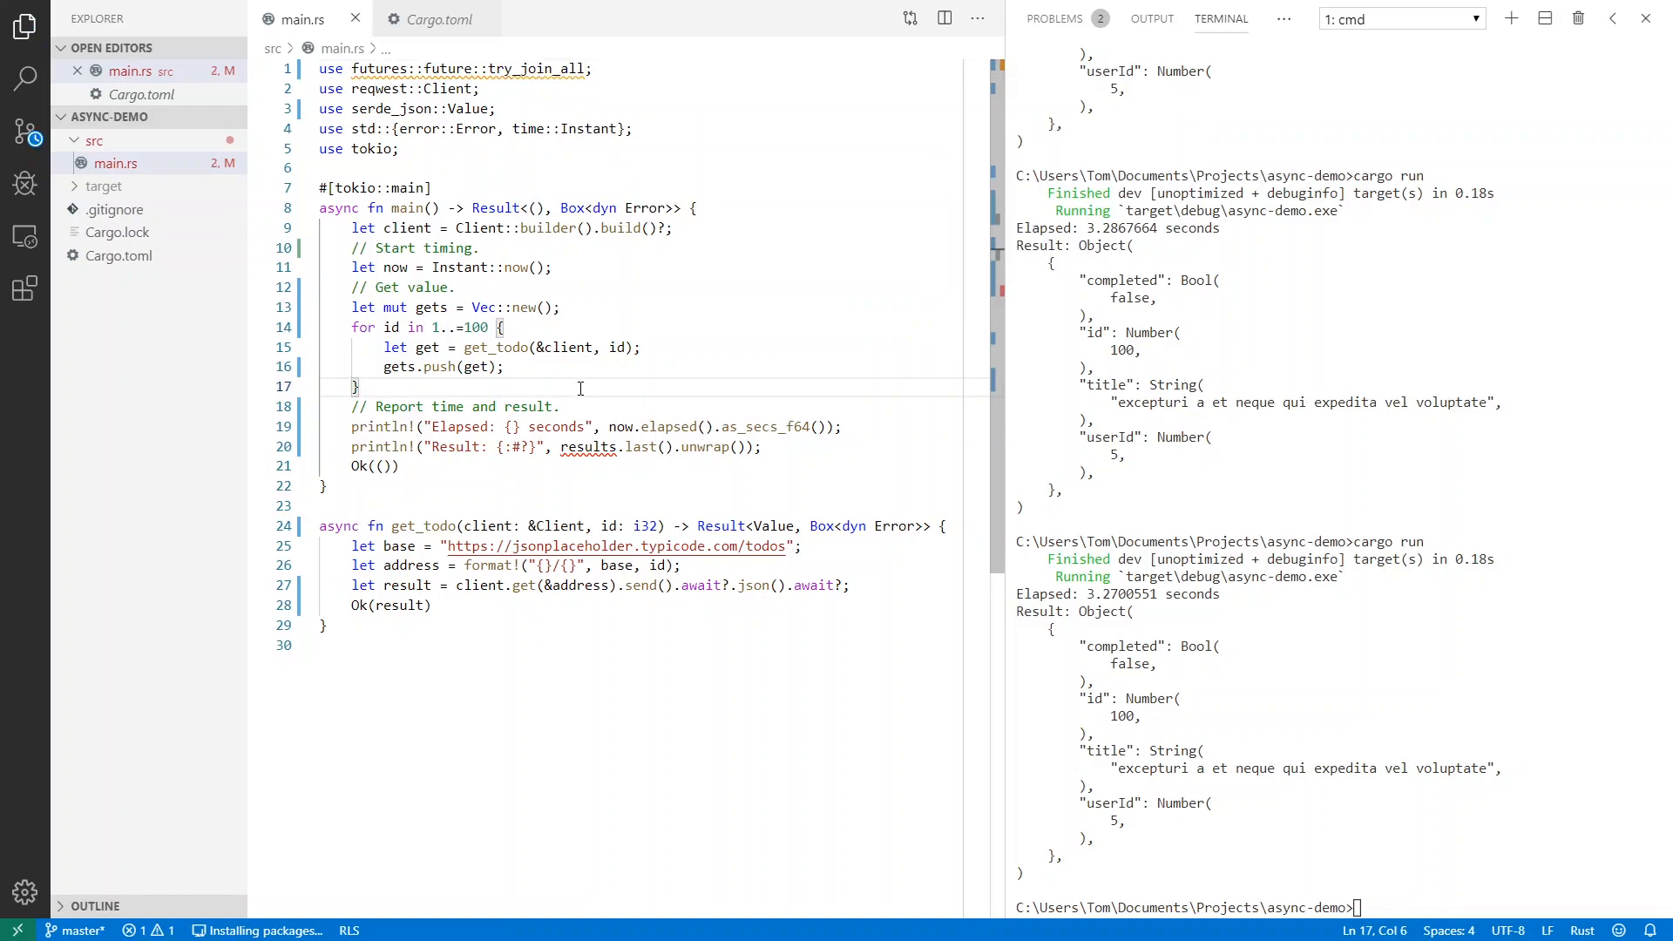
type("let")
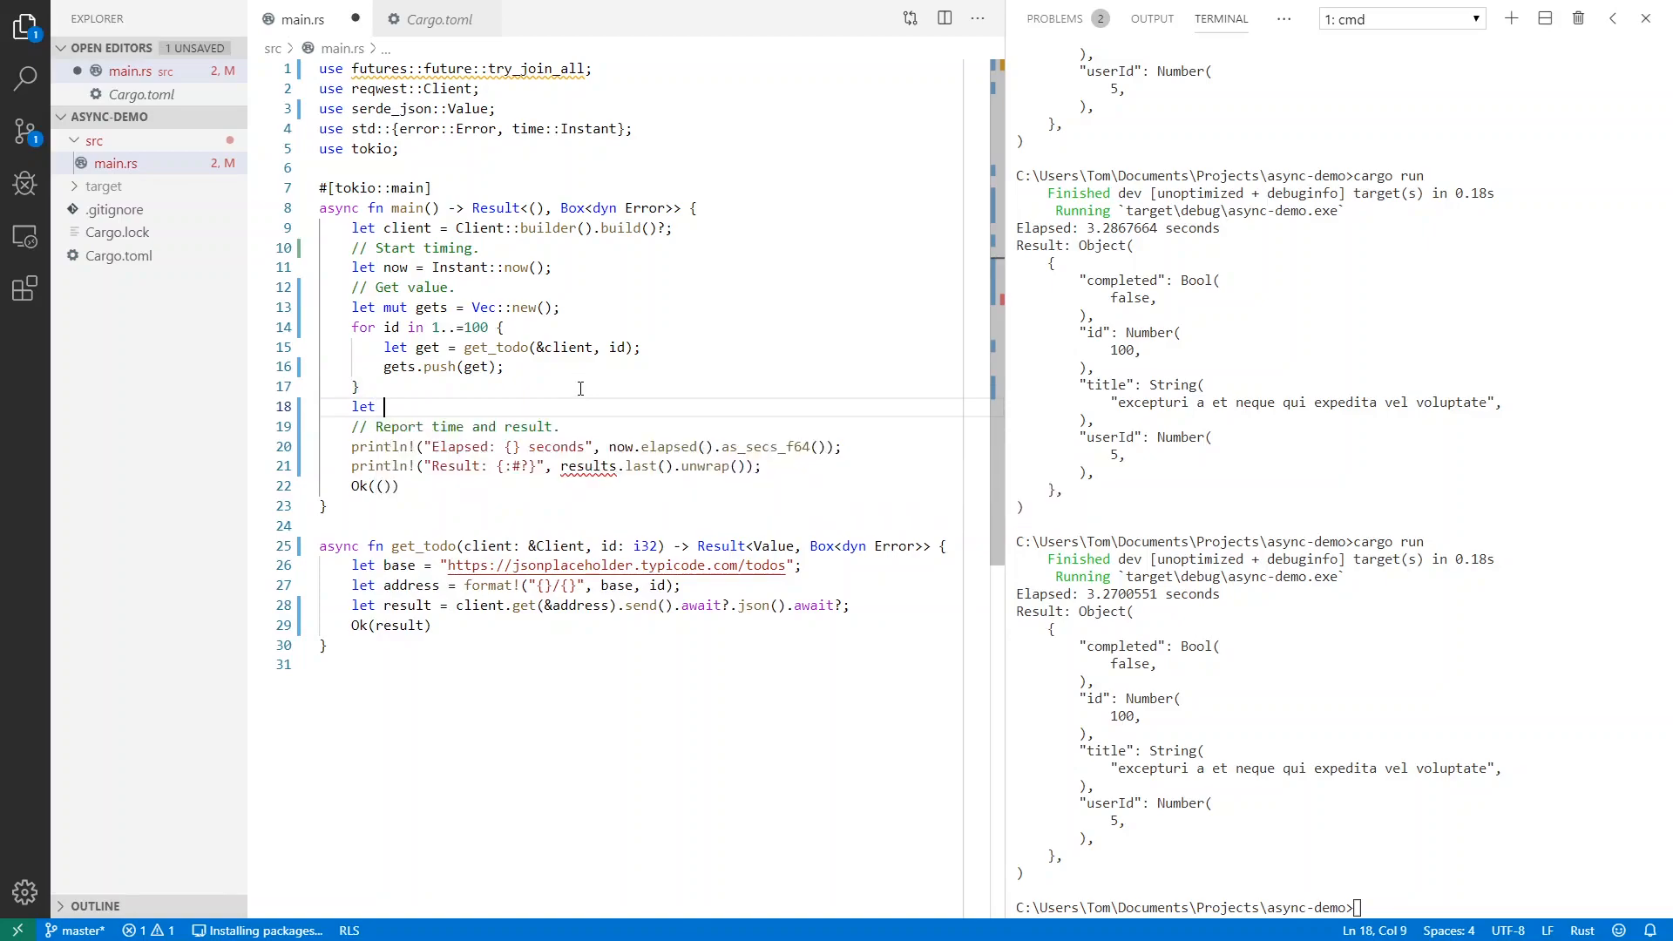
type("results = try_join_all(")
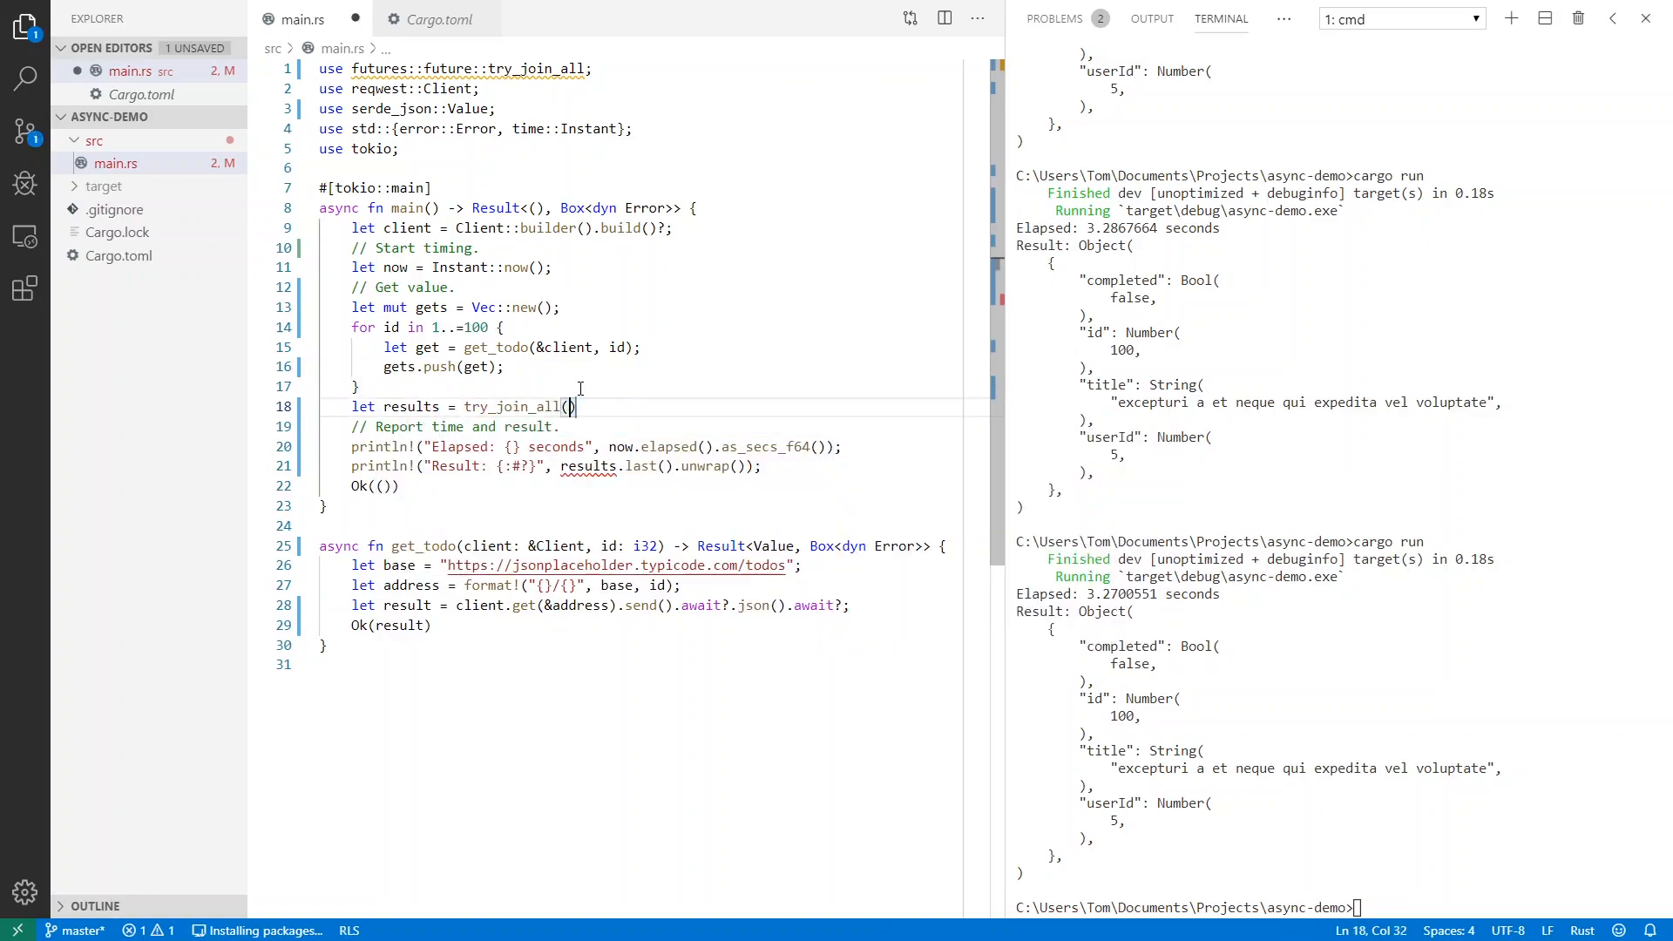
type("gets")
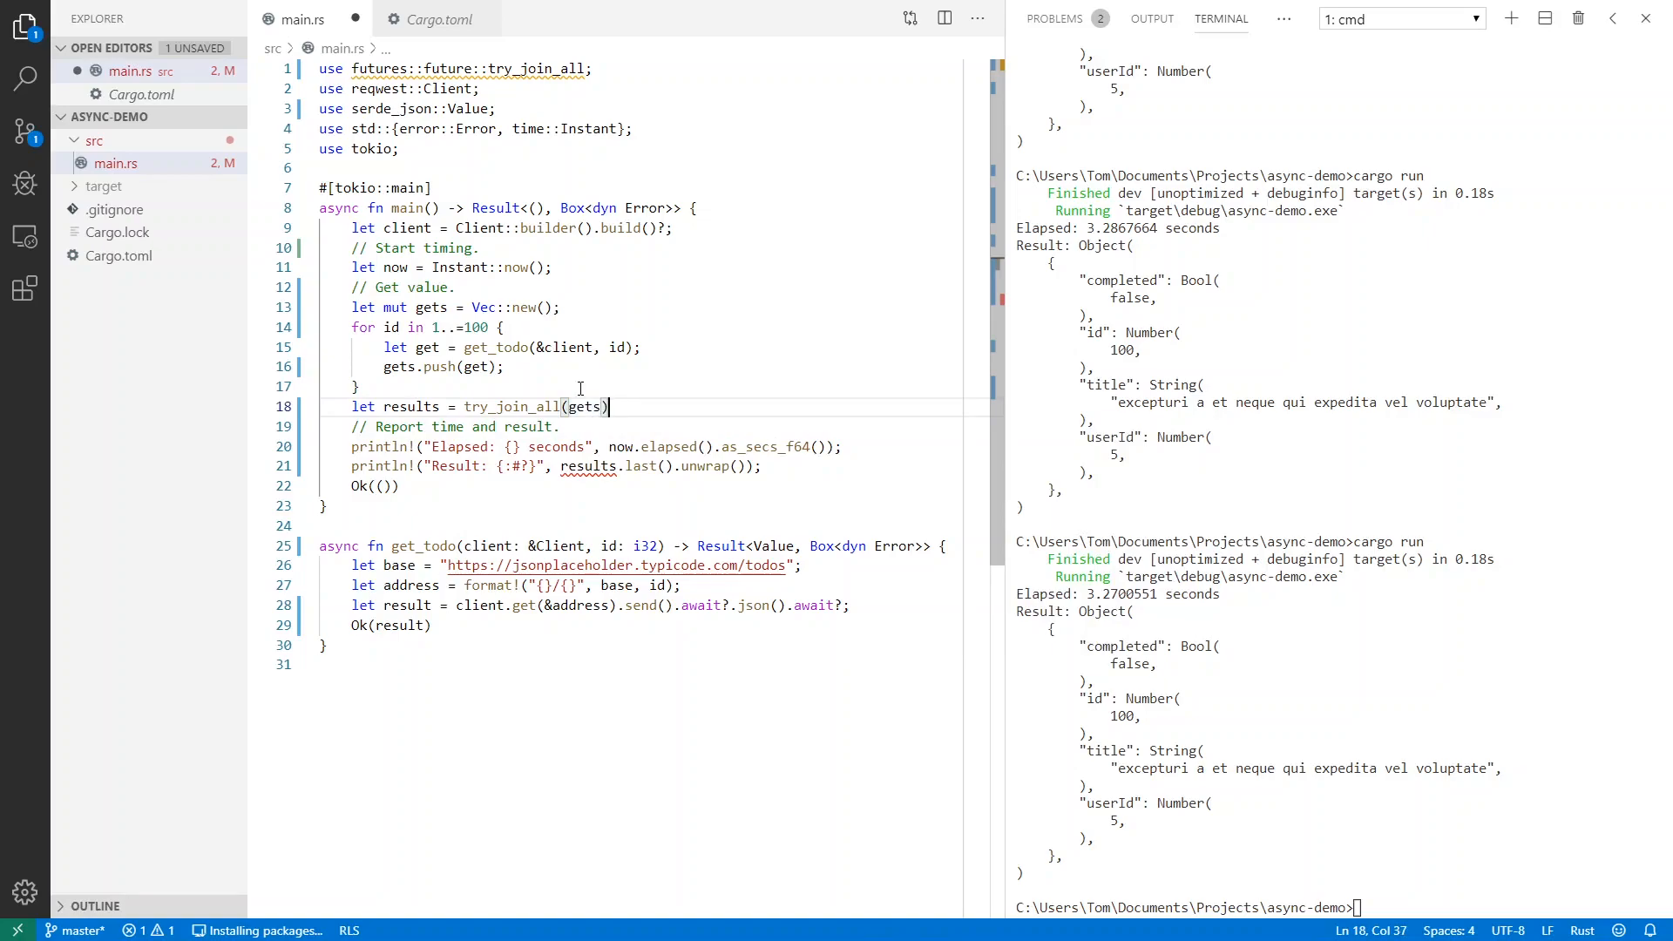
type(".await?")
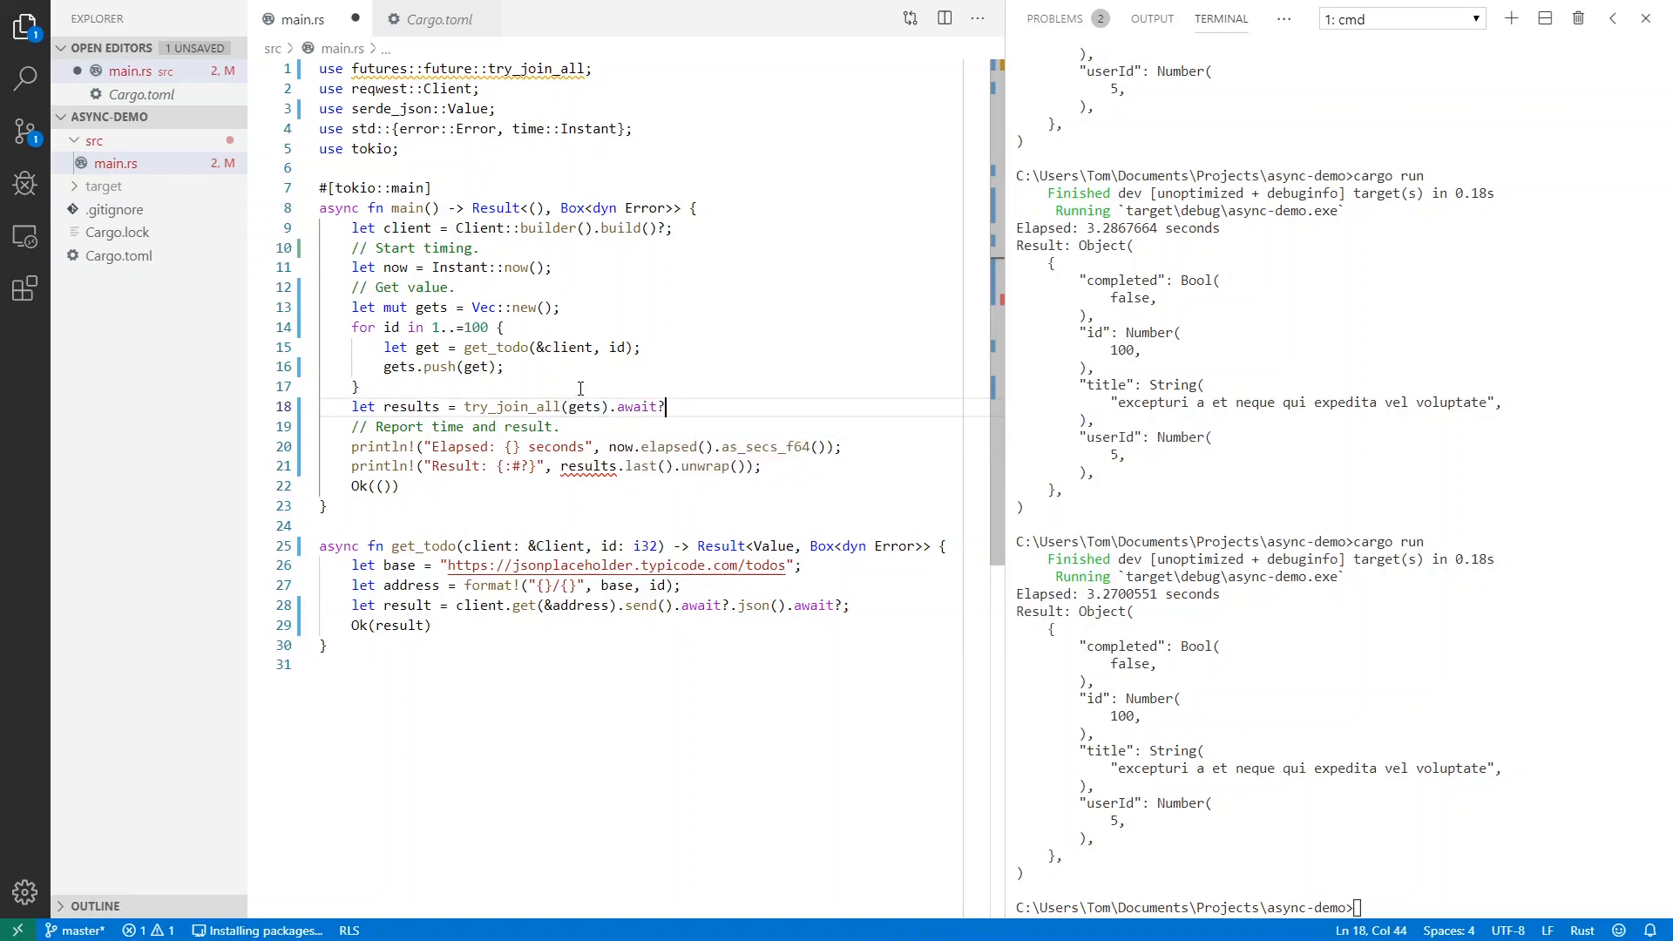
type(";")
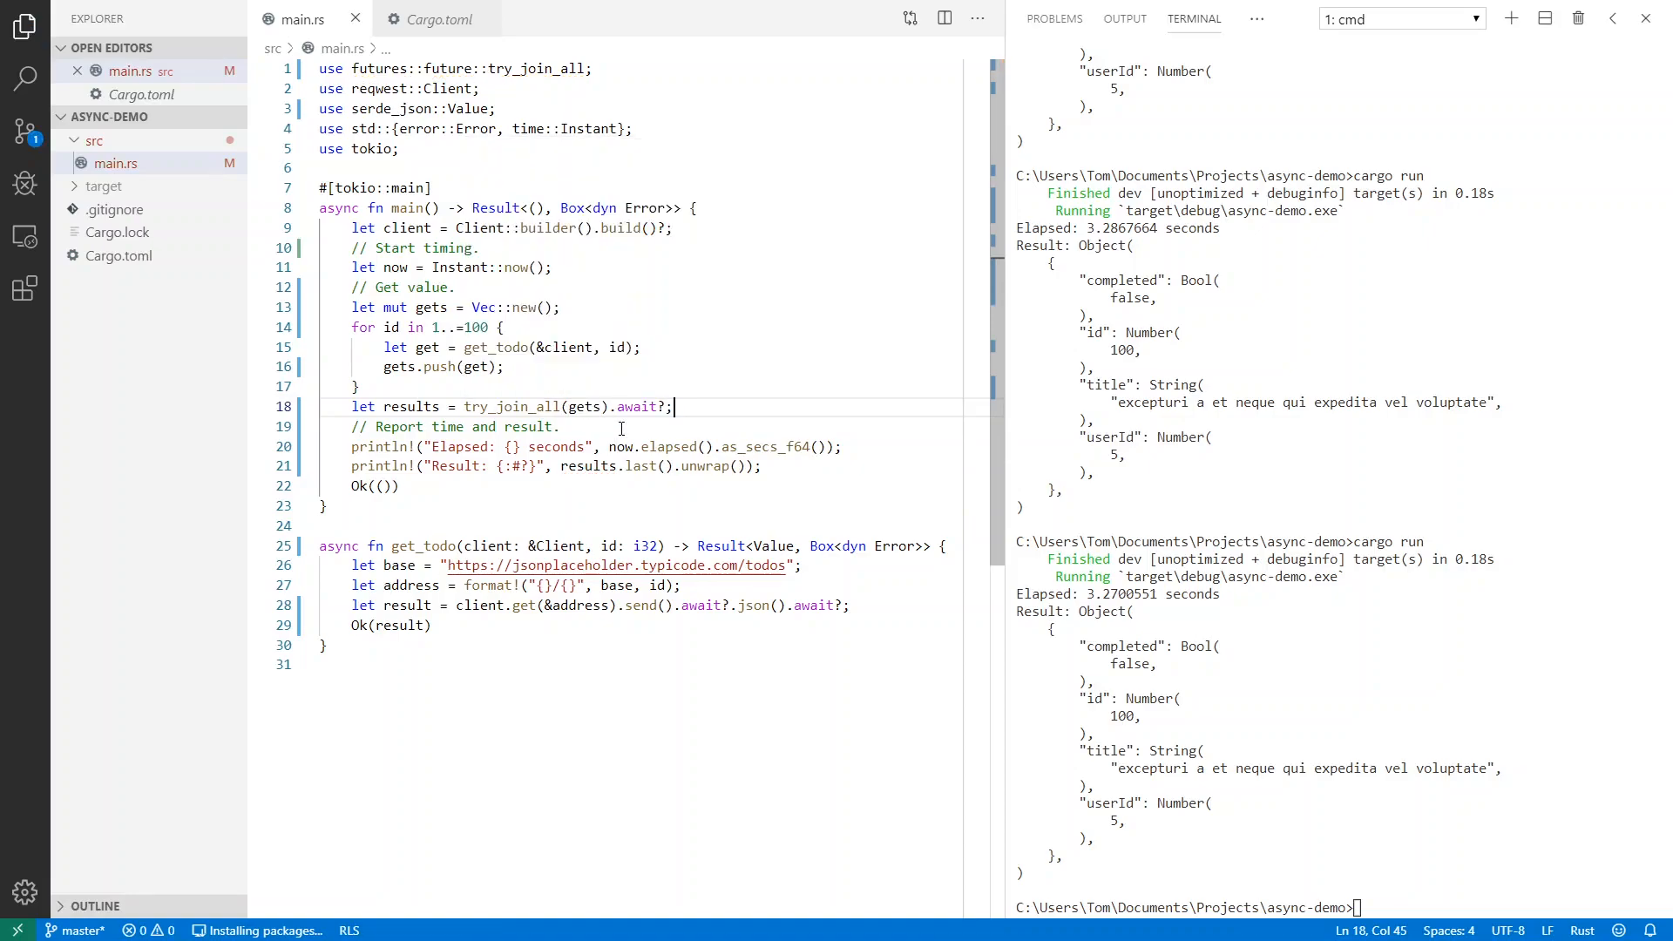
mouse_move(533, 364)
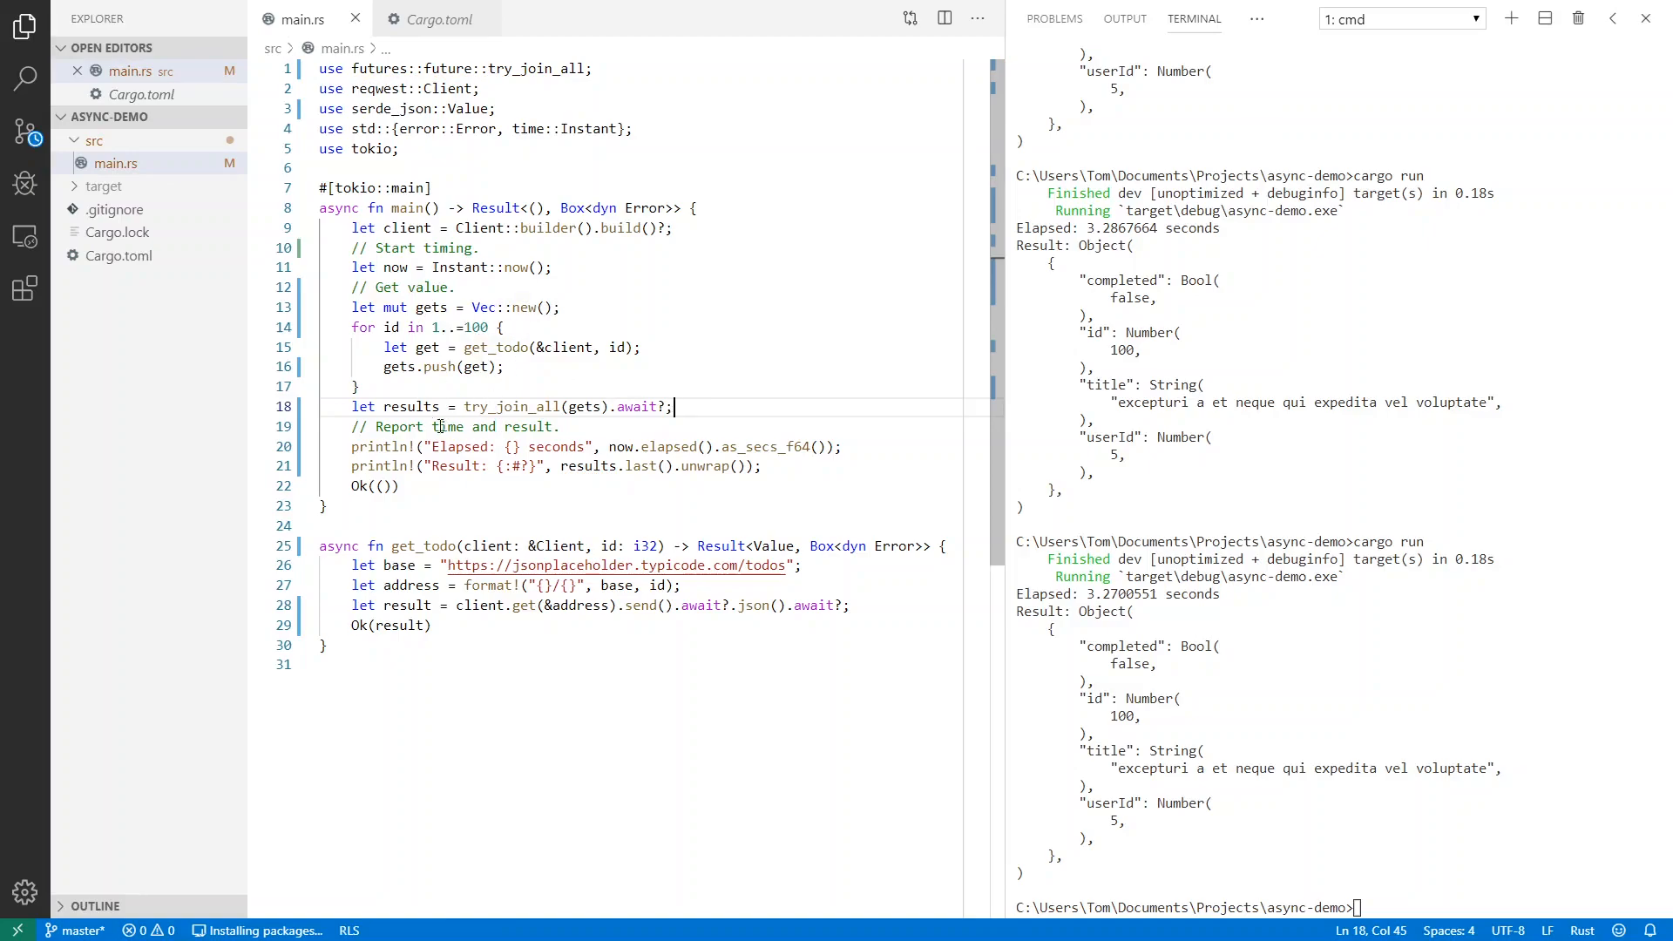
left_click(542, 664)
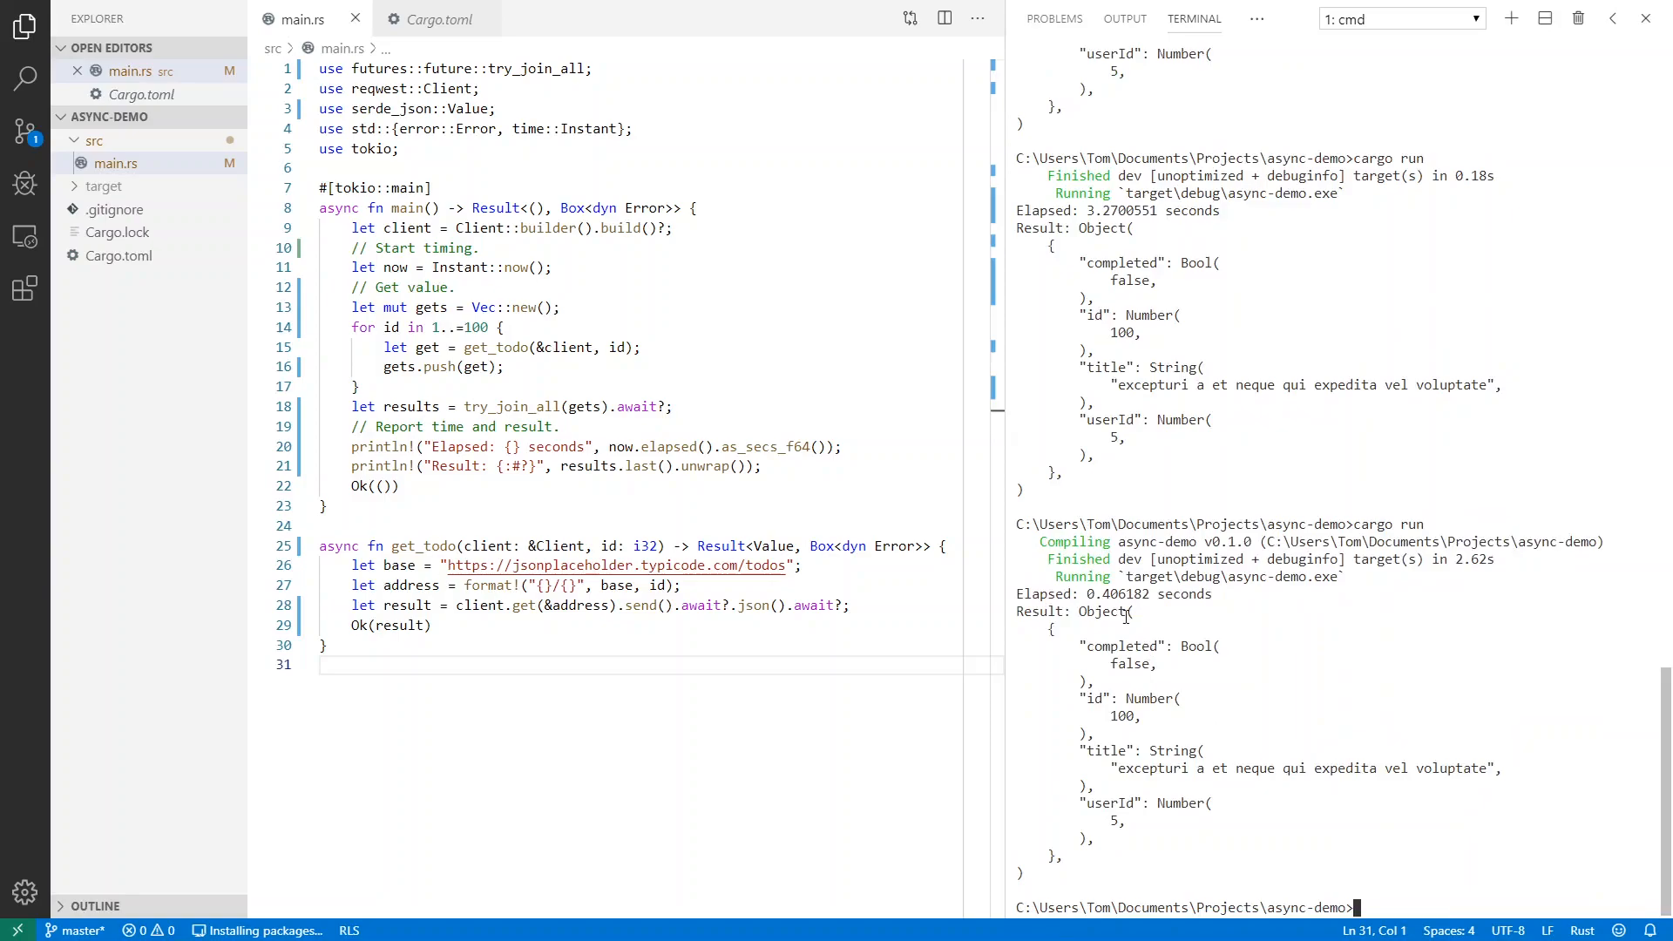
Rerun cargo run on the concurrent version, now finishing in about 0.38 seconds
type("cargo run")
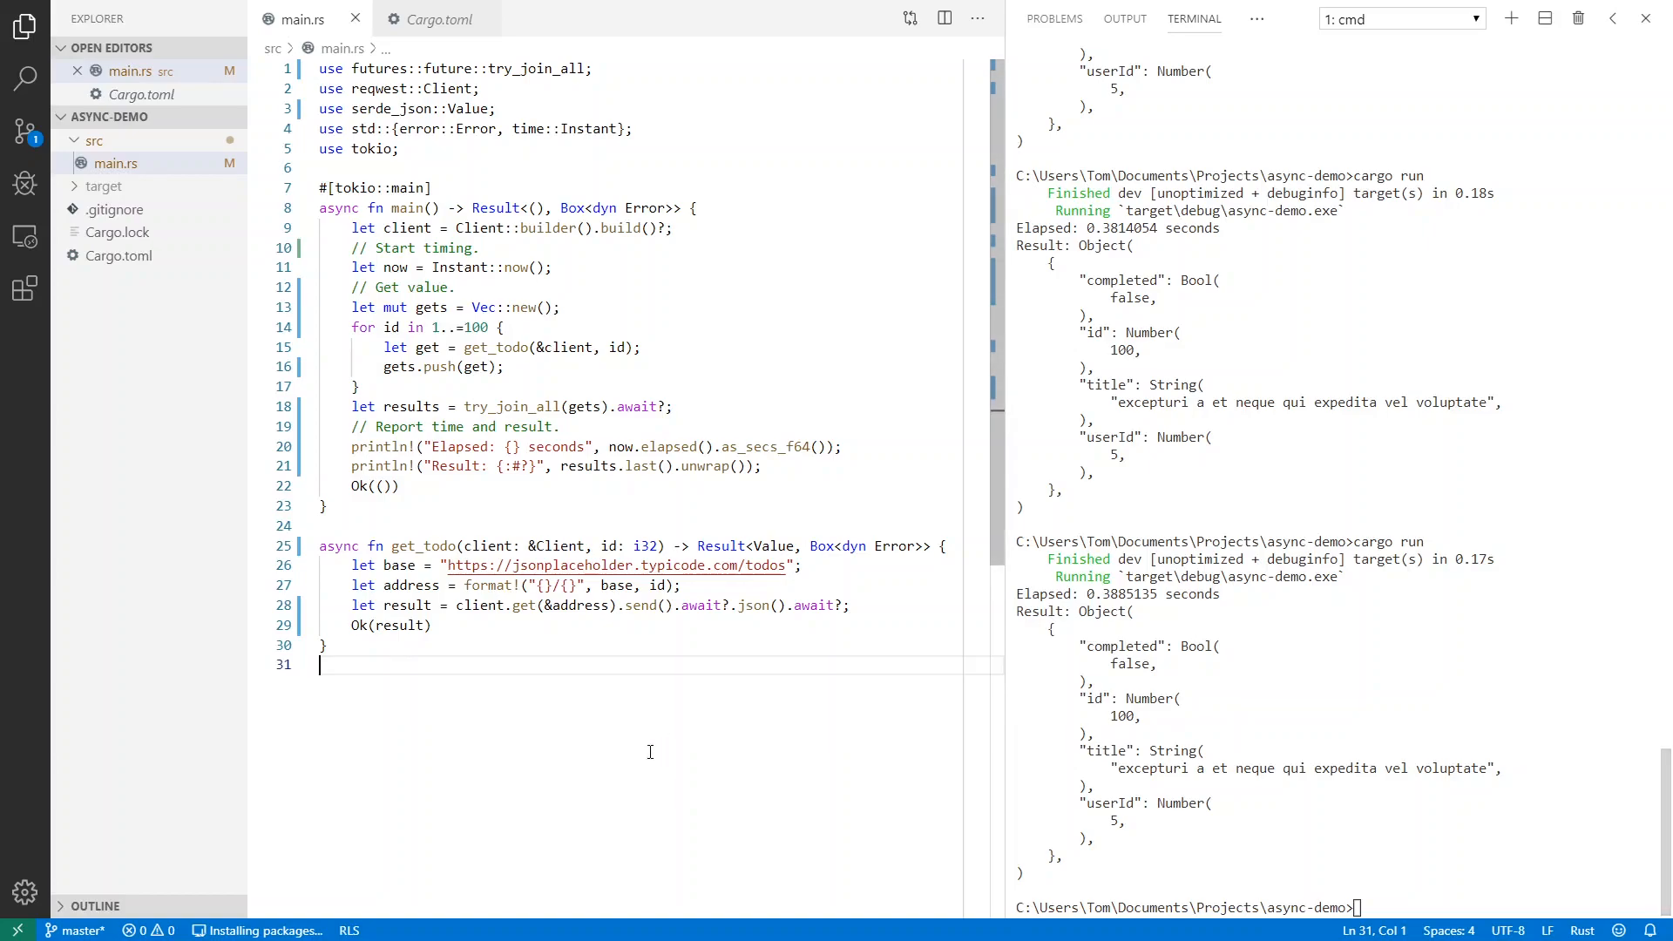
mouse_move(472, 408)
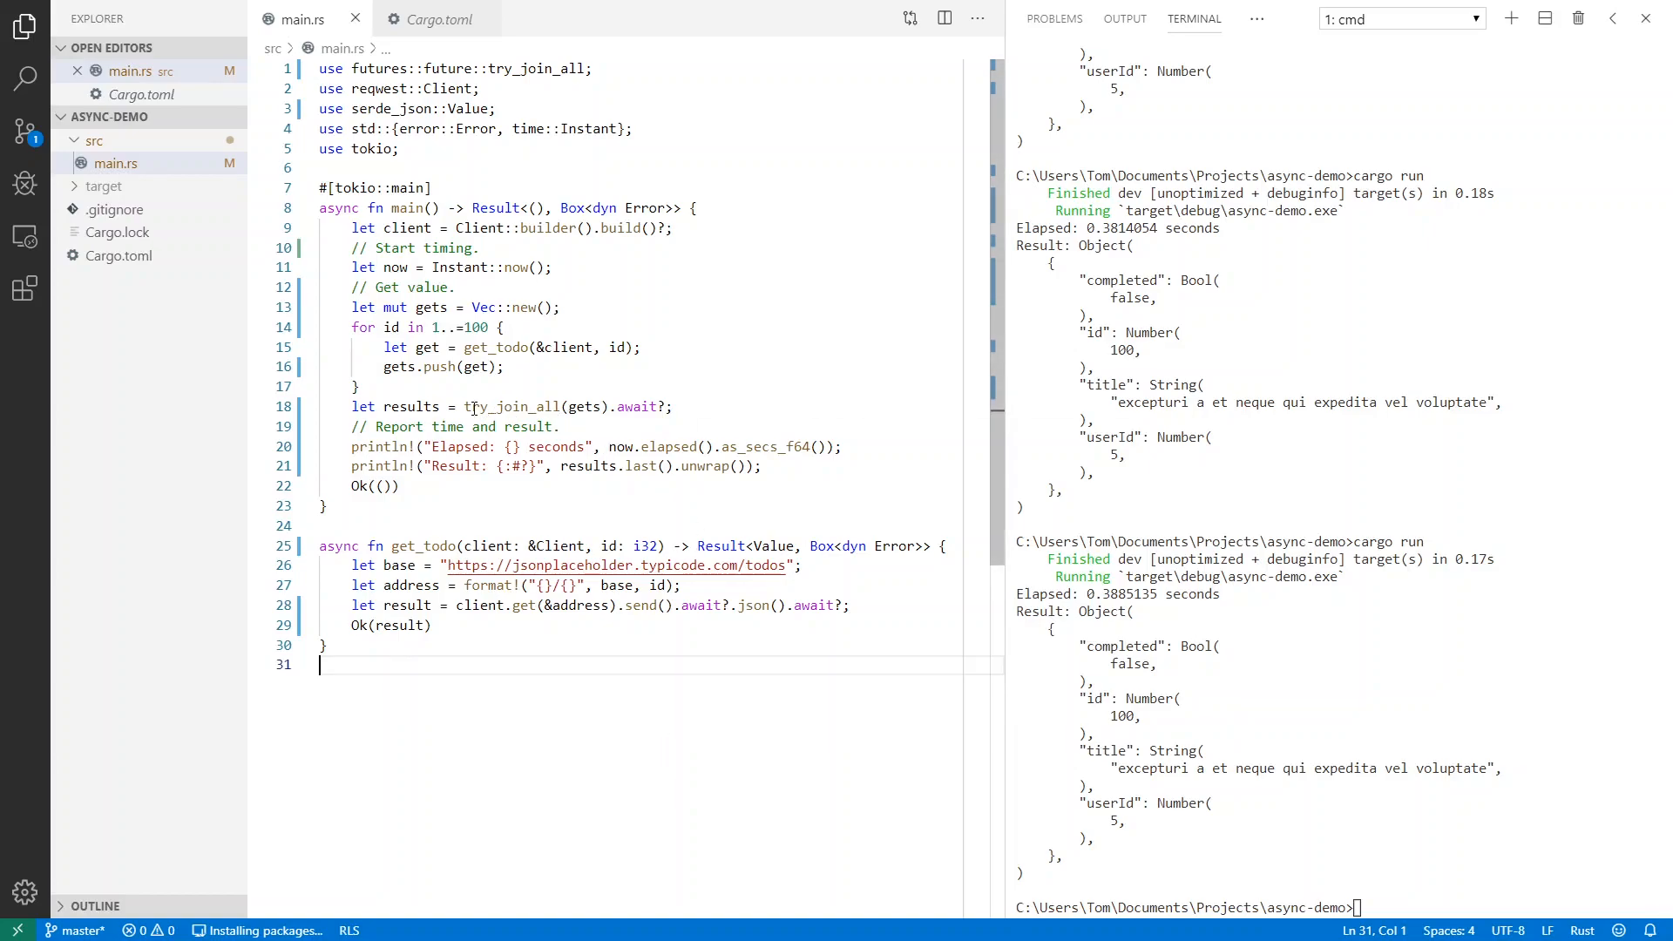
mouse_move(507, 407)
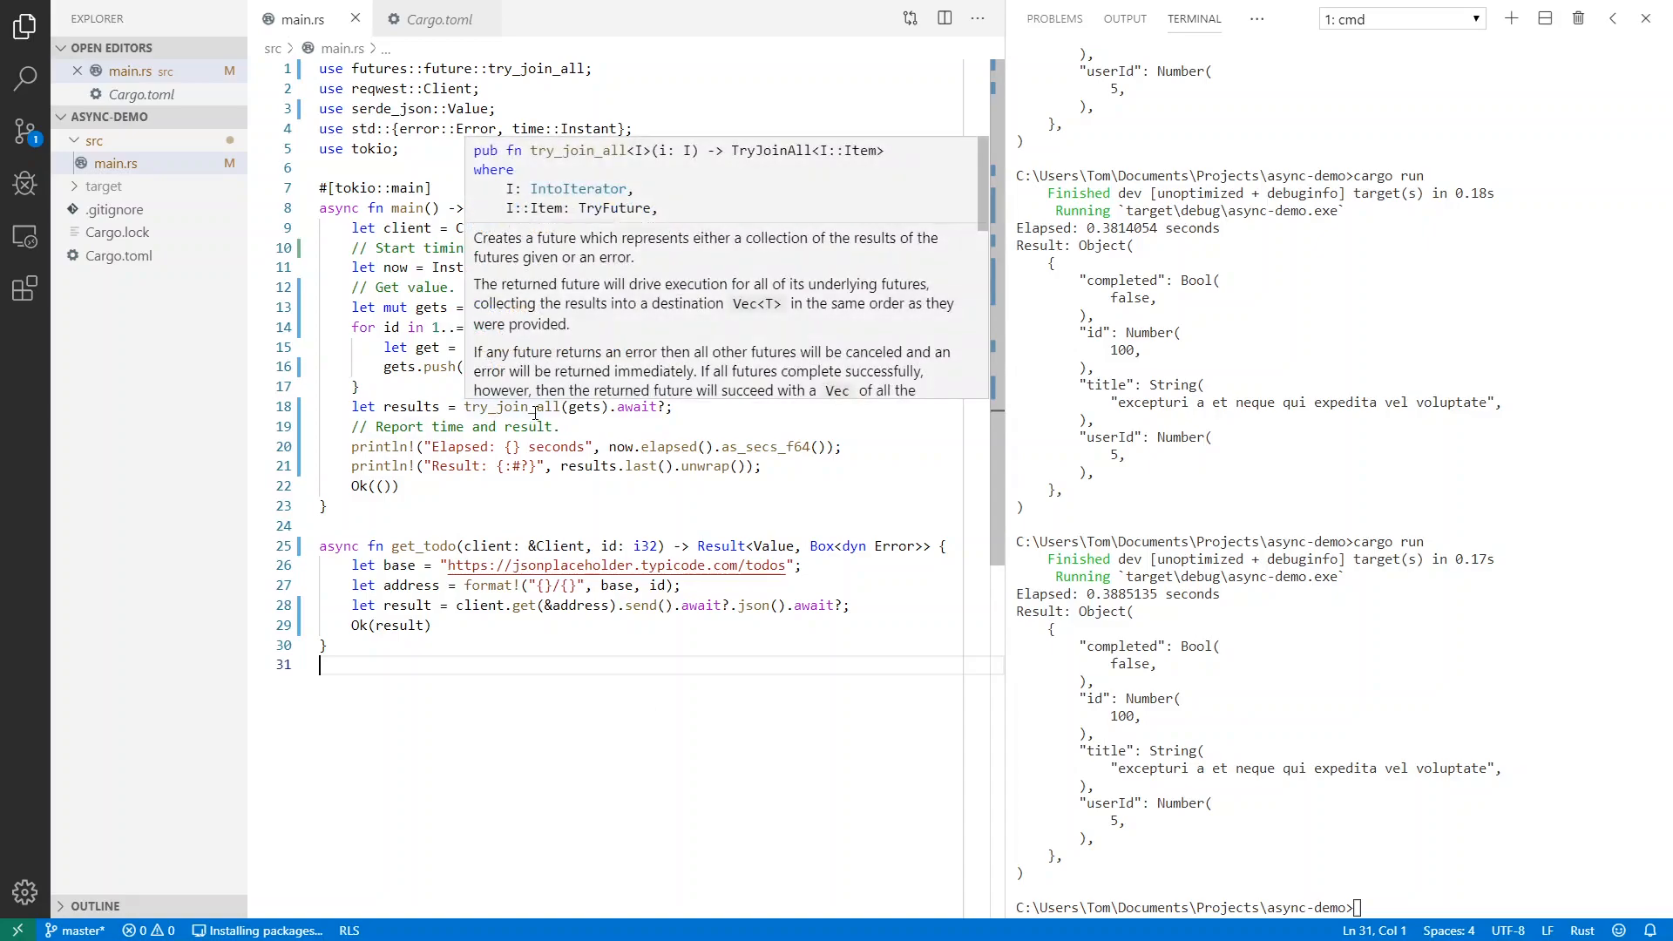